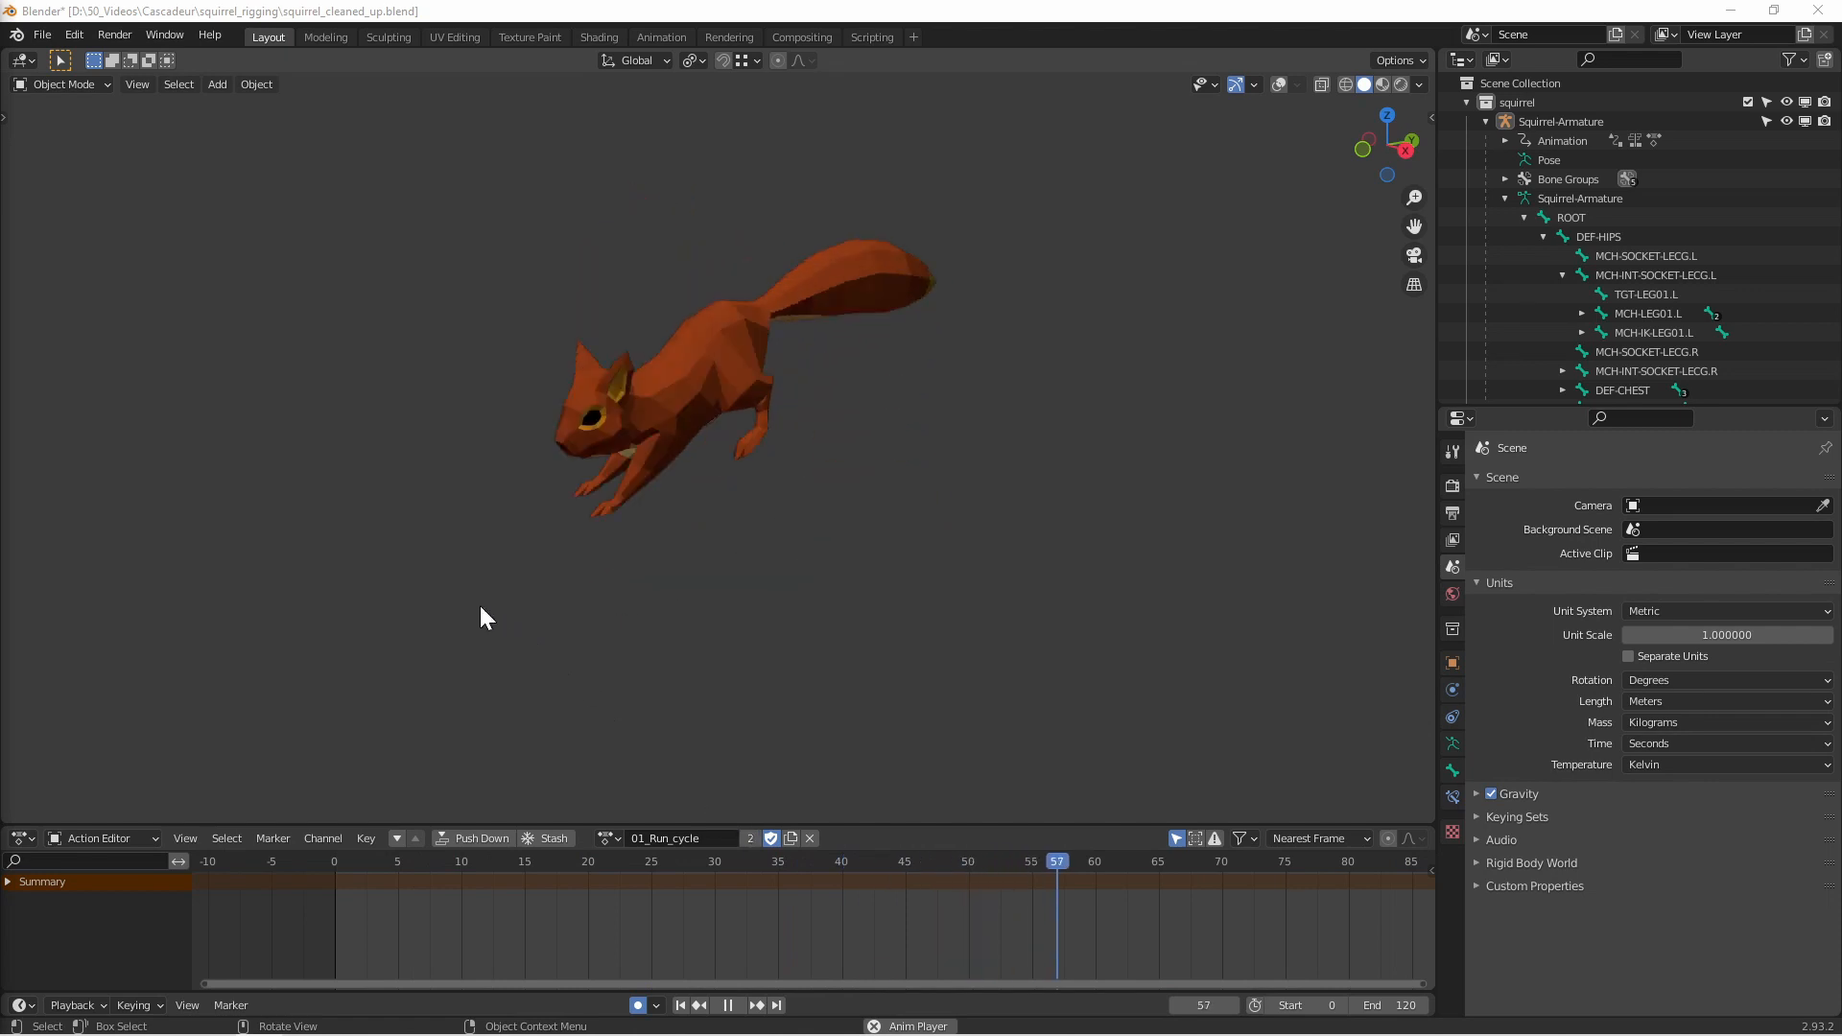
Step: Bake the run cycle into a new action over frames 0-36 with visual keying enabled
key(f3)
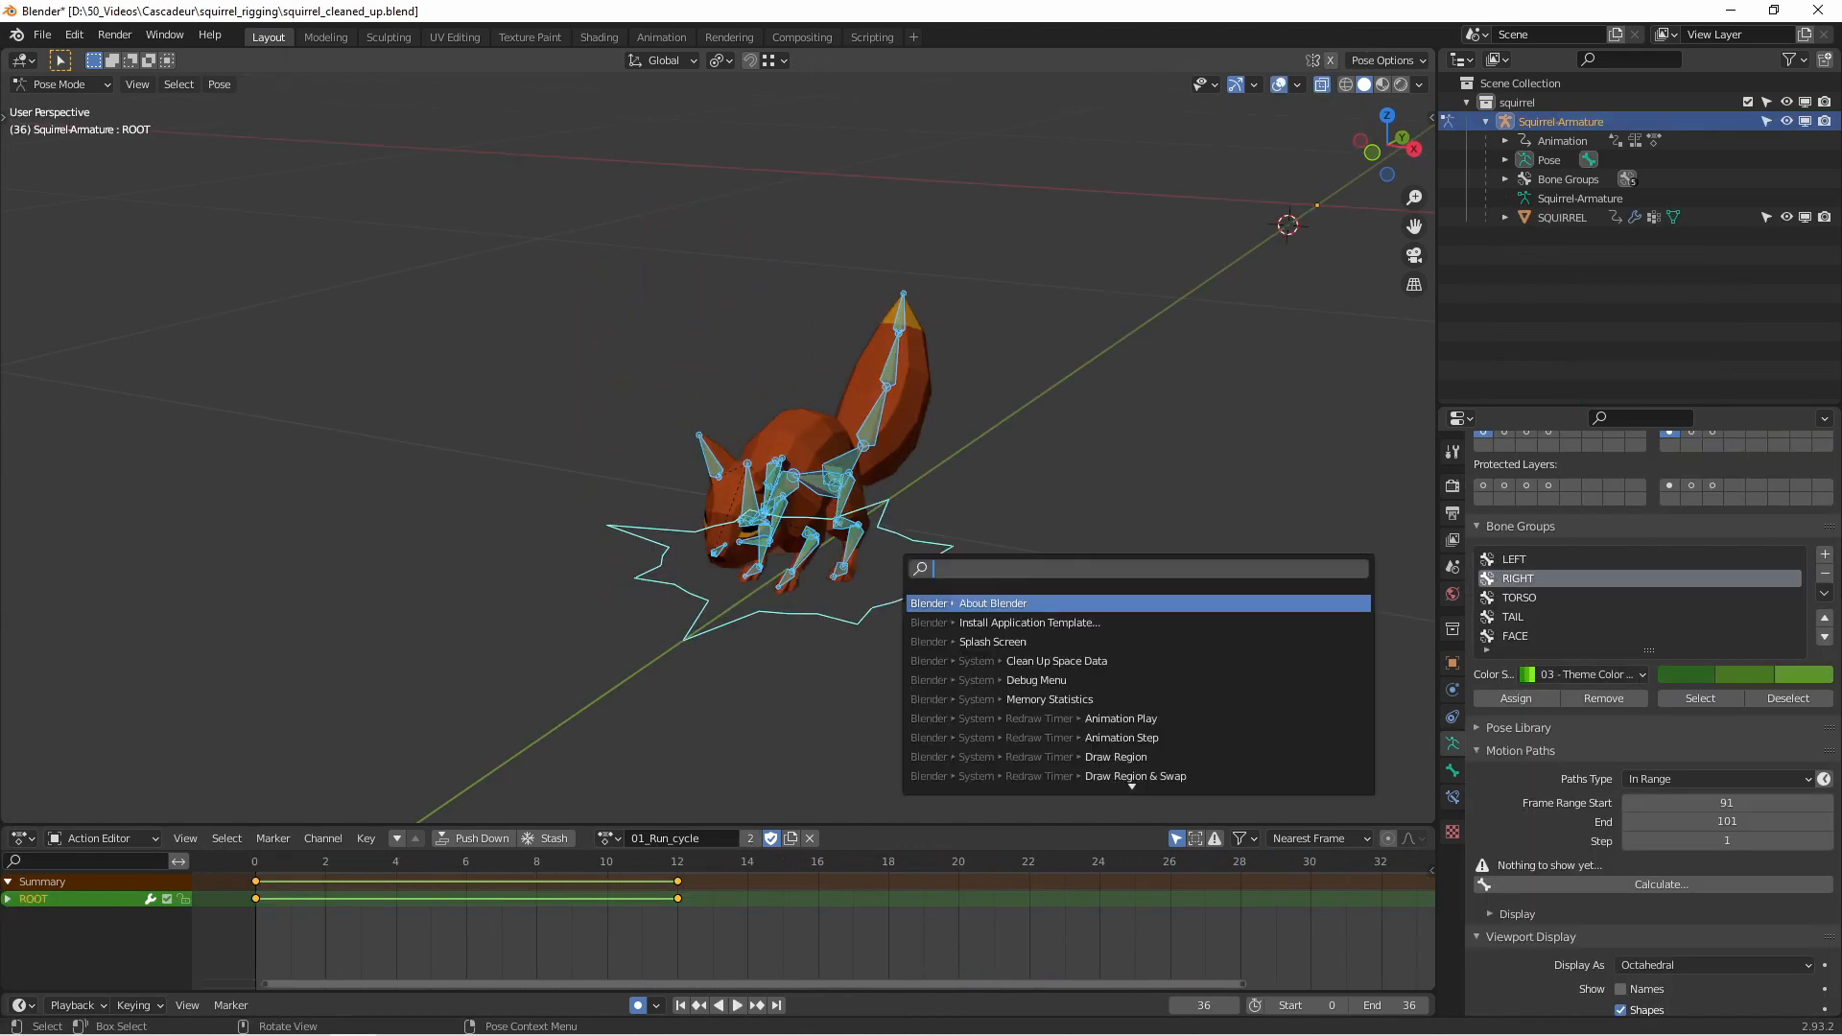
text(bake)
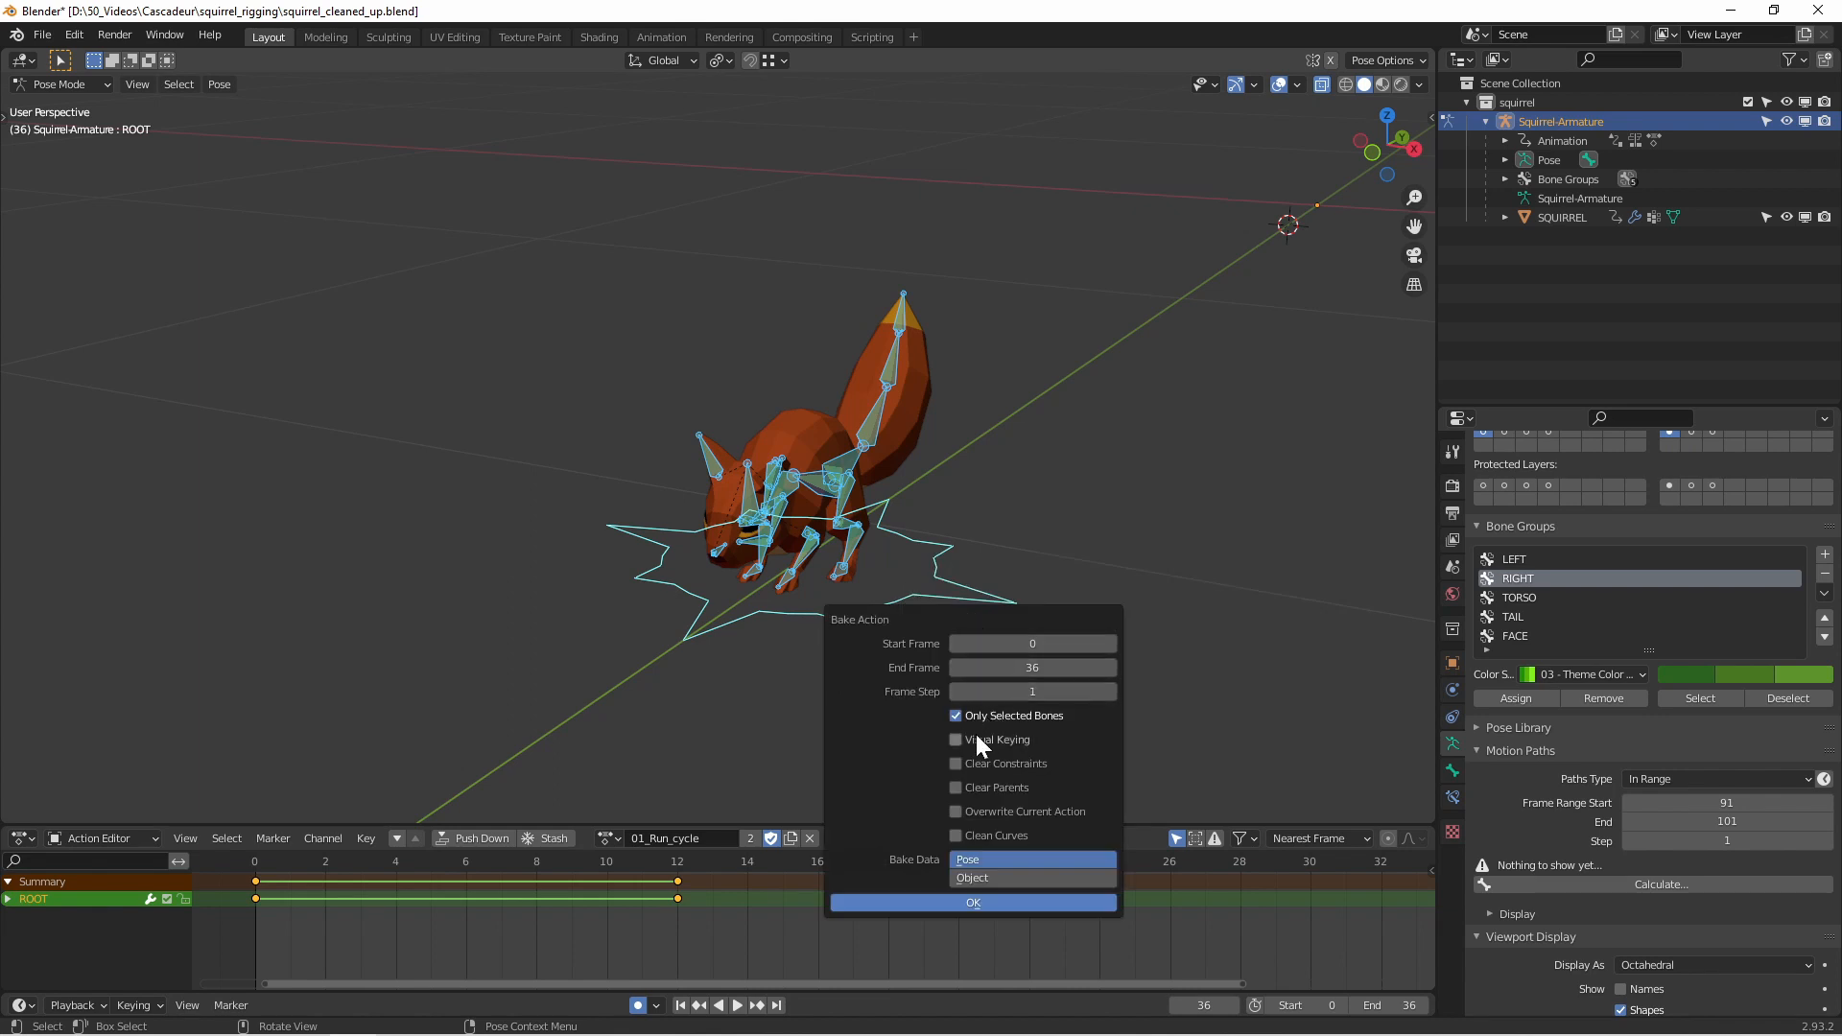
click(956, 739)
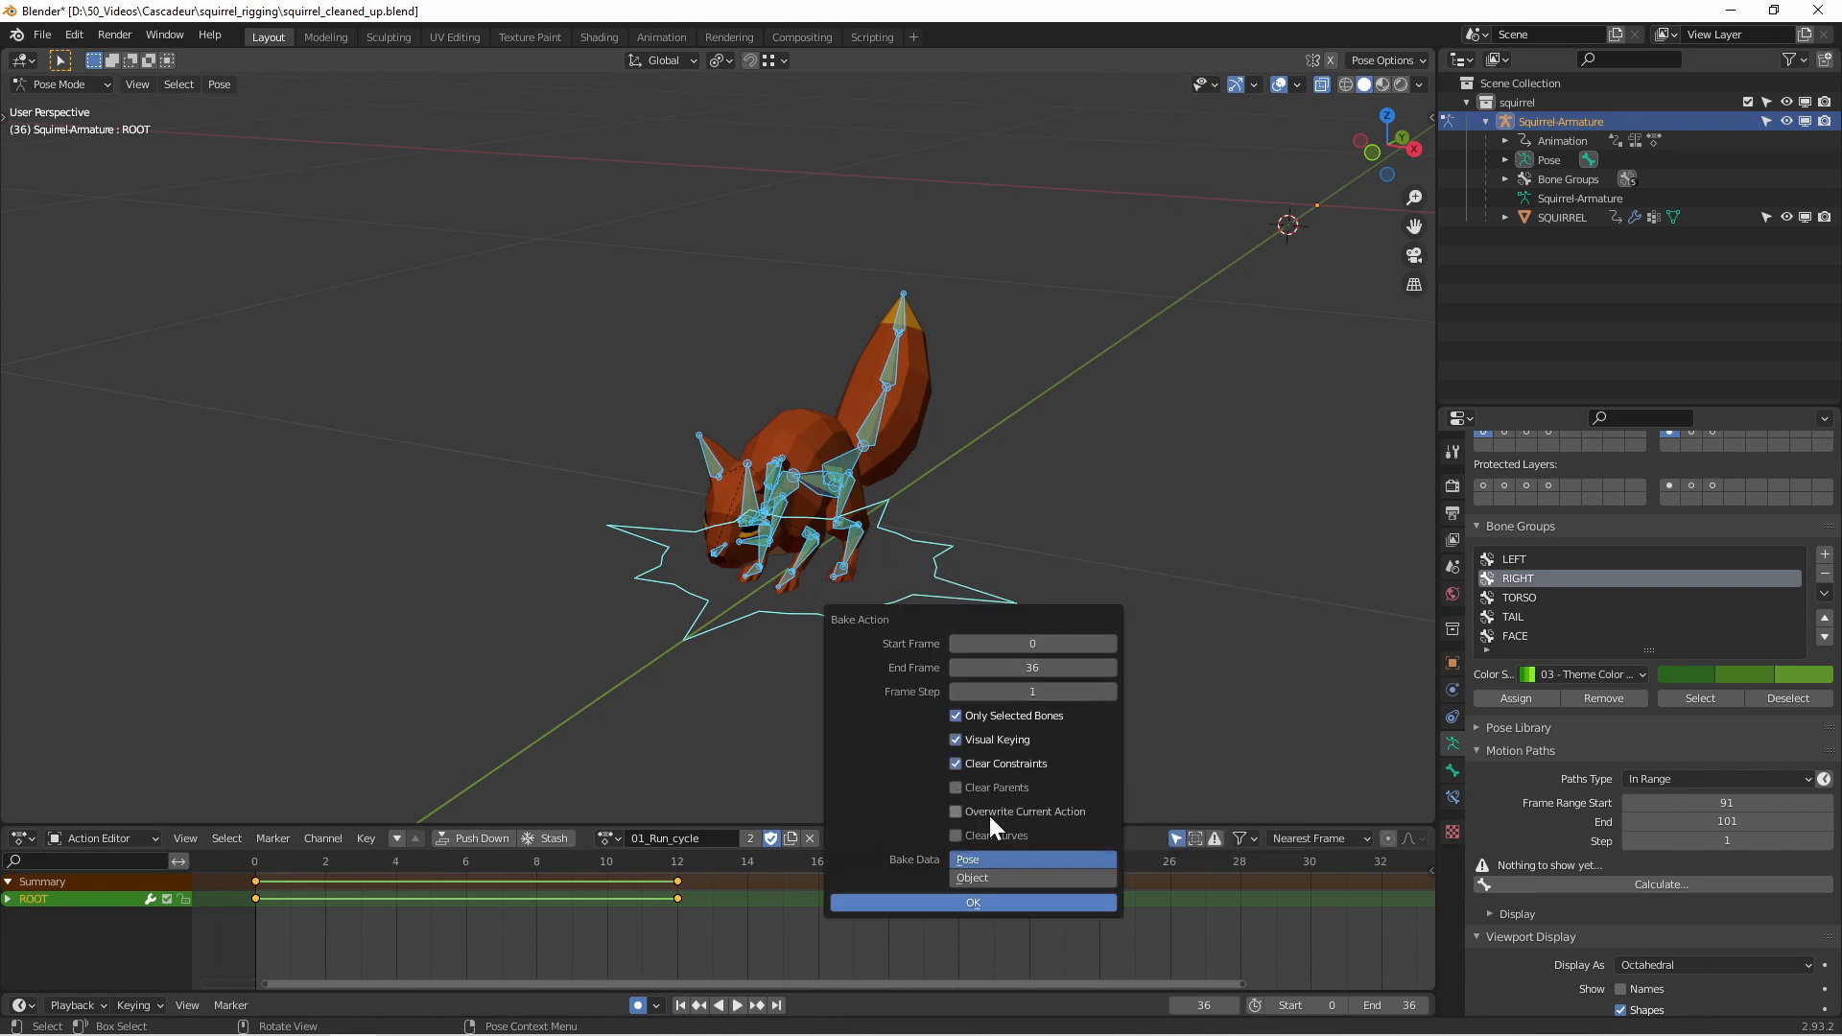
click(973, 902)
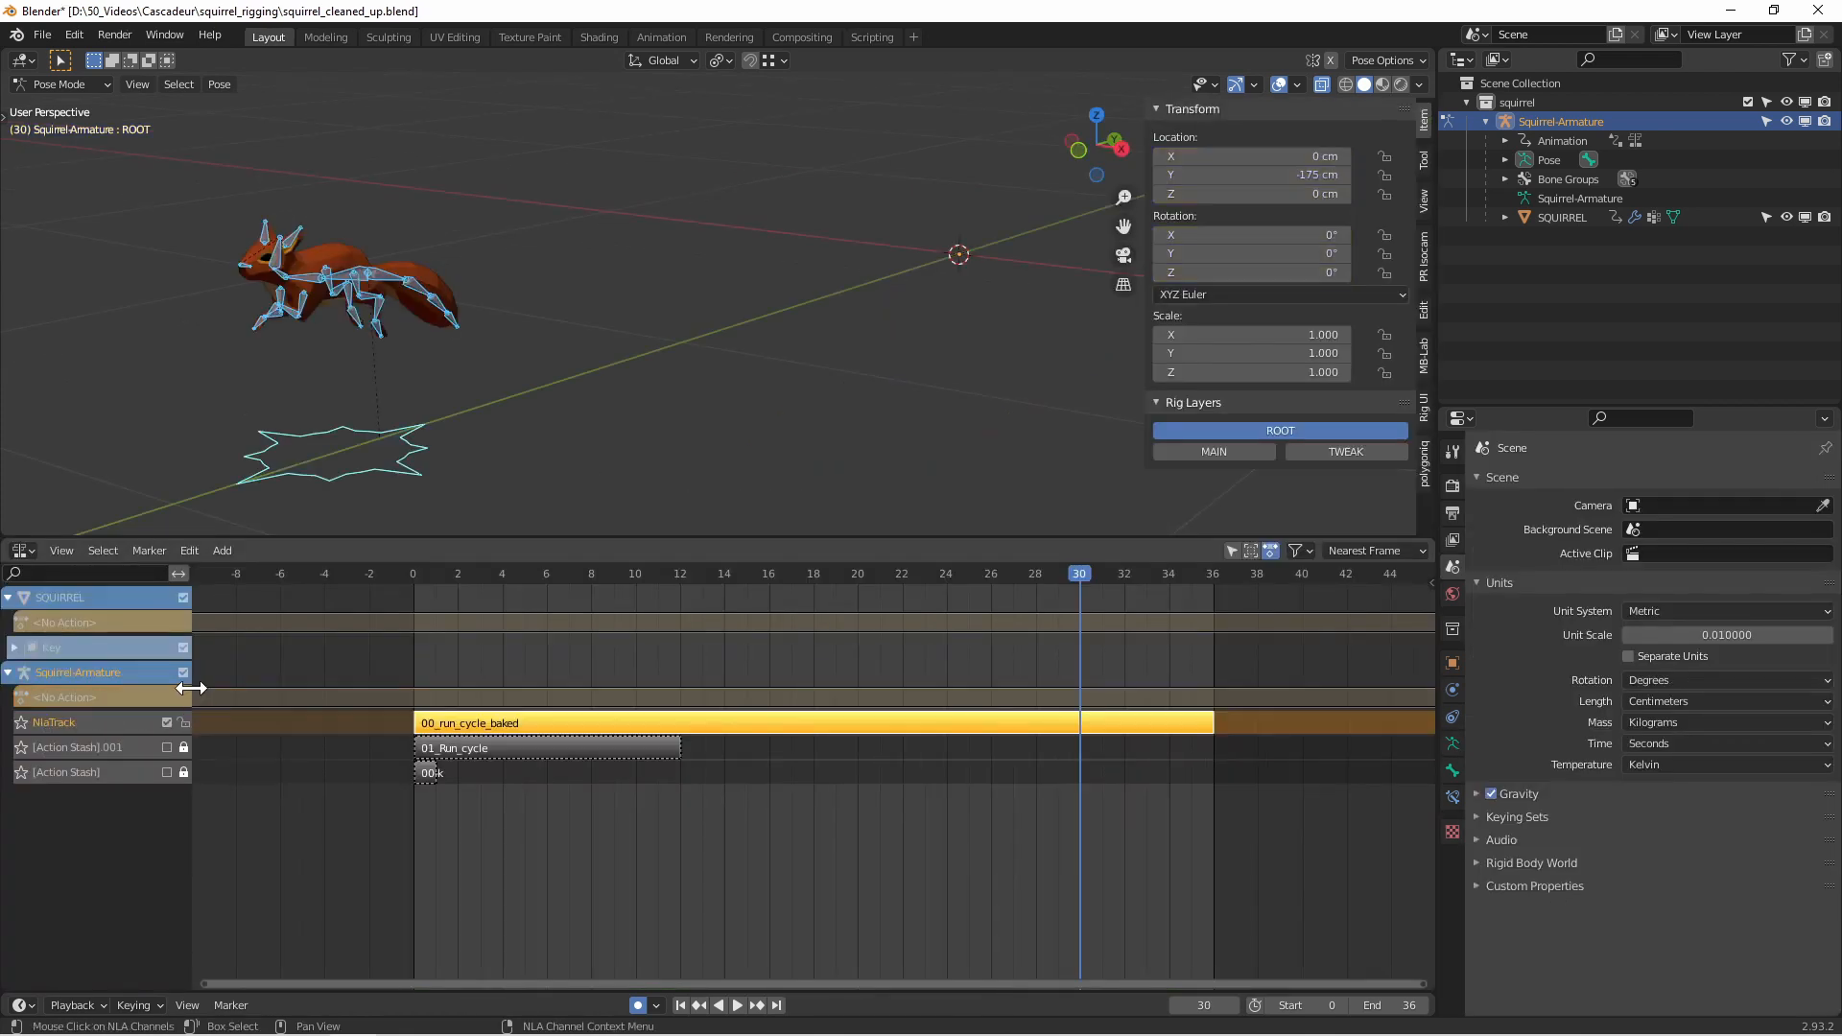
Step: Export the scene as FBX limited to the armature only
click(40, 35)
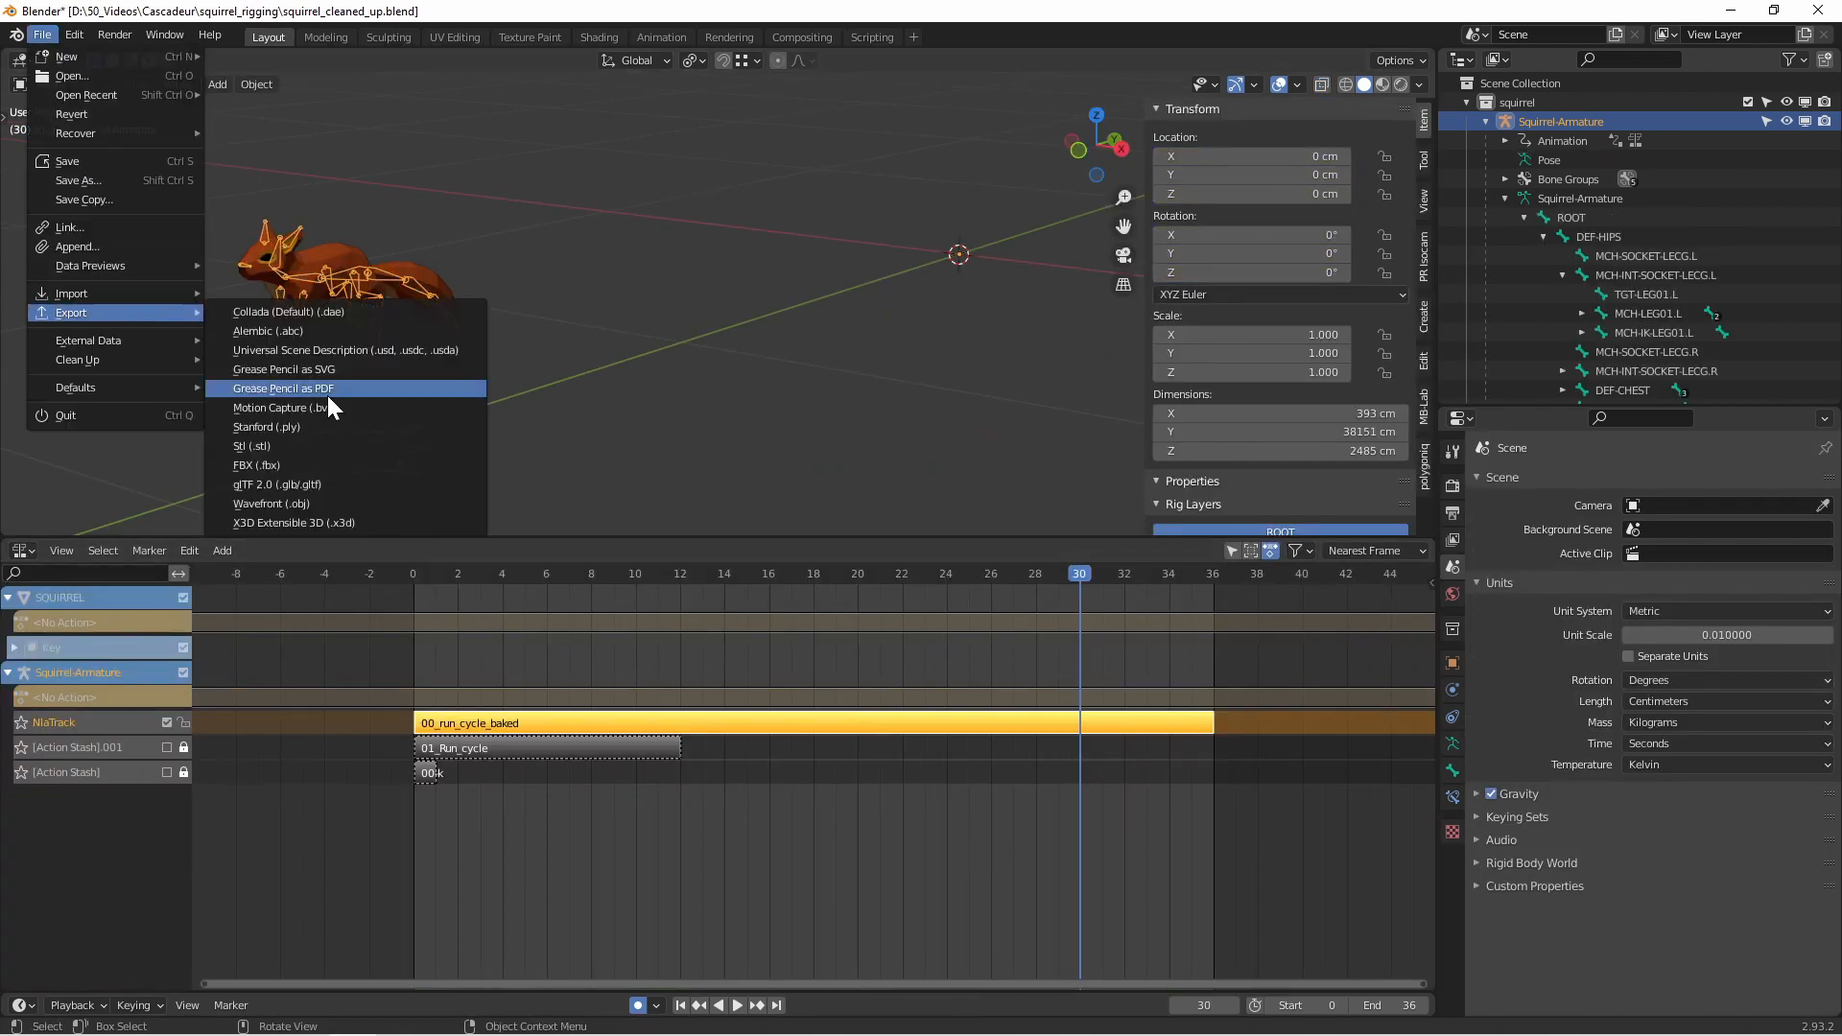
click(255, 465)
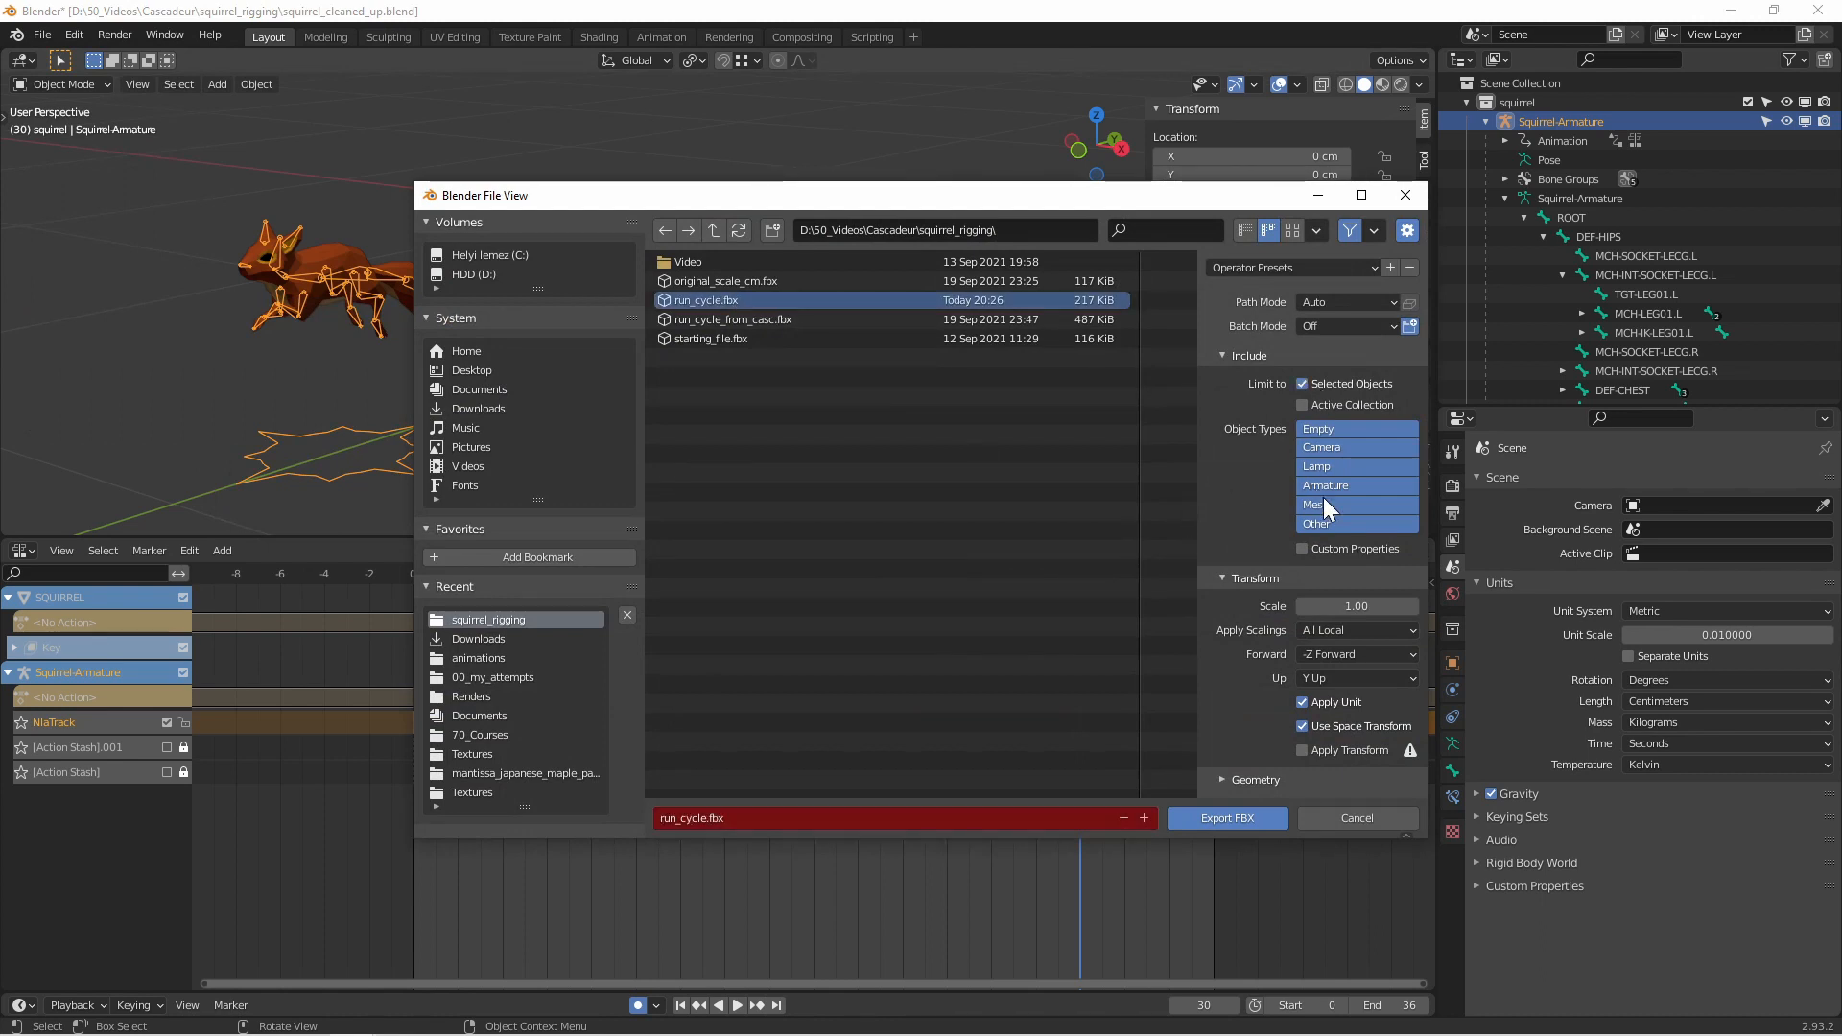
click(1326, 484)
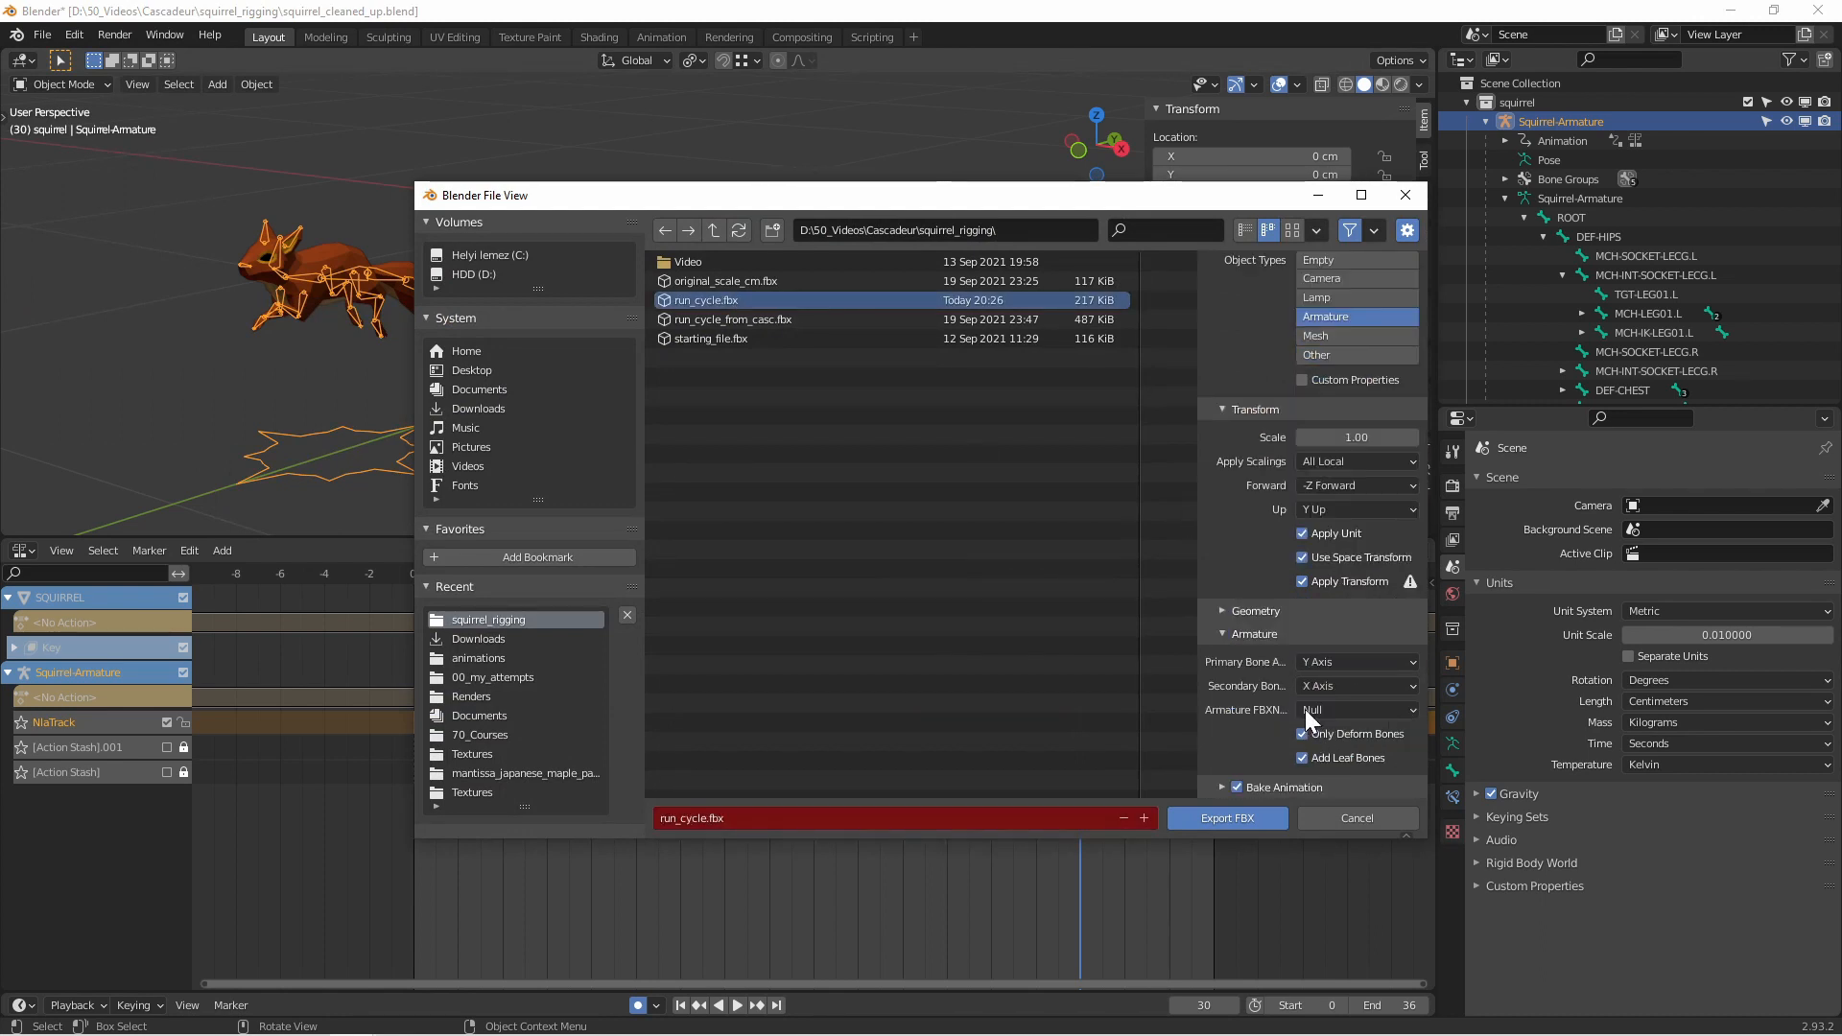
click(1226, 817)
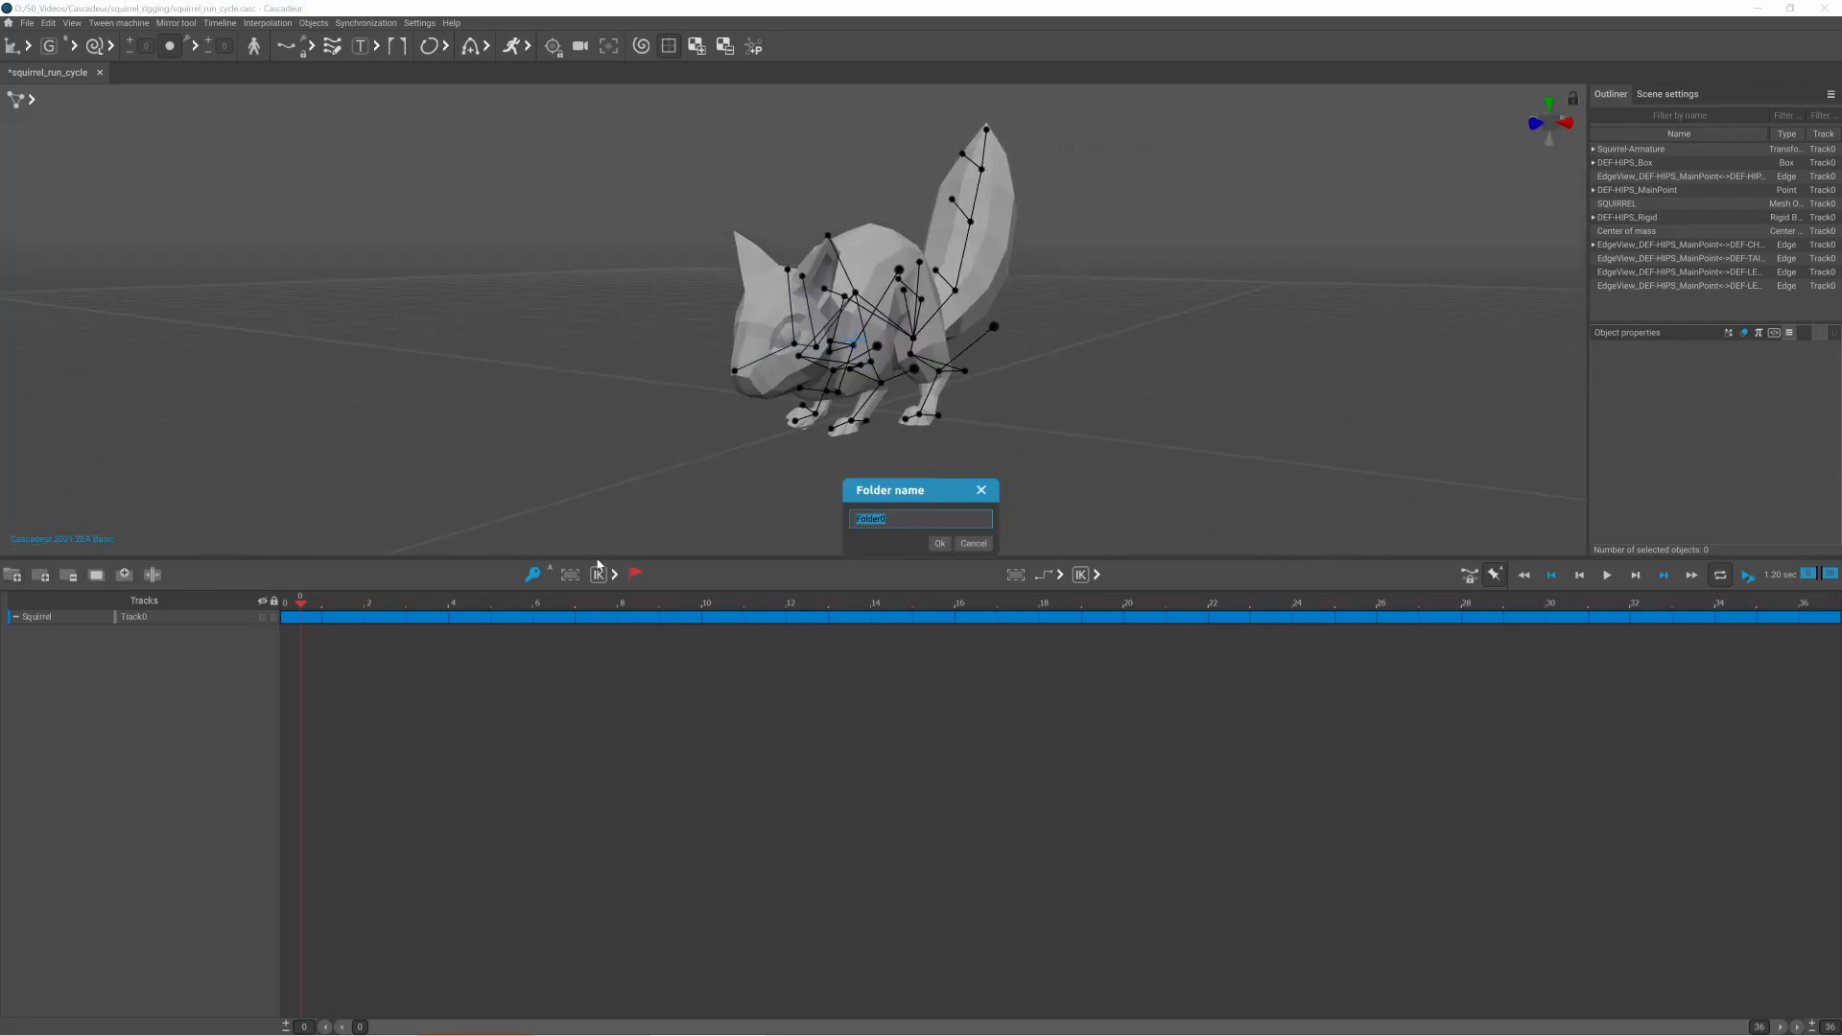
Step: Create a track folder and a track for the front leg controllers
click(938, 543)
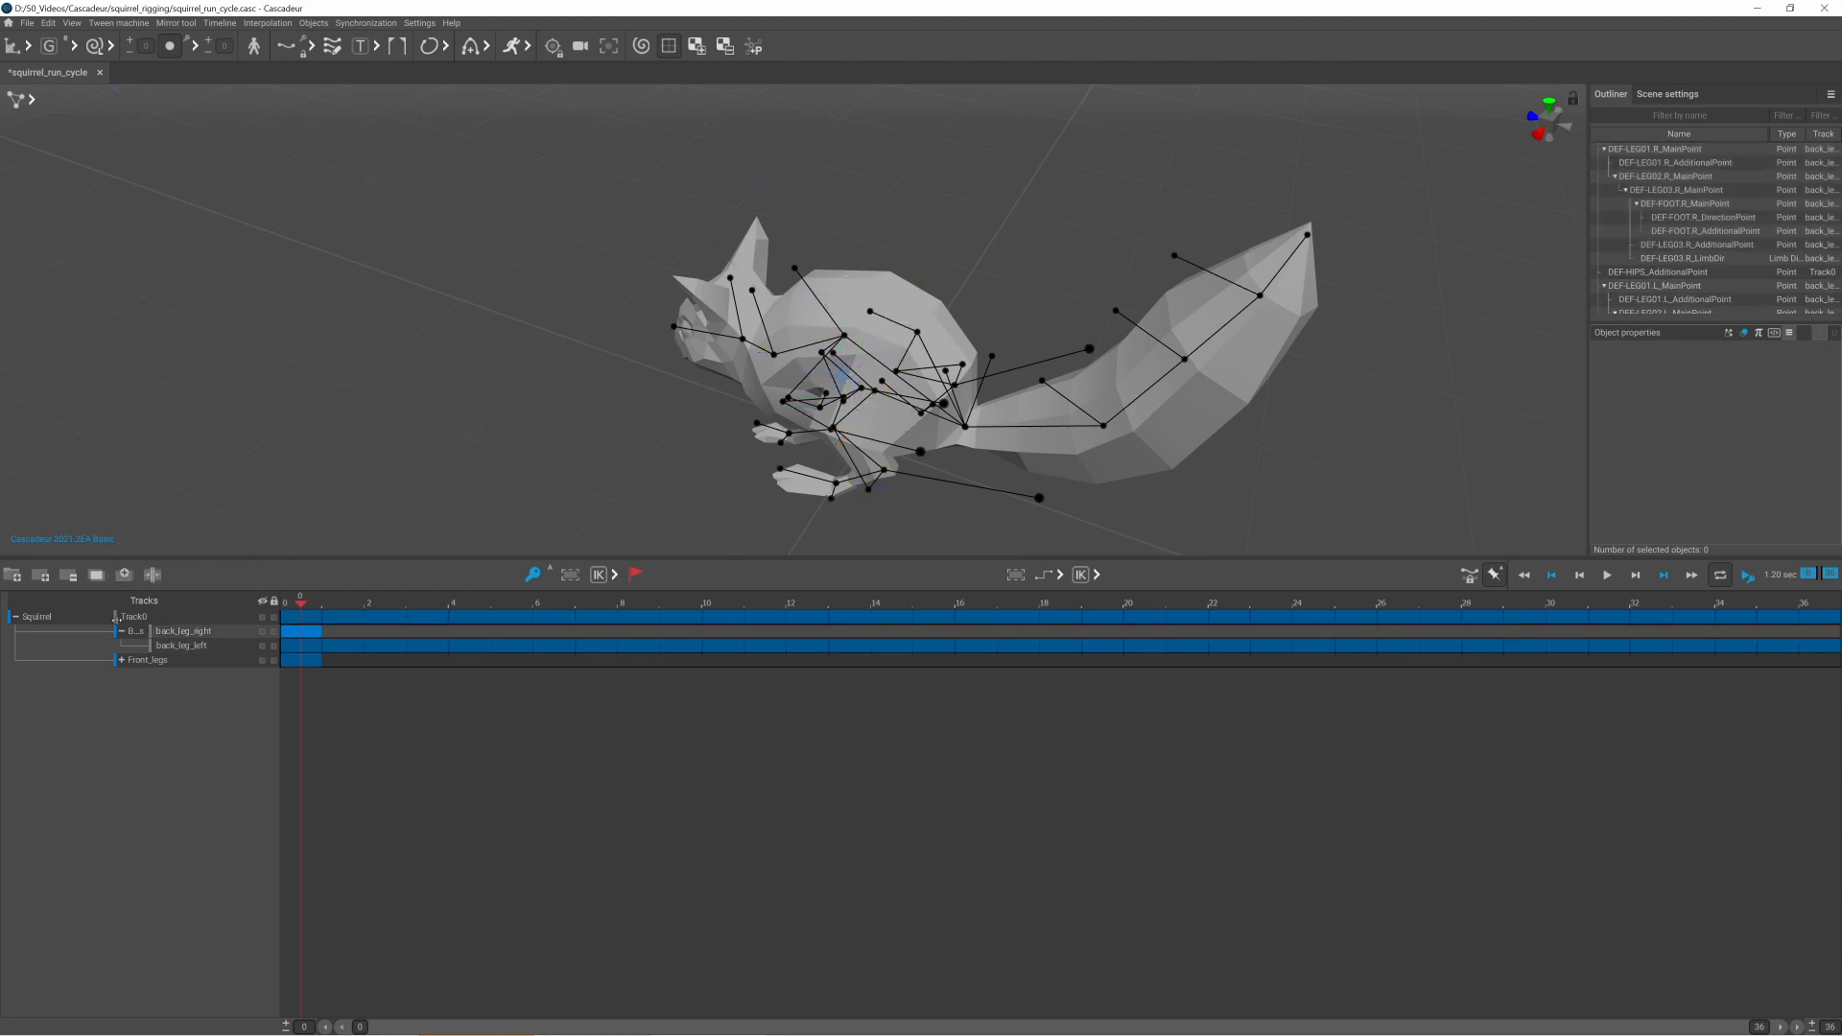
click(863, 387)
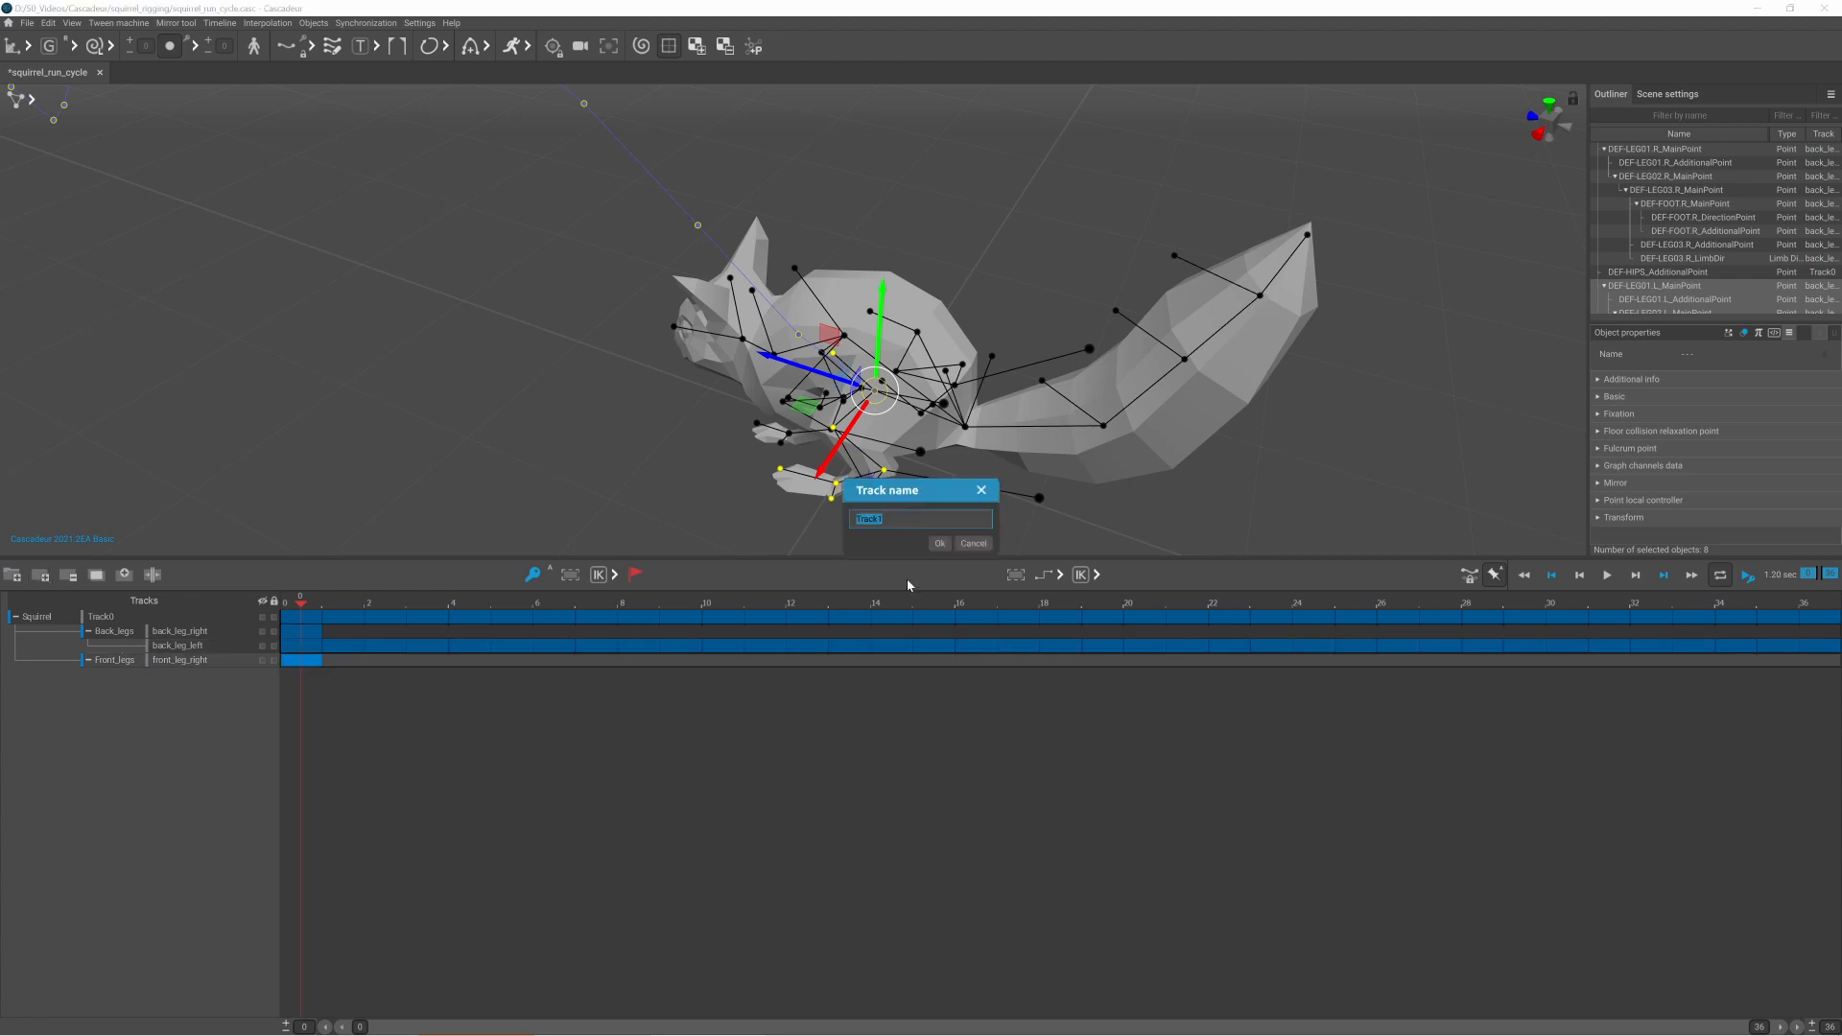
click(938, 543)
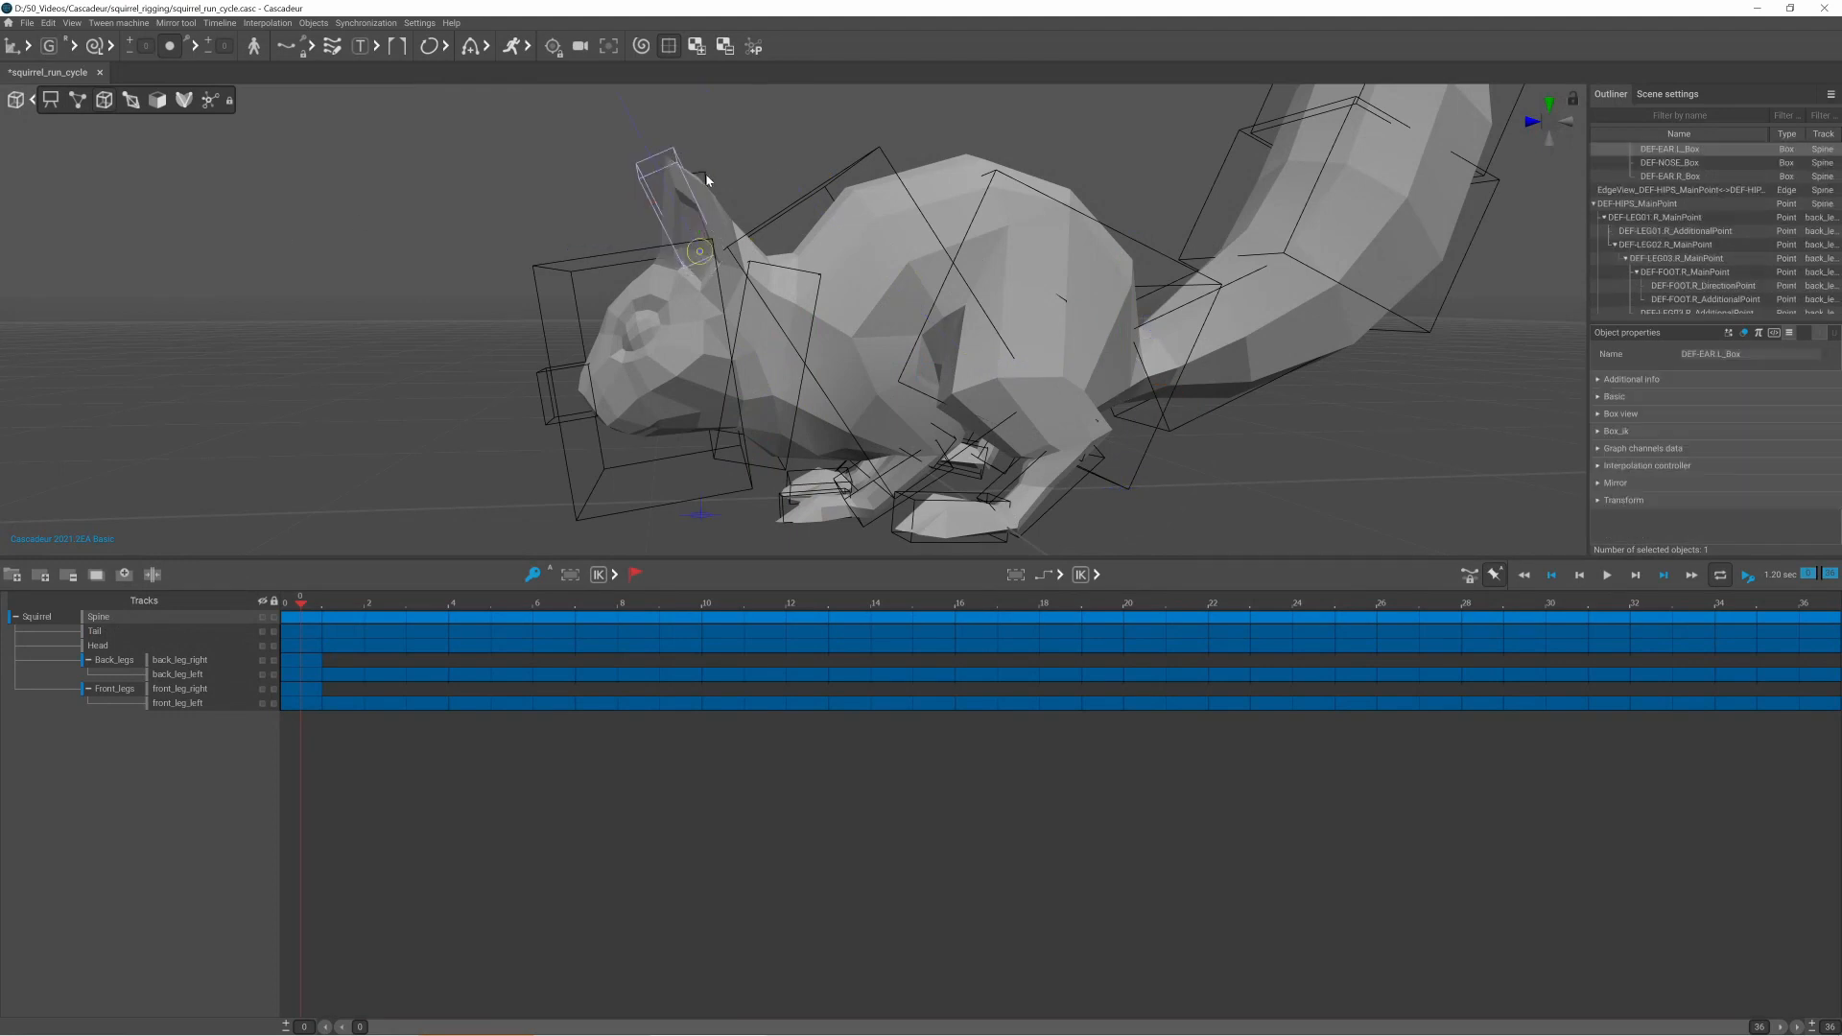
Step: Put the ear and nose boxes on a track named Ears_and_Nose
click(44, 574)
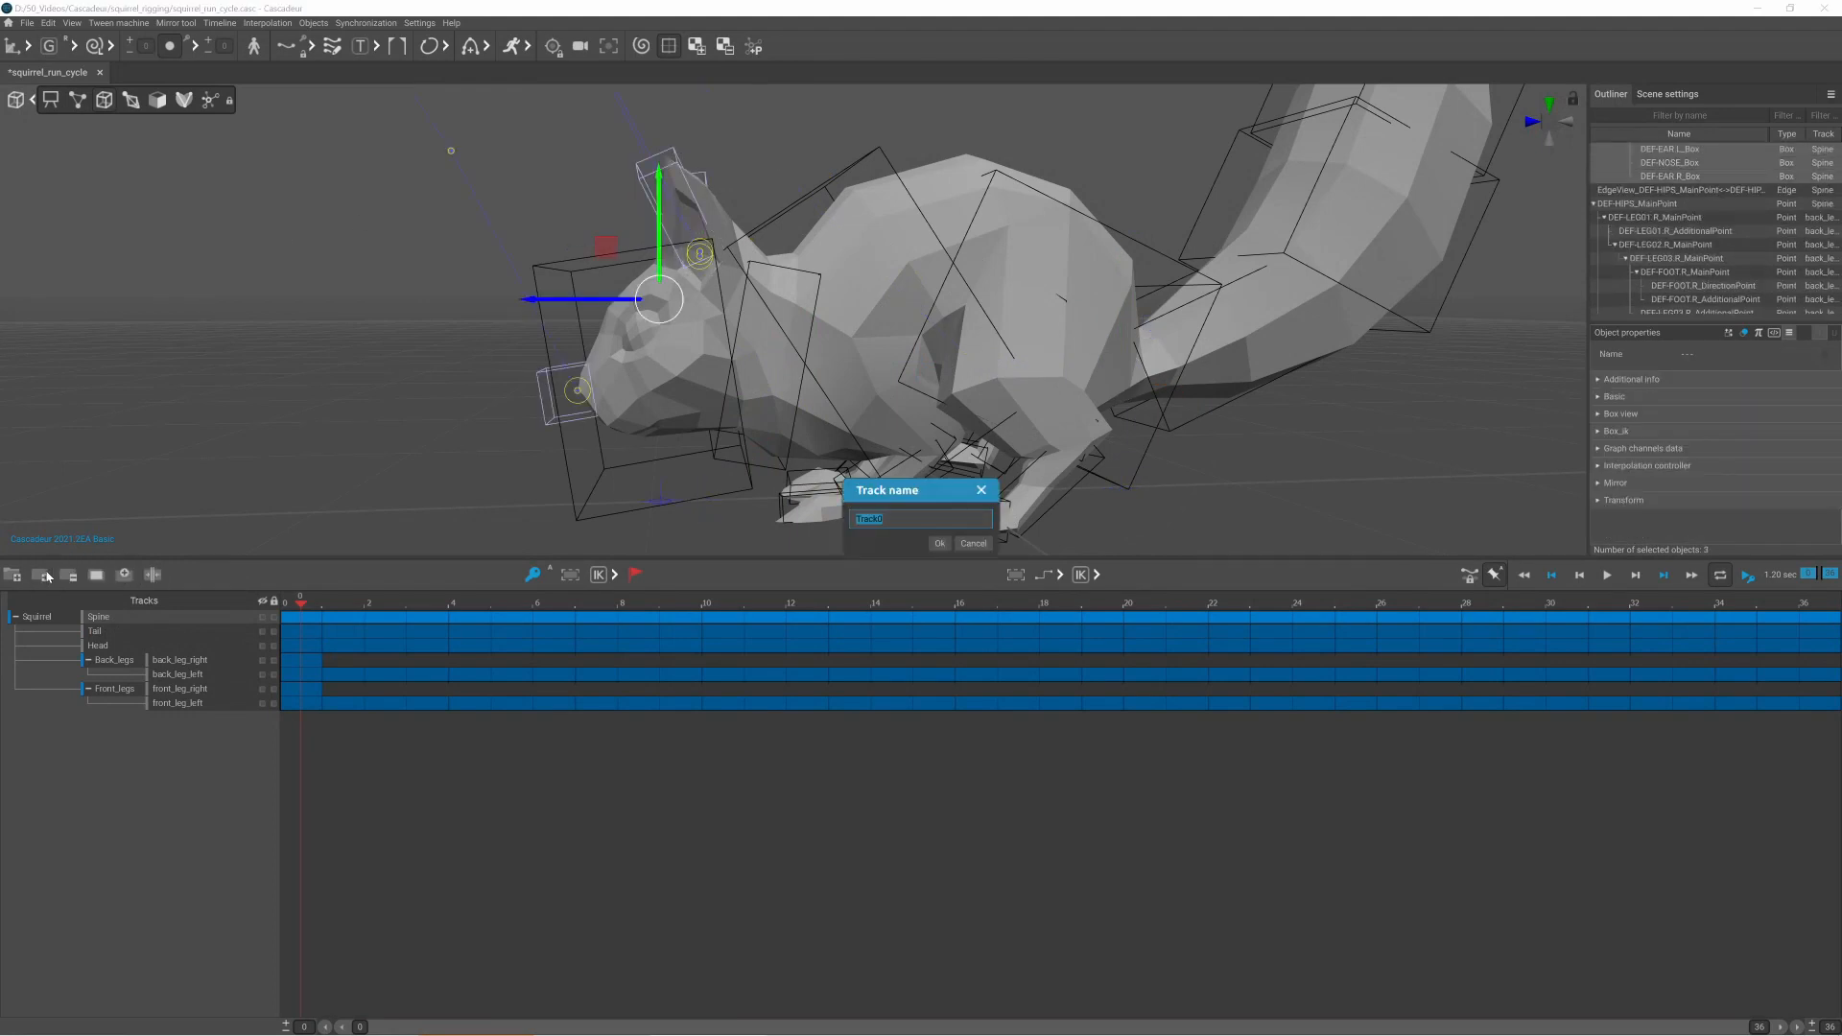
text(Ears_and_N)
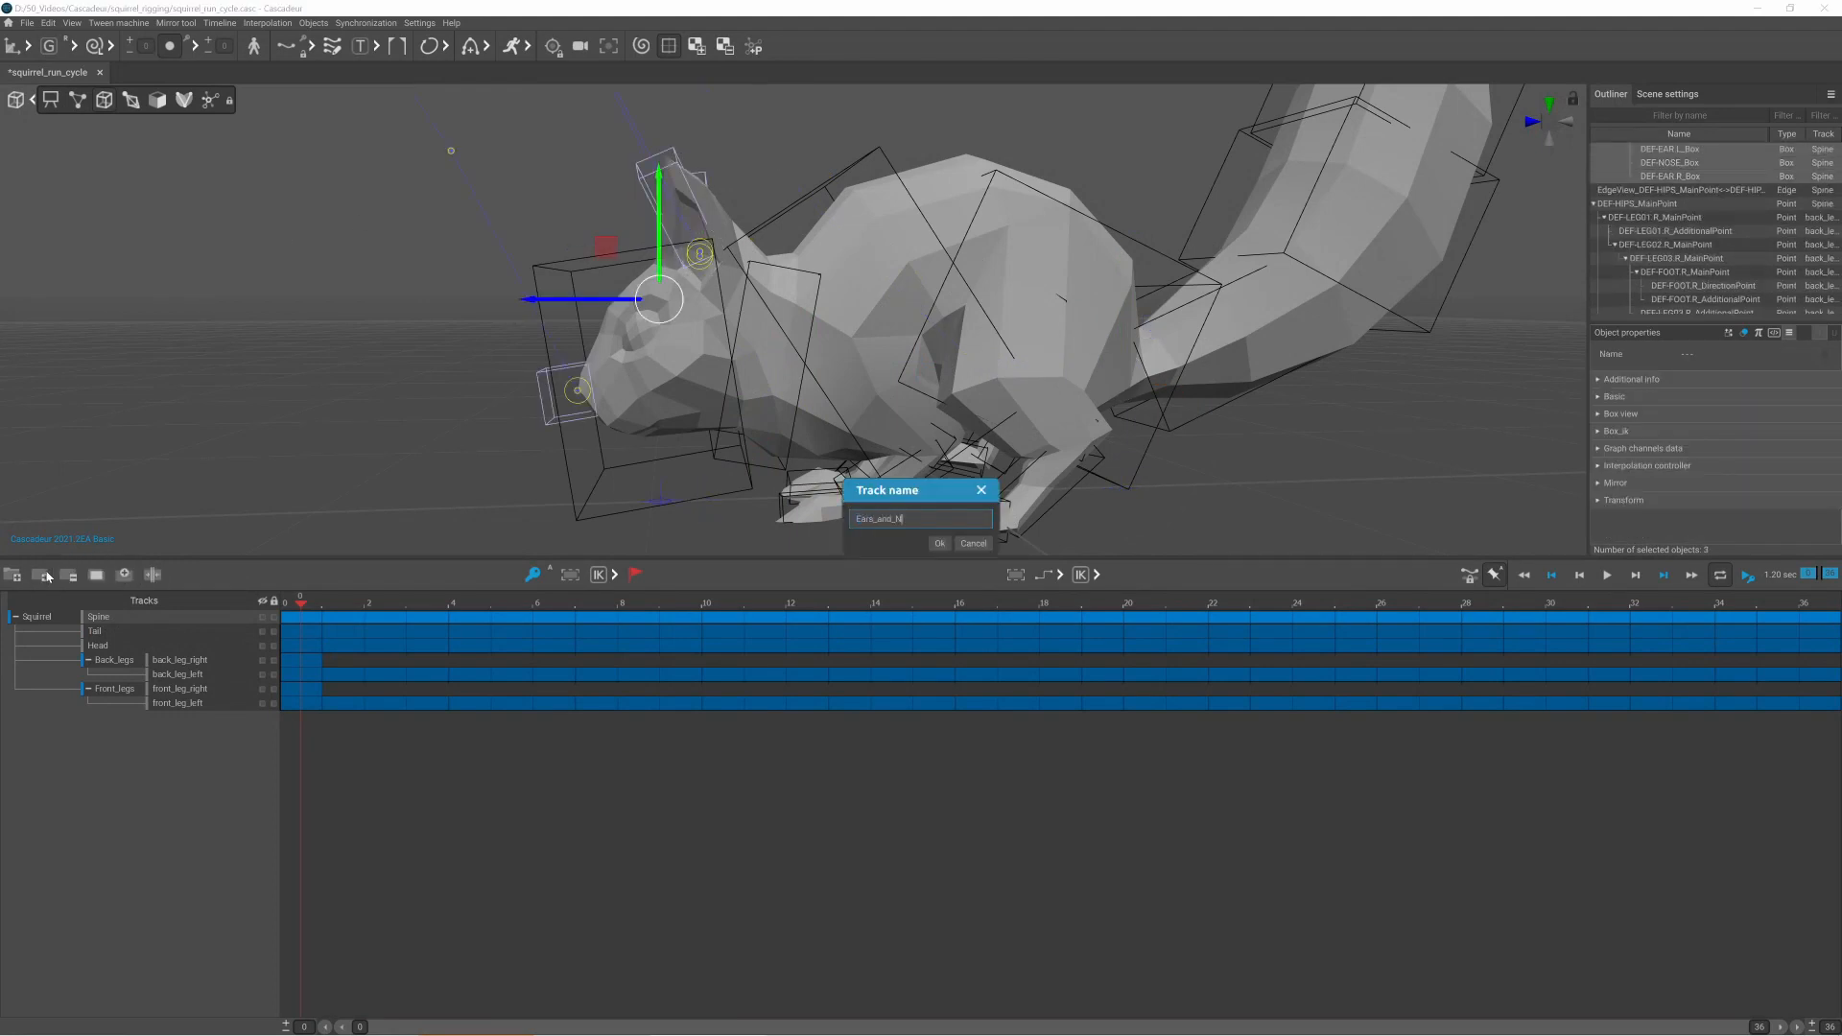
click(938, 543)
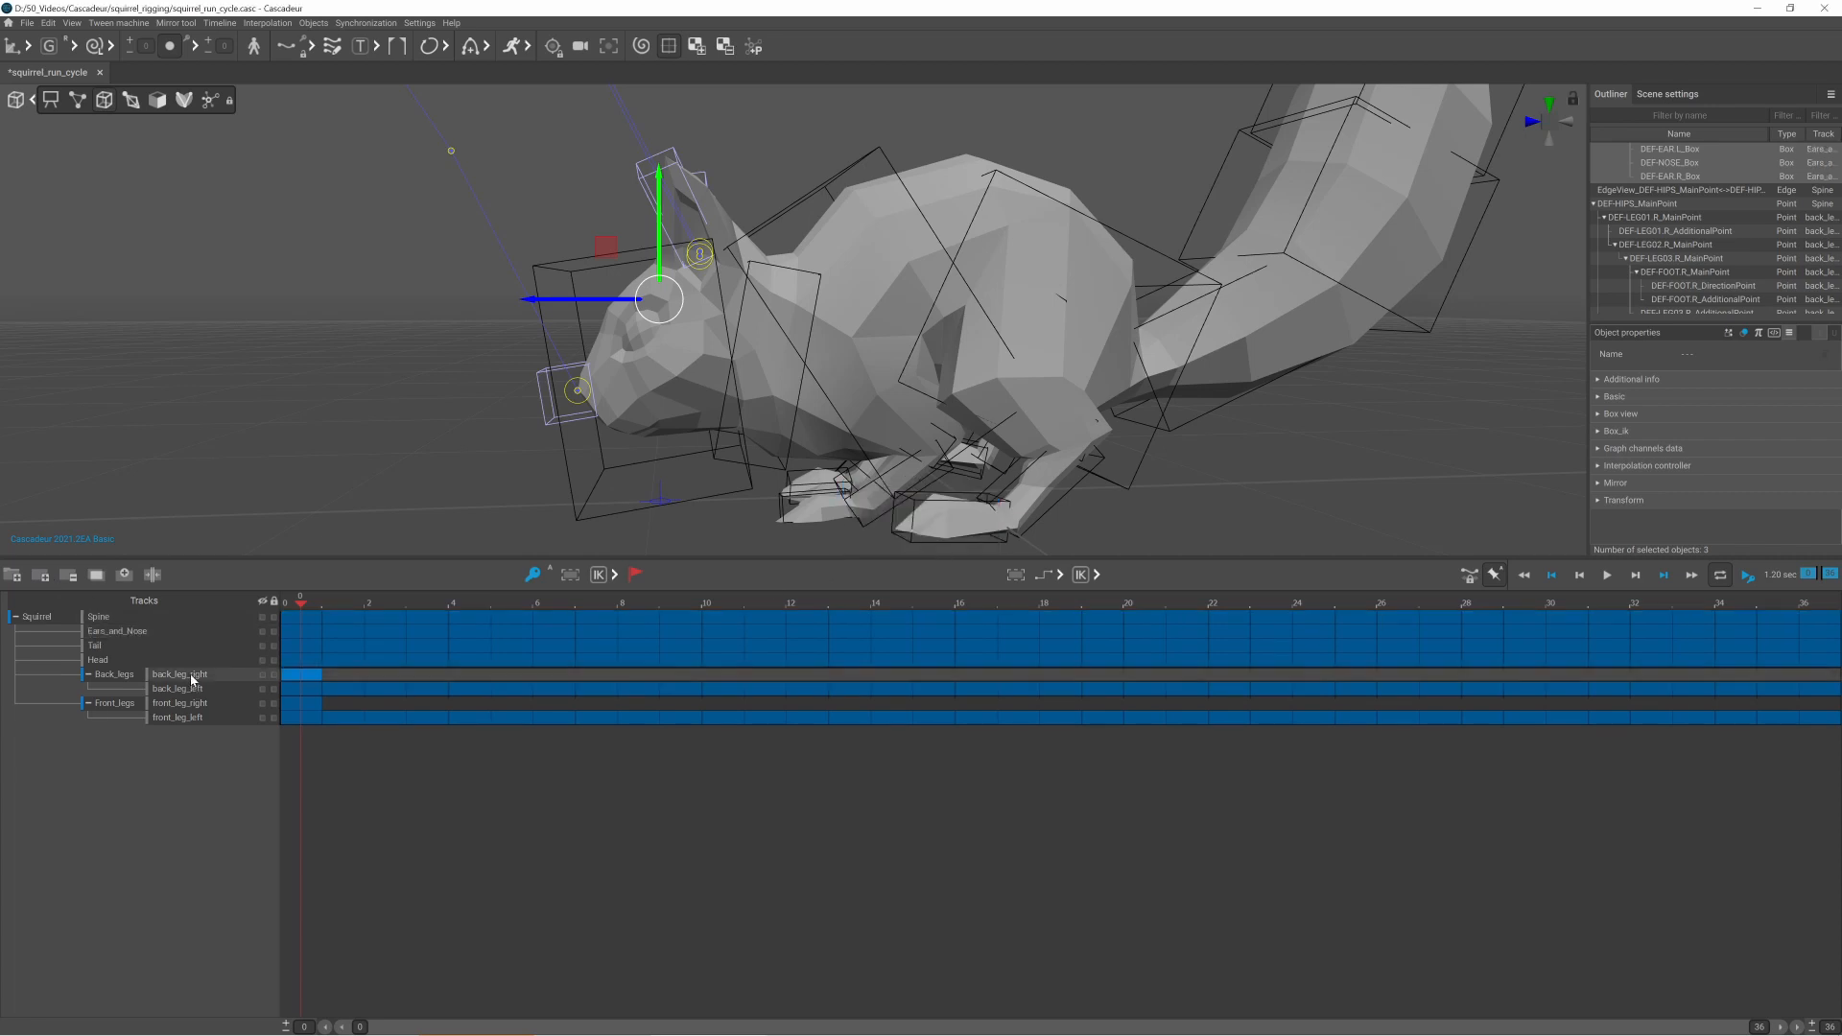
key(ctrl+0)
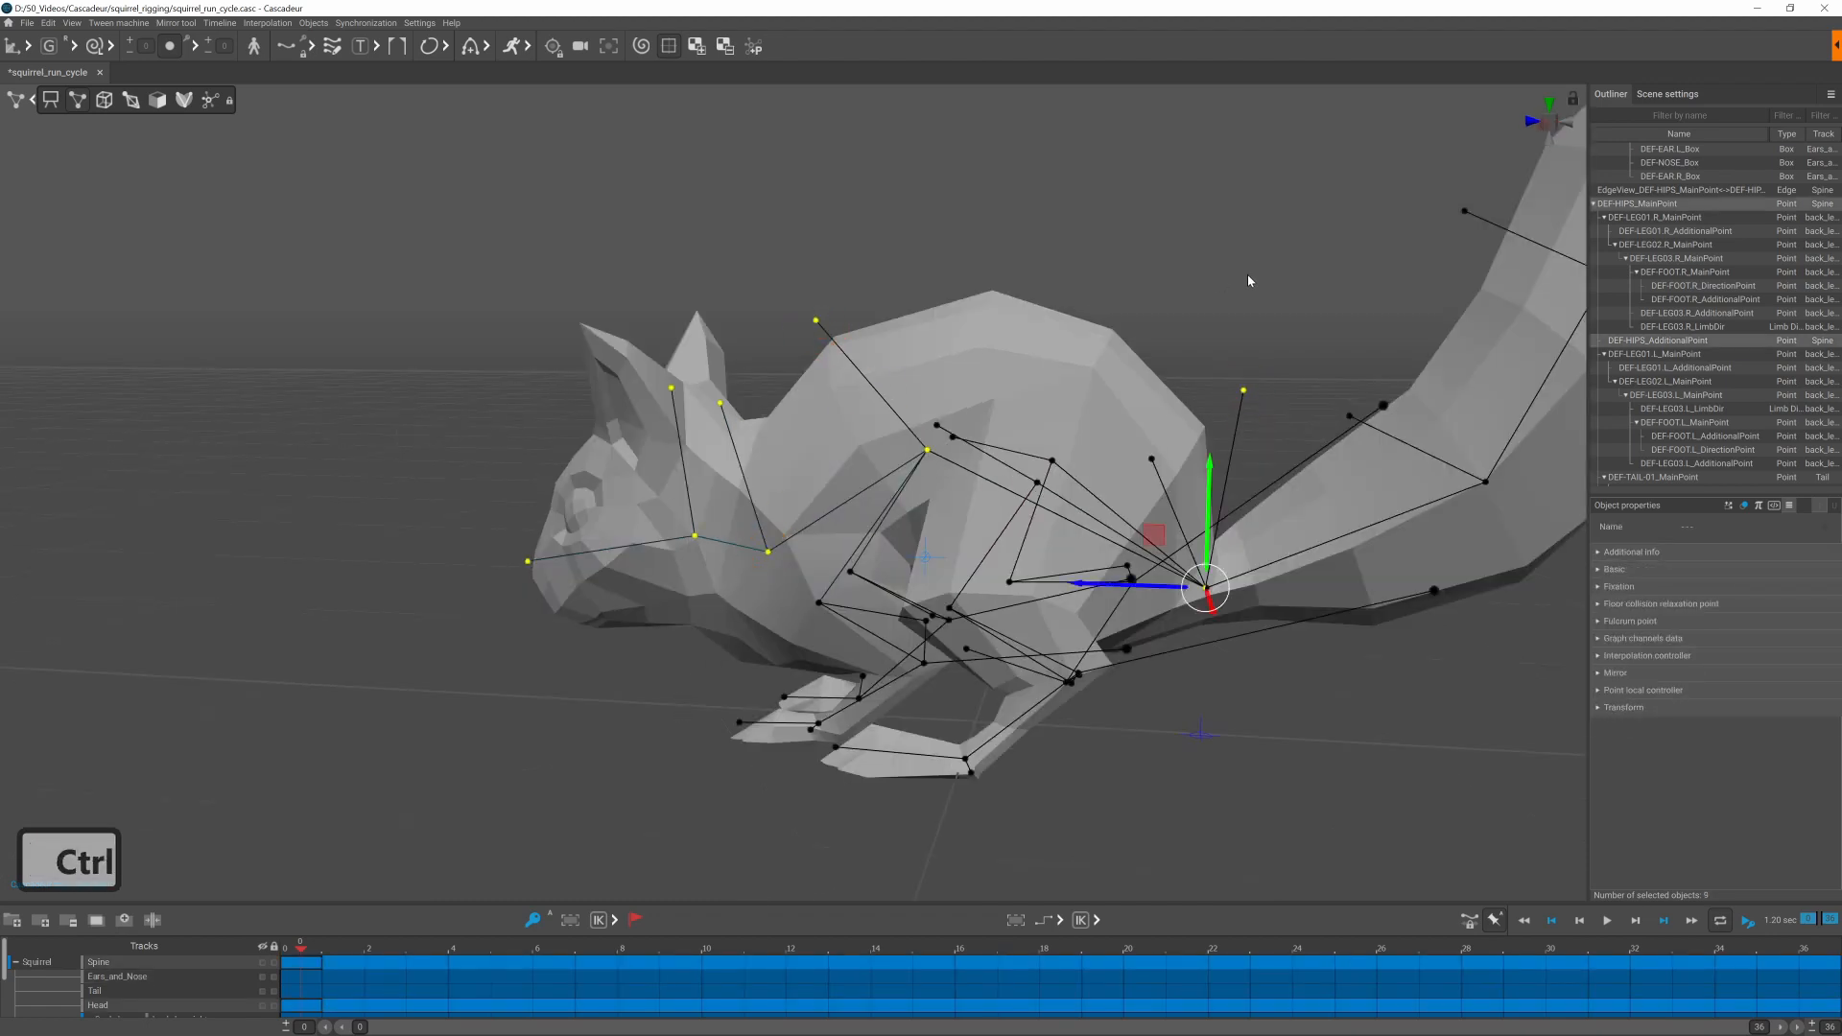
Step: Store the head and other point groups as quick selection sets 2, 4, 7 and 9
key(ctrl+2)
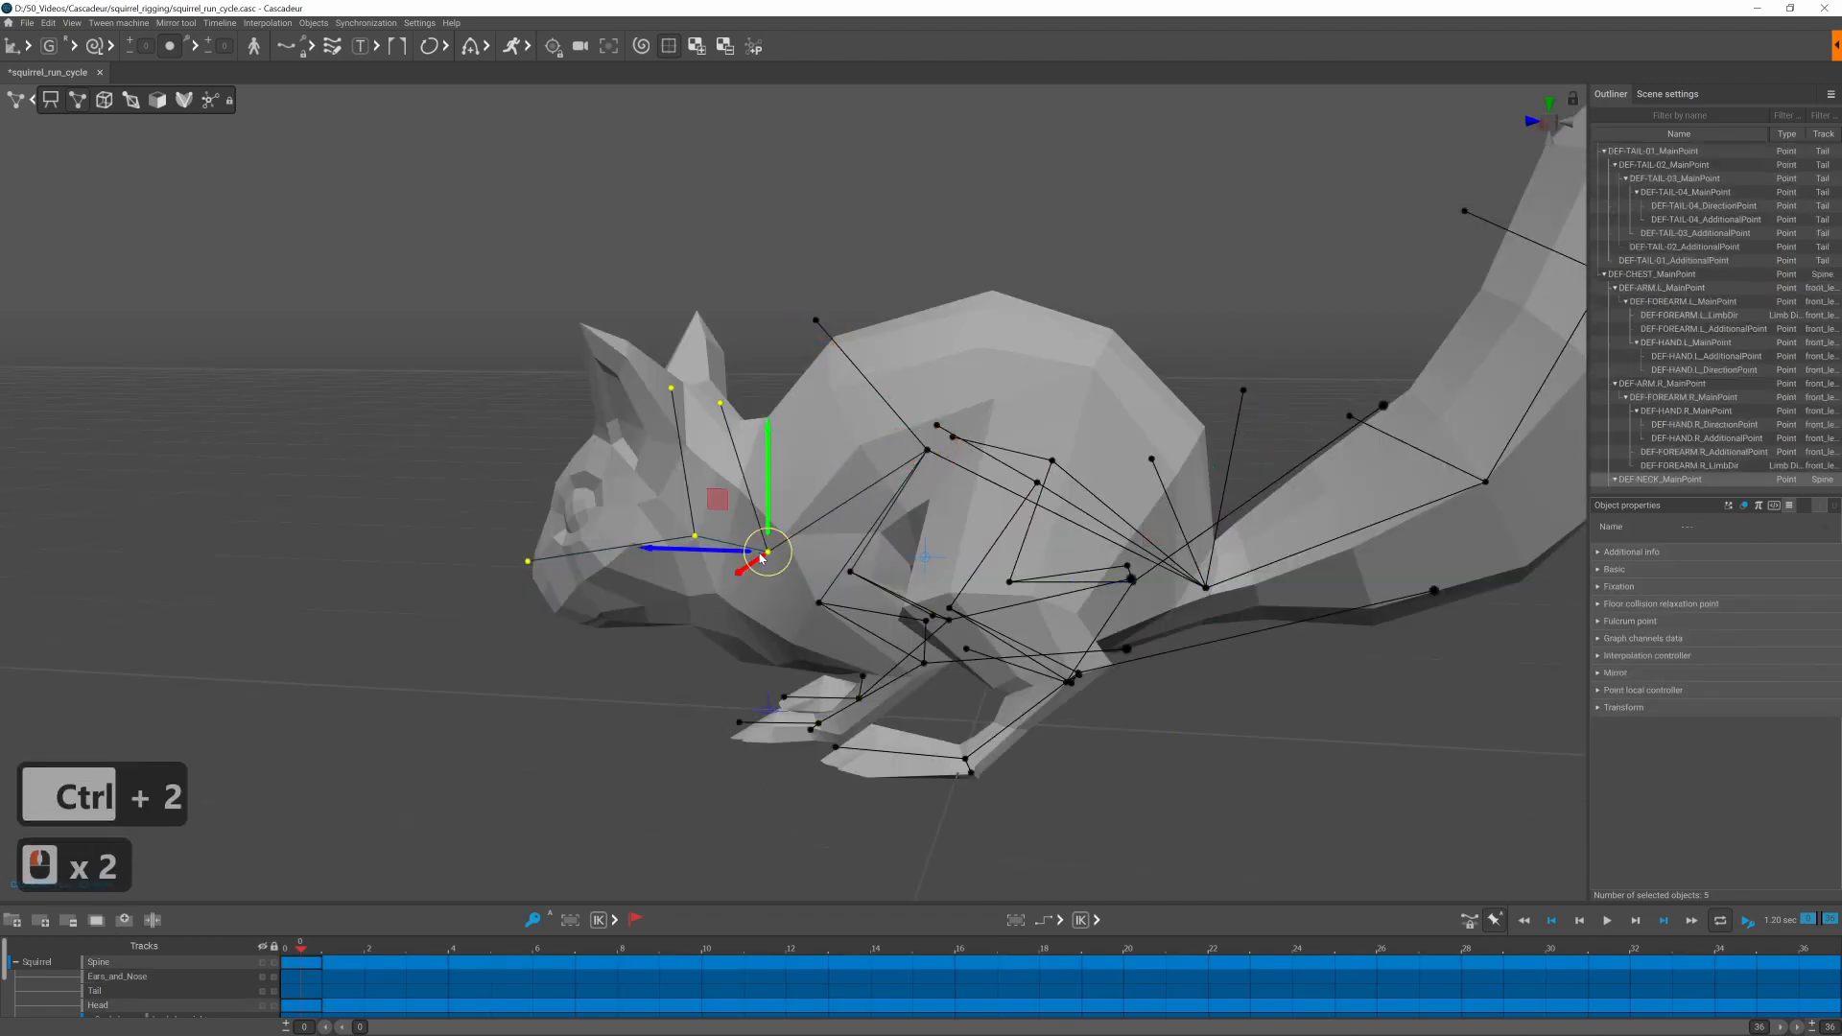
key(ctrl+4)
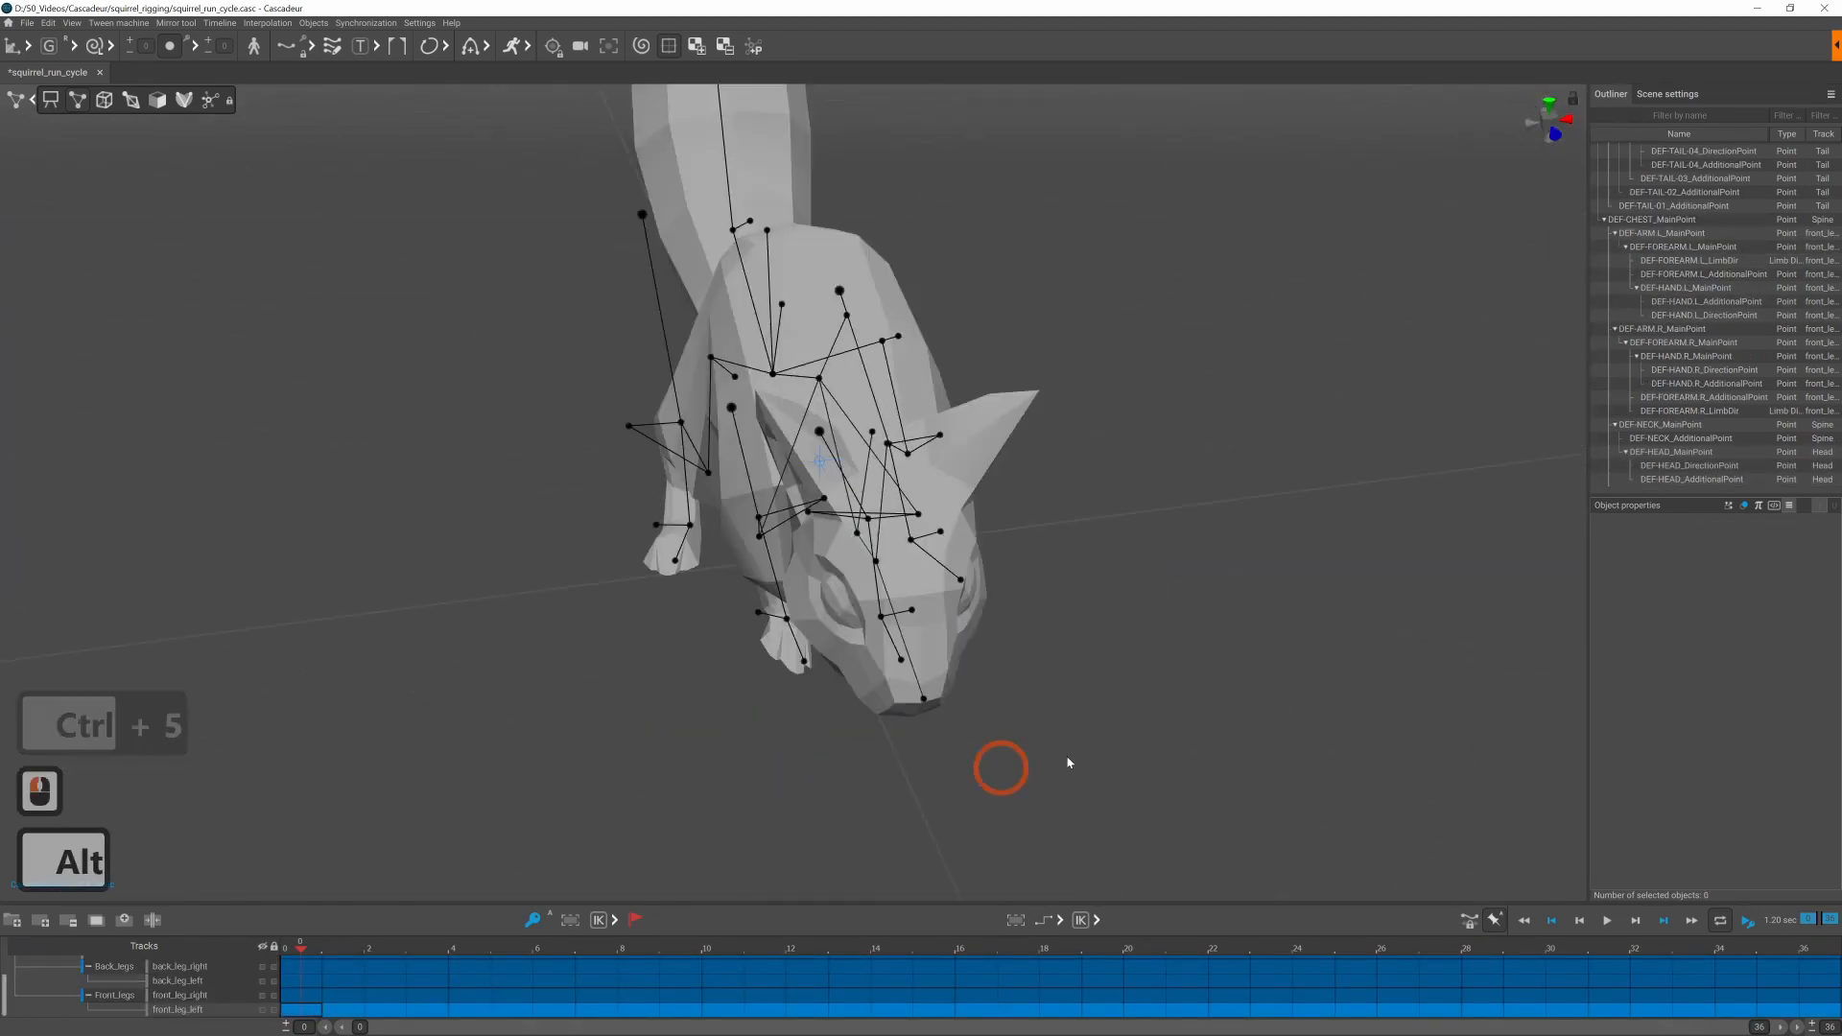
key(ctrl+7)
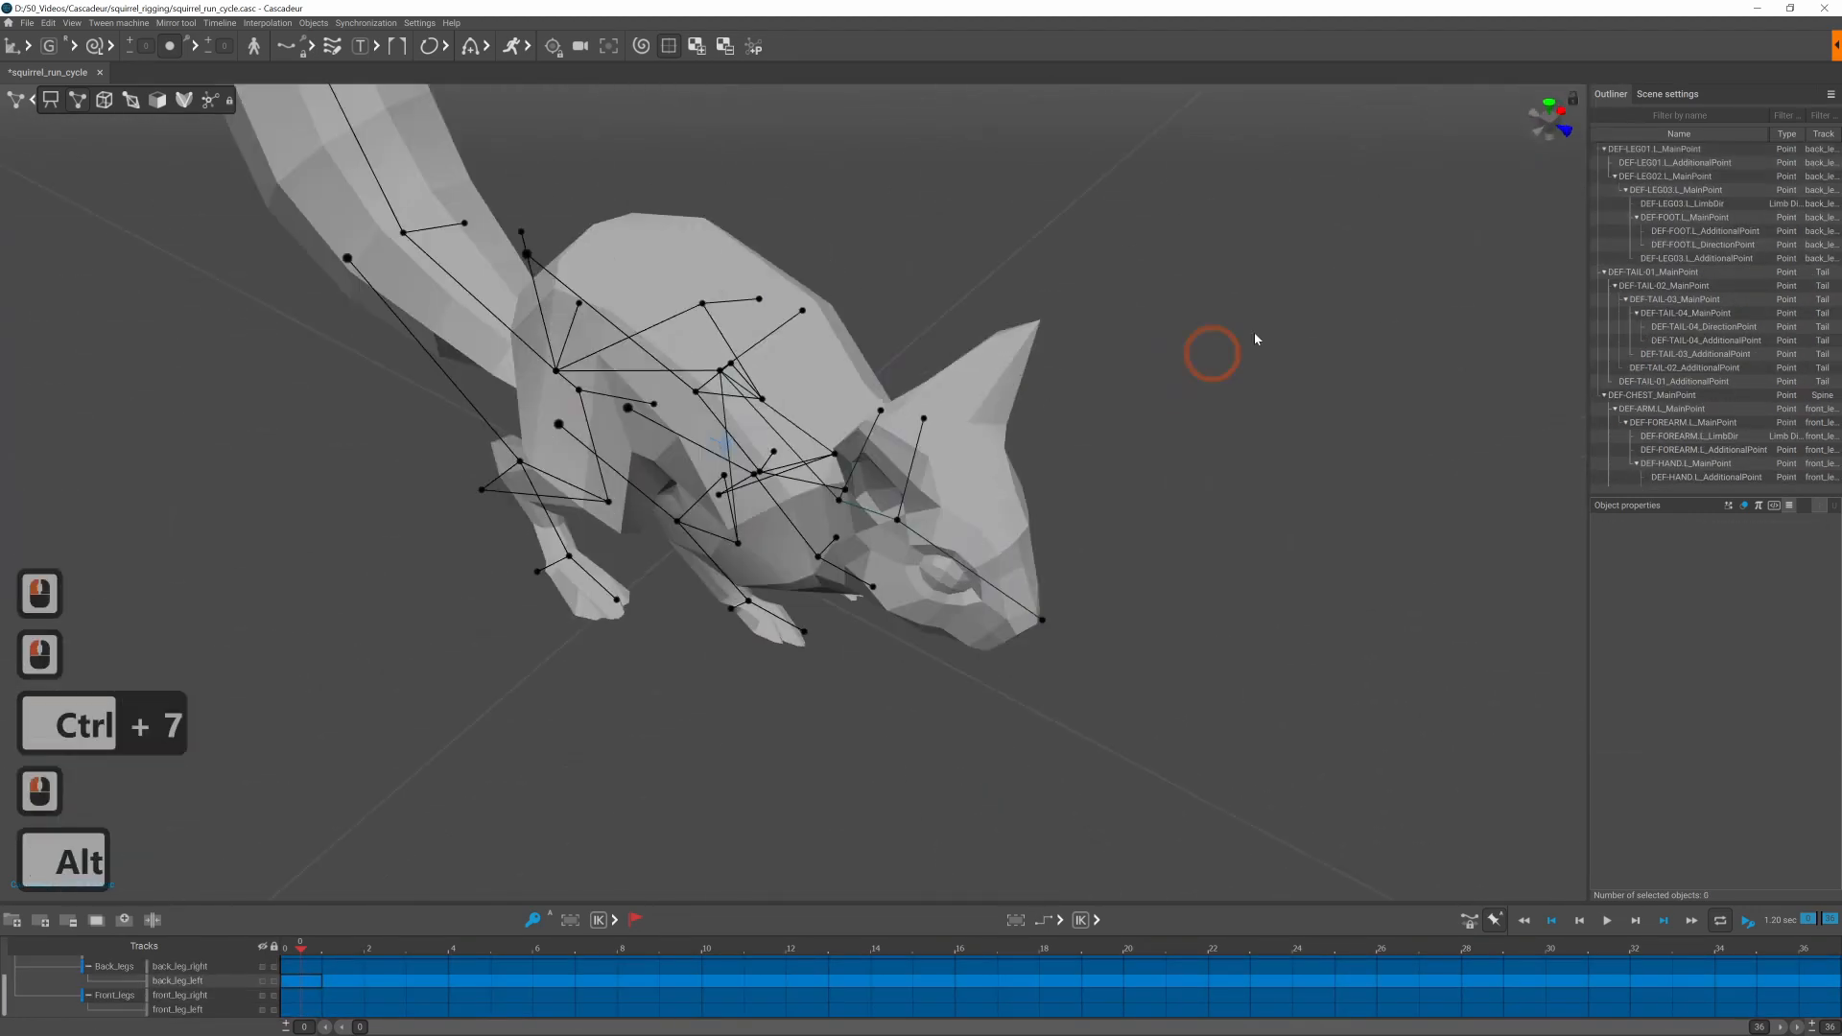
key(ctrl+9)
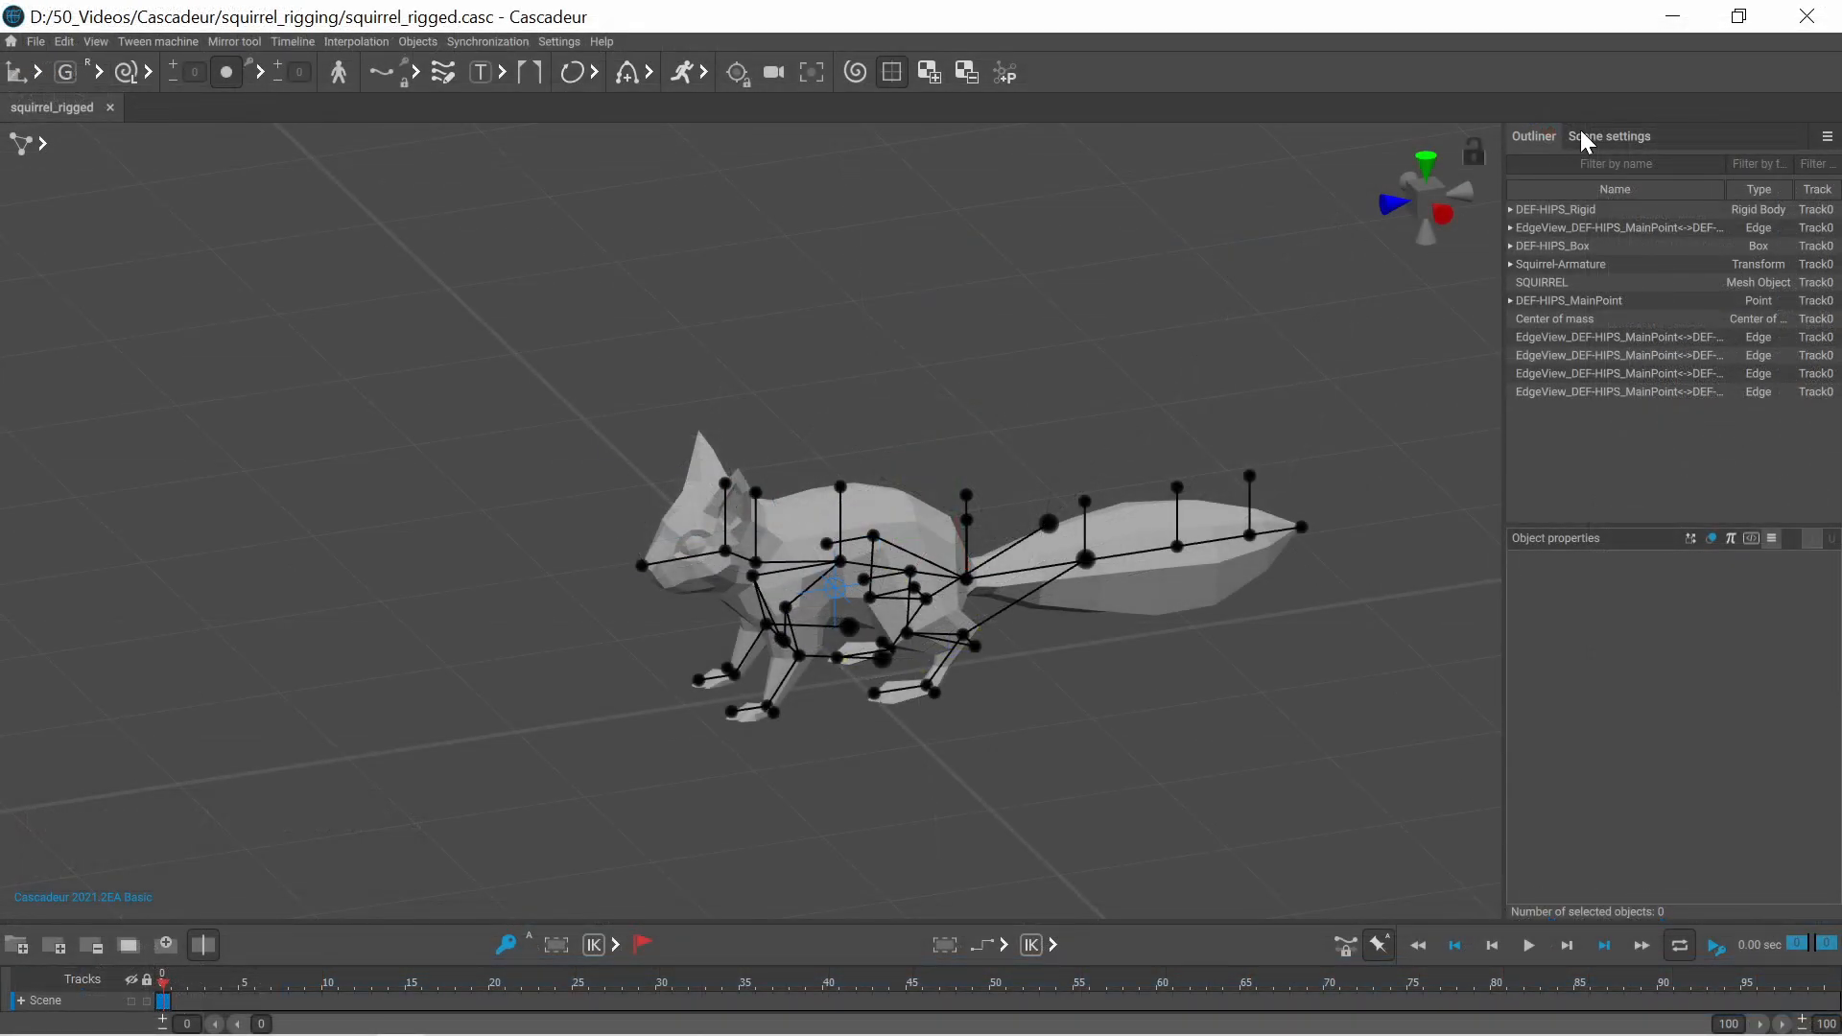
Step: Check FPS and time factor in Scene settings, then delete the run cycle's keys on all frames
click(1610, 134)
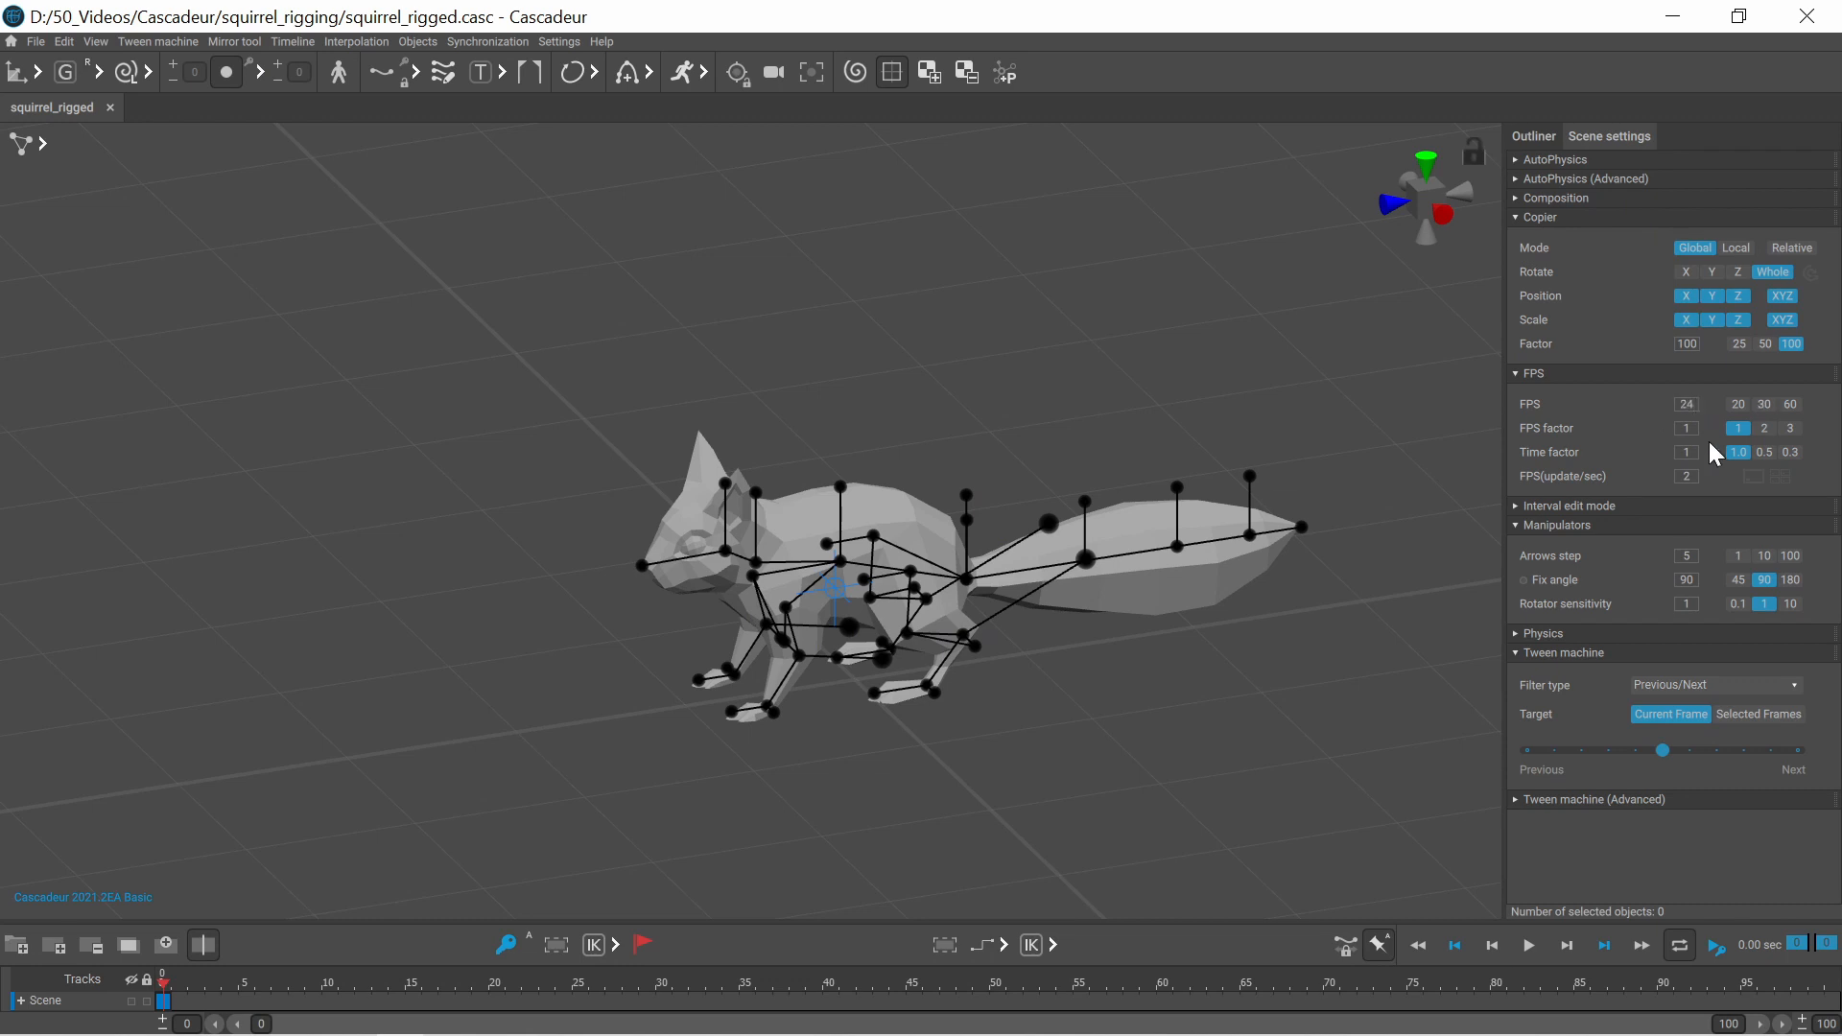
click(35, 40)
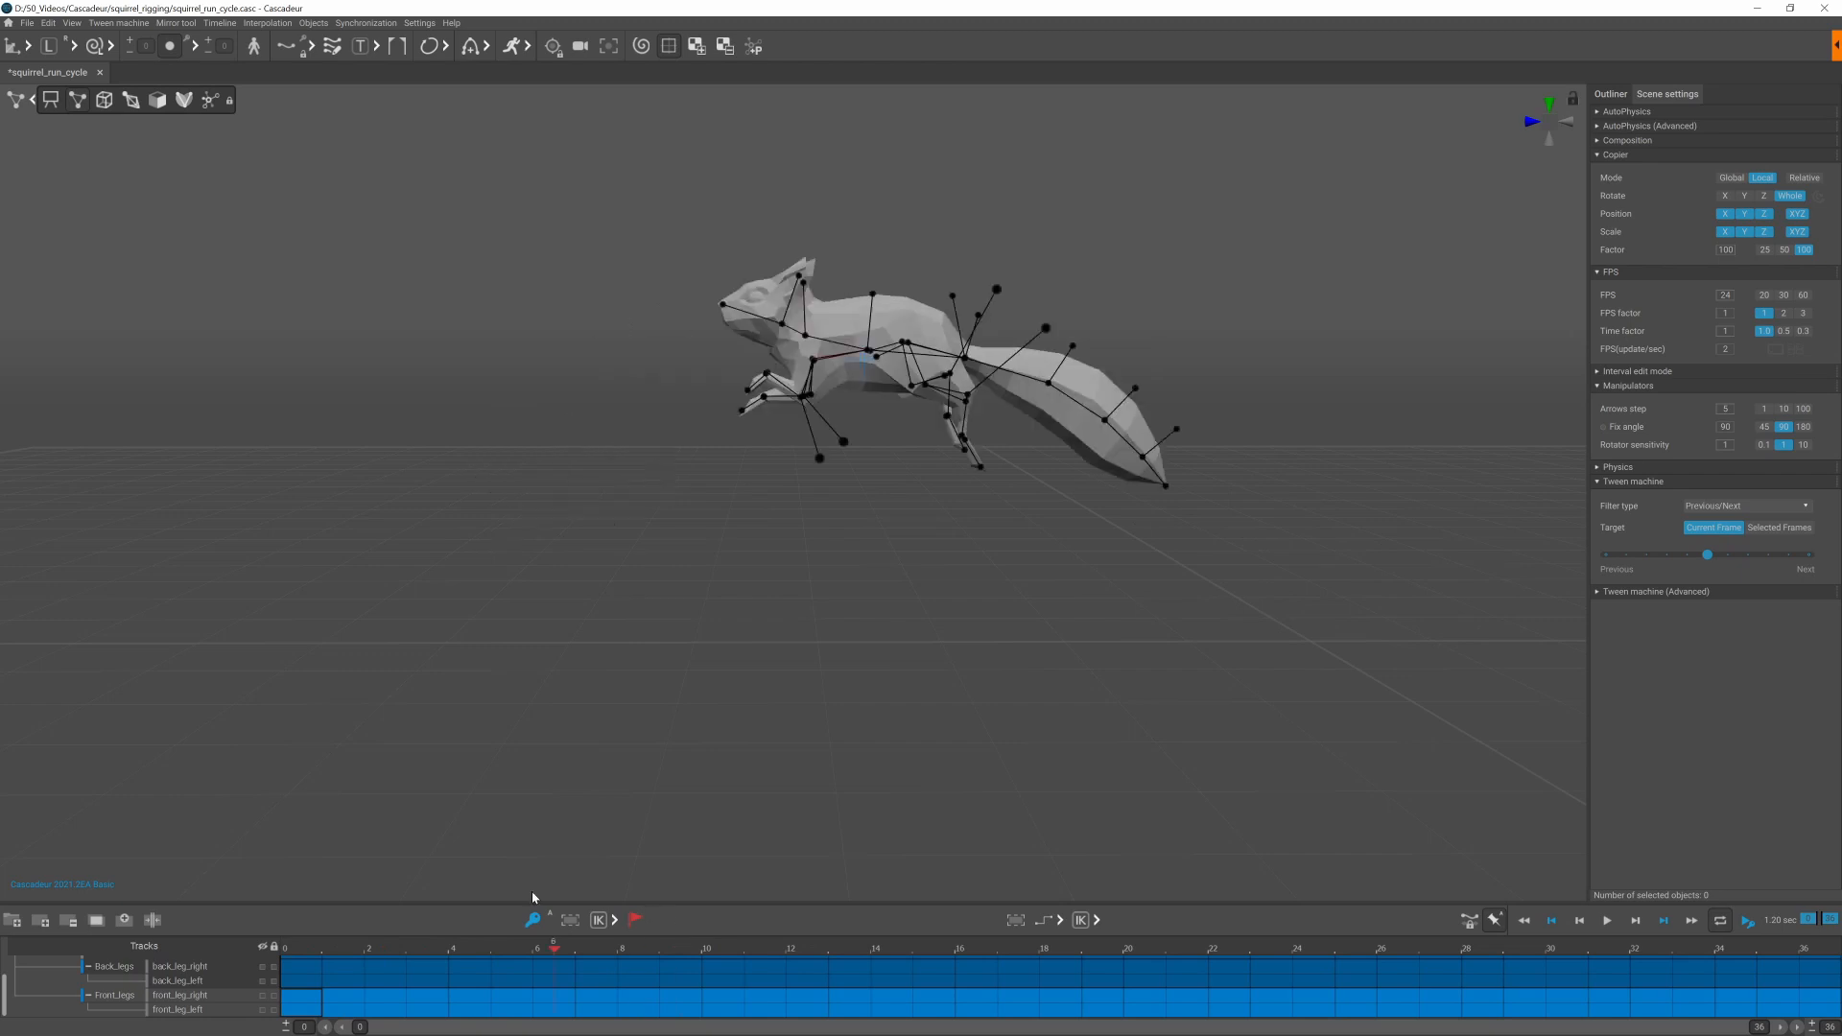
click(804, 948)
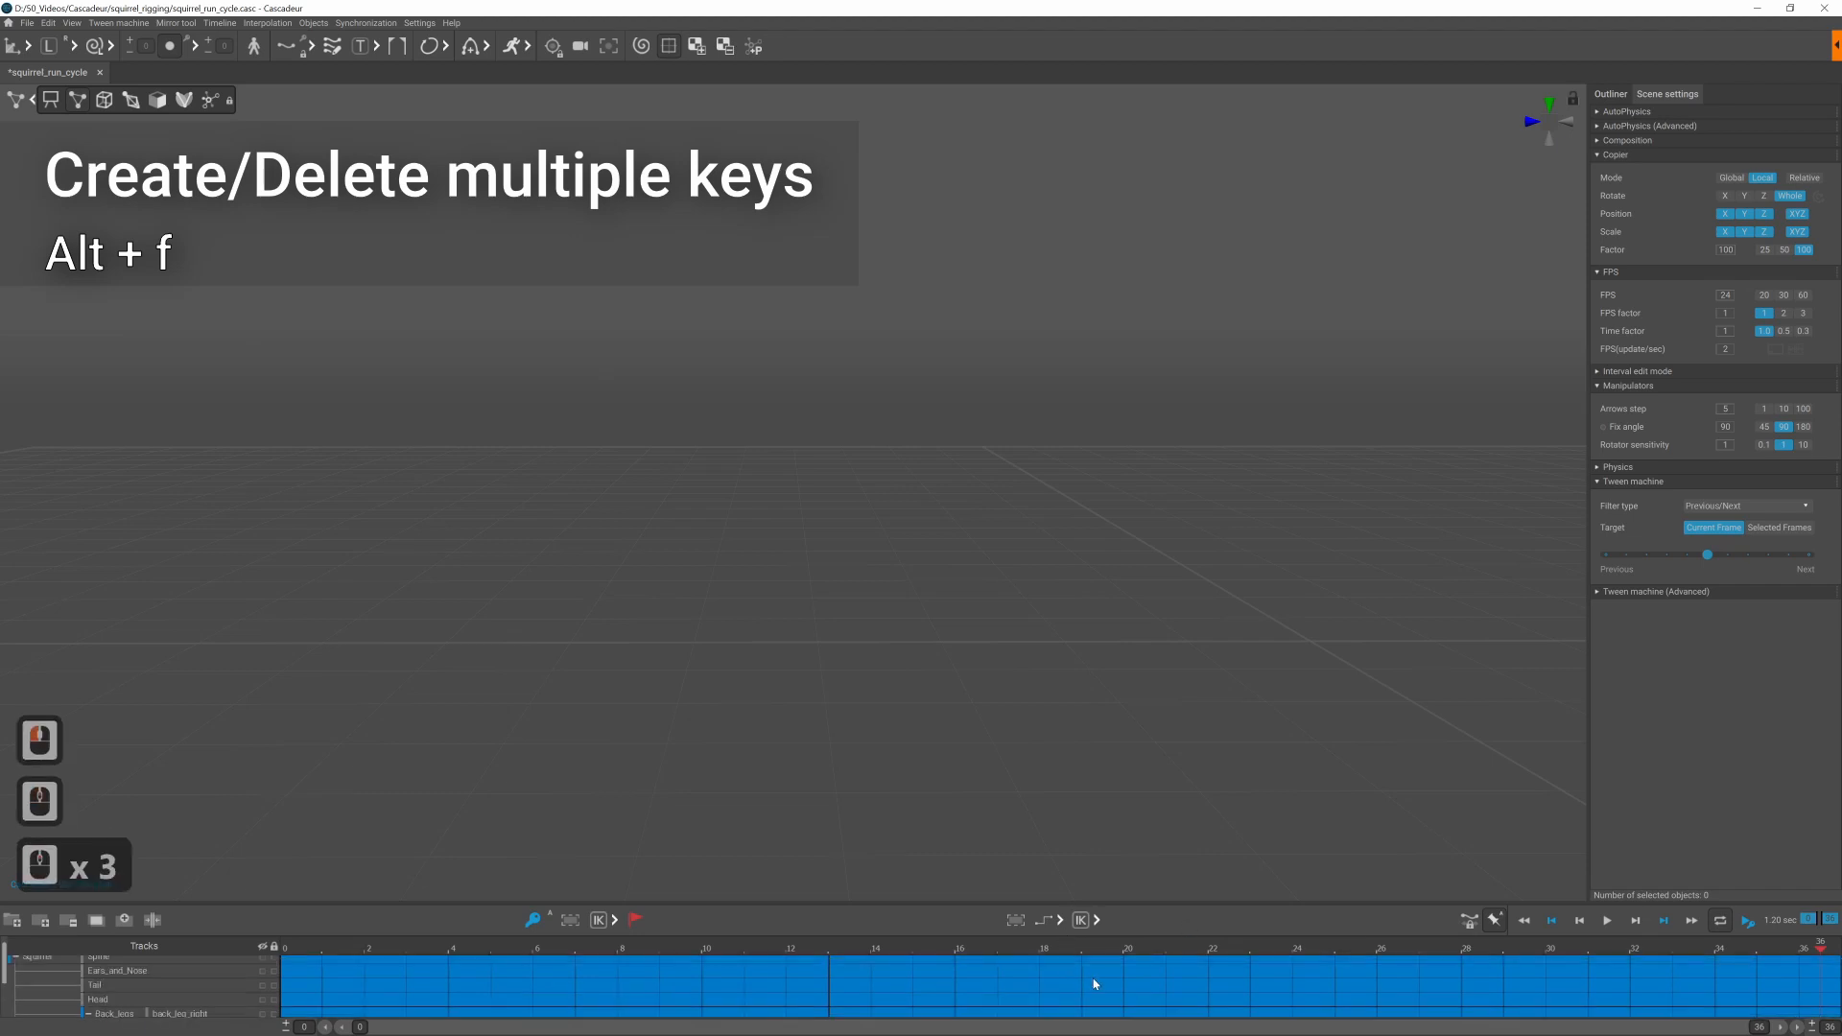
key(alt+f)
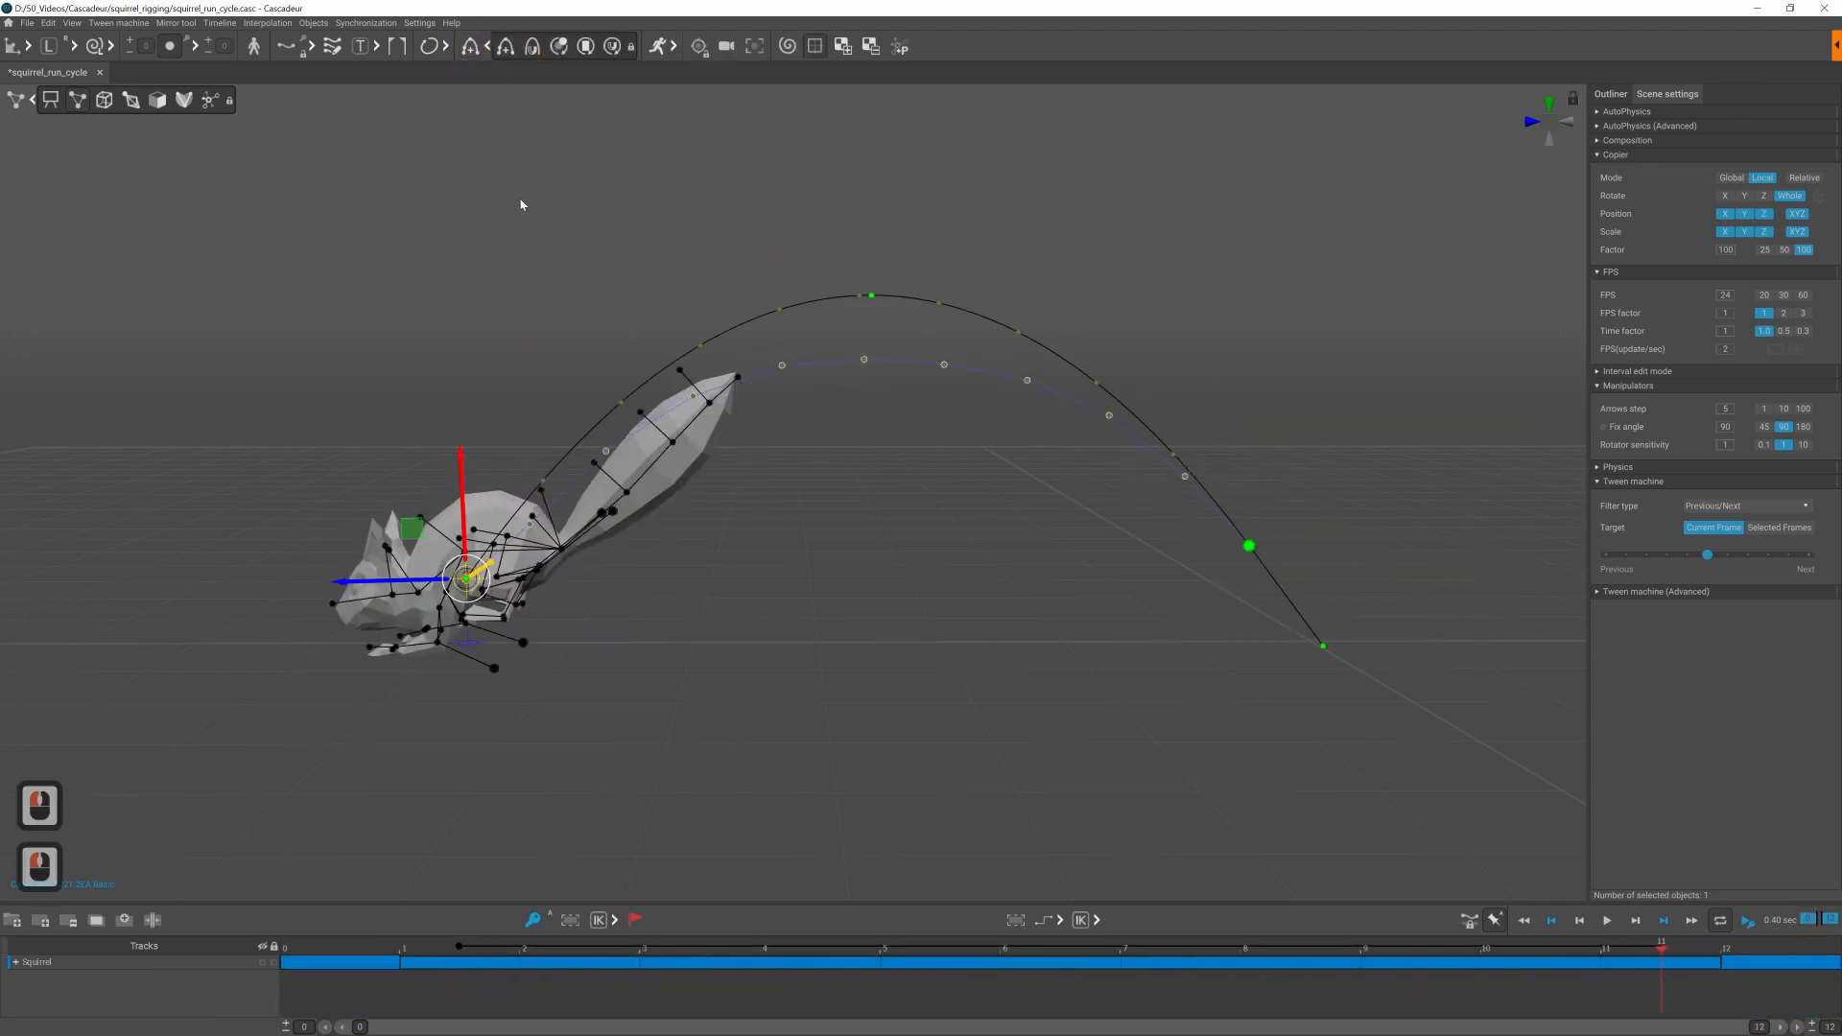
Step: Shape the jump trajectory and snap the squirrel's centre of mass onto the arc
click(871, 296)
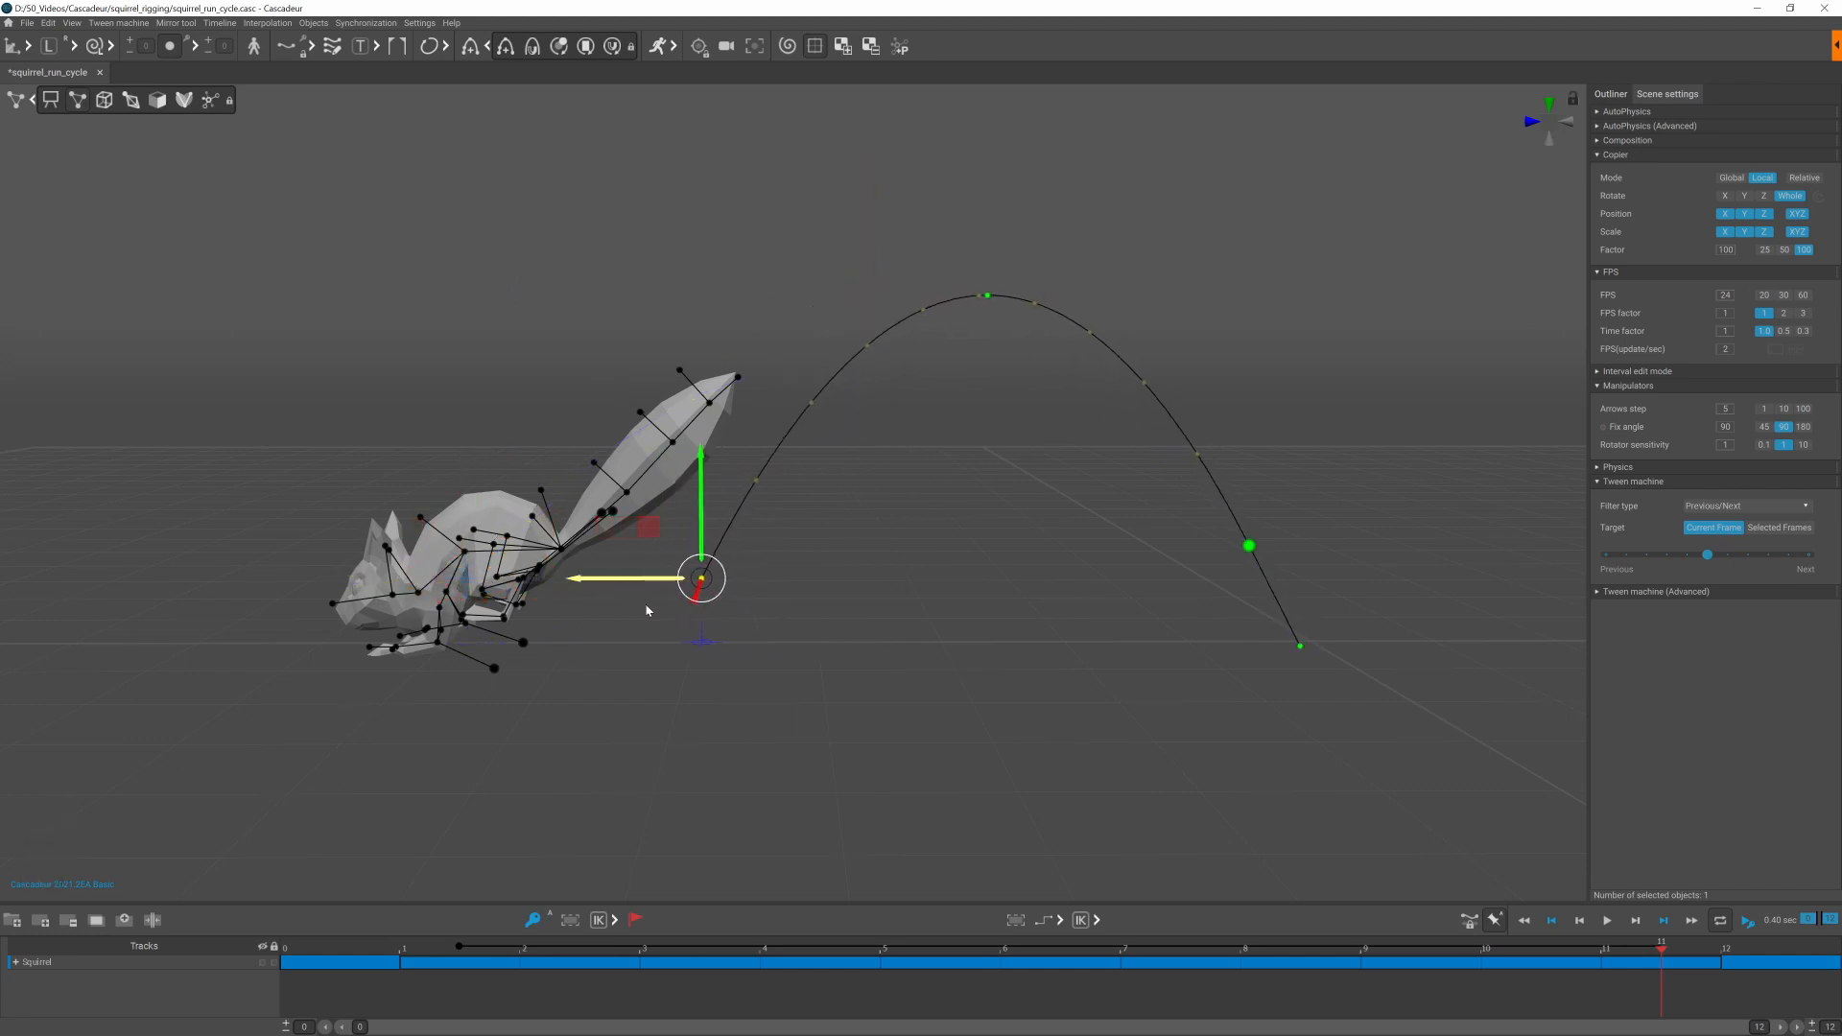
key(ctrl+z)
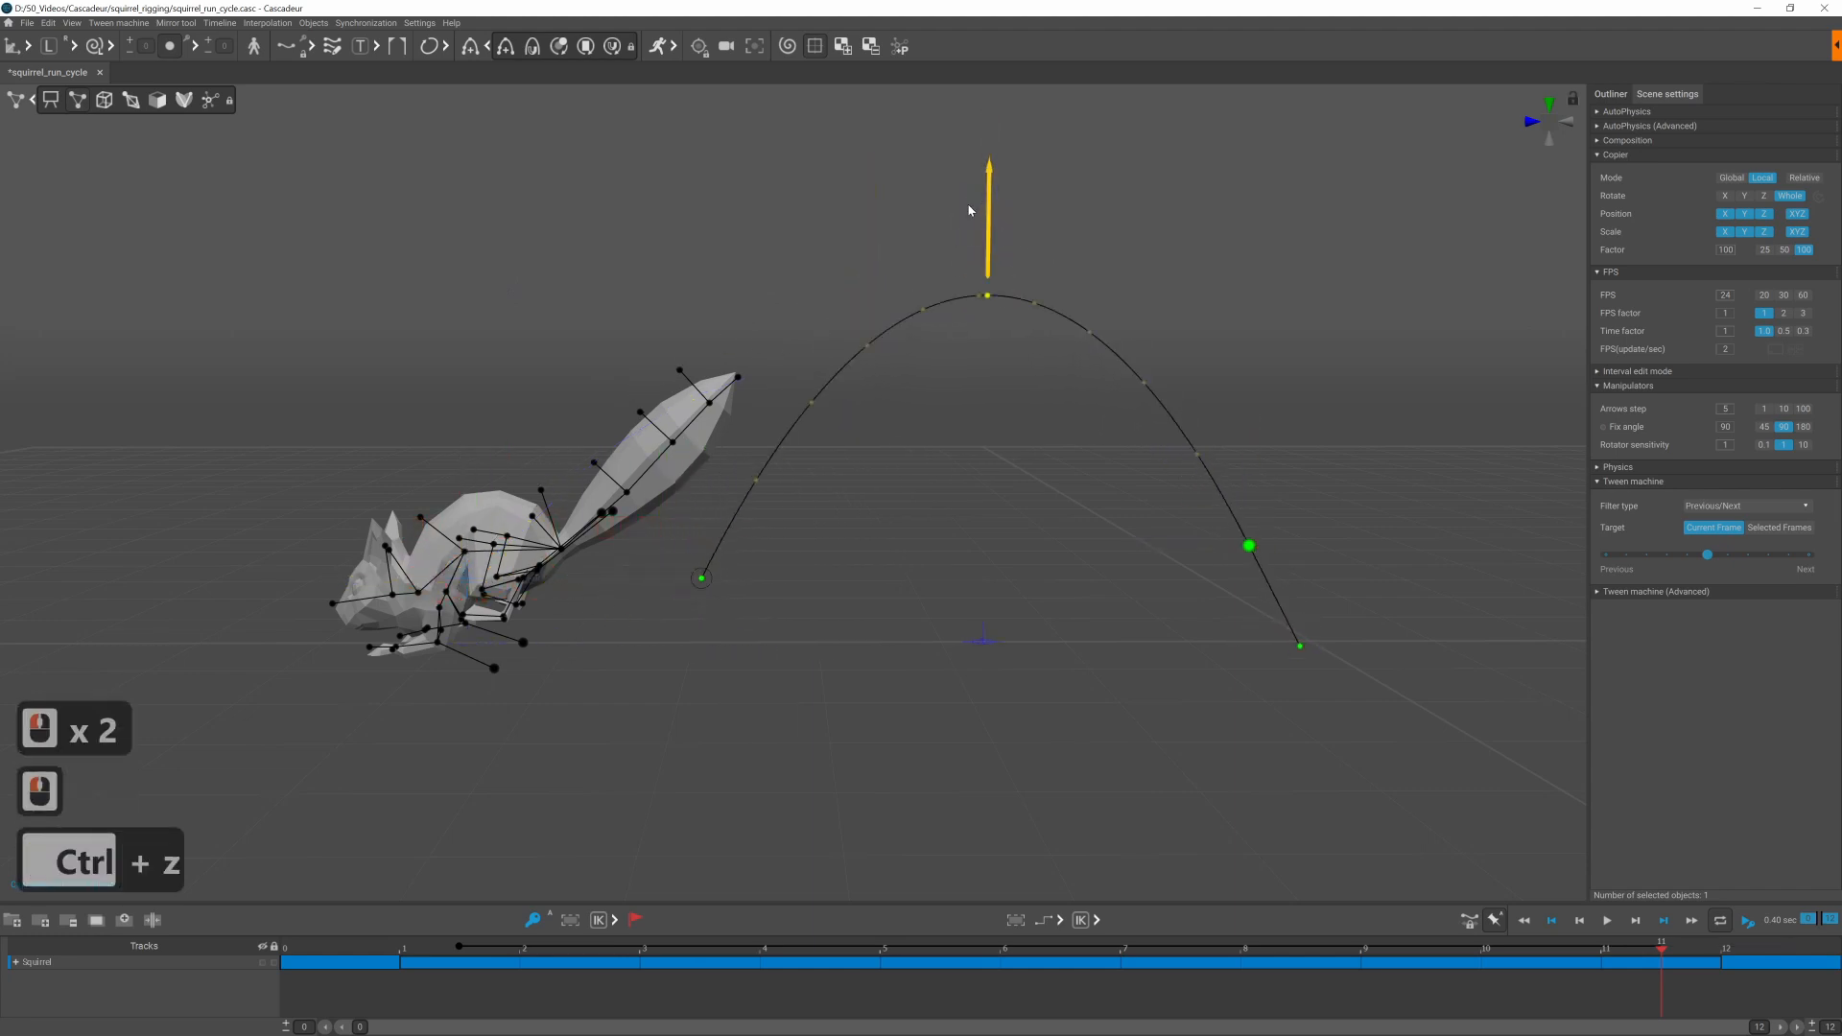
key(ctrl+z)
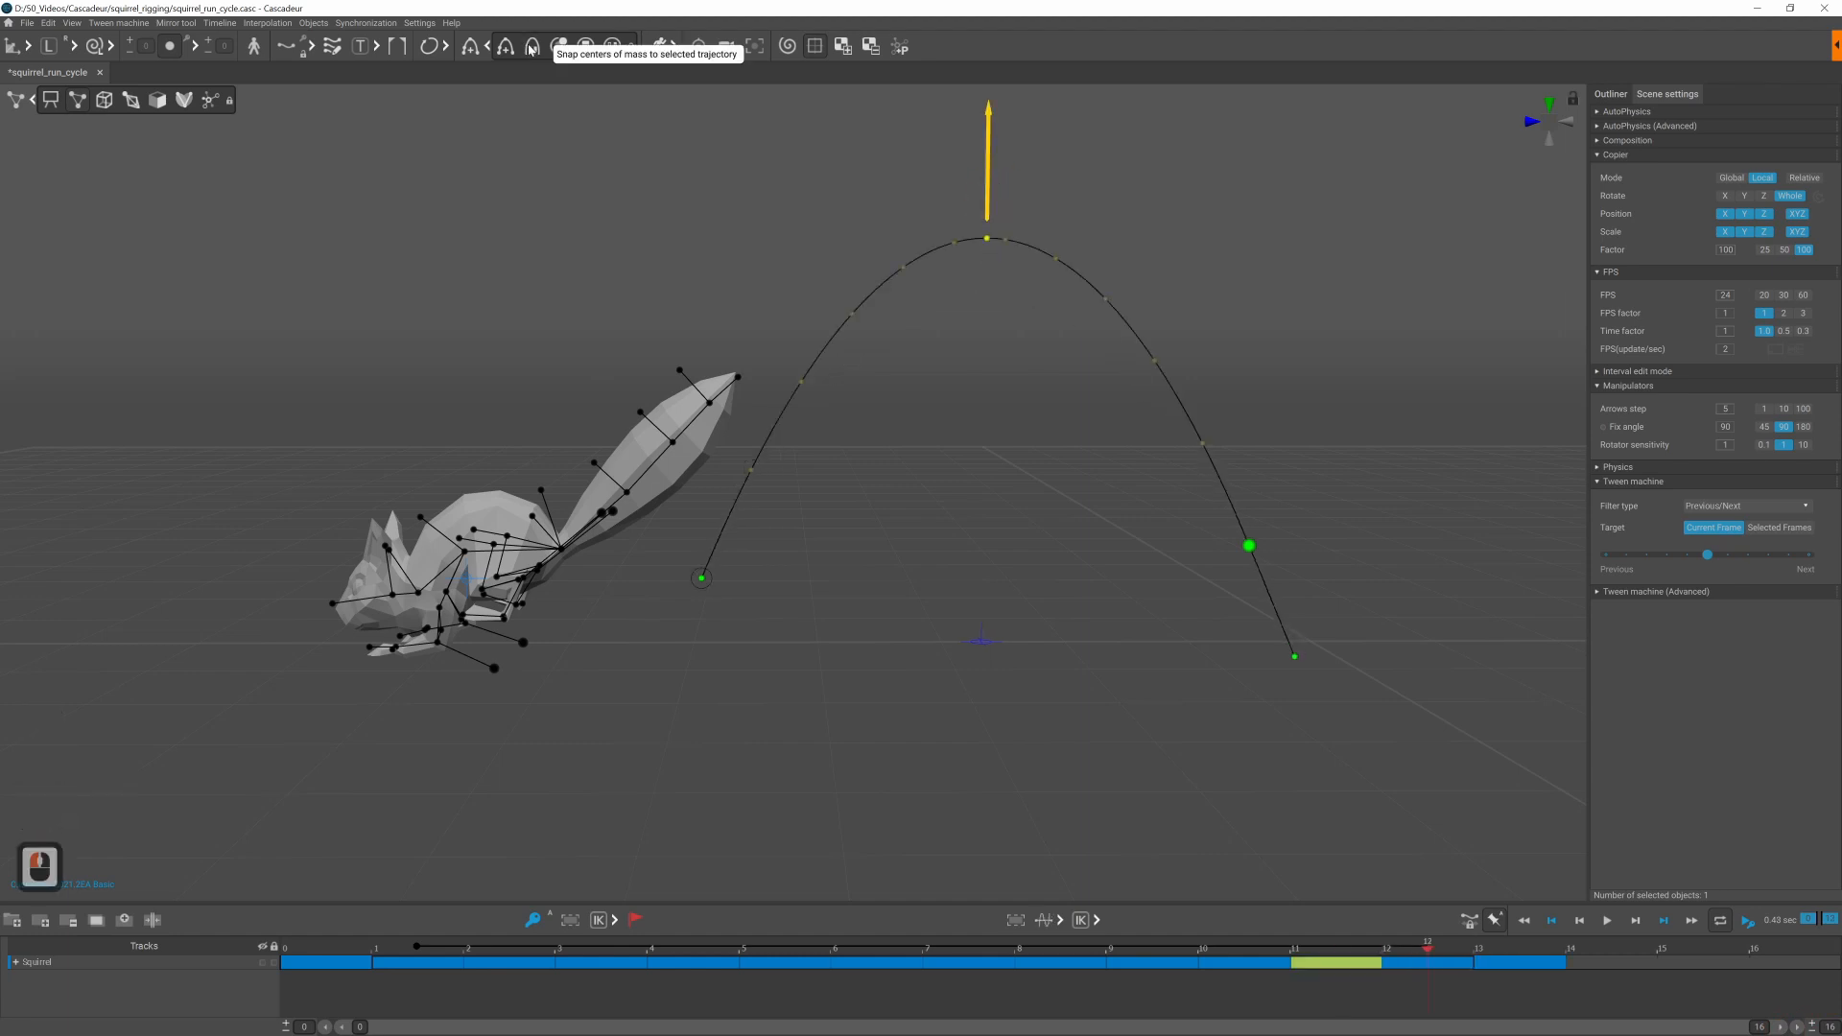
click(1149, 975)
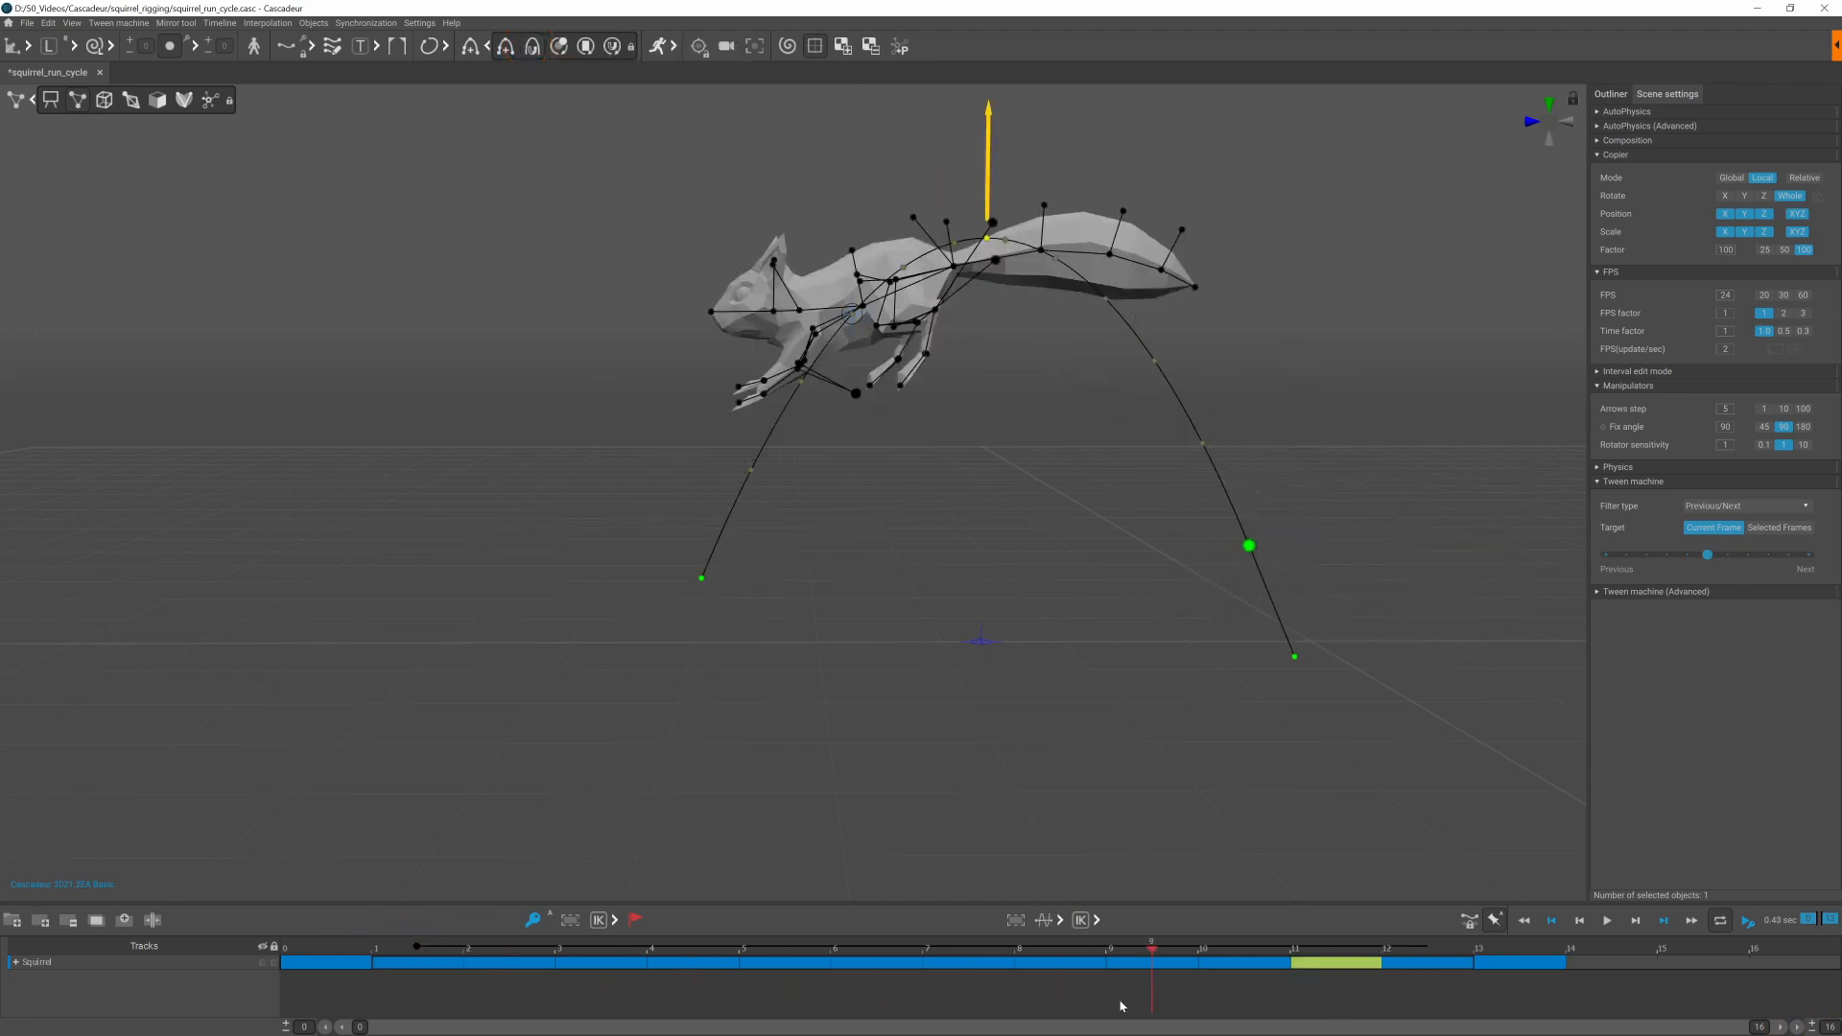
Step: Begin rotating the body at a frame near the top of the jump, undoing wrong rotations
click(781, 946)
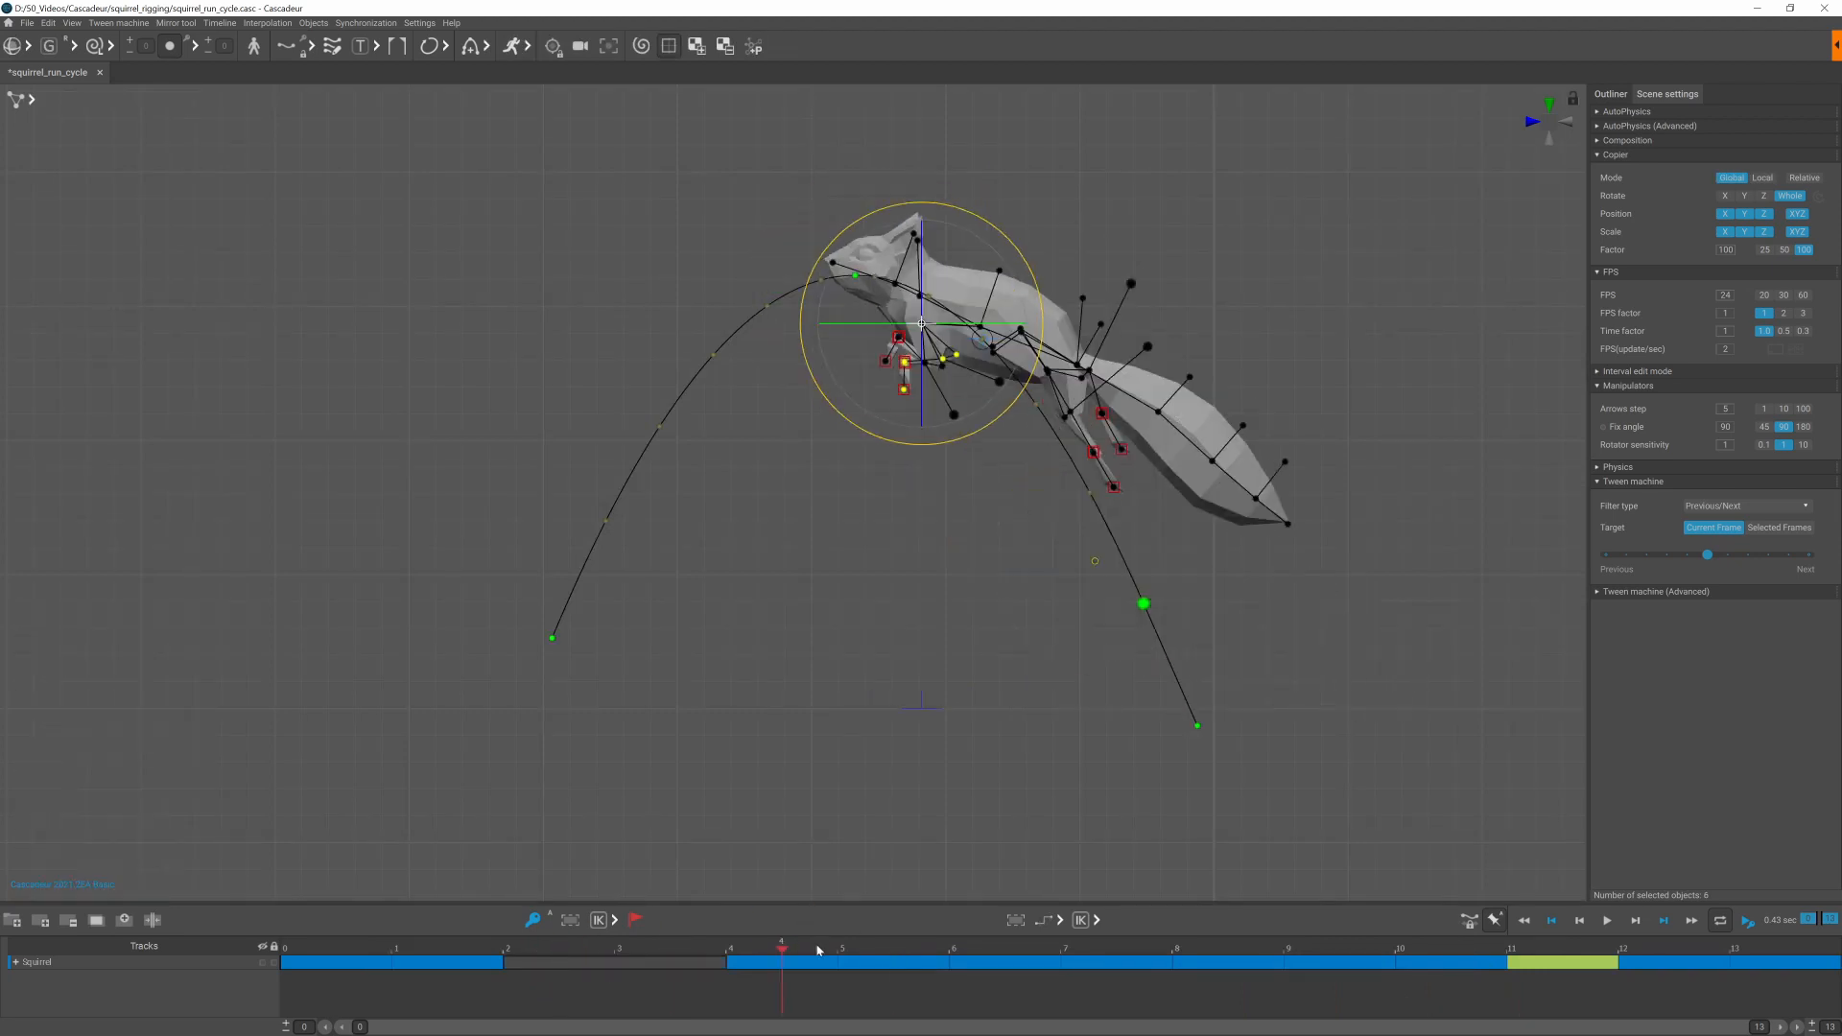
key(ctrl+z)
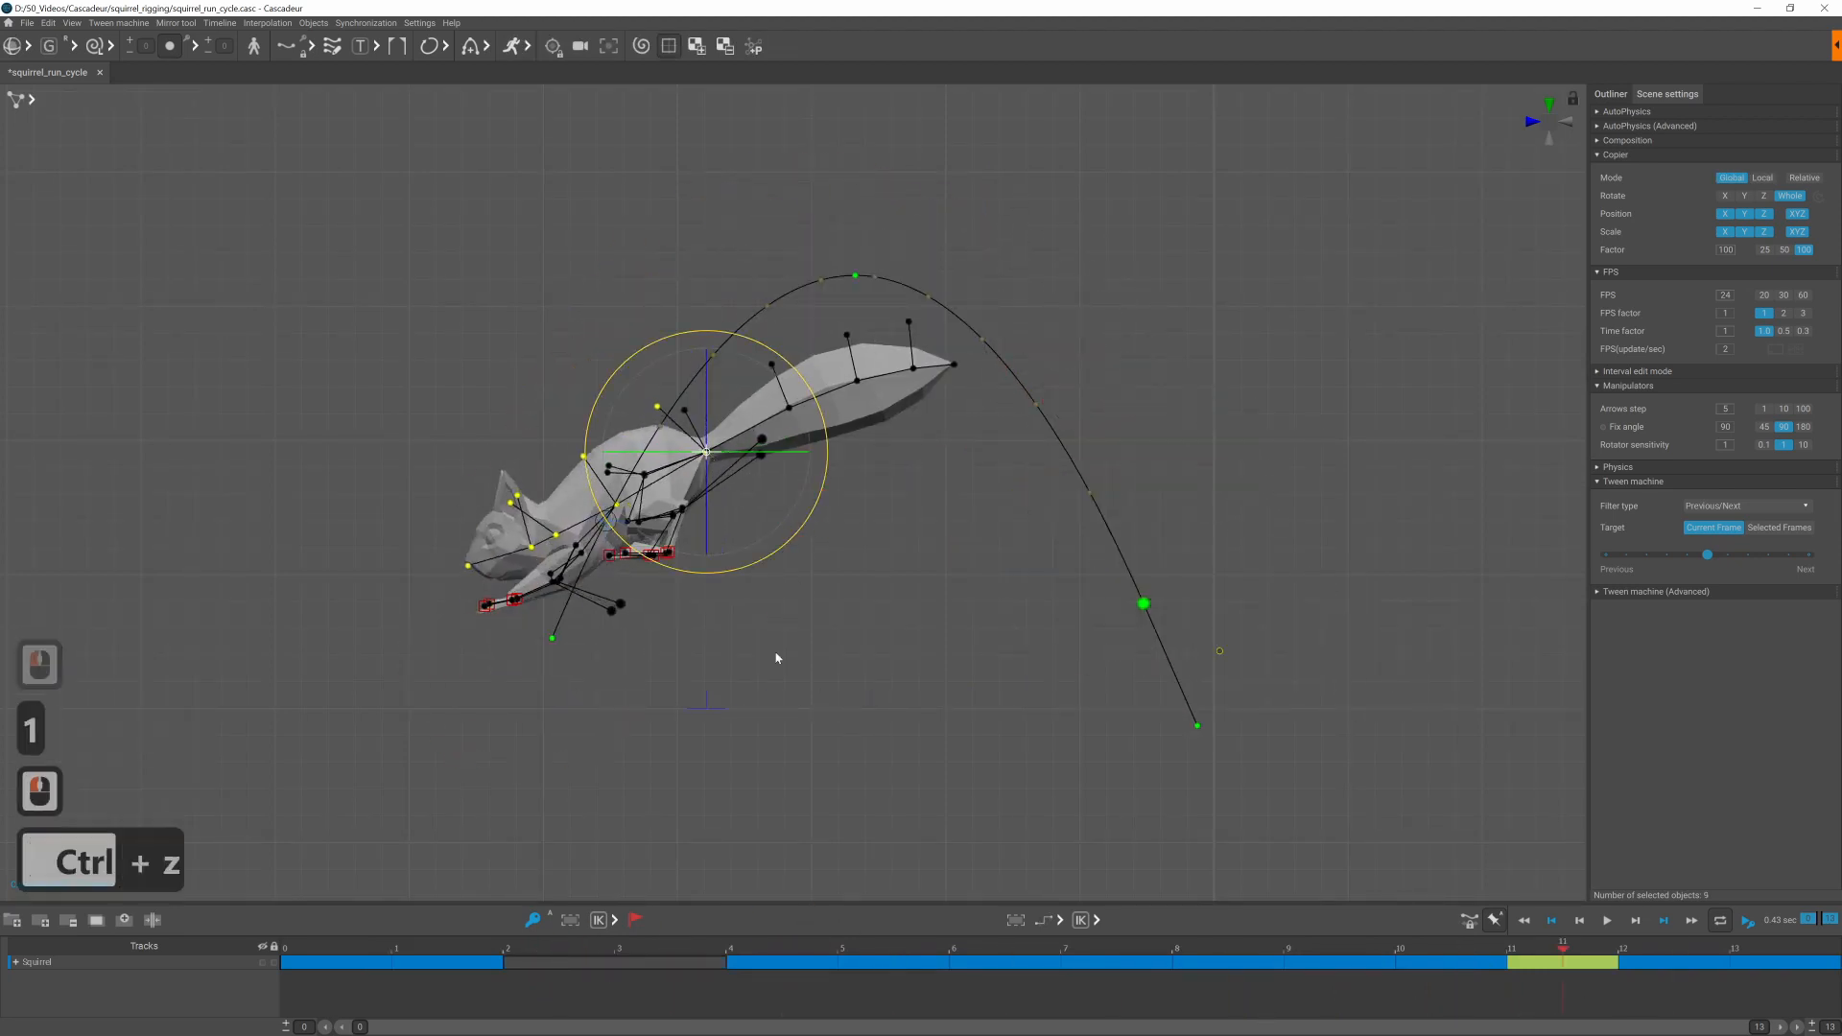
key(ctrl+z)
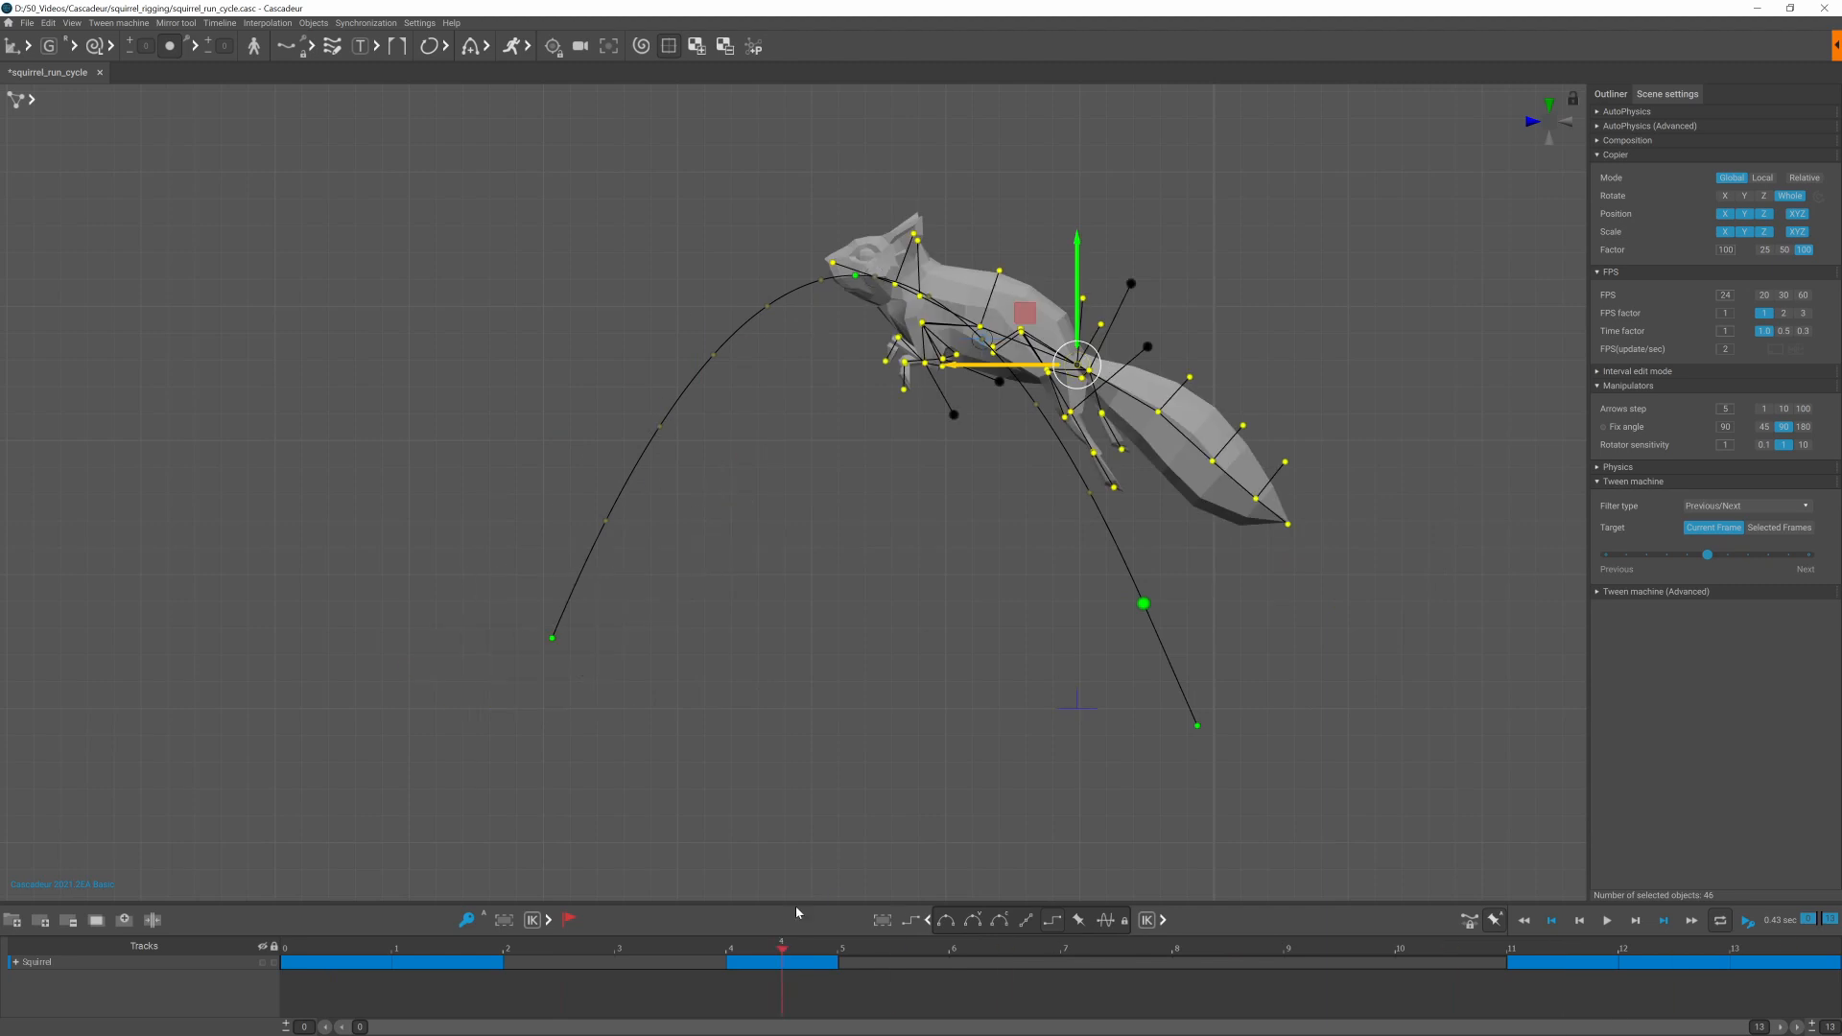
Step: Stretch the spine, head and legs along the trajectory at the take-off key, undoing mistakes
click(348, 961)
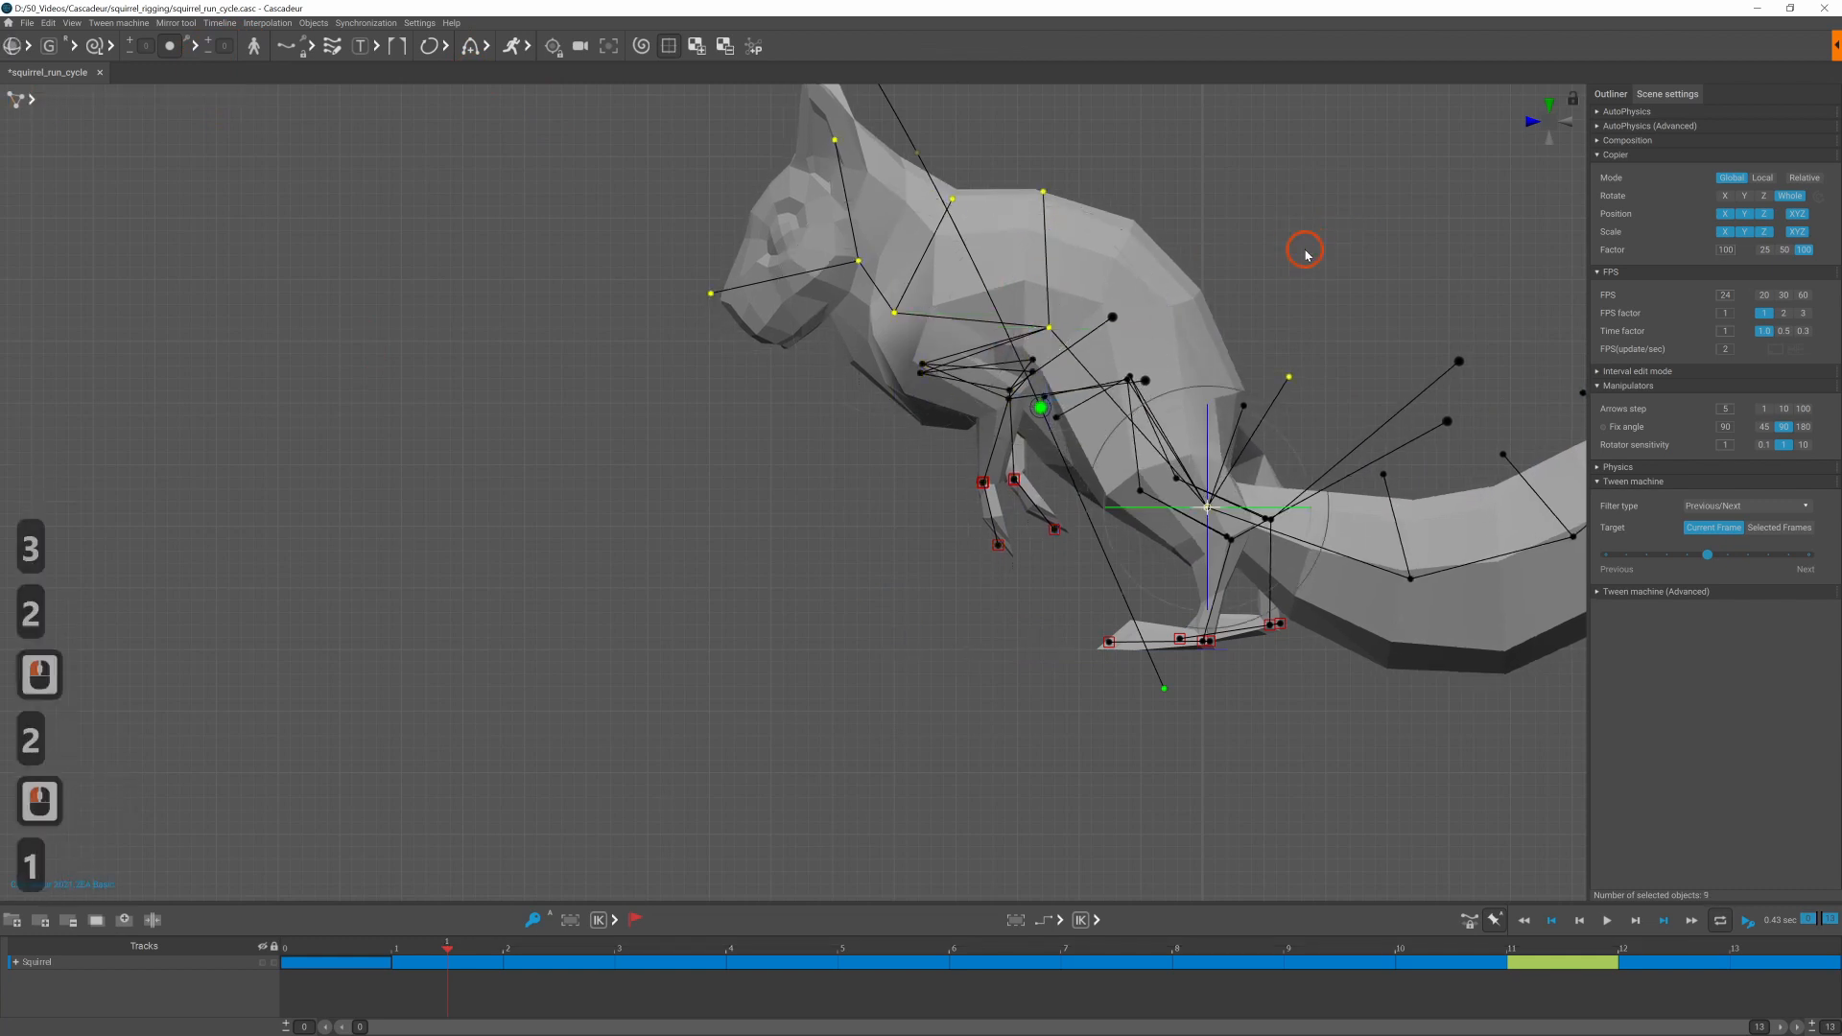
click(1045, 328)
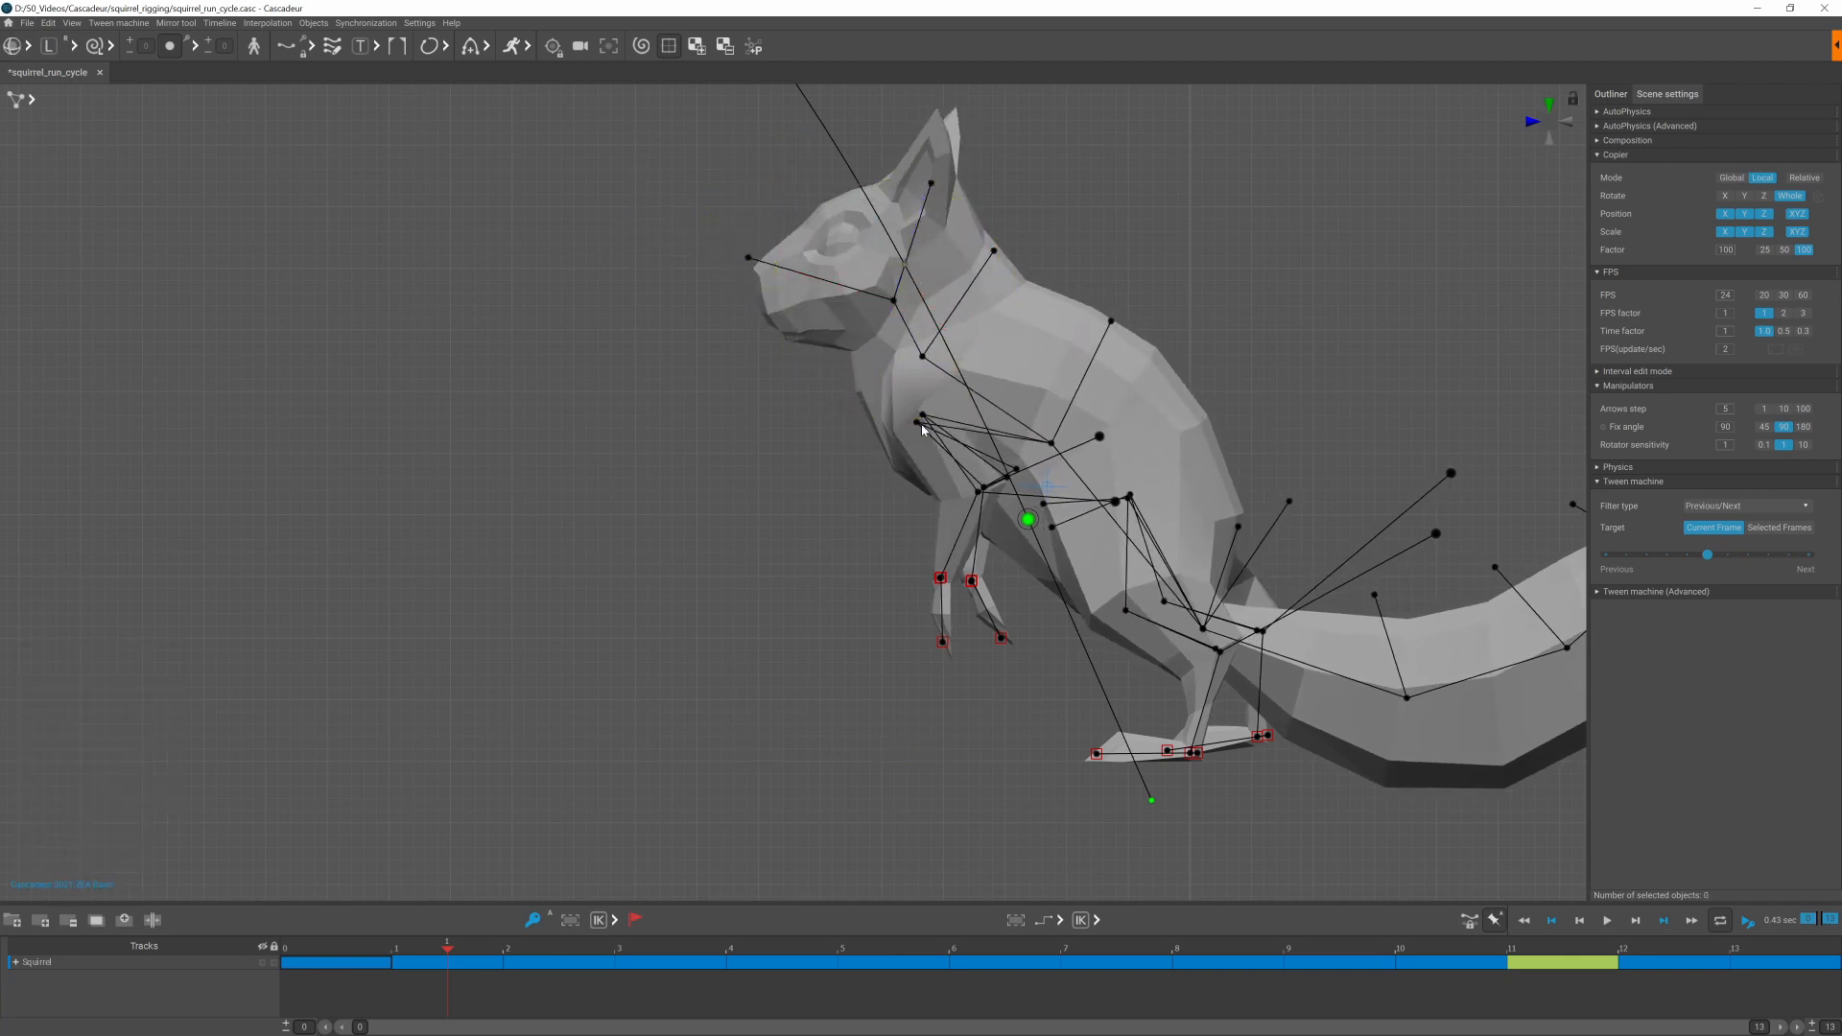
key(ctrl+z)
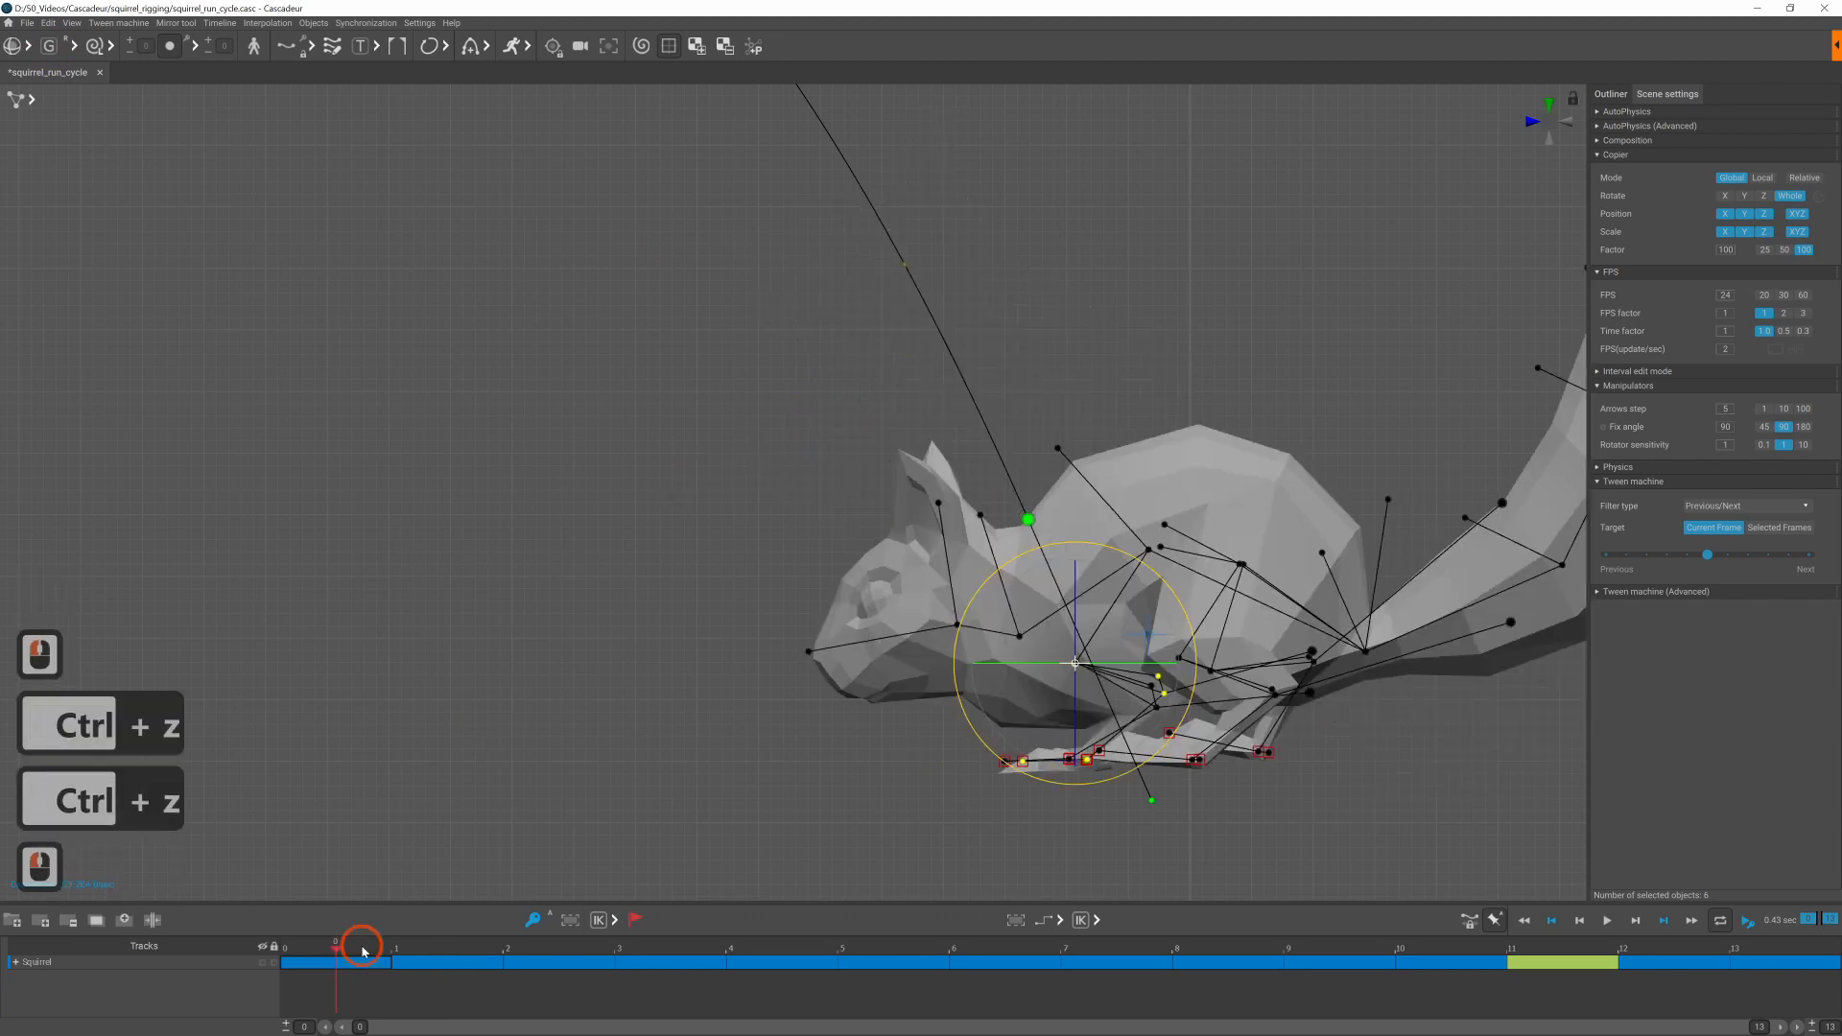
key(ctrl+z)
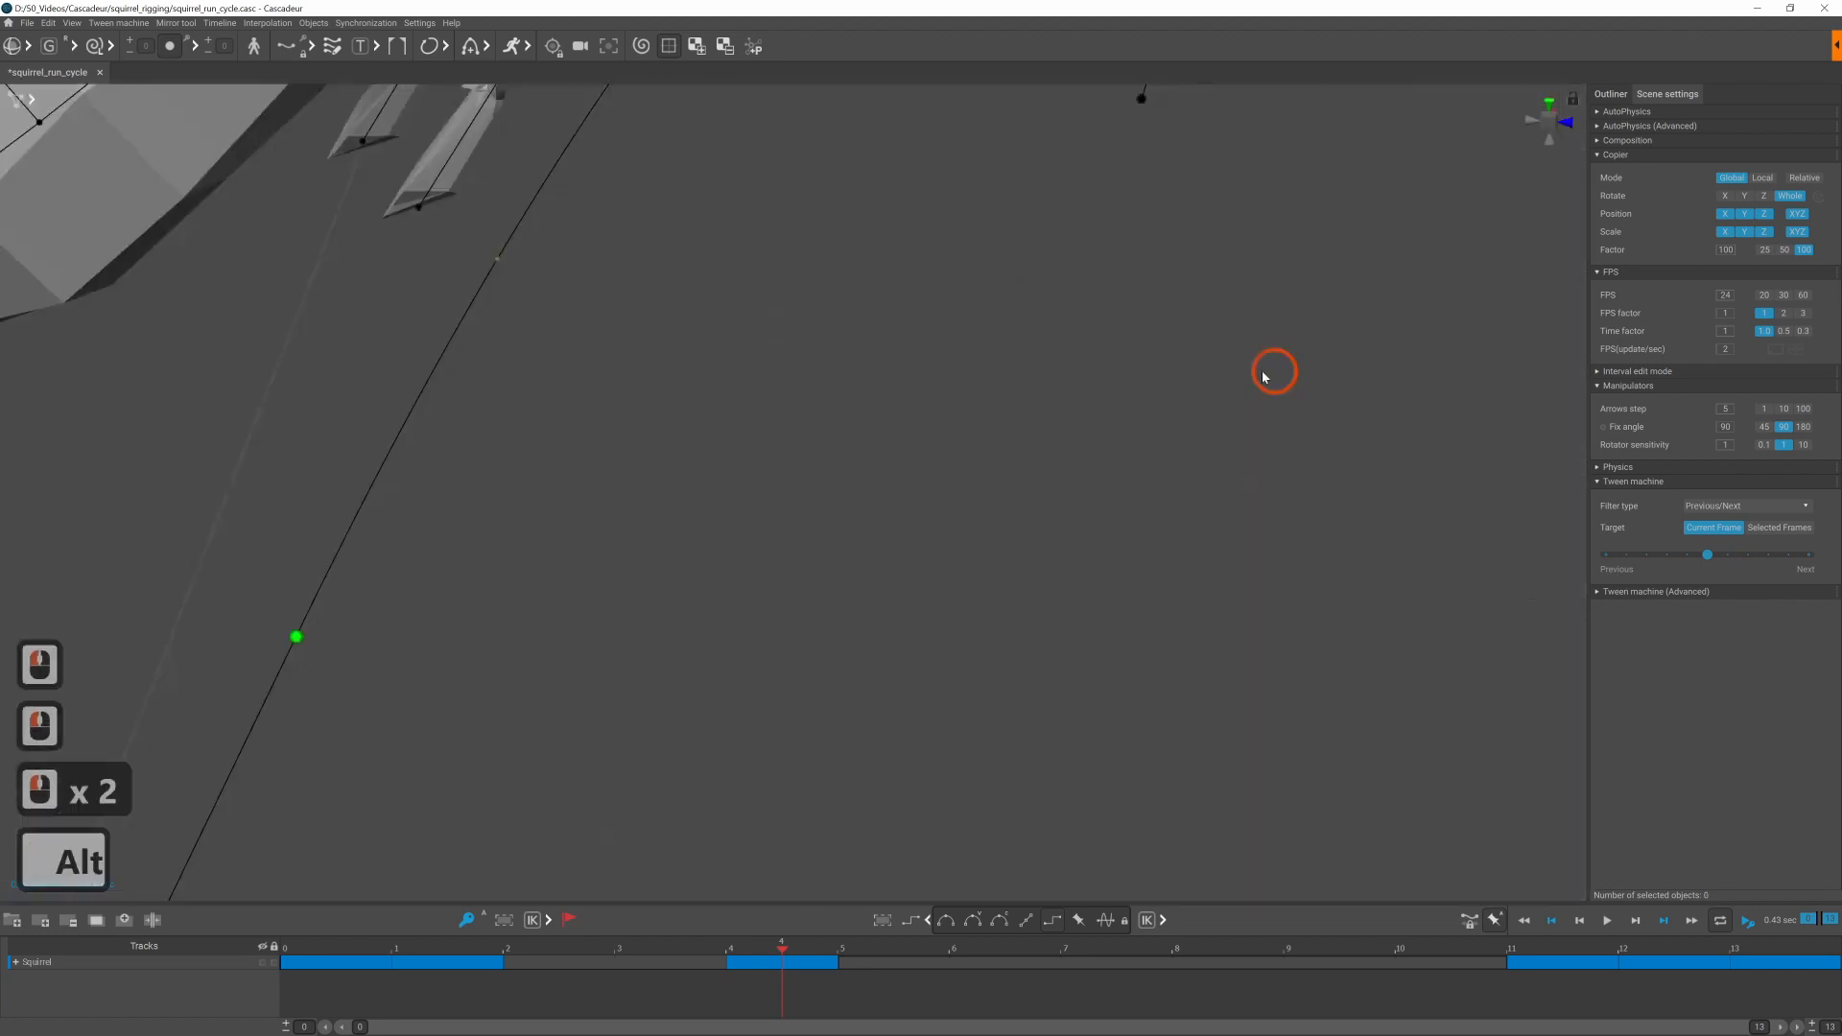
key(ctrl+z)
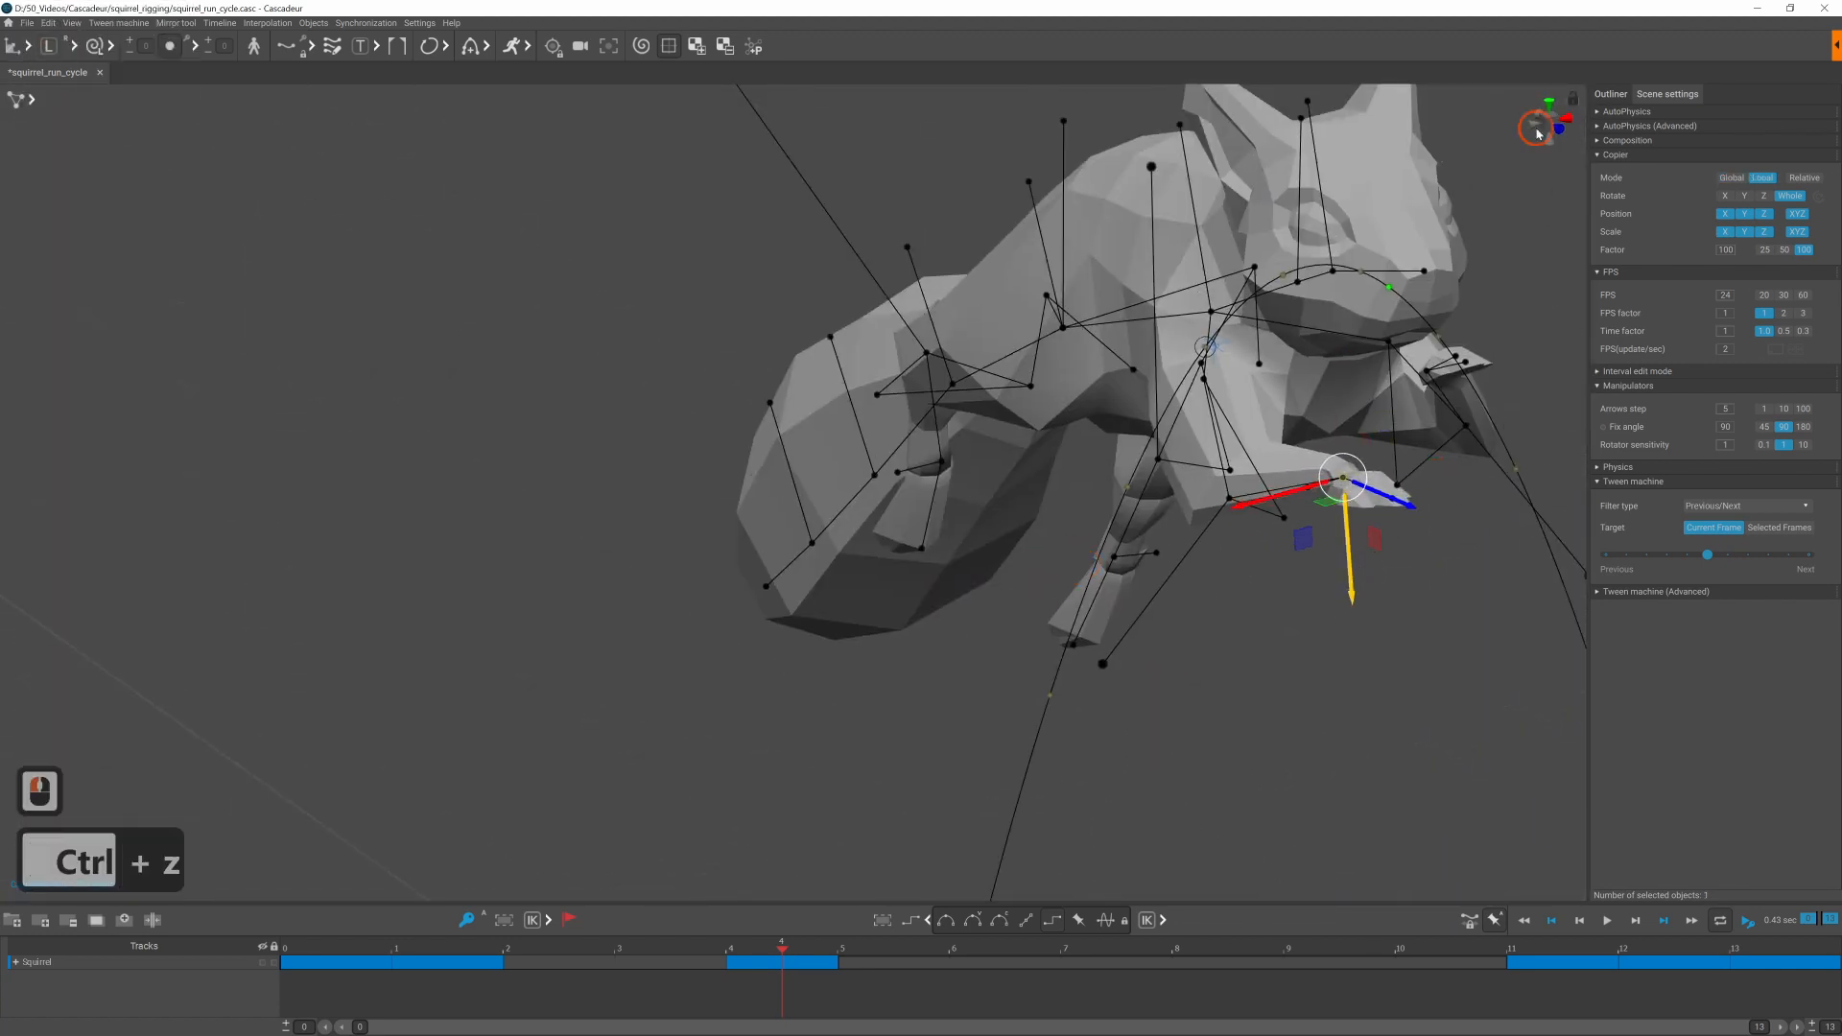
key(ctrl+z)
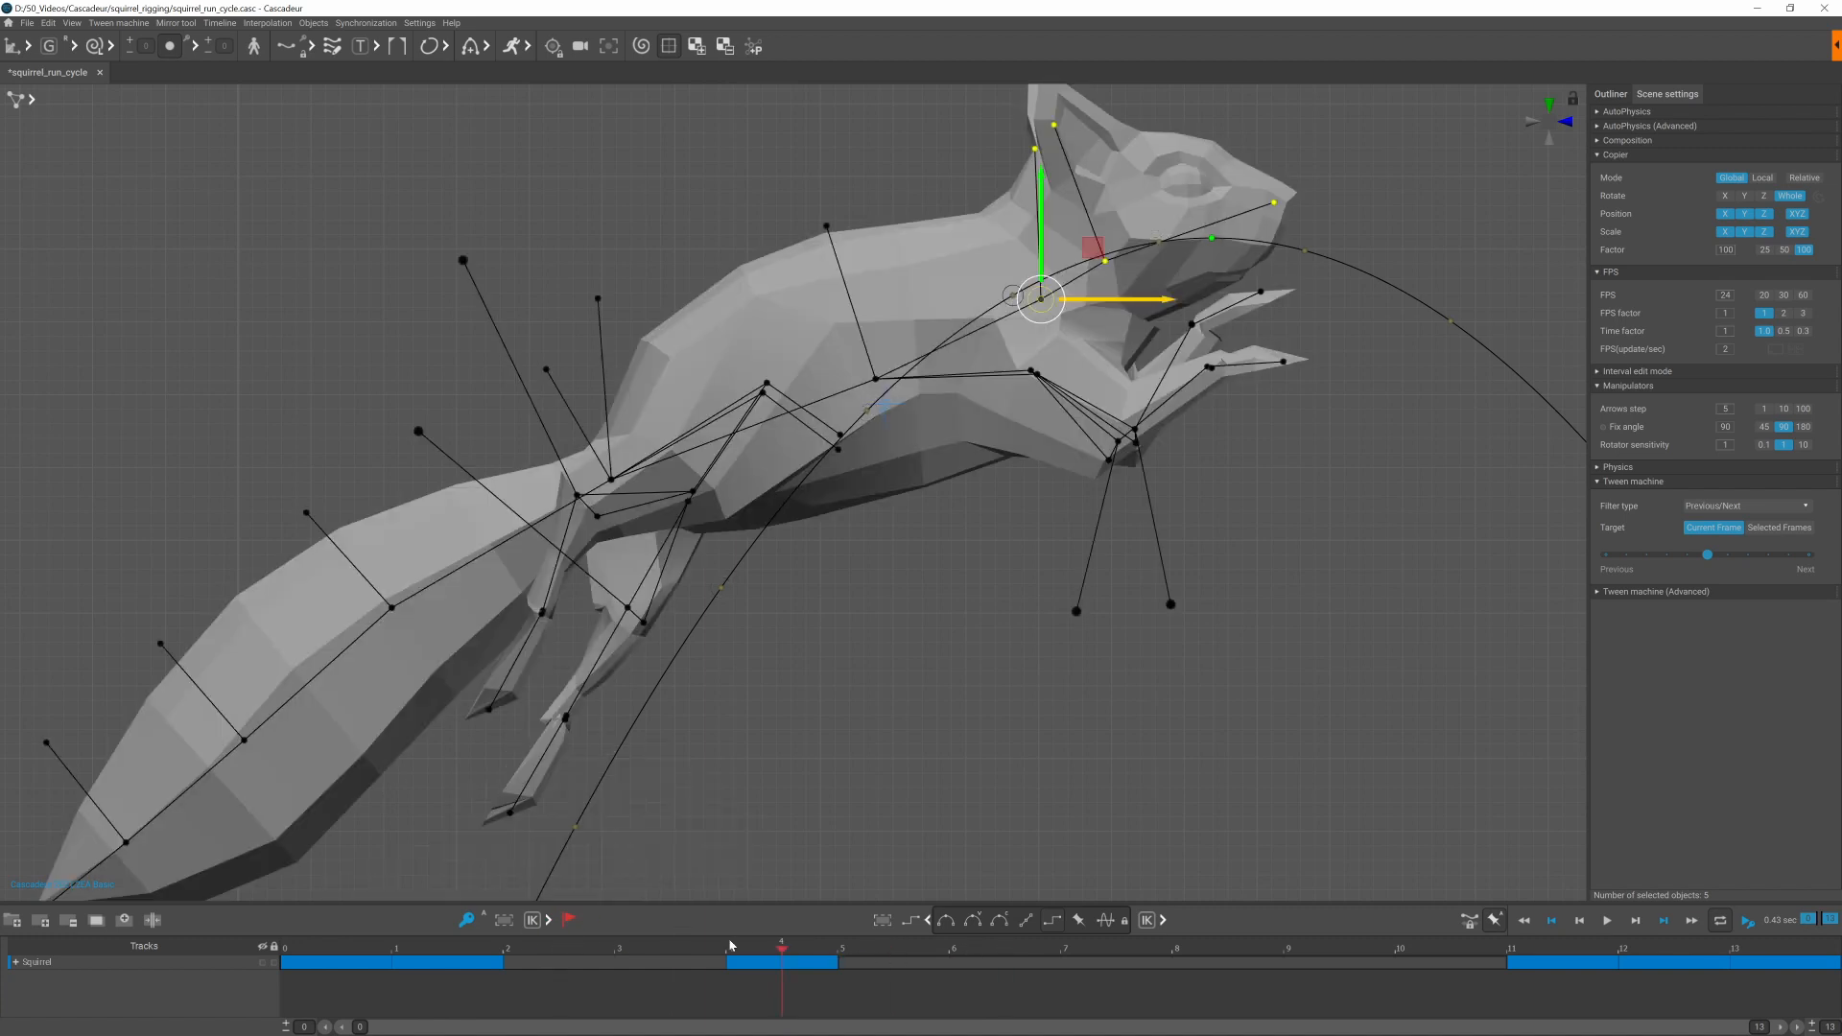
Step: Curl the body into a tucked ball at the mid-flip frame with front paws under the body
click(1003, 948)
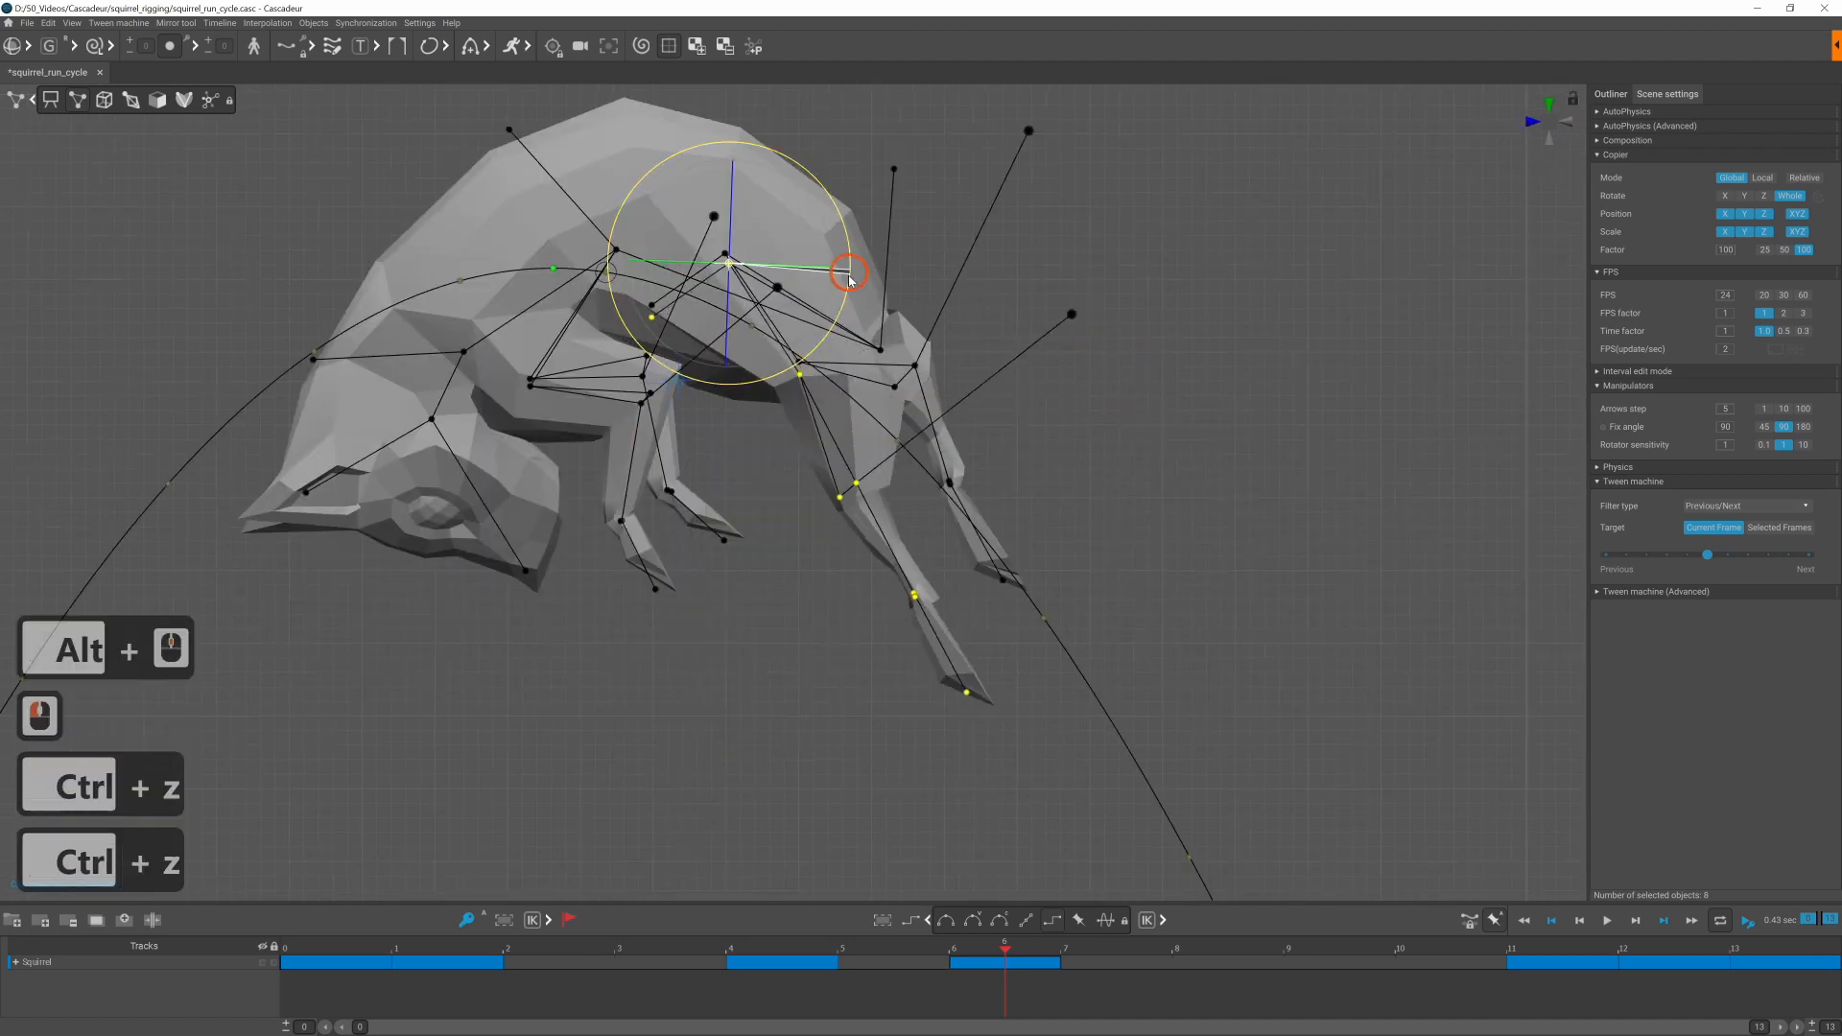
key(ctrl+z)
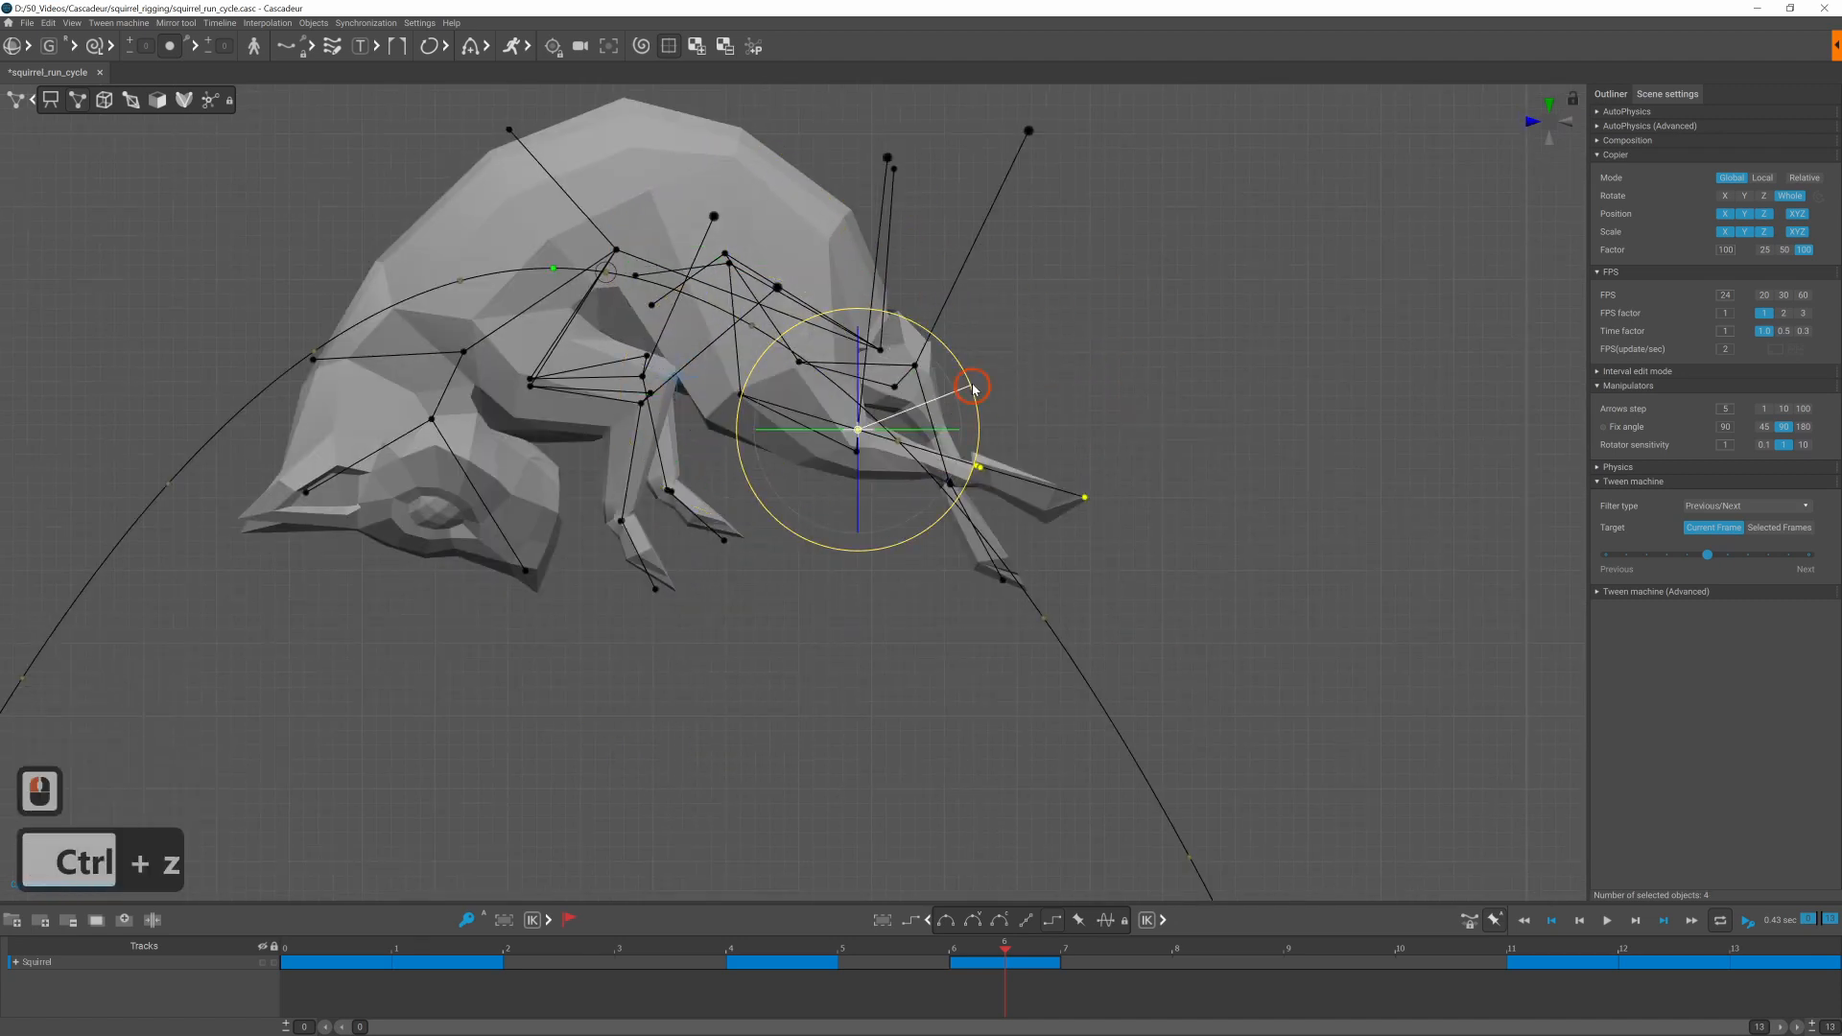
key(ctrl+z)
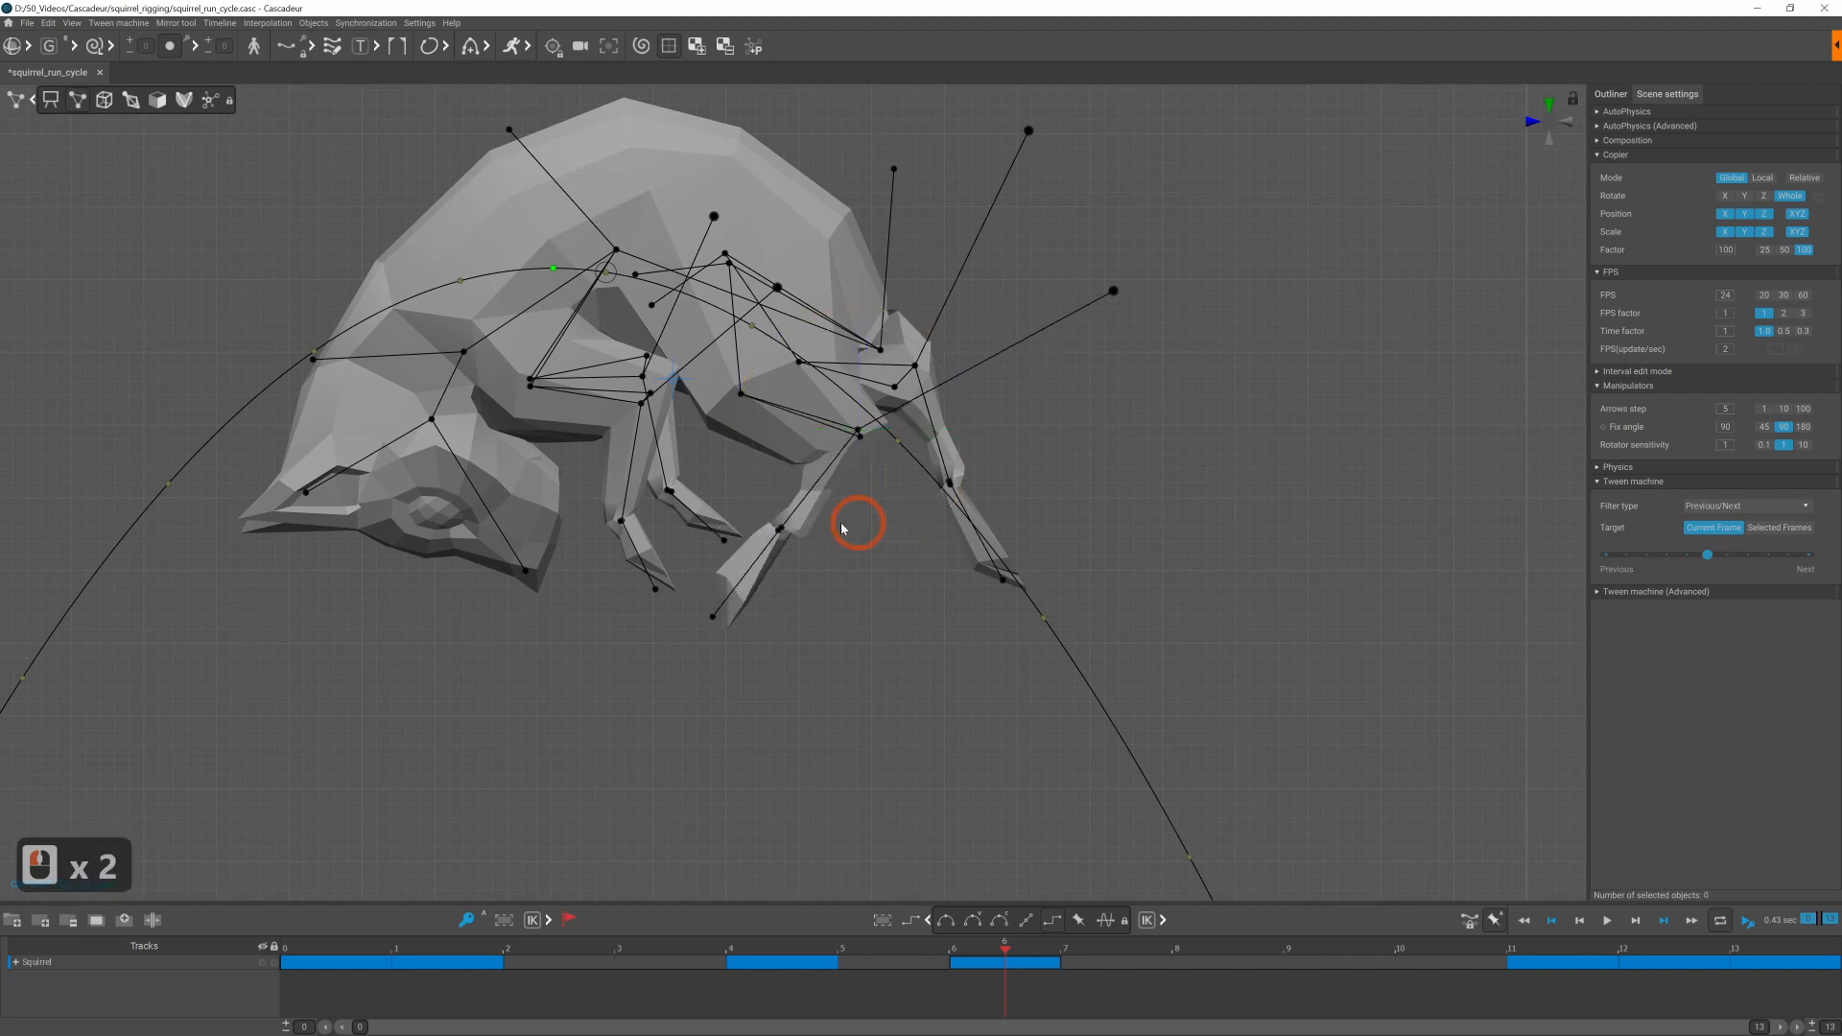
click(779, 493)
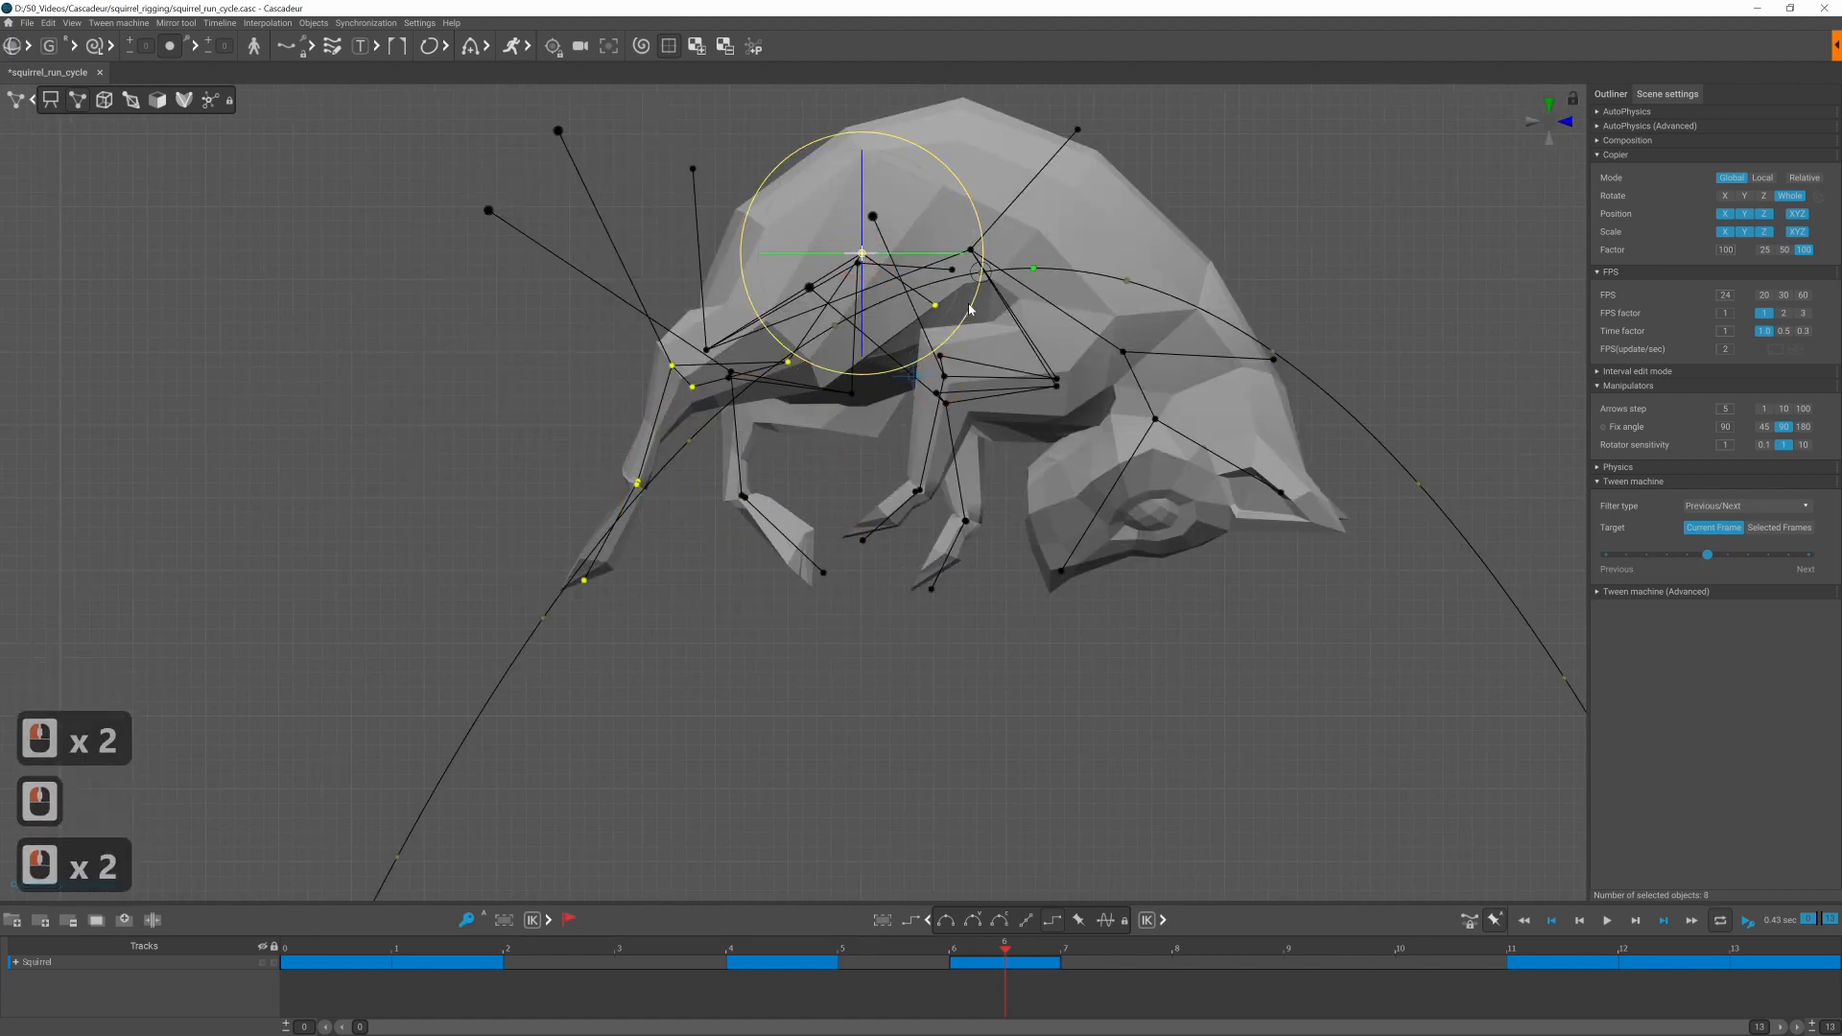
click(808, 372)
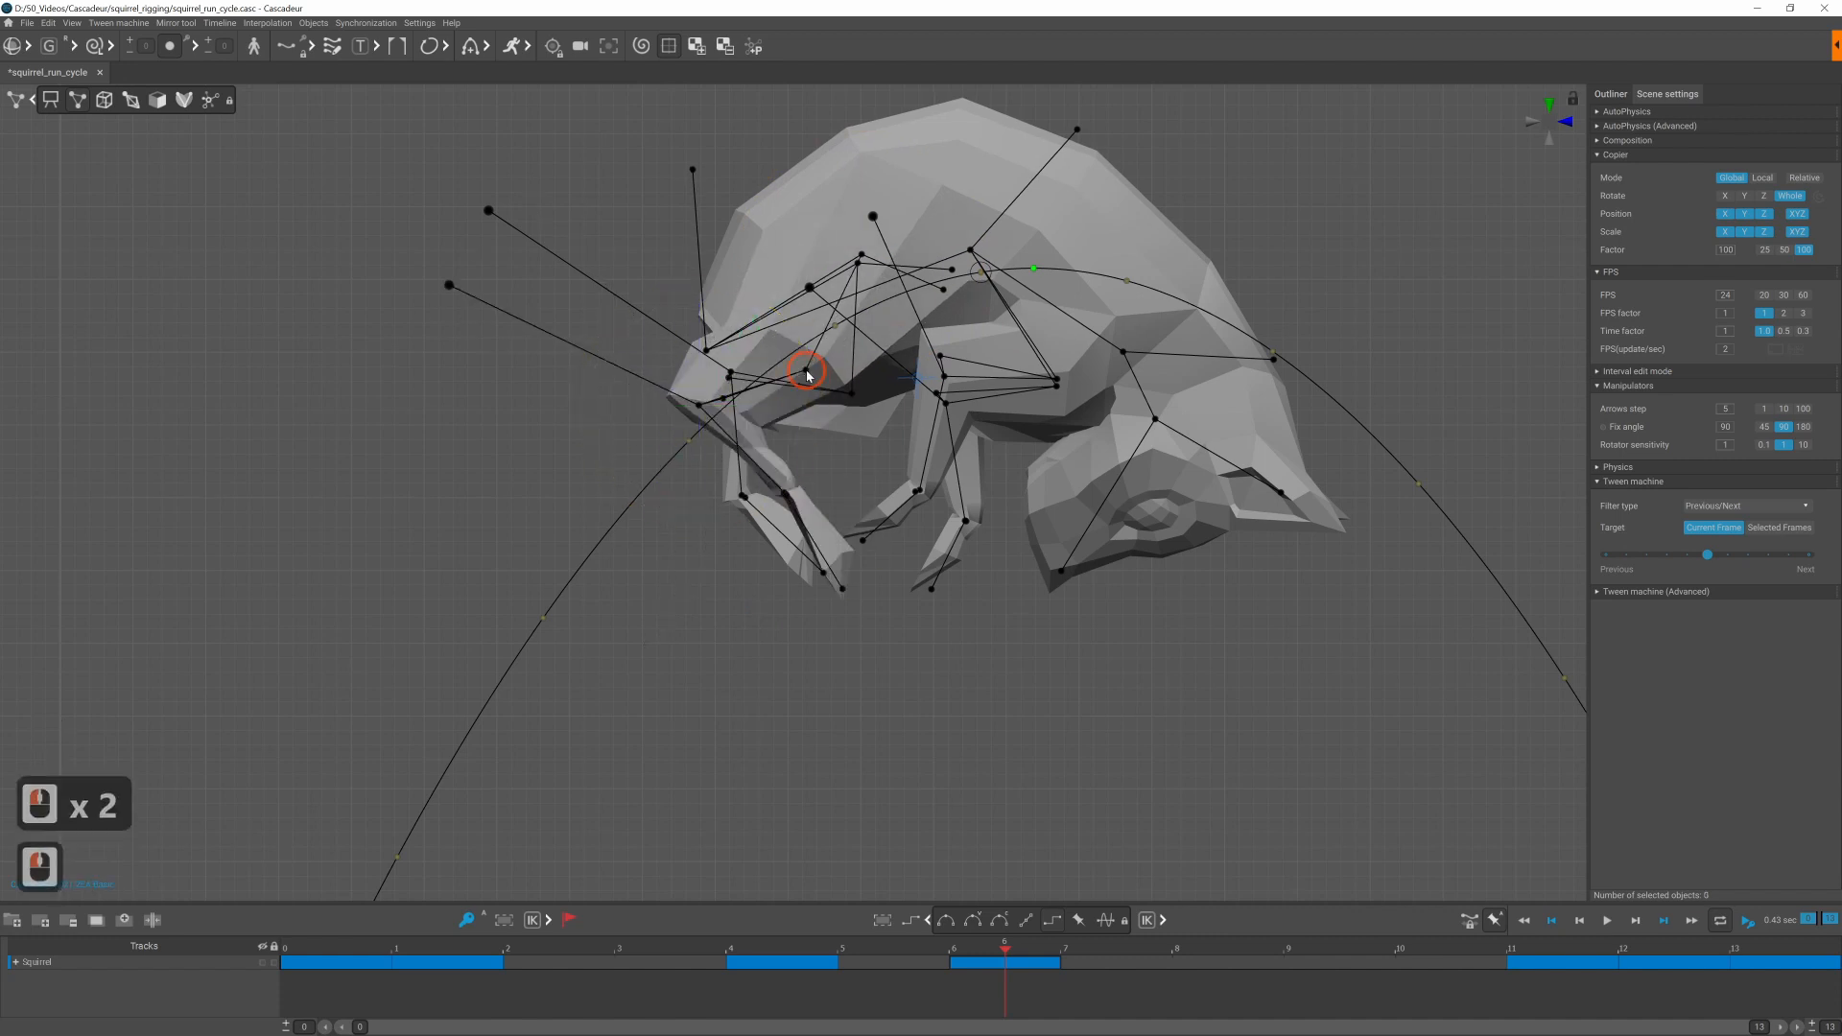
click(808, 374)
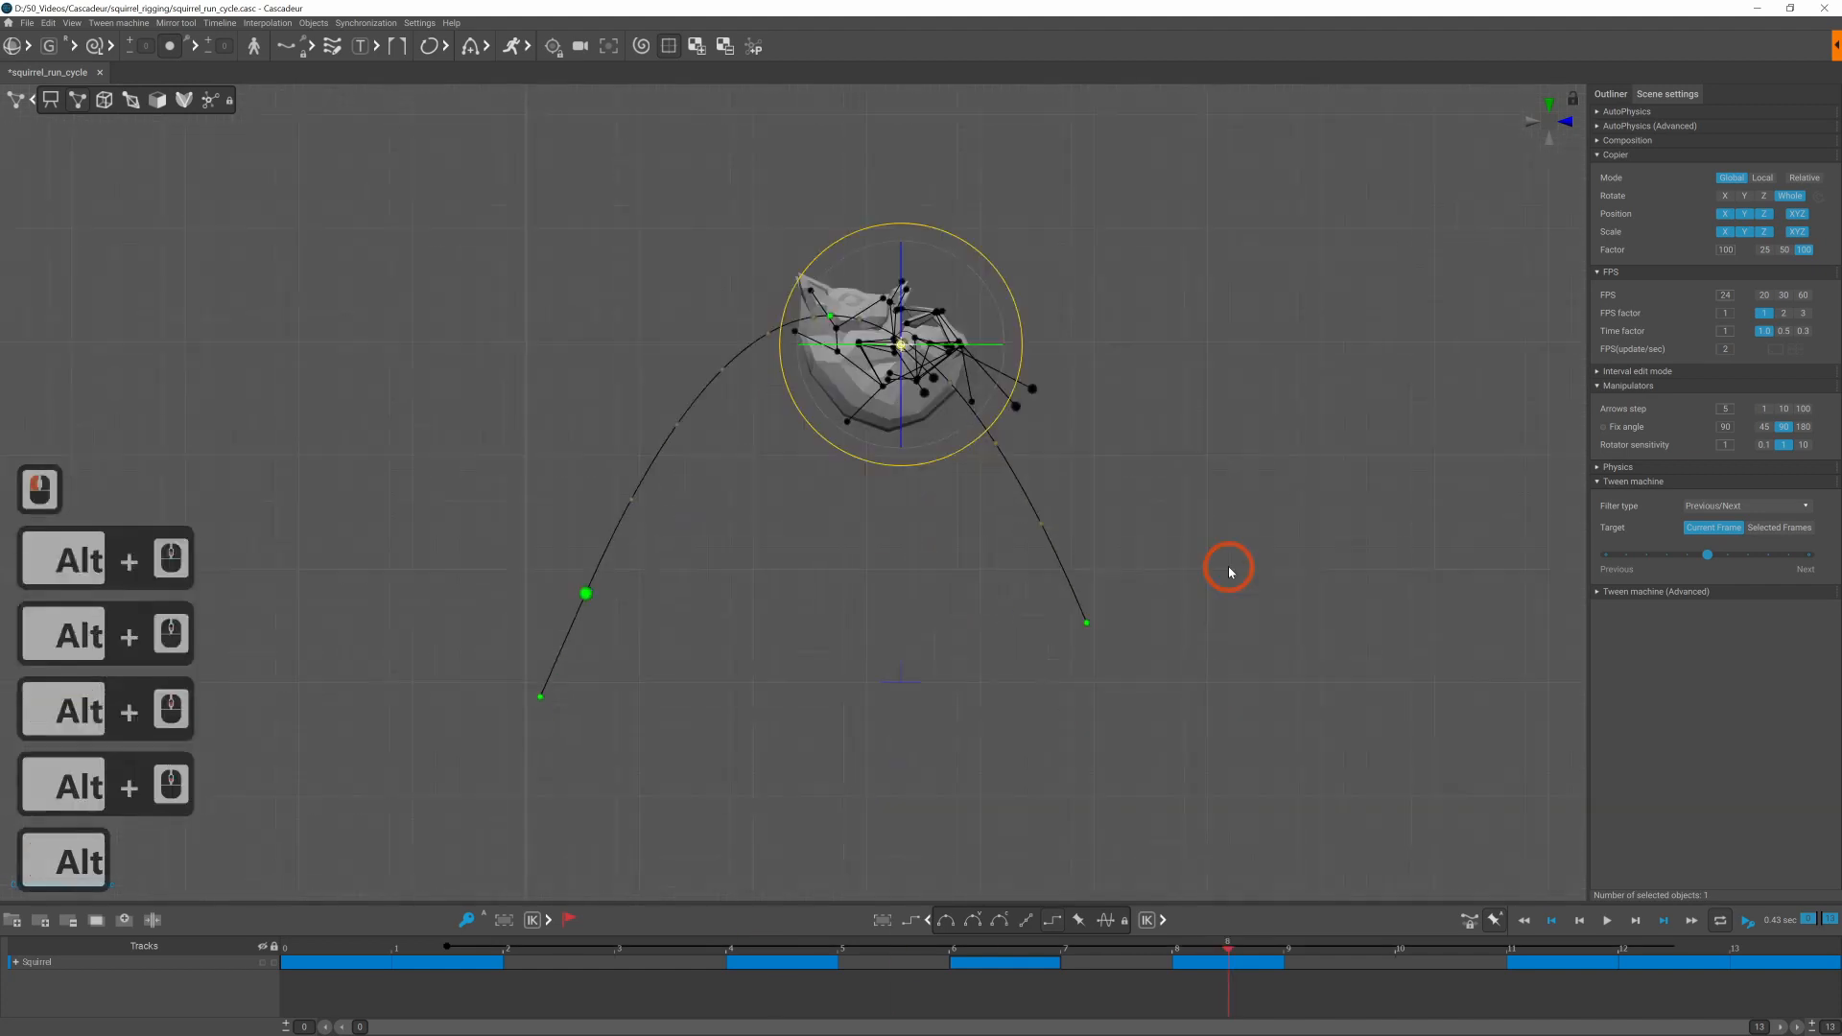
Step: Tip the squirrel forward on the descent frames with front paws reaching toward landing
click(291, 46)
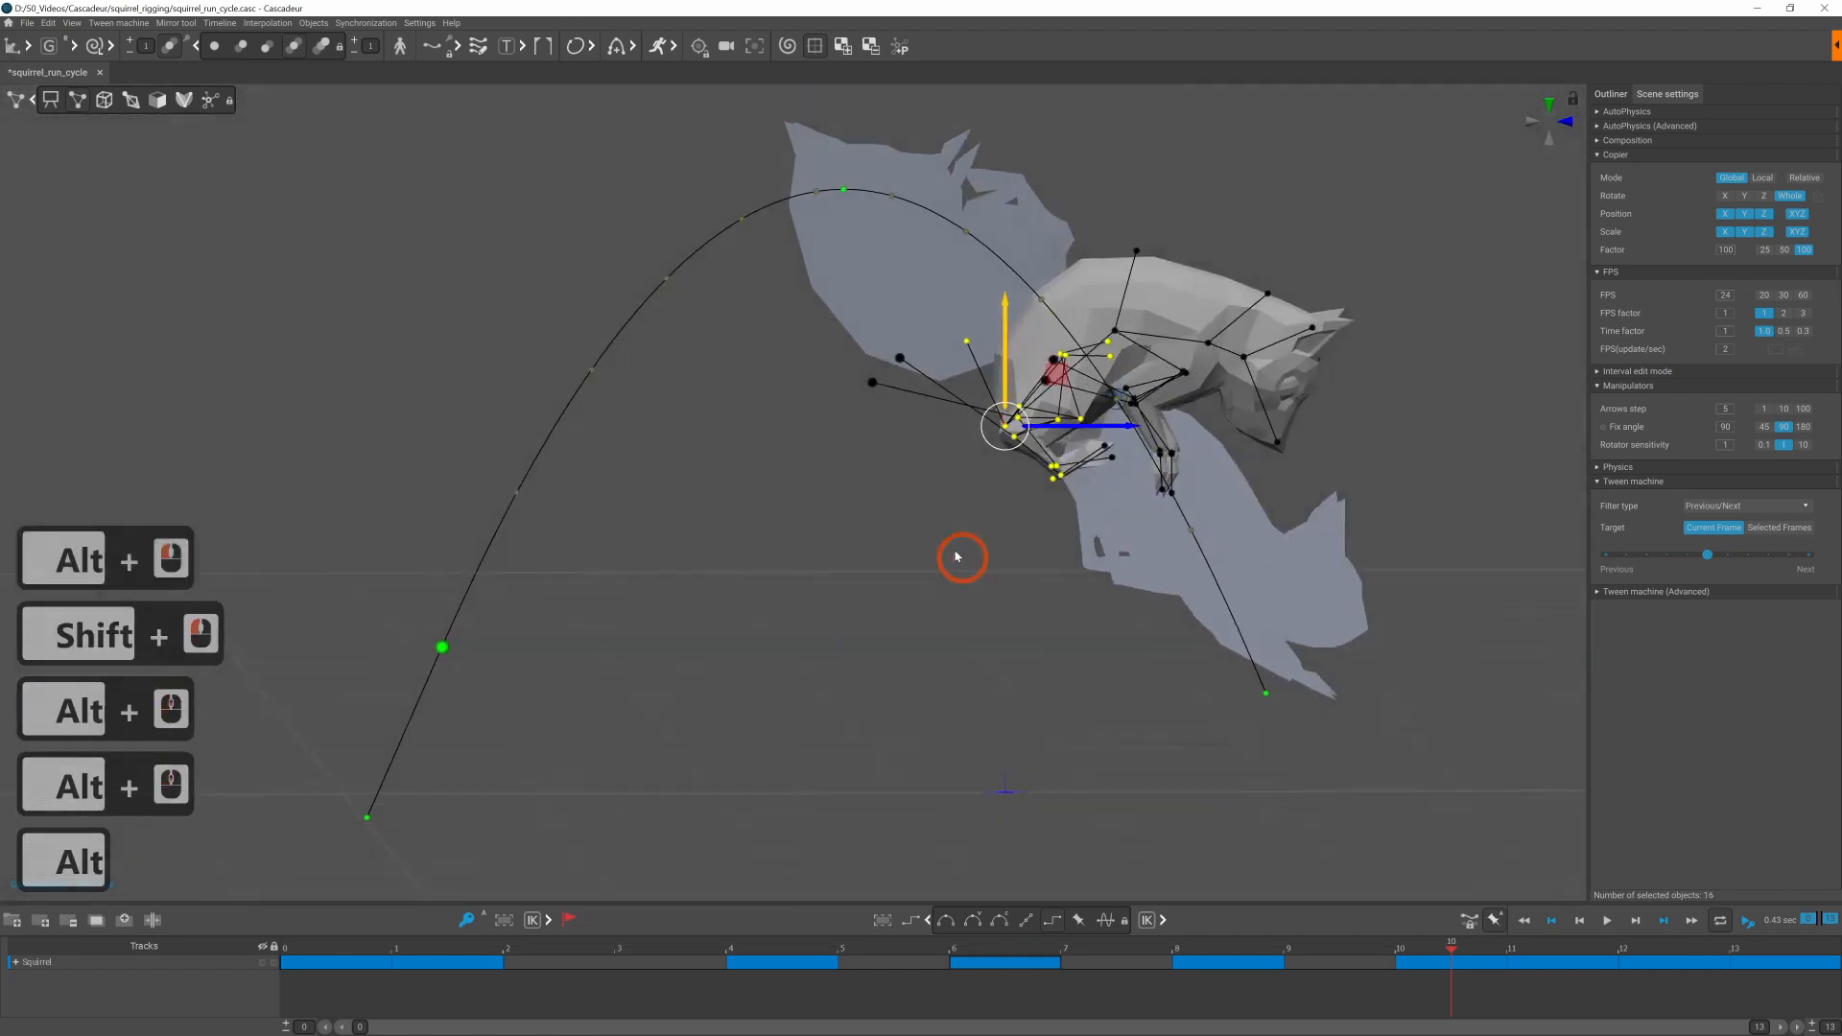
scroll(down, 3)
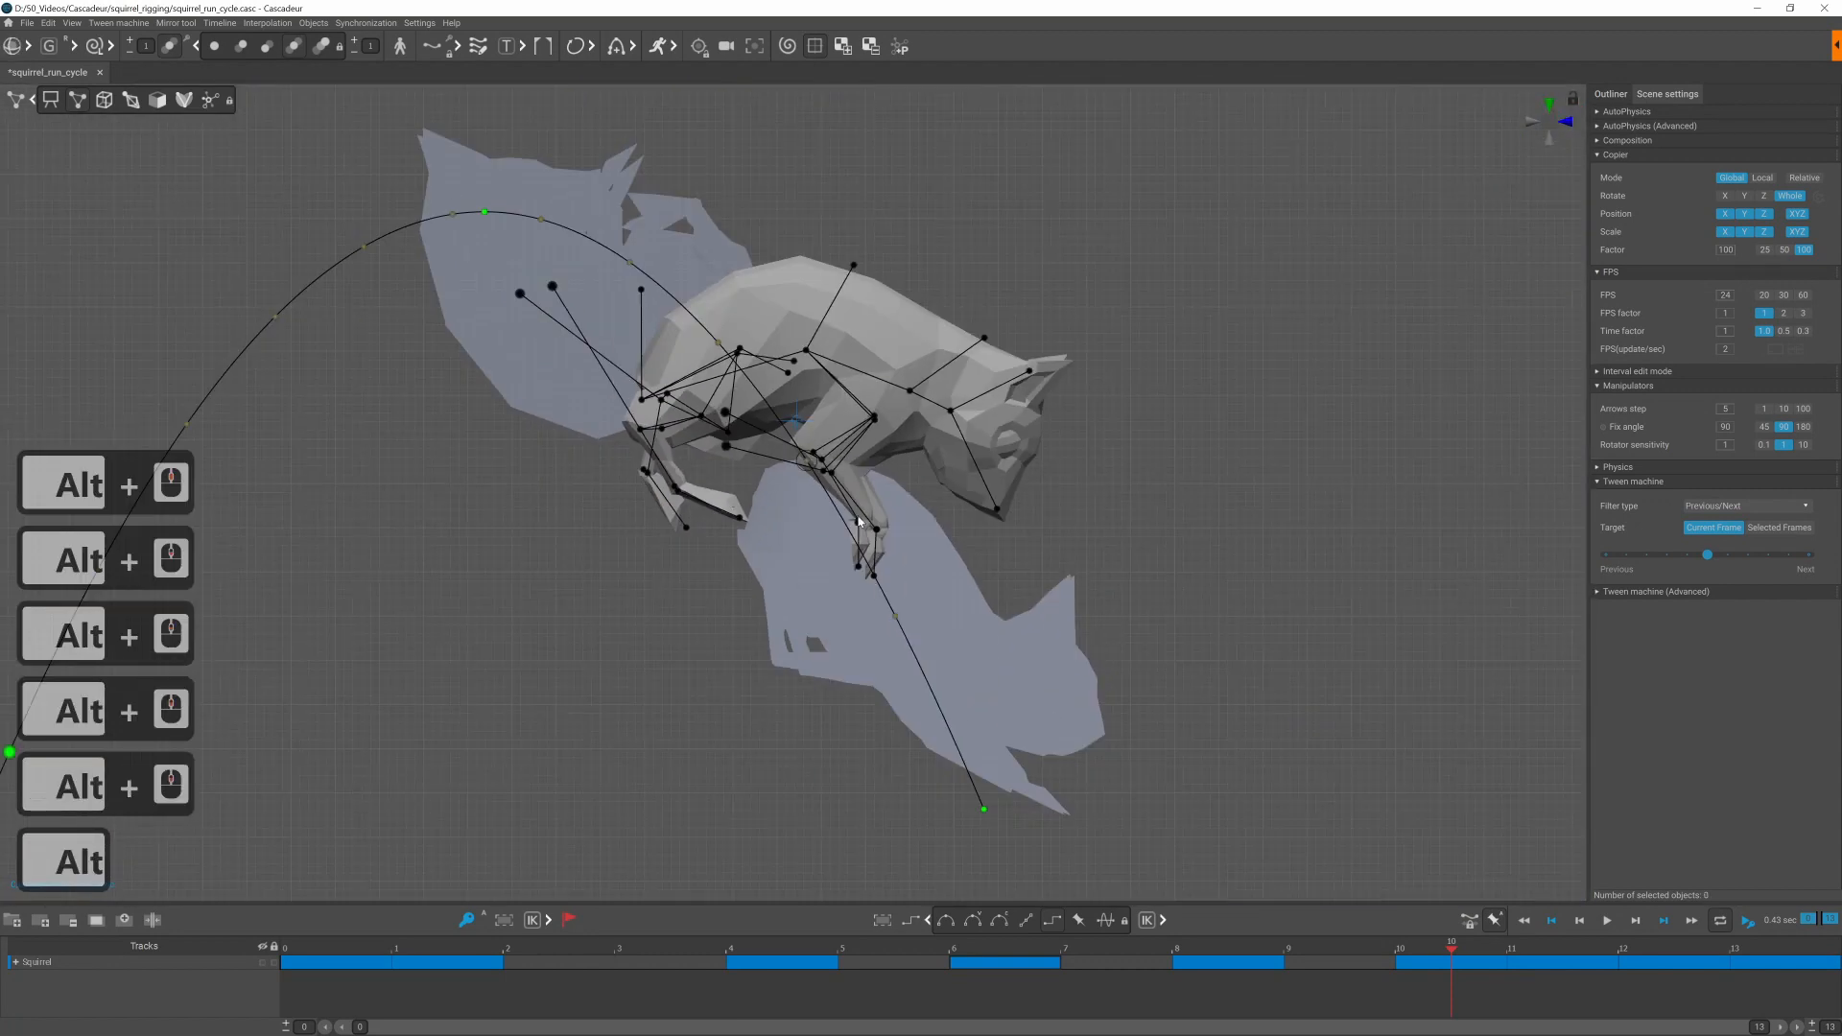
click(859, 520)
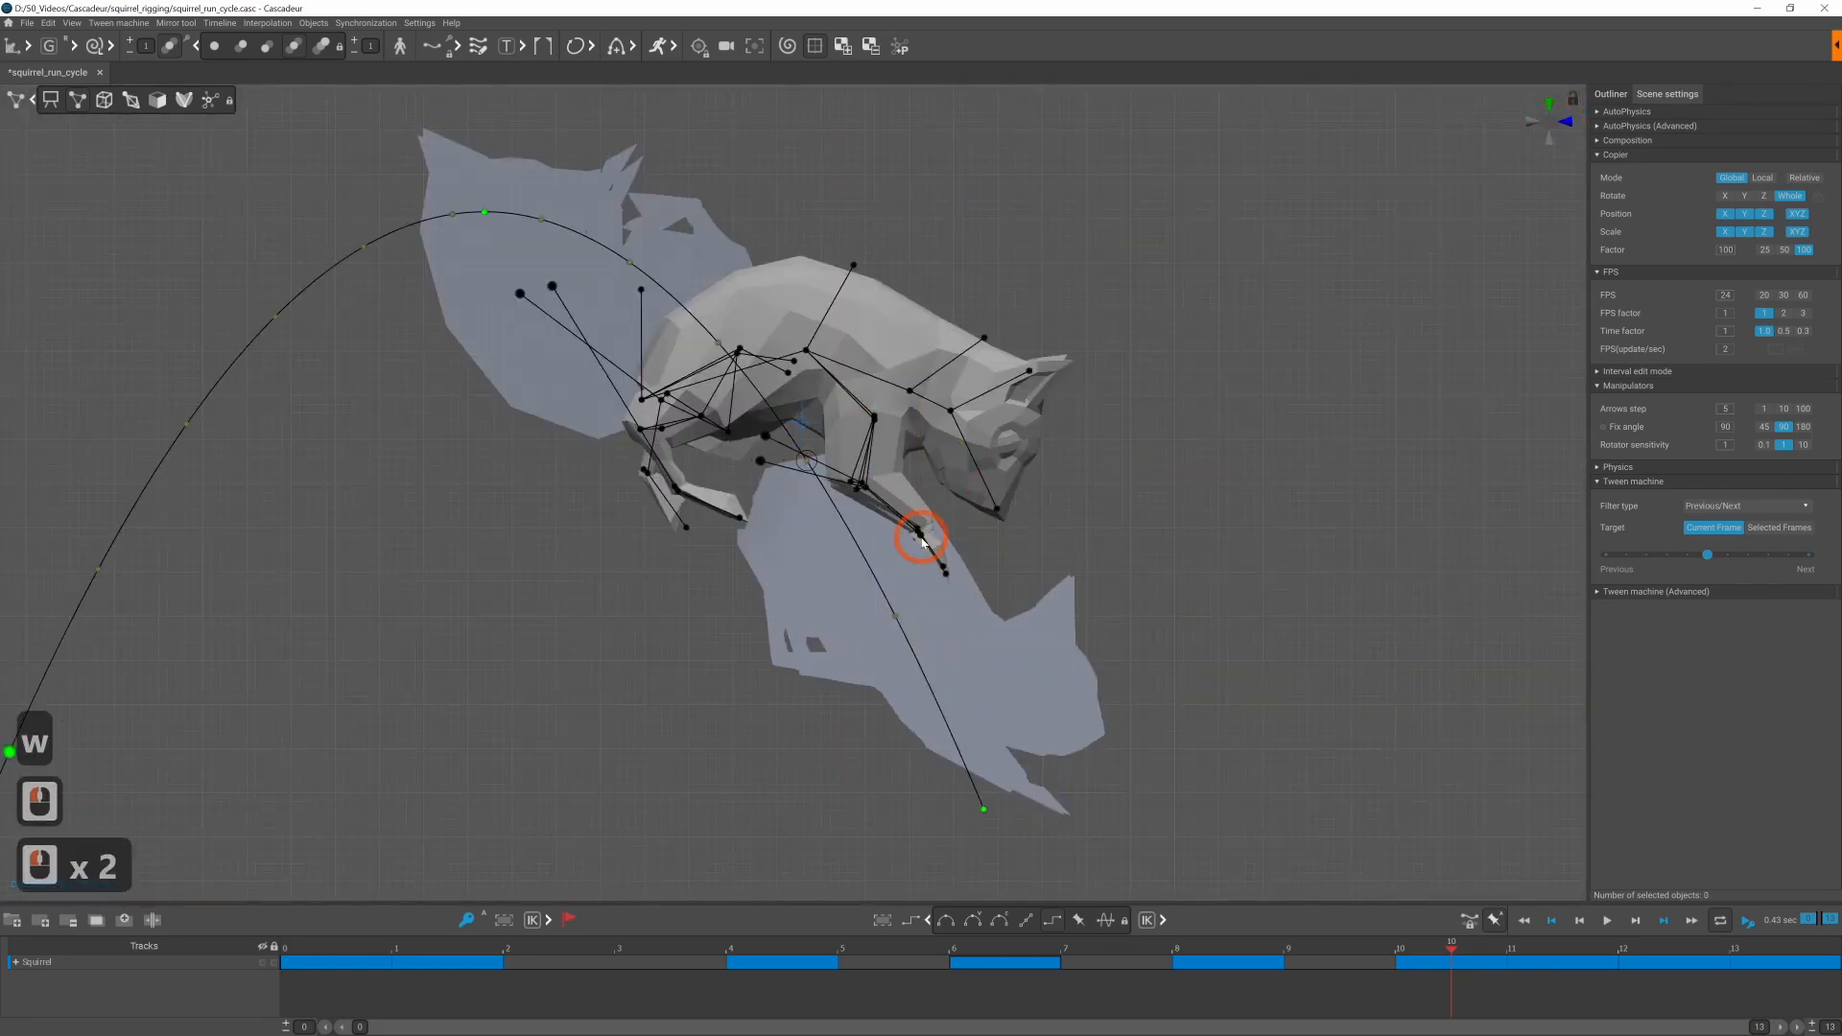
click(923, 541)
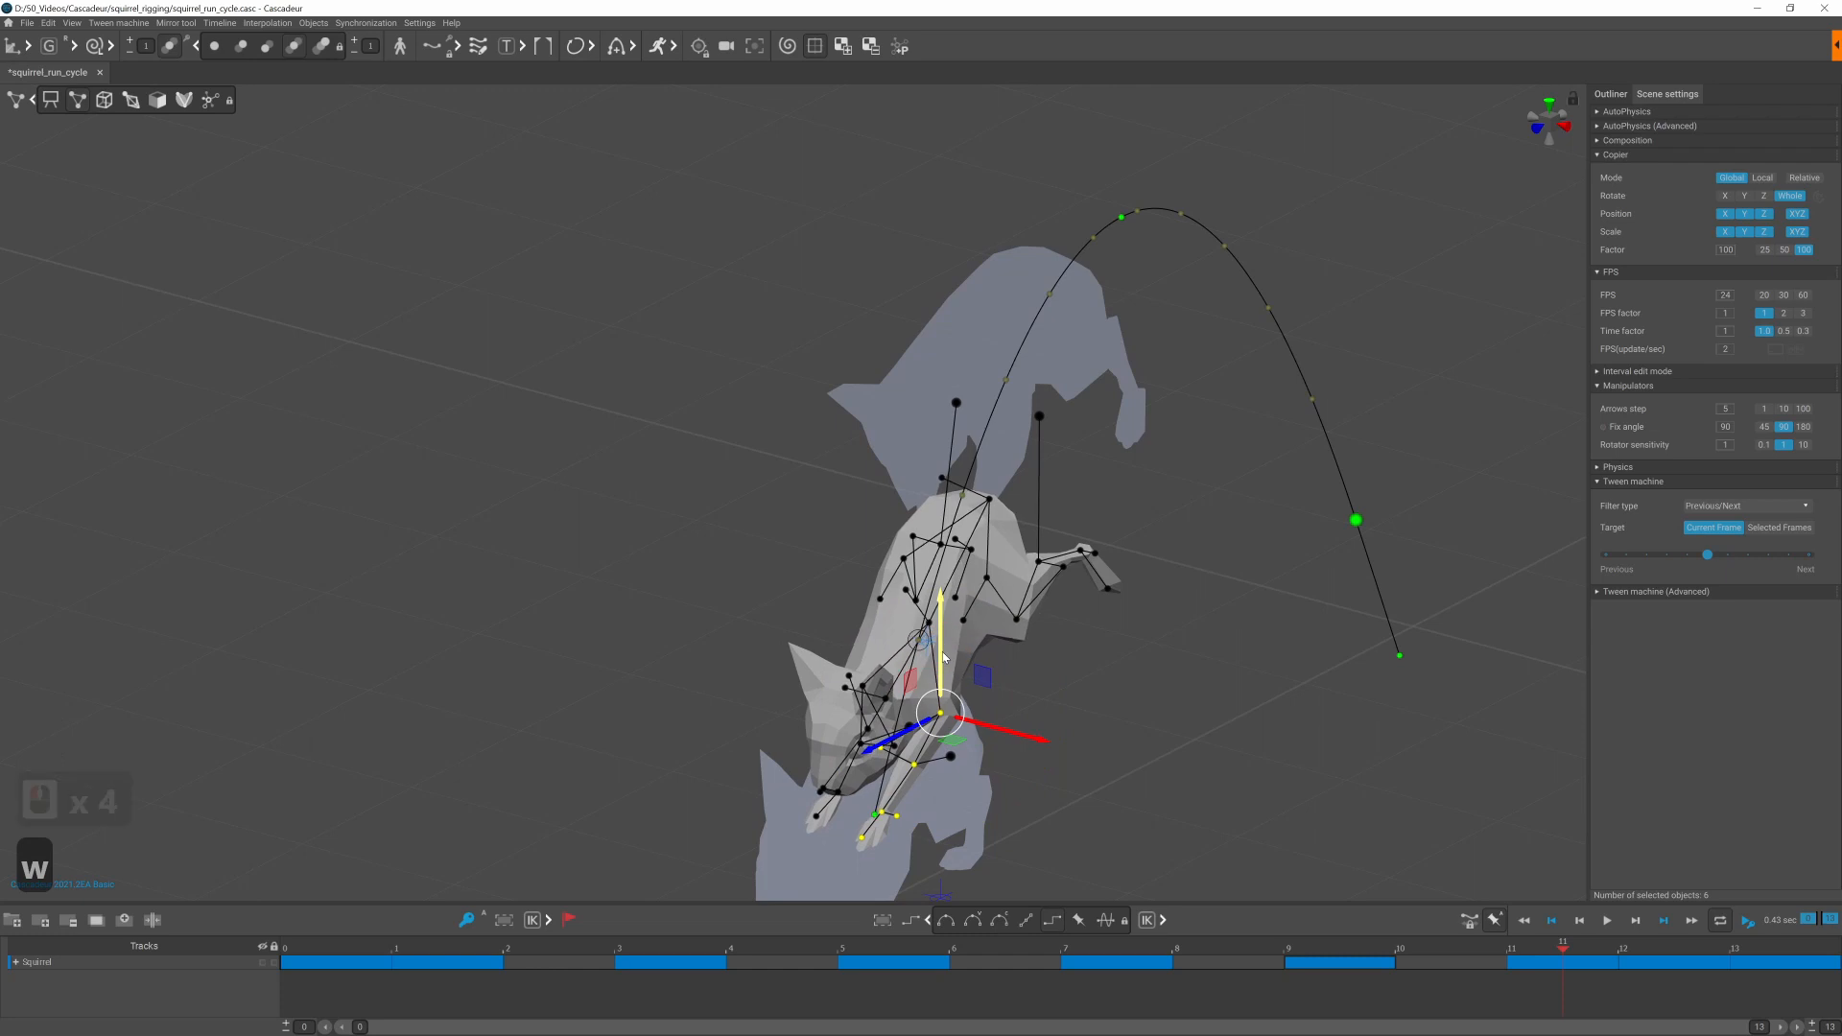
key(ctrl+z)
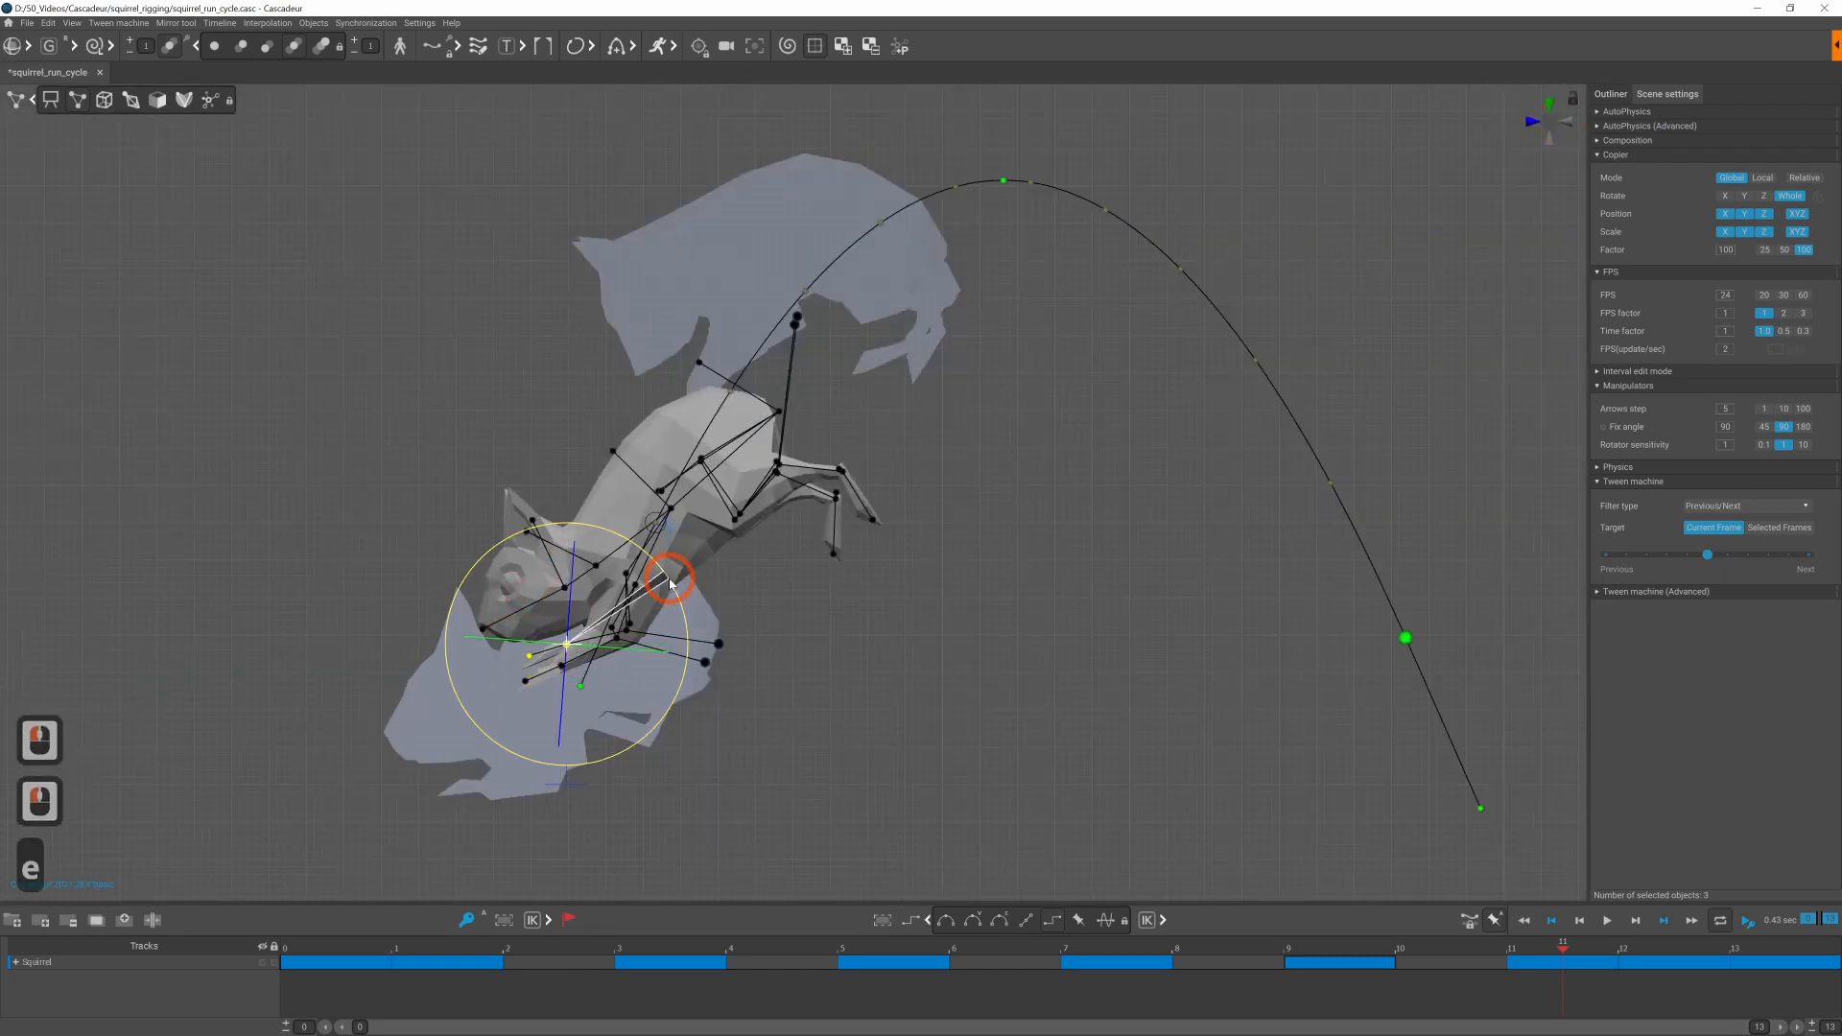
Step: Swing the tail chain upward at the early flip keys, stepping key to key
click(359, 961)
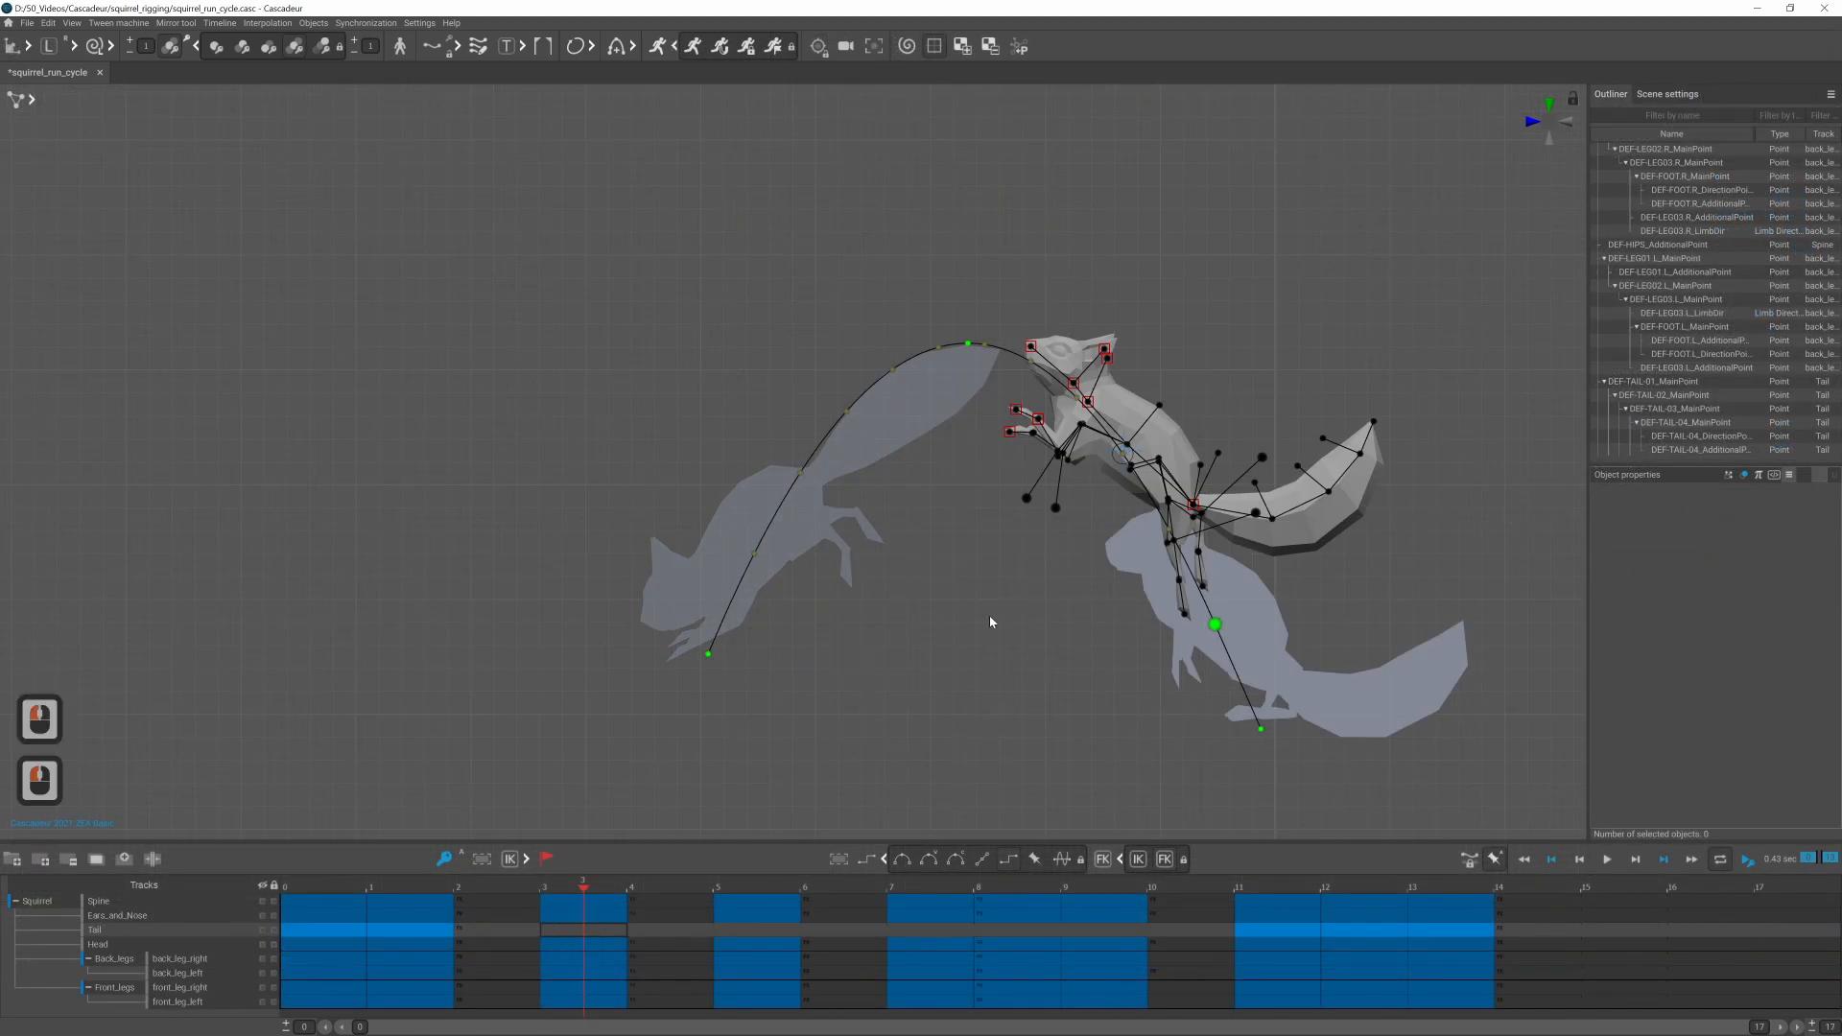
click(1192, 507)
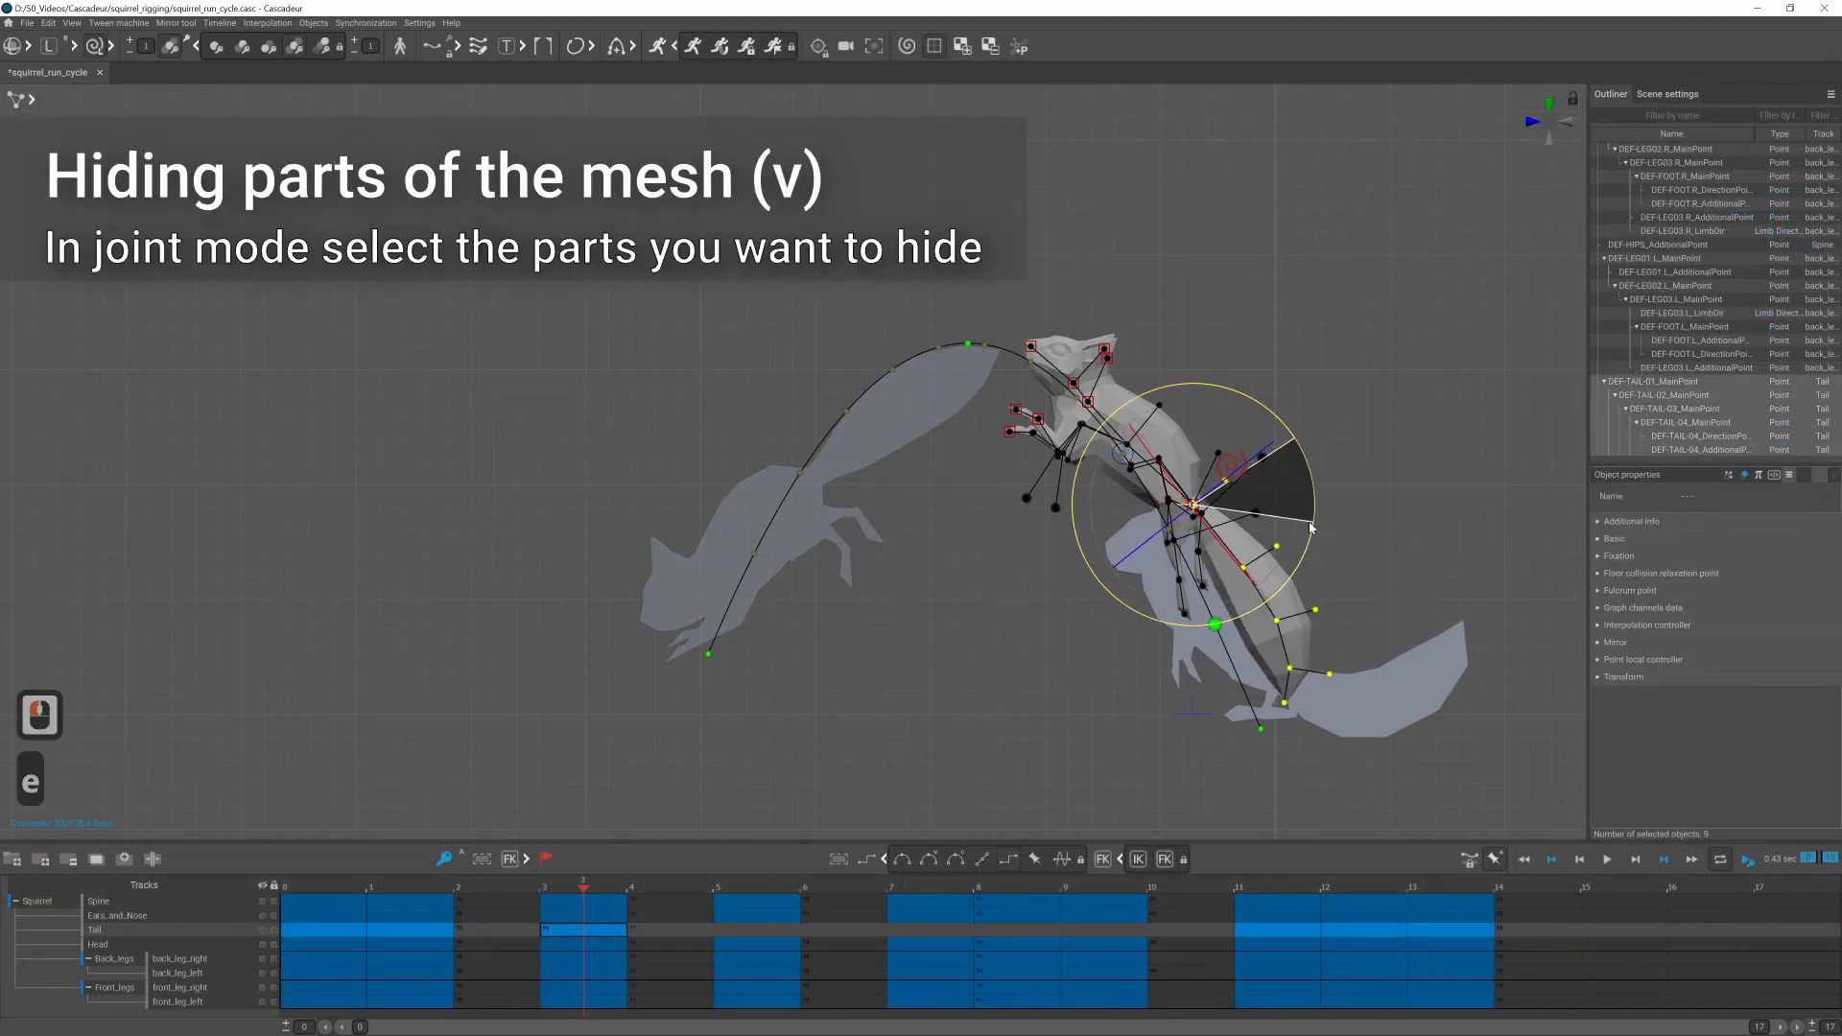
click(1356, 662)
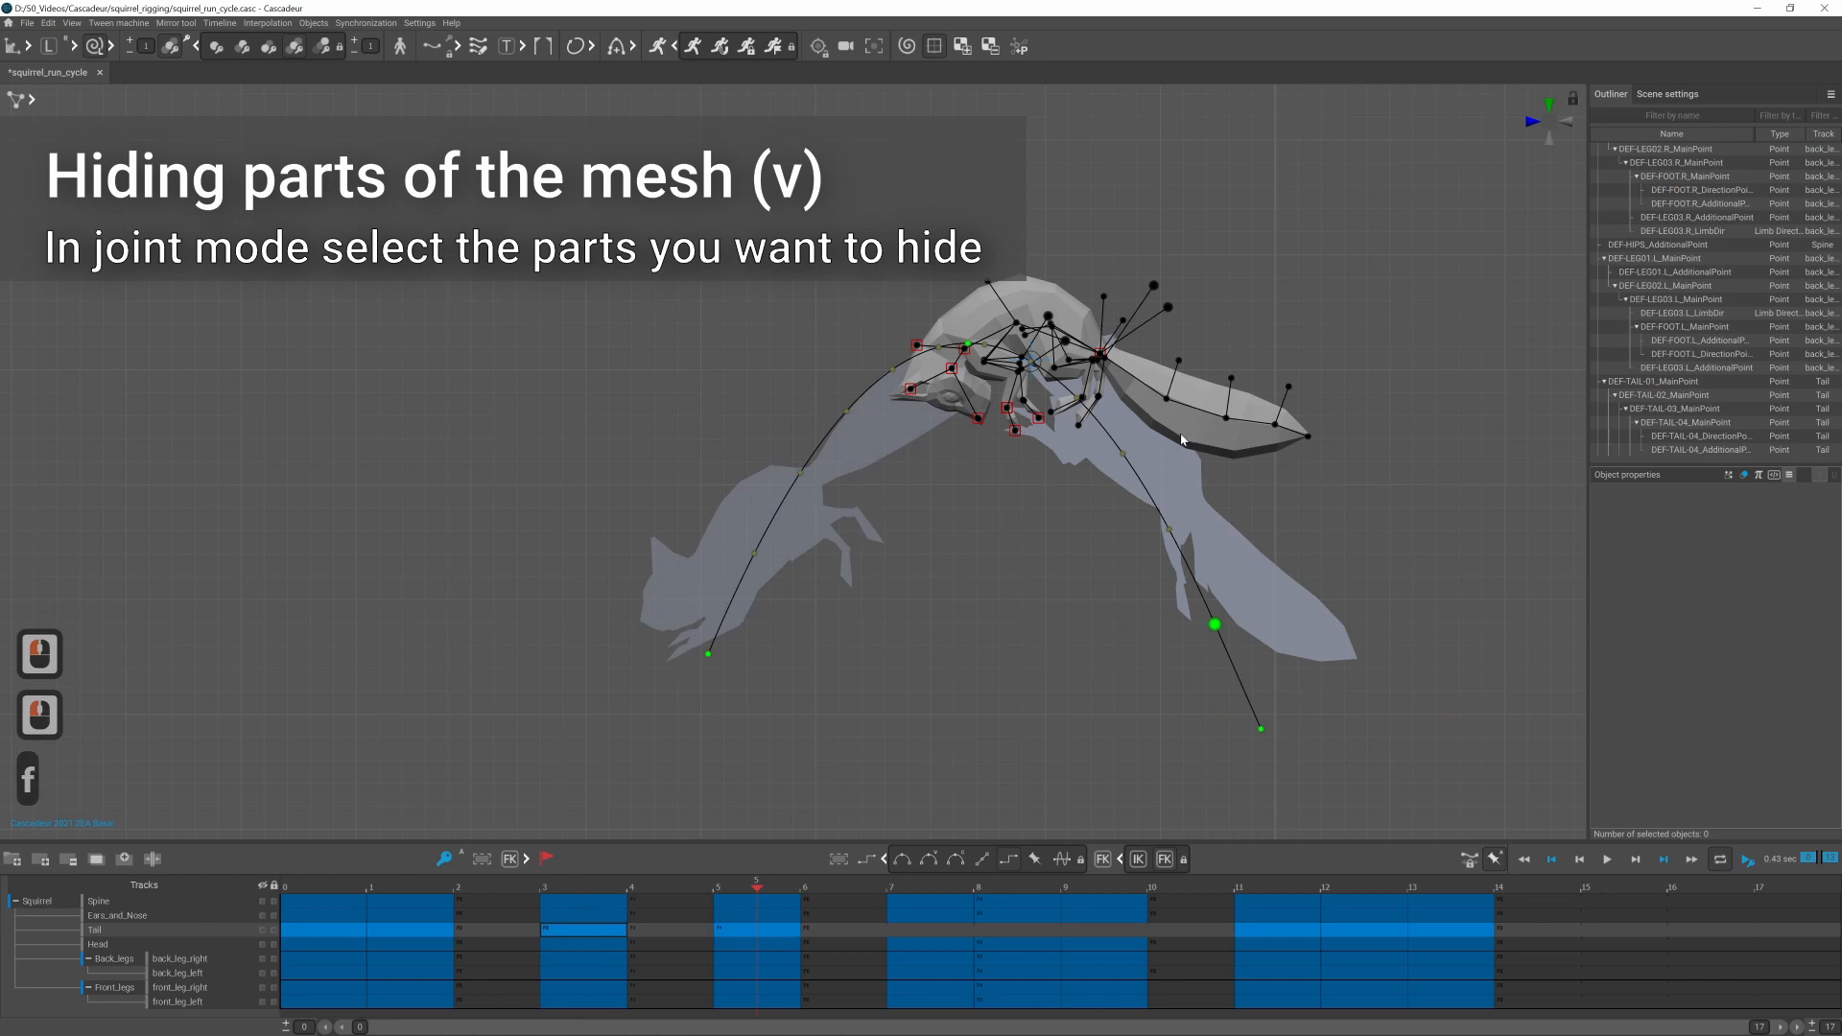
click(1310, 426)
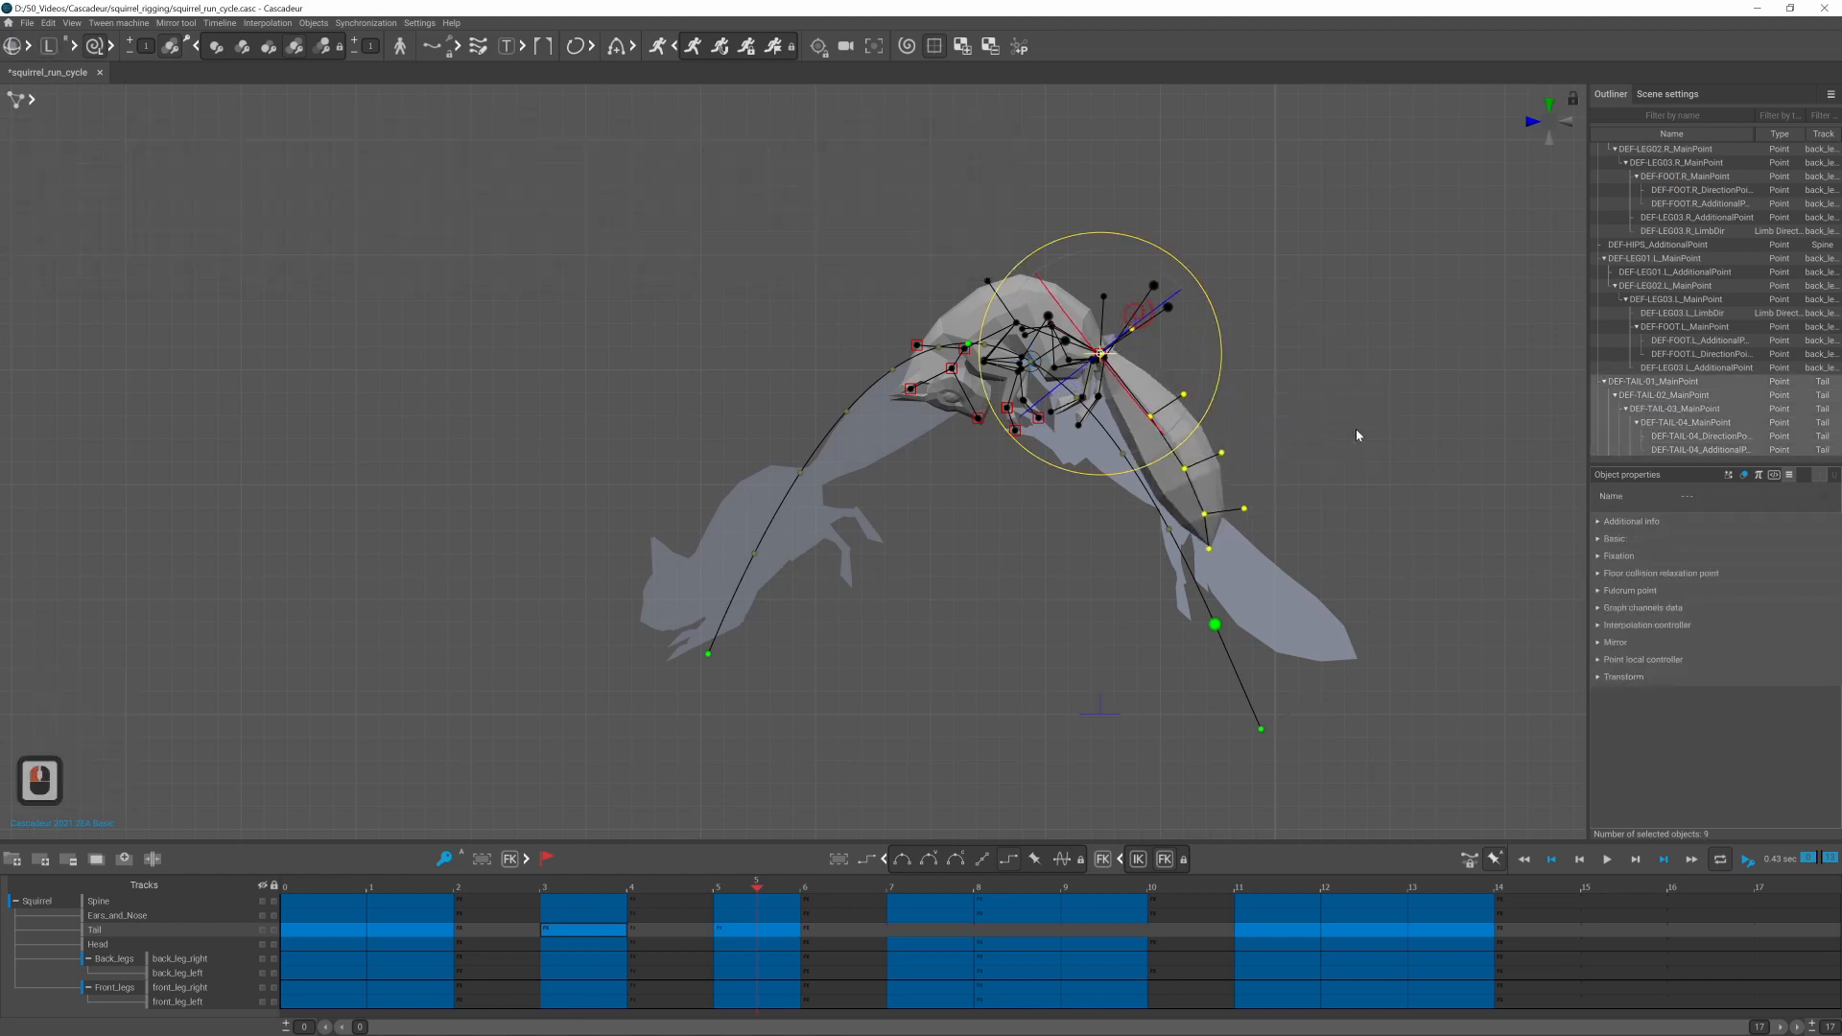
click(929, 889)
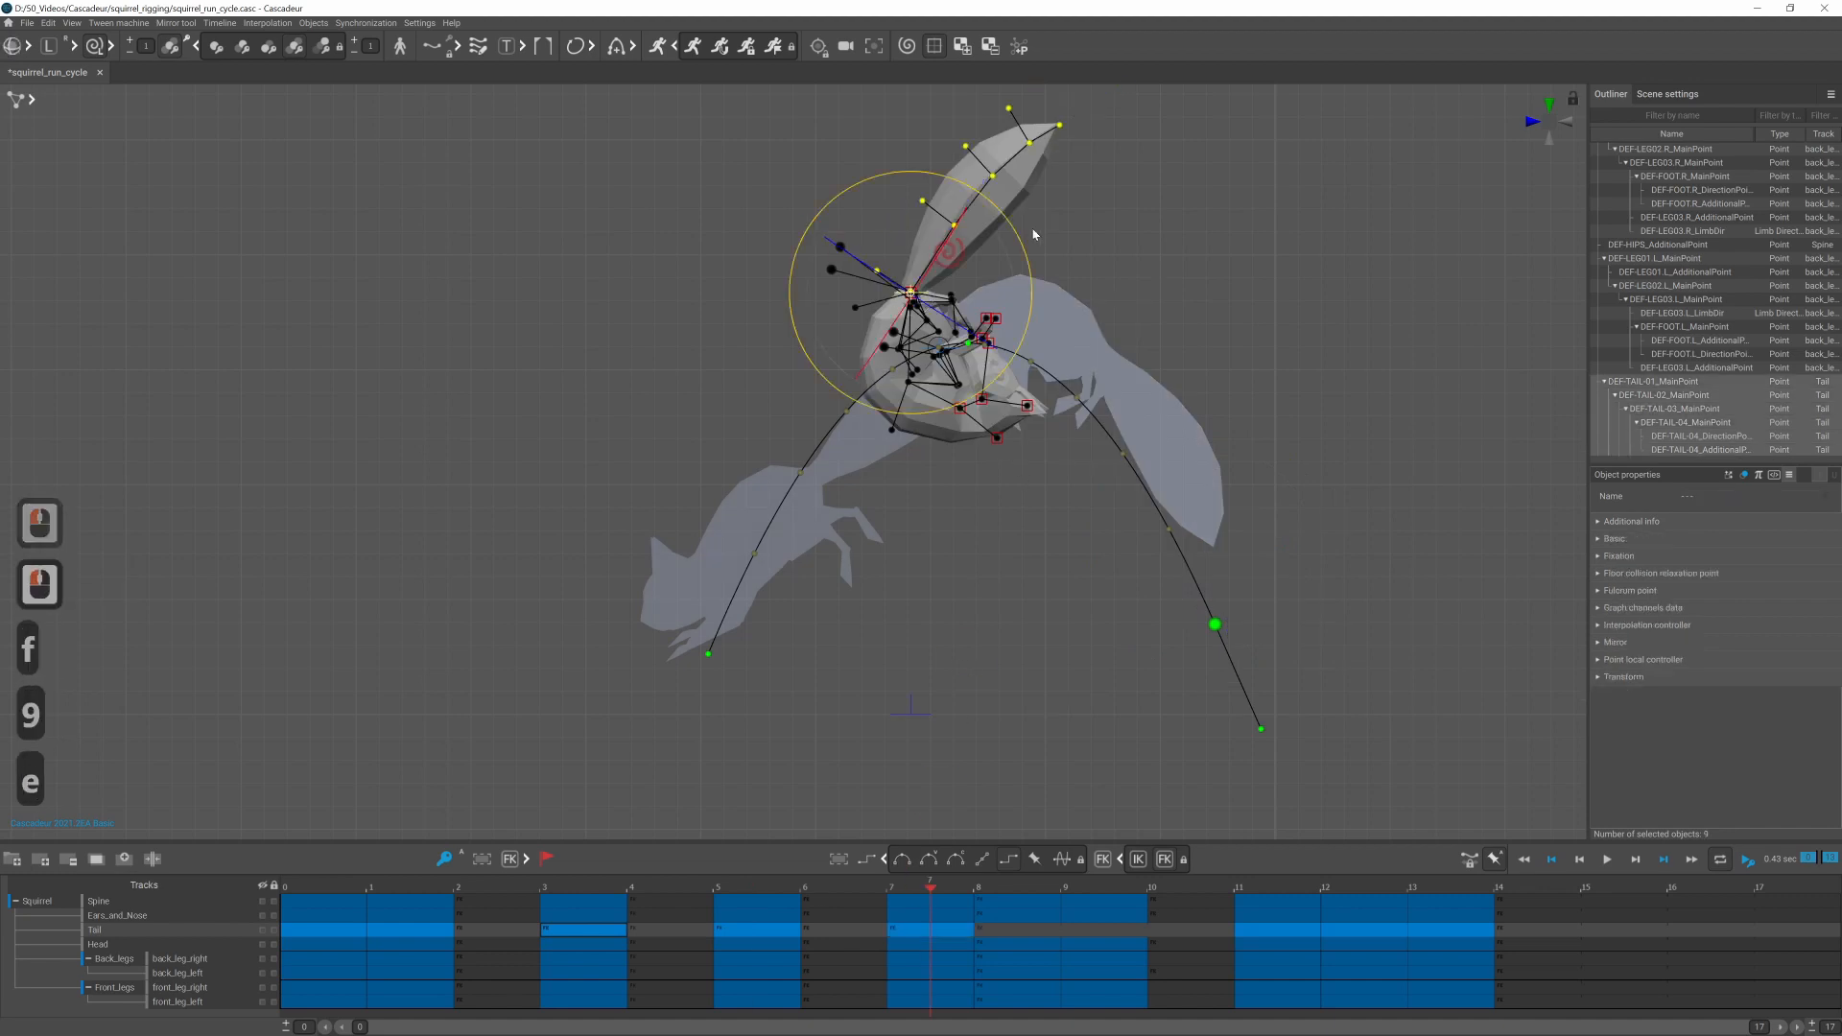
Step: Raise and curl the tail through the later flip keys and trail it upward at landing
click(1075, 349)
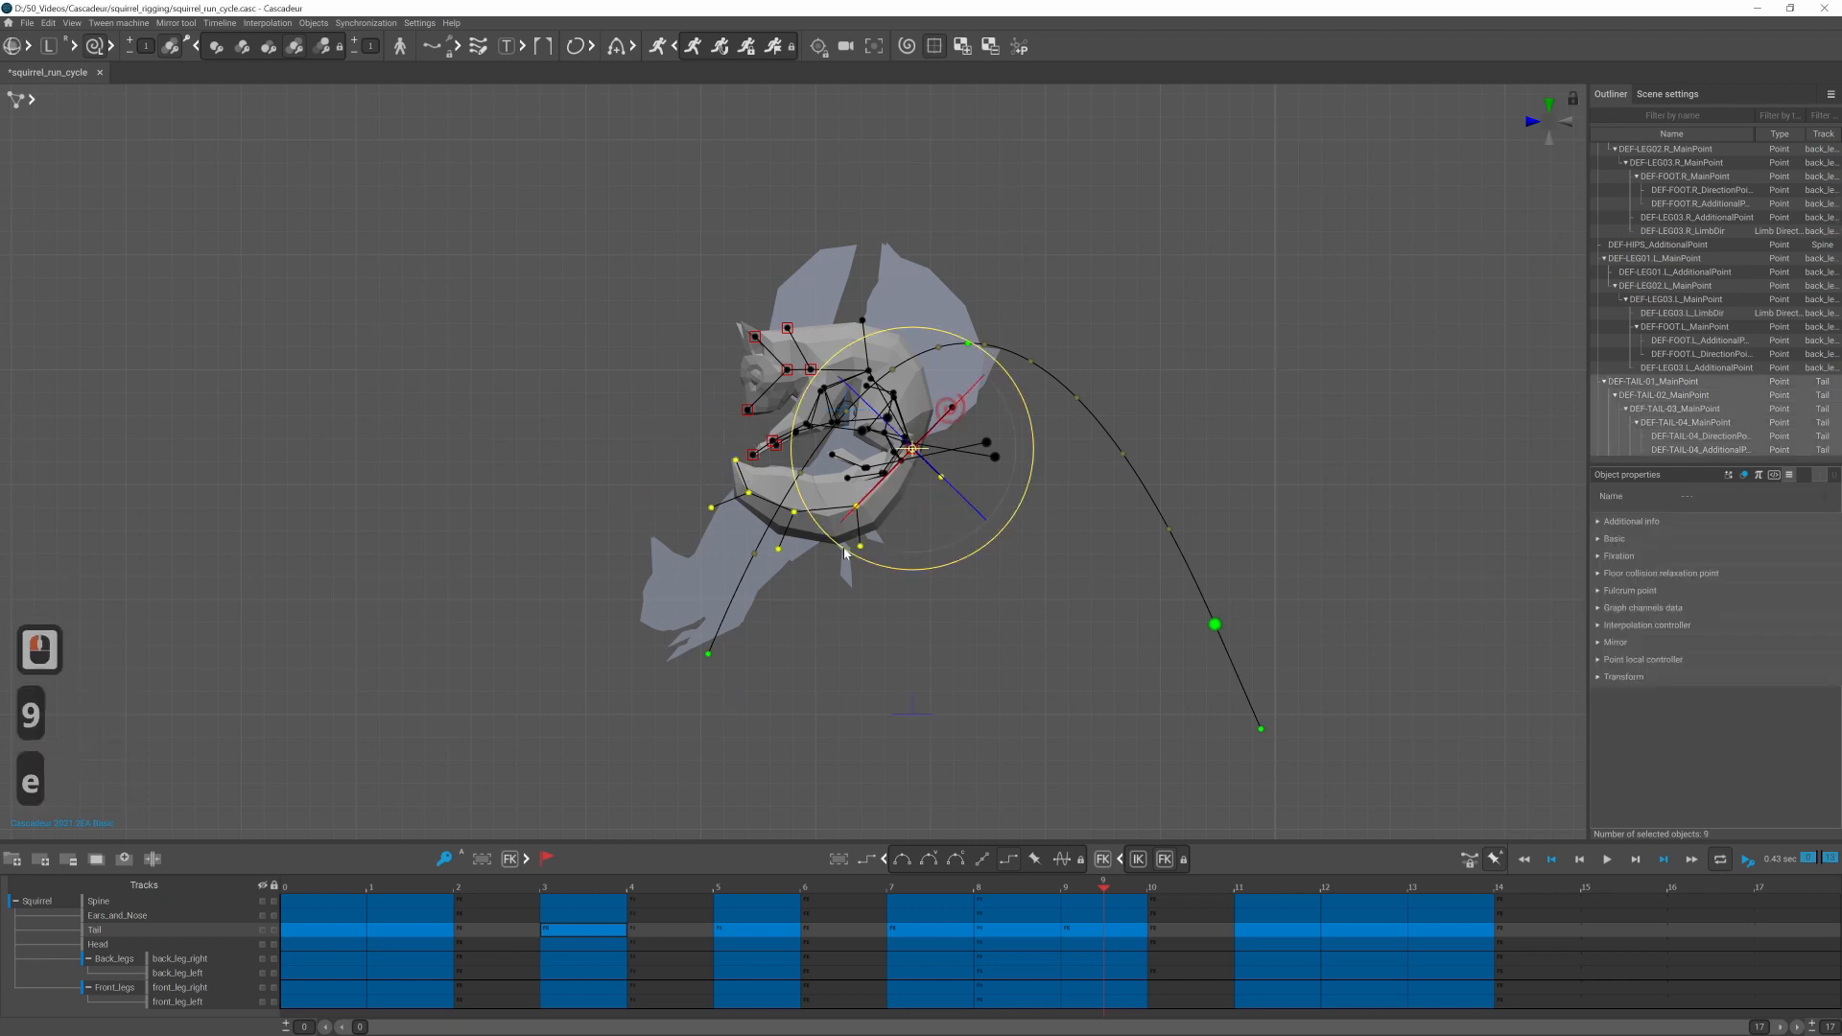
click(1277, 882)
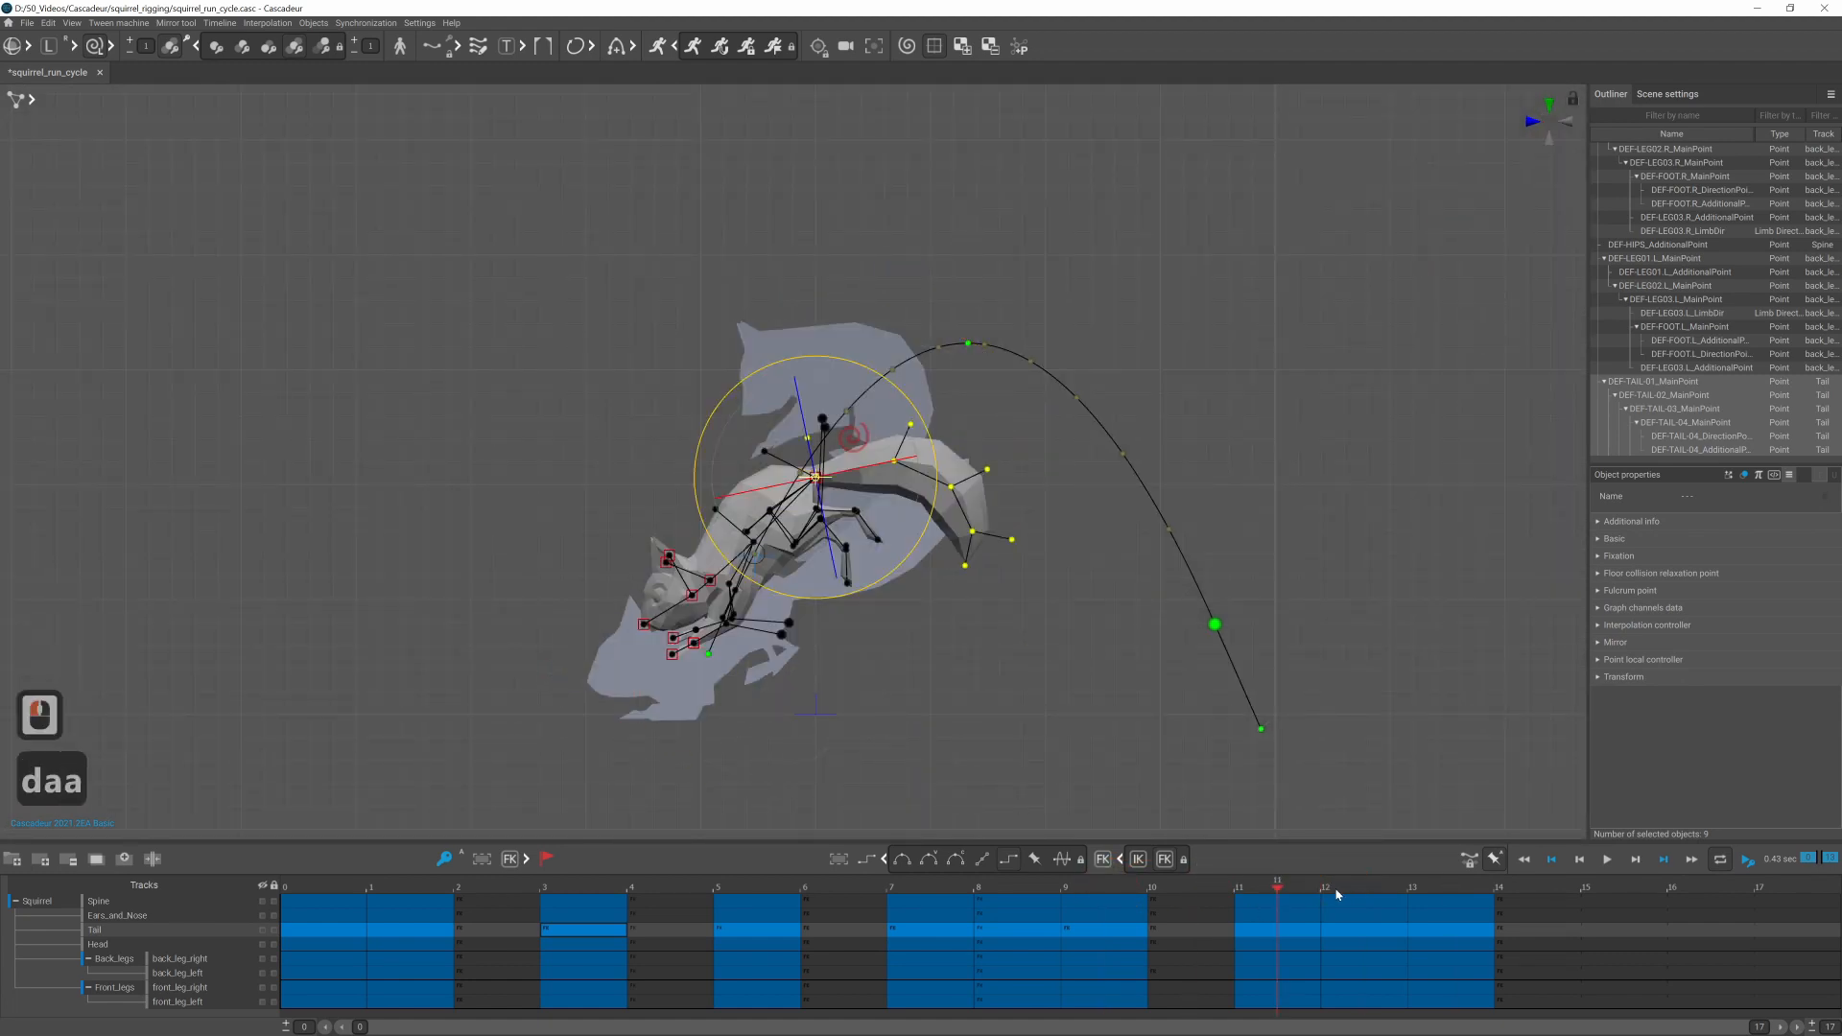
click(1362, 886)
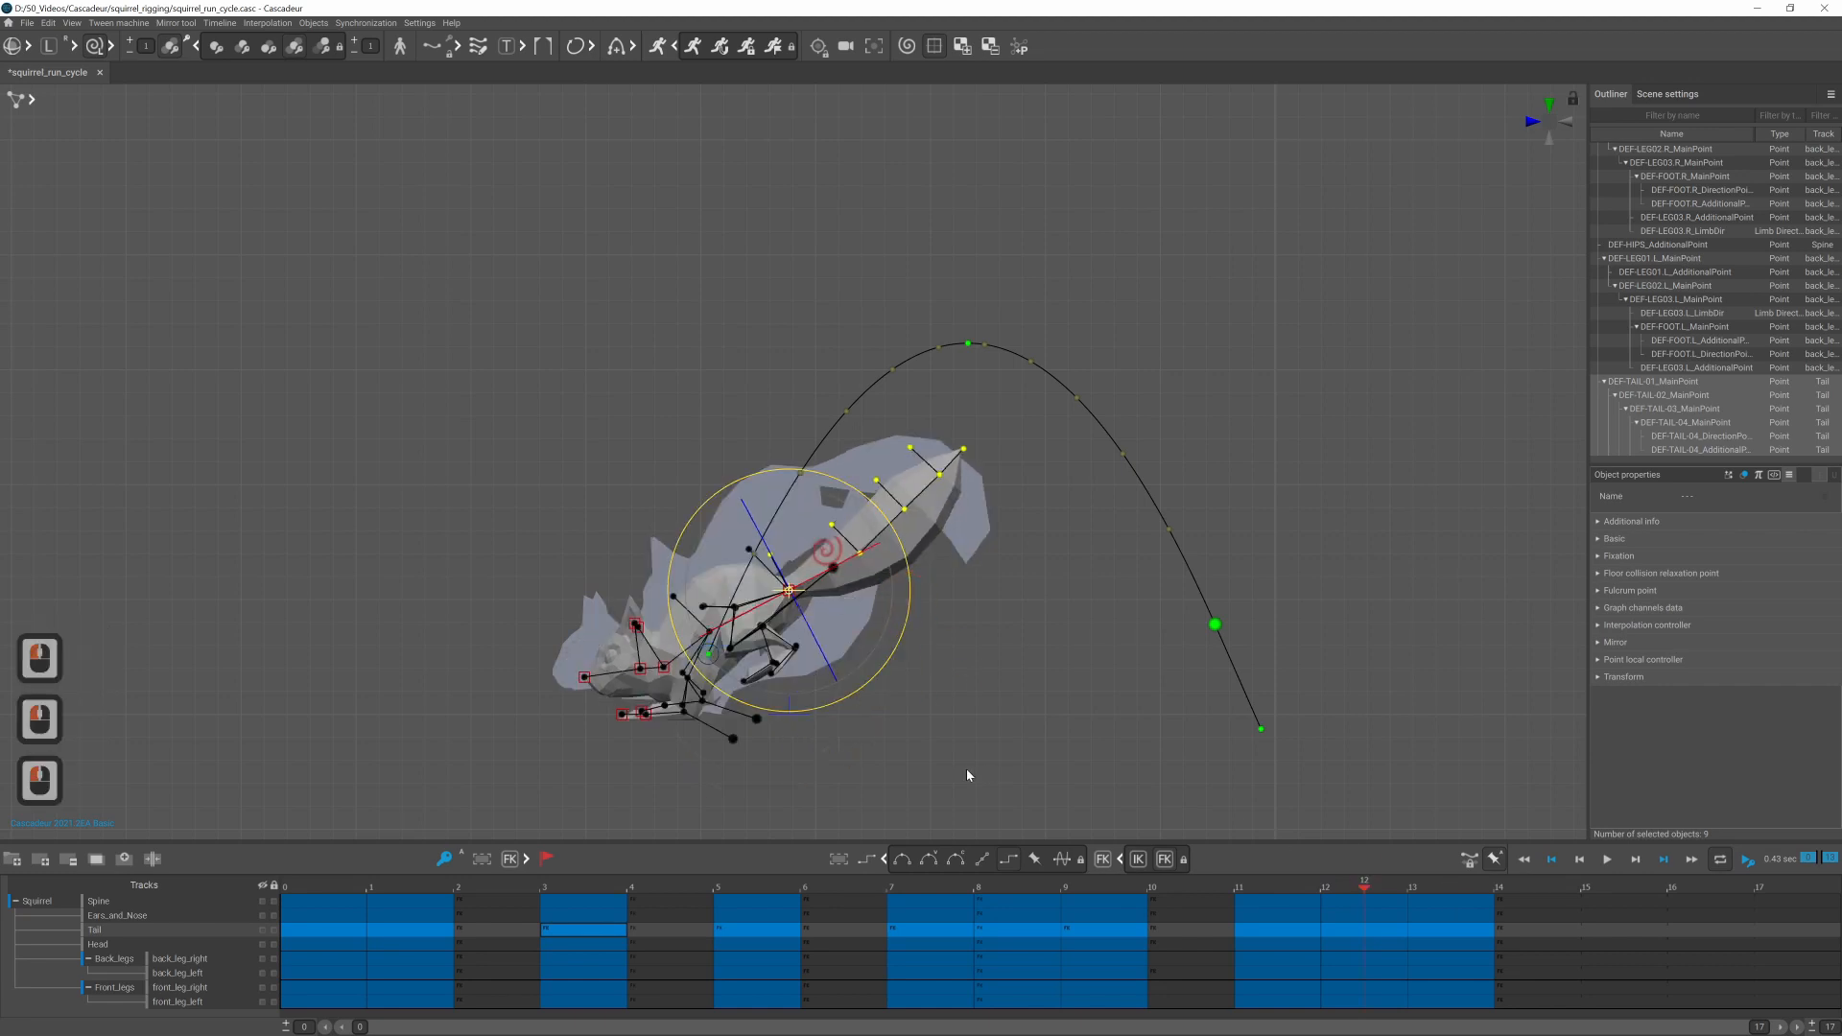
click(1300, 629)
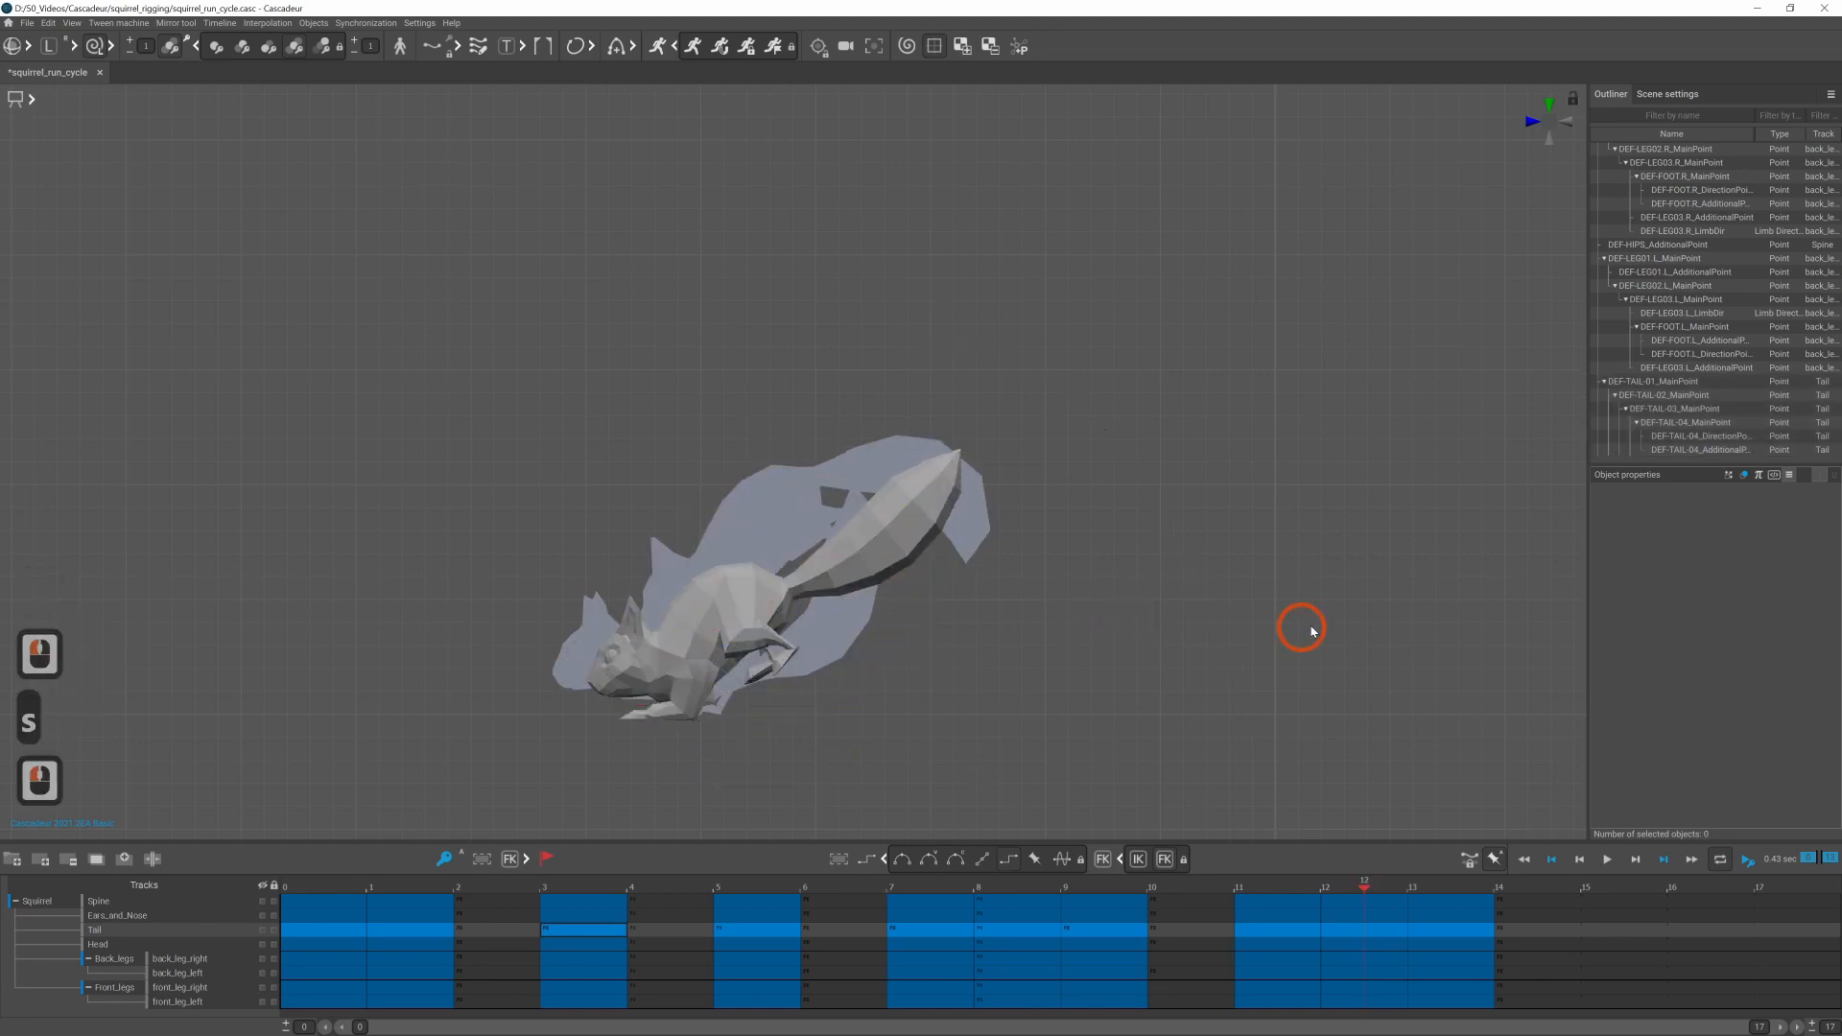
Step: Play back the flip with the new tail motion, then pause at an early key
click(1605, 860)
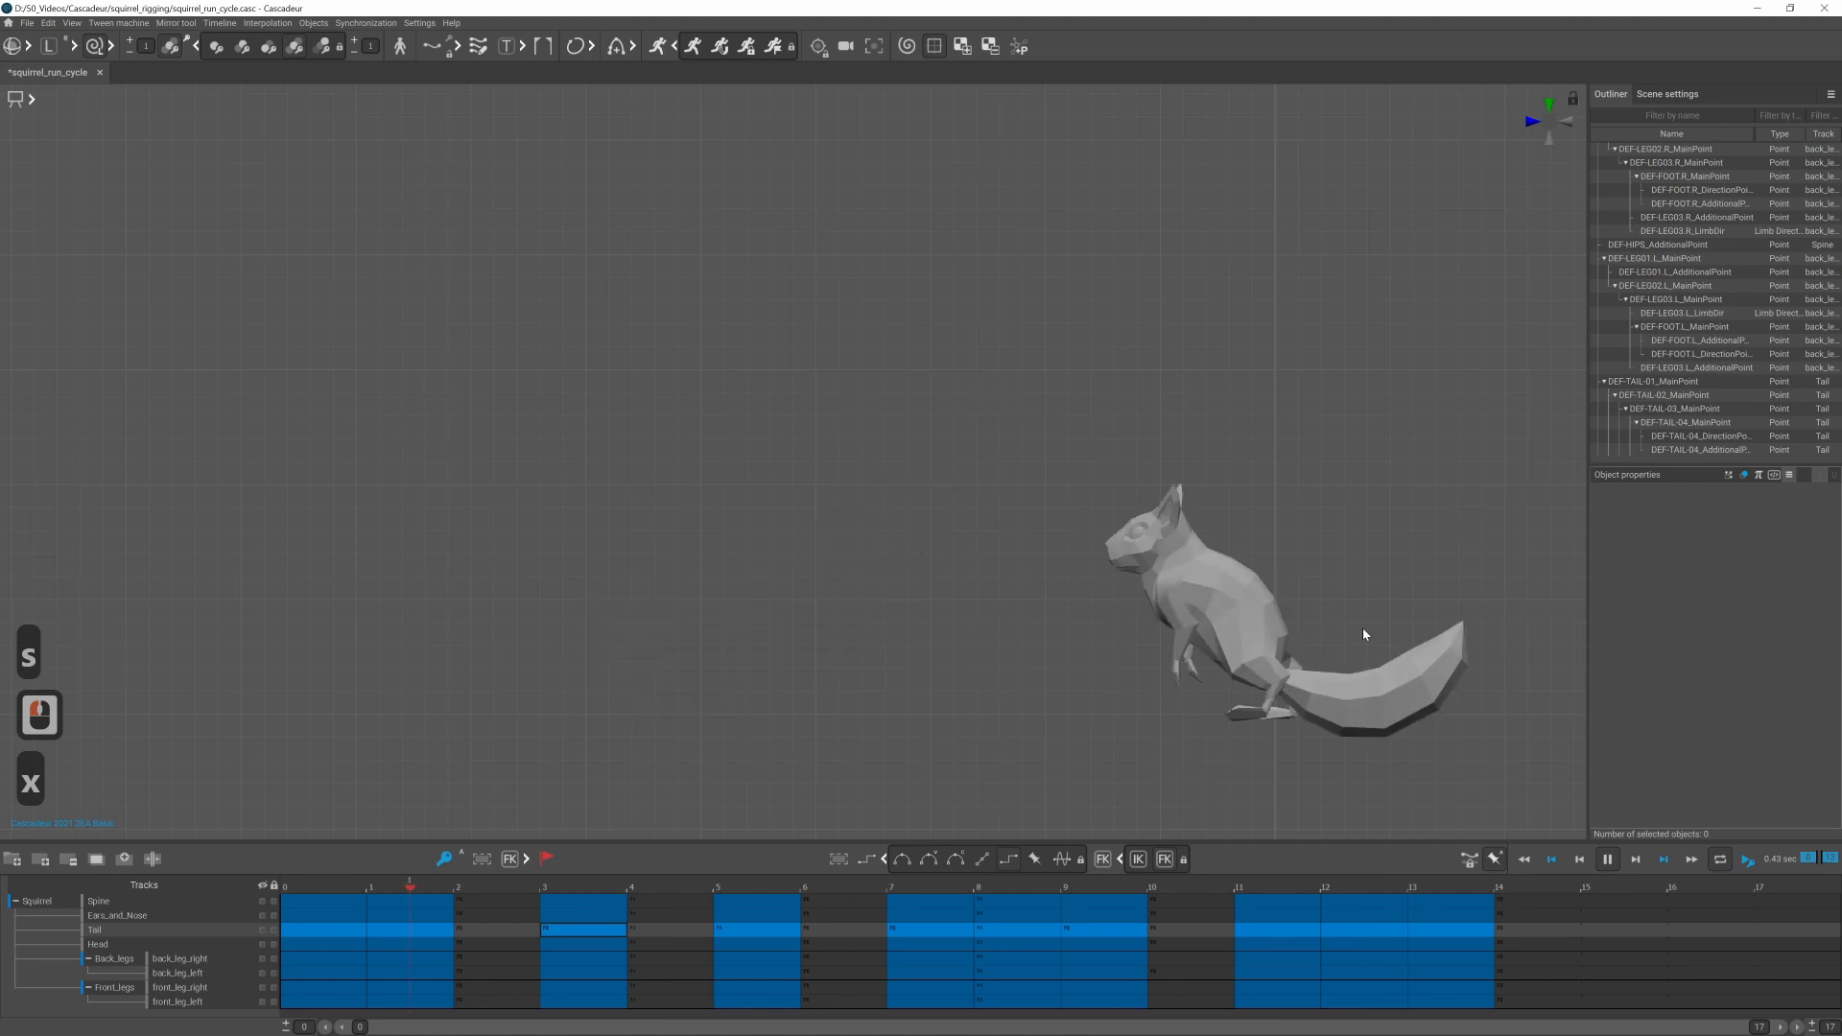
click(1448, 886)
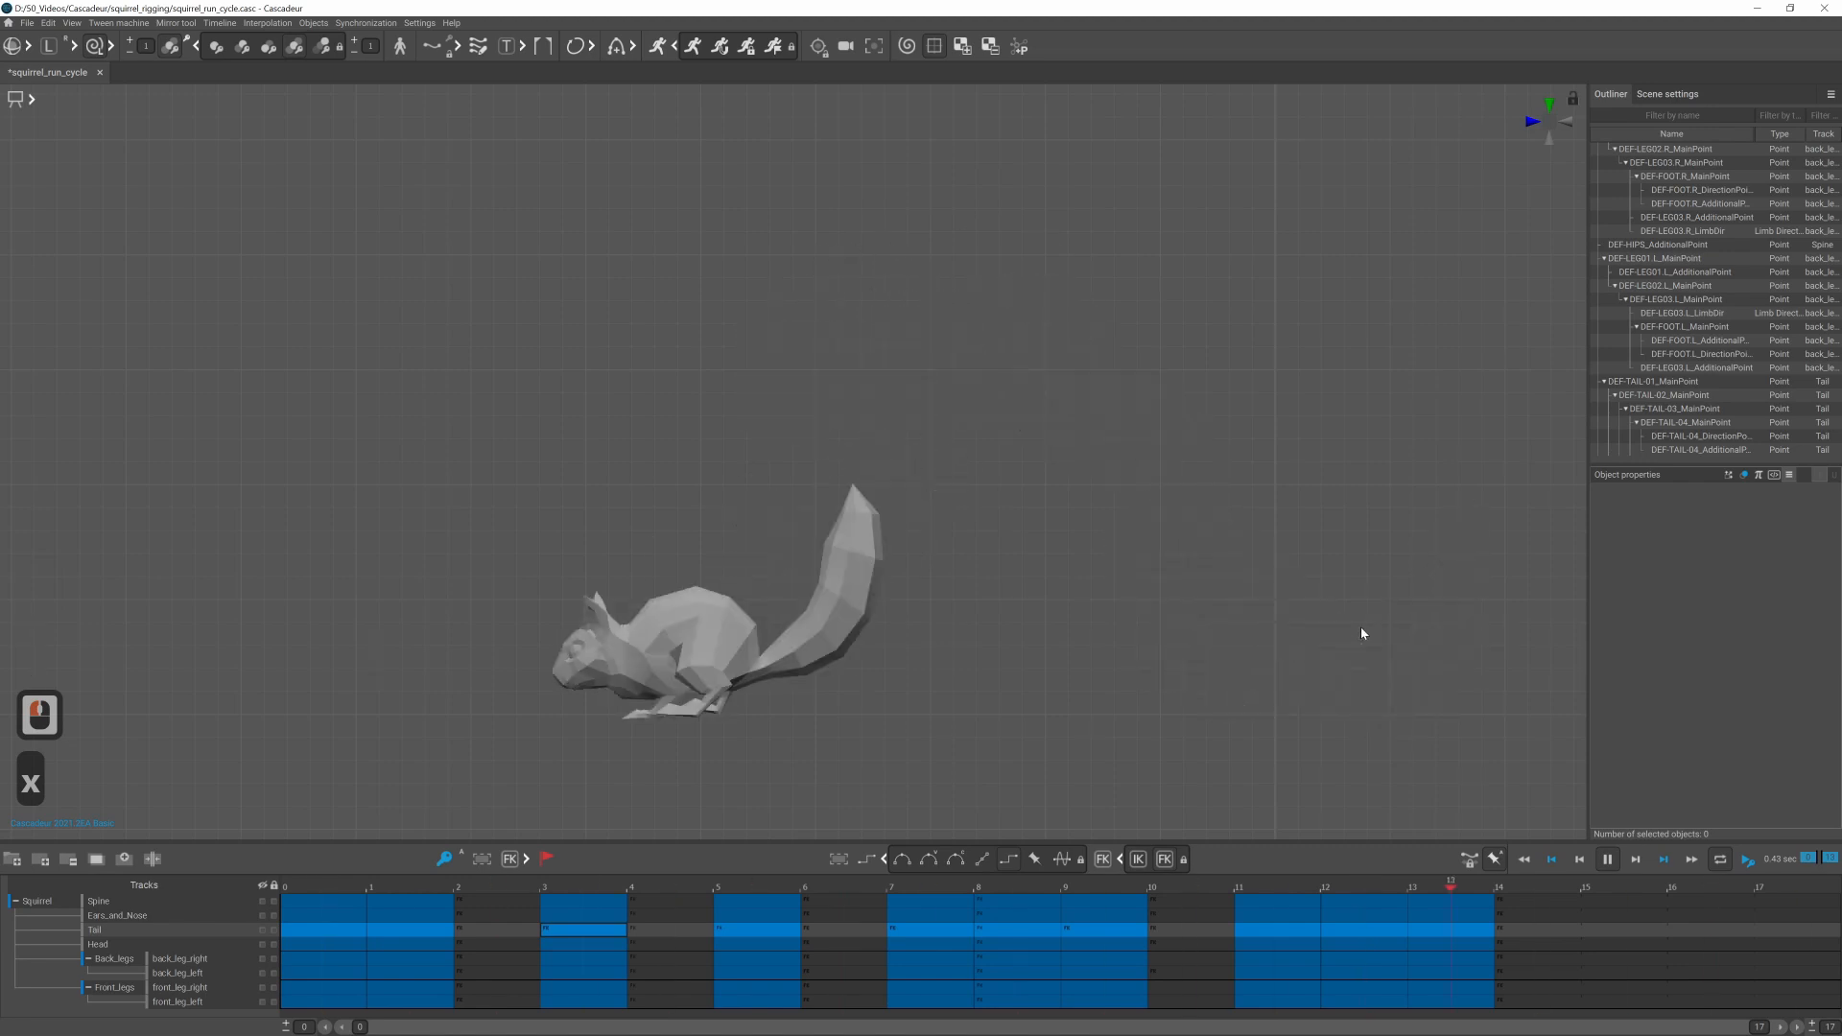
click(1015, 887)
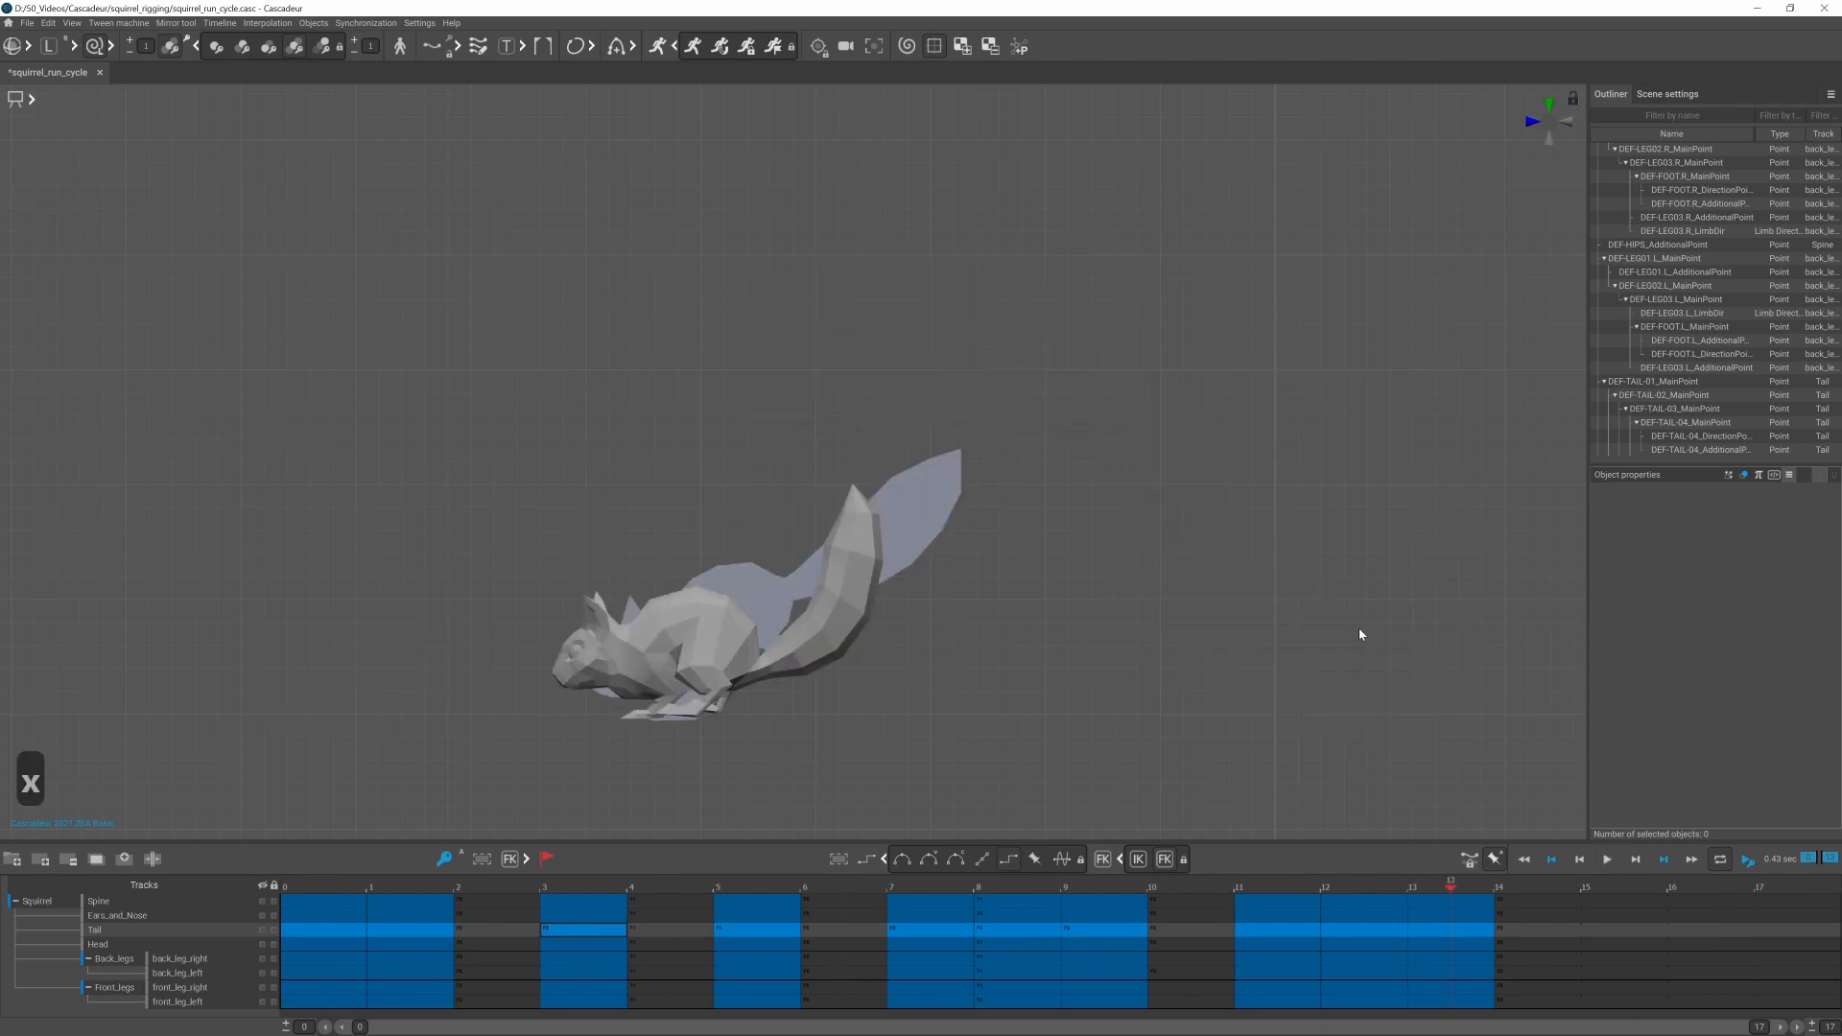
Step: Select all the animation intervals and set their interpolation type
click(508, 859)
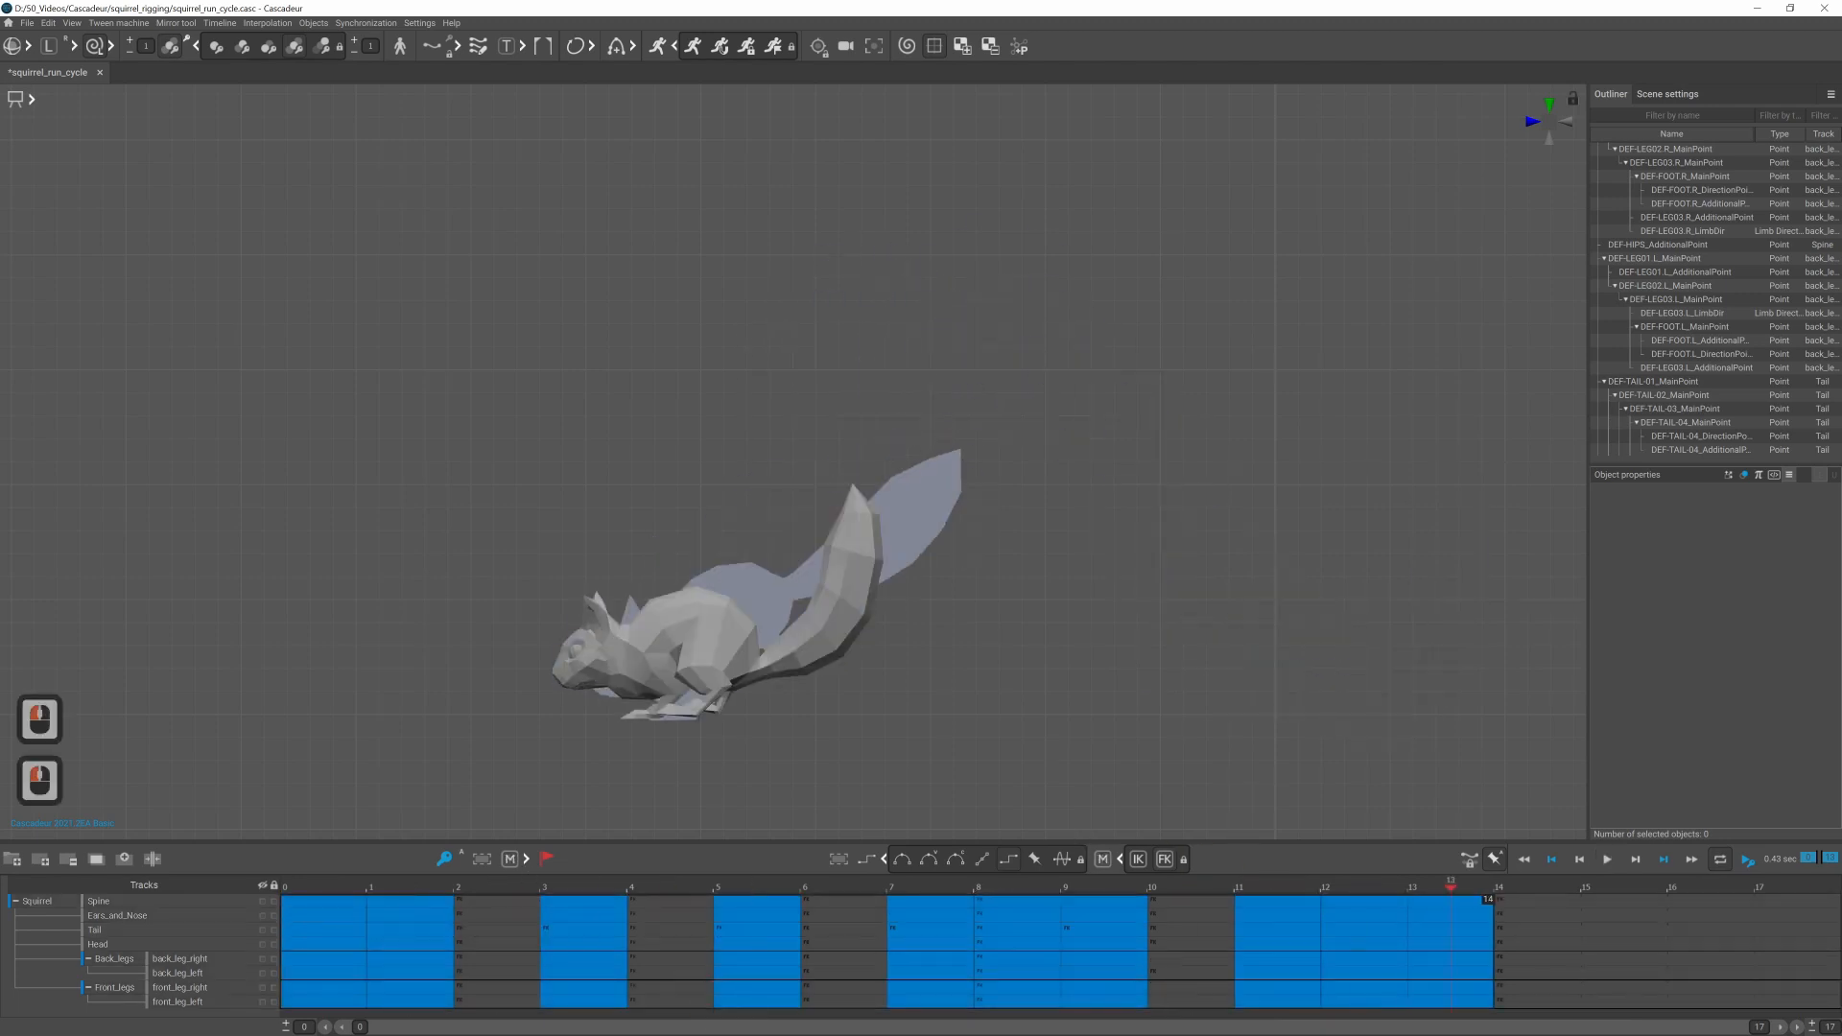
click(493, 887)
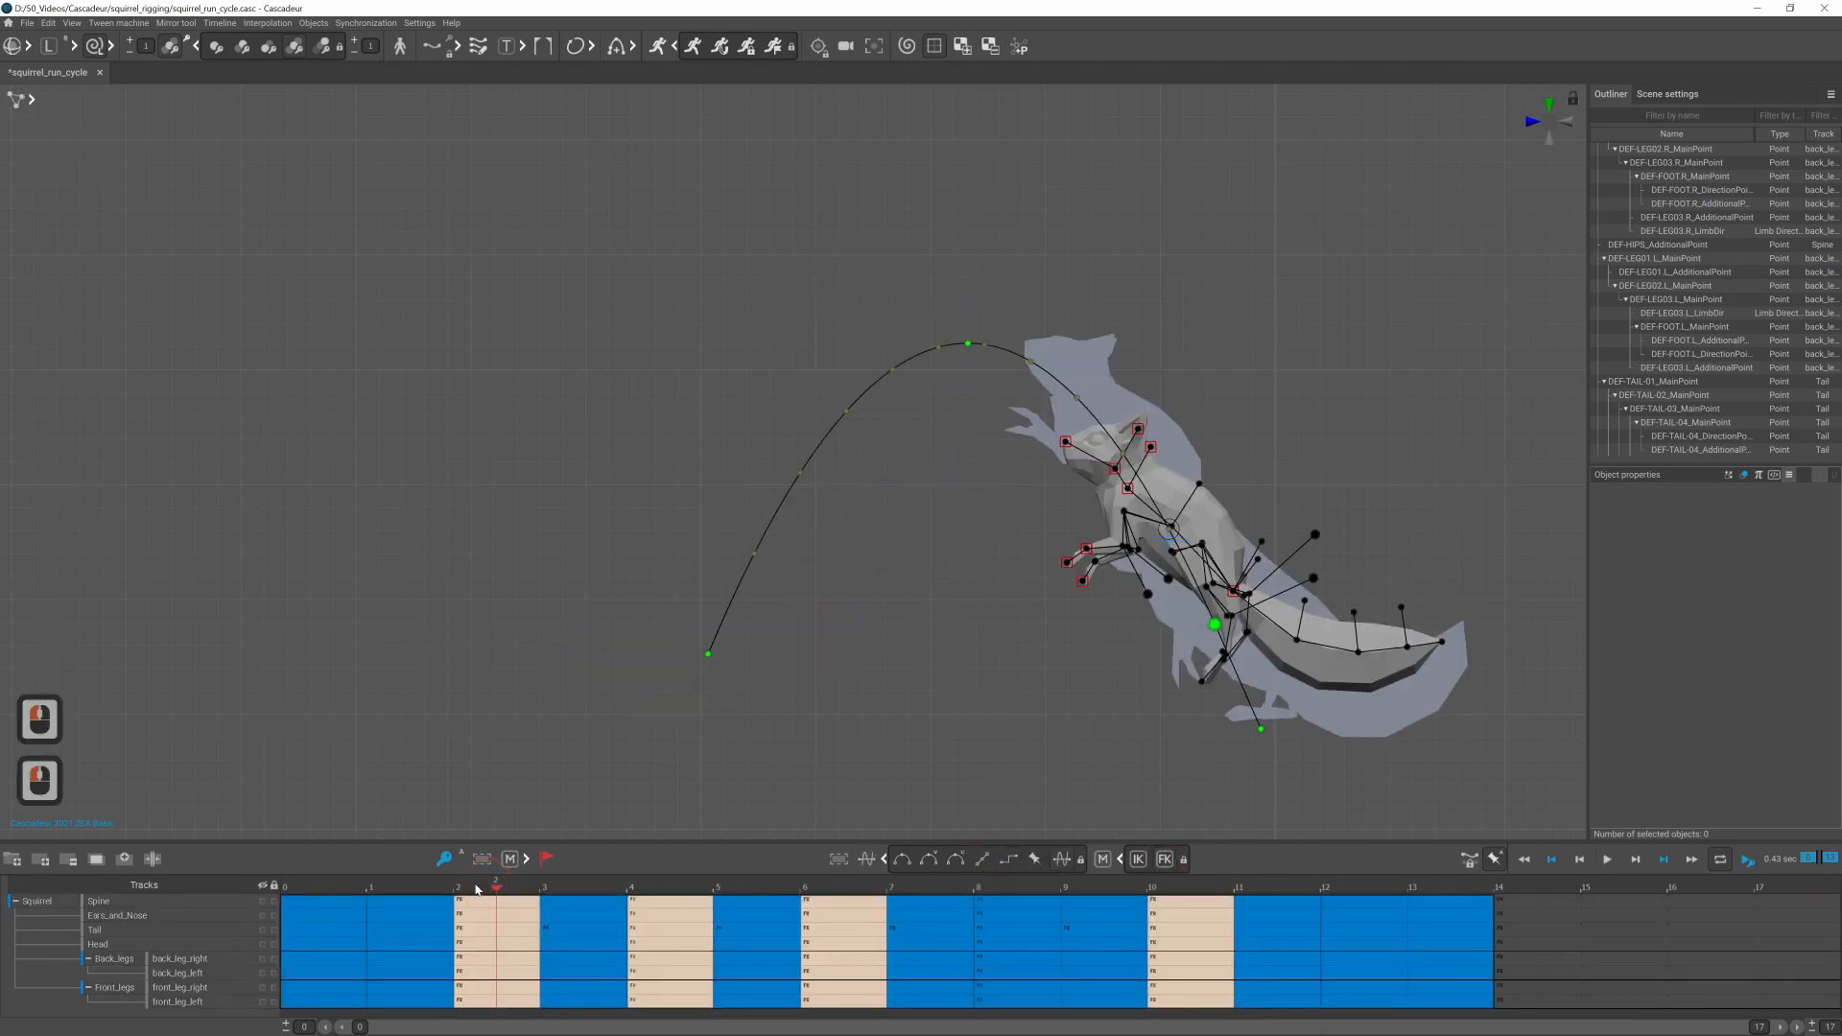
Step: Slow playback to half speed, select tail, head and front paw controls, and switch the front leg to IK
click(1101, 887)
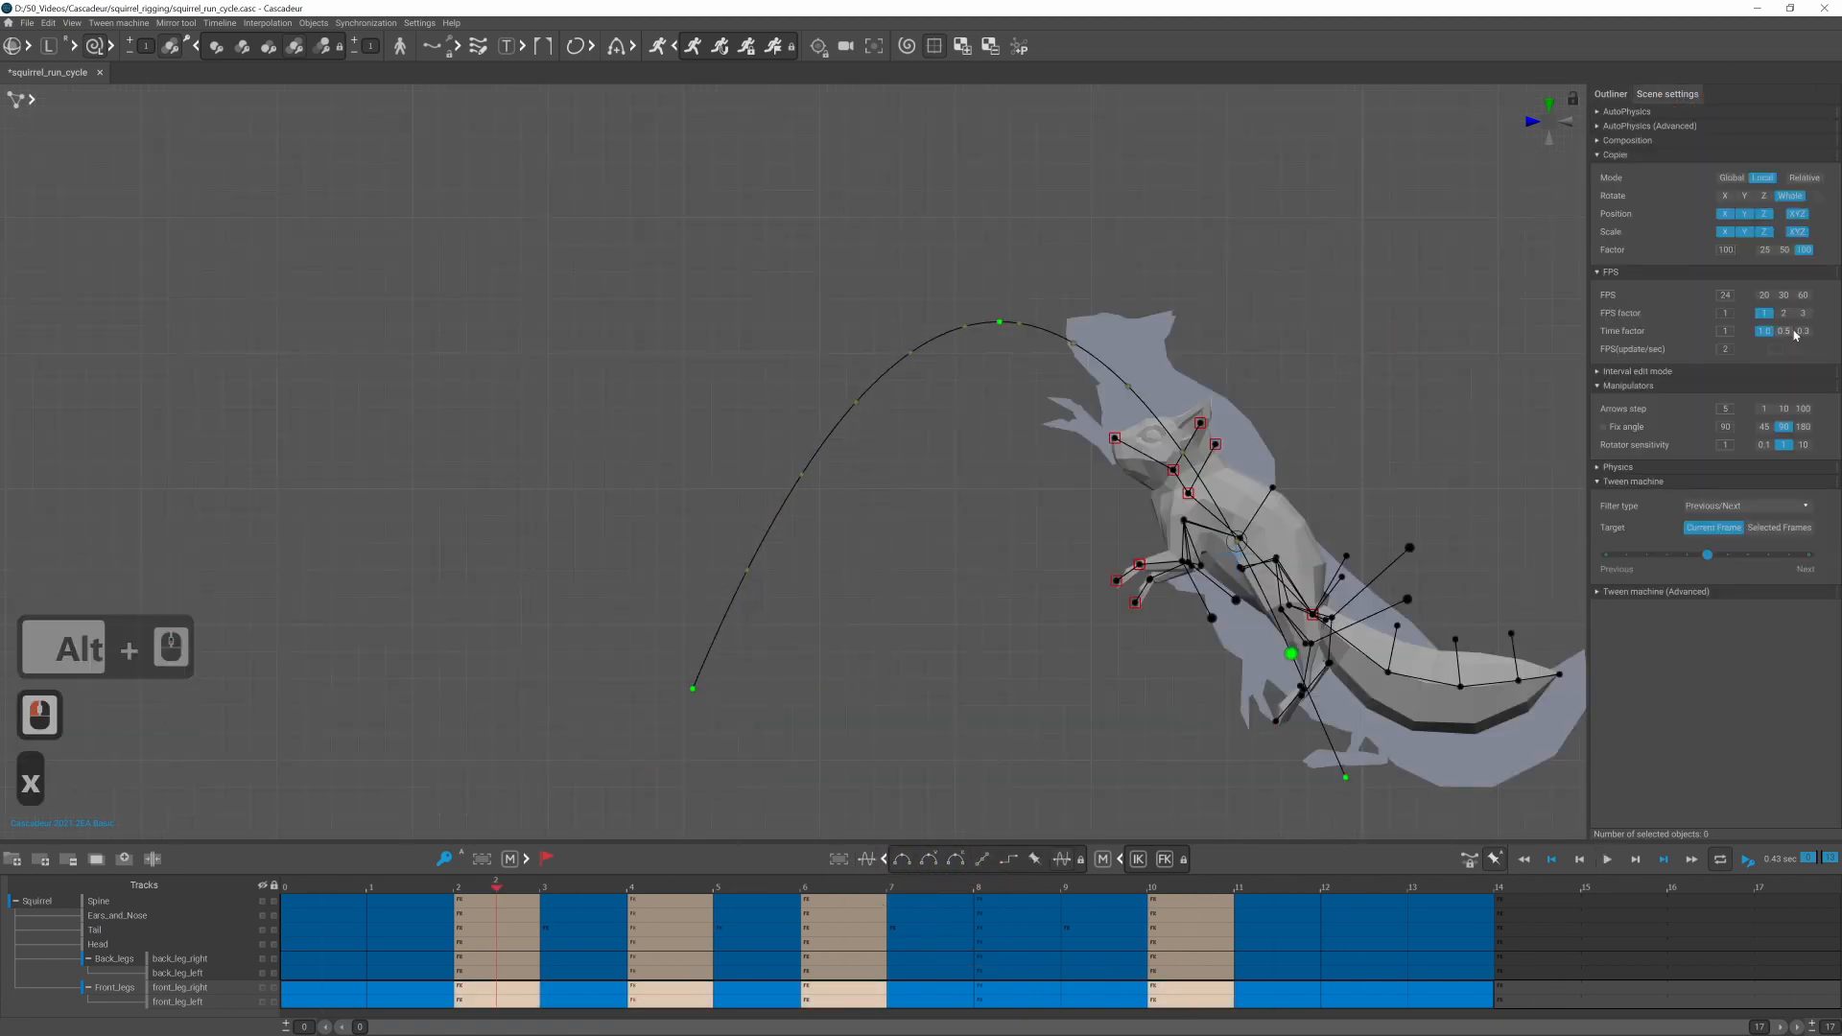
click(842, 886)
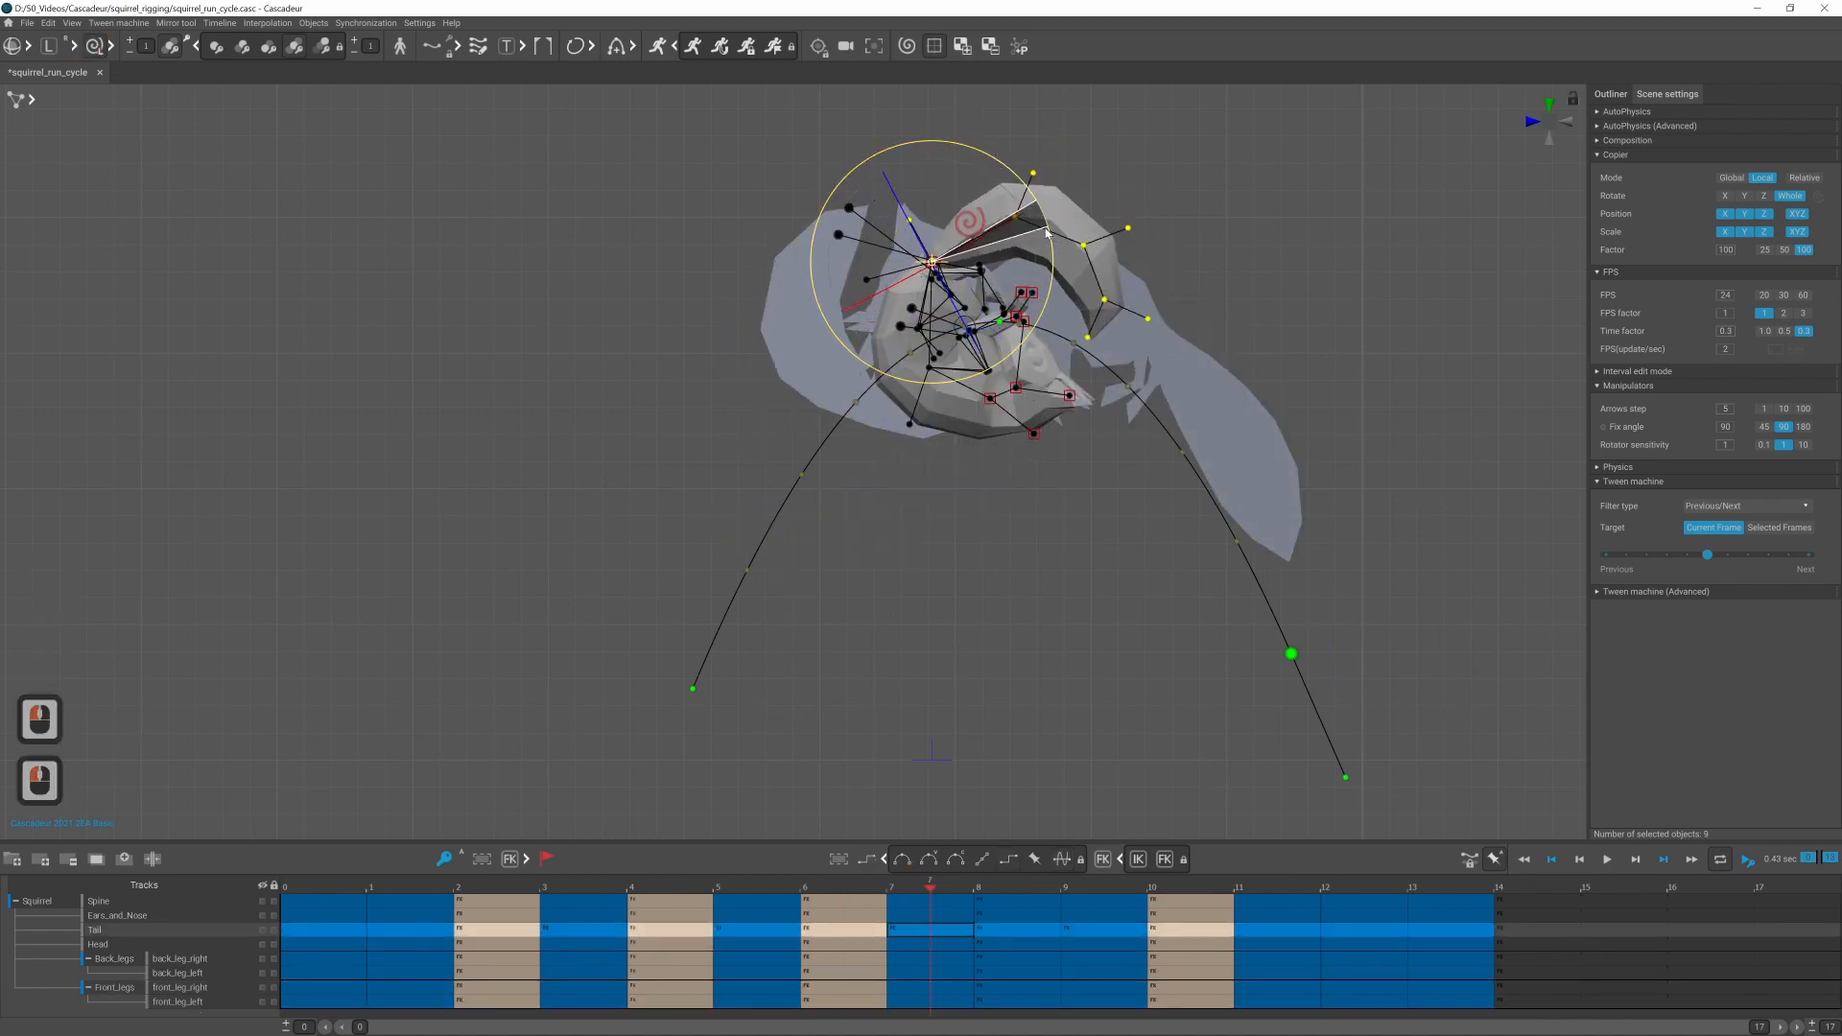
click(1017, 886)
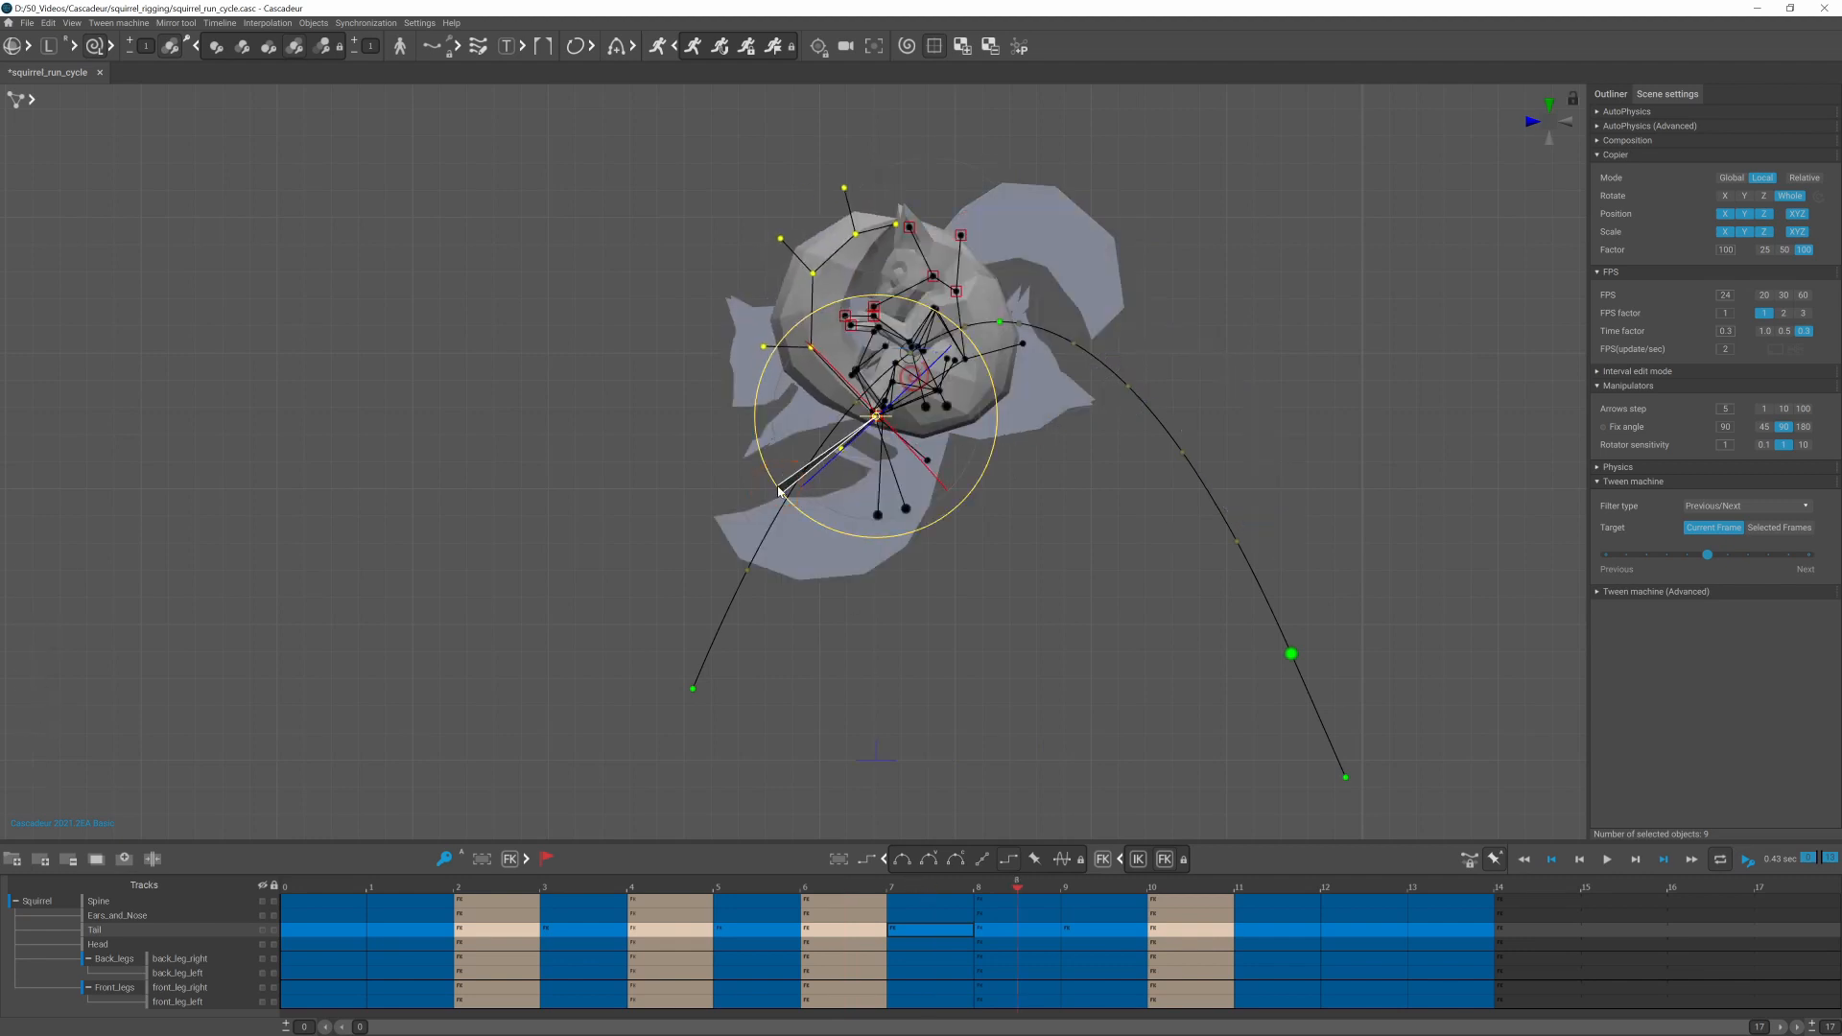
click(902, 195)
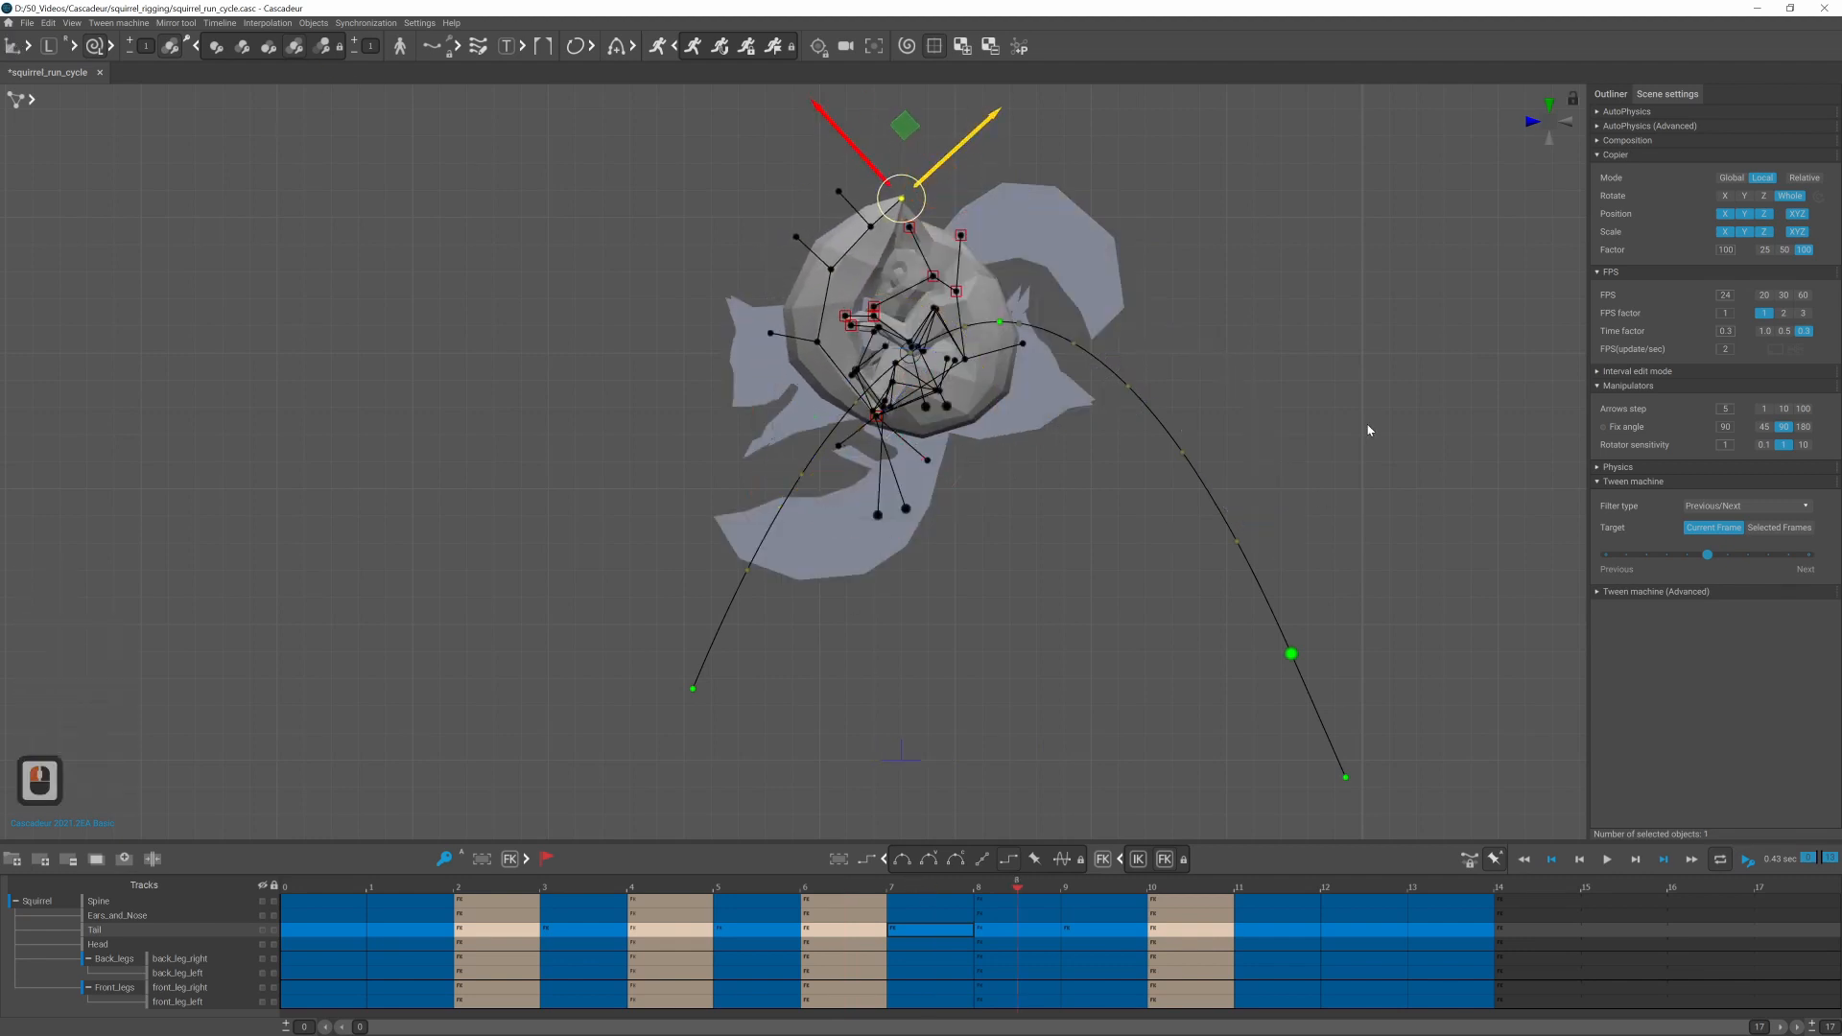
click(482, 882)
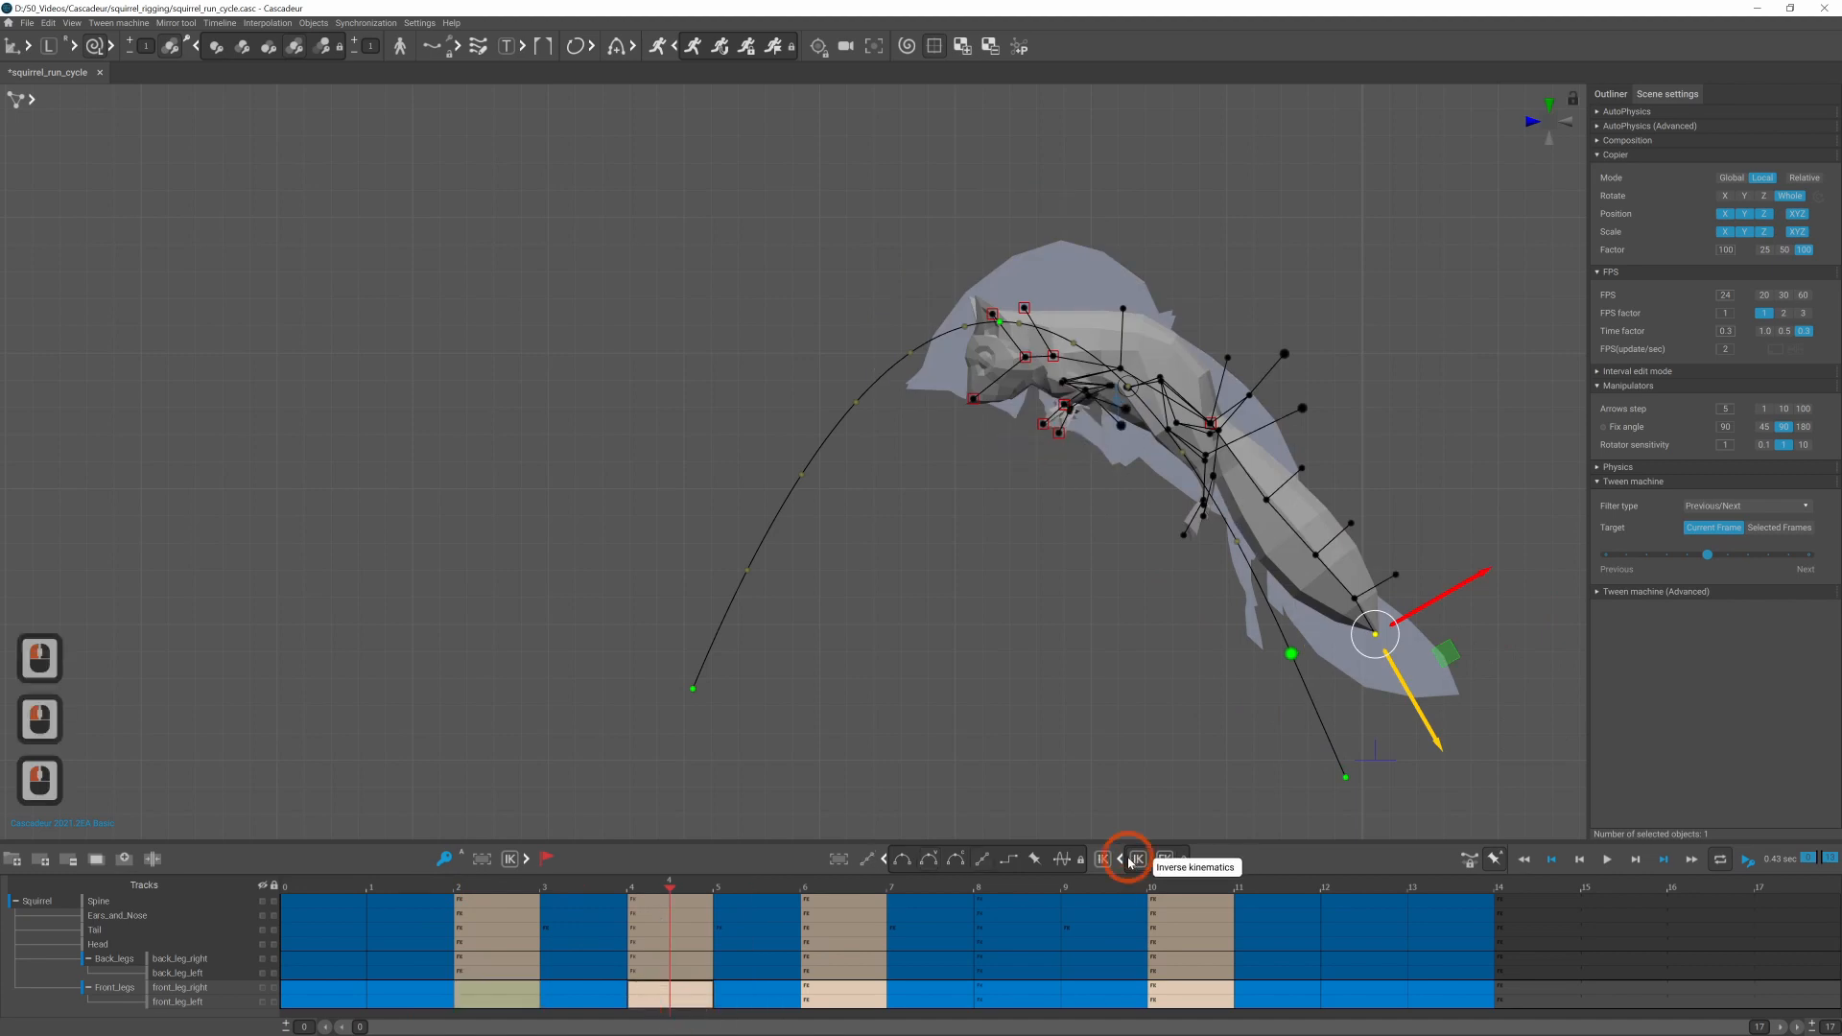
click(1134, 860)
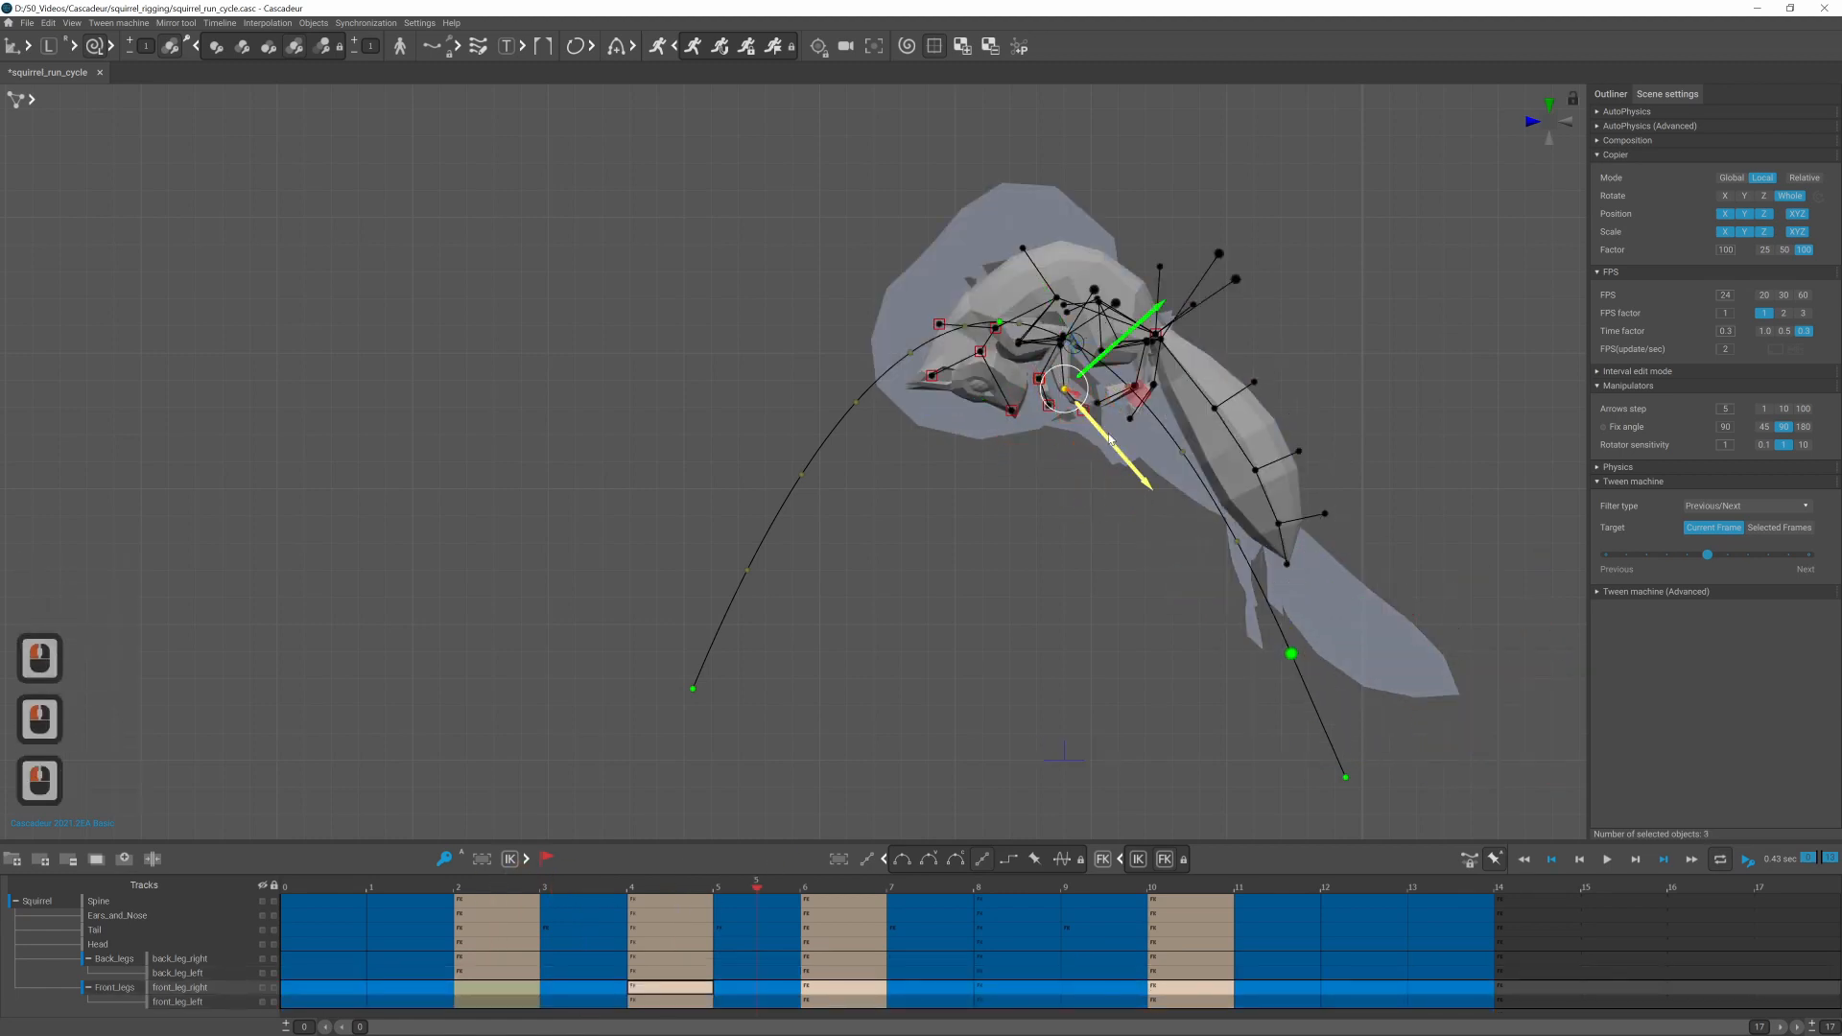
Step: Give the front leg's mid-jump interval clamped Bezier interpolation and review the mid-flip frames
click(952, 860)
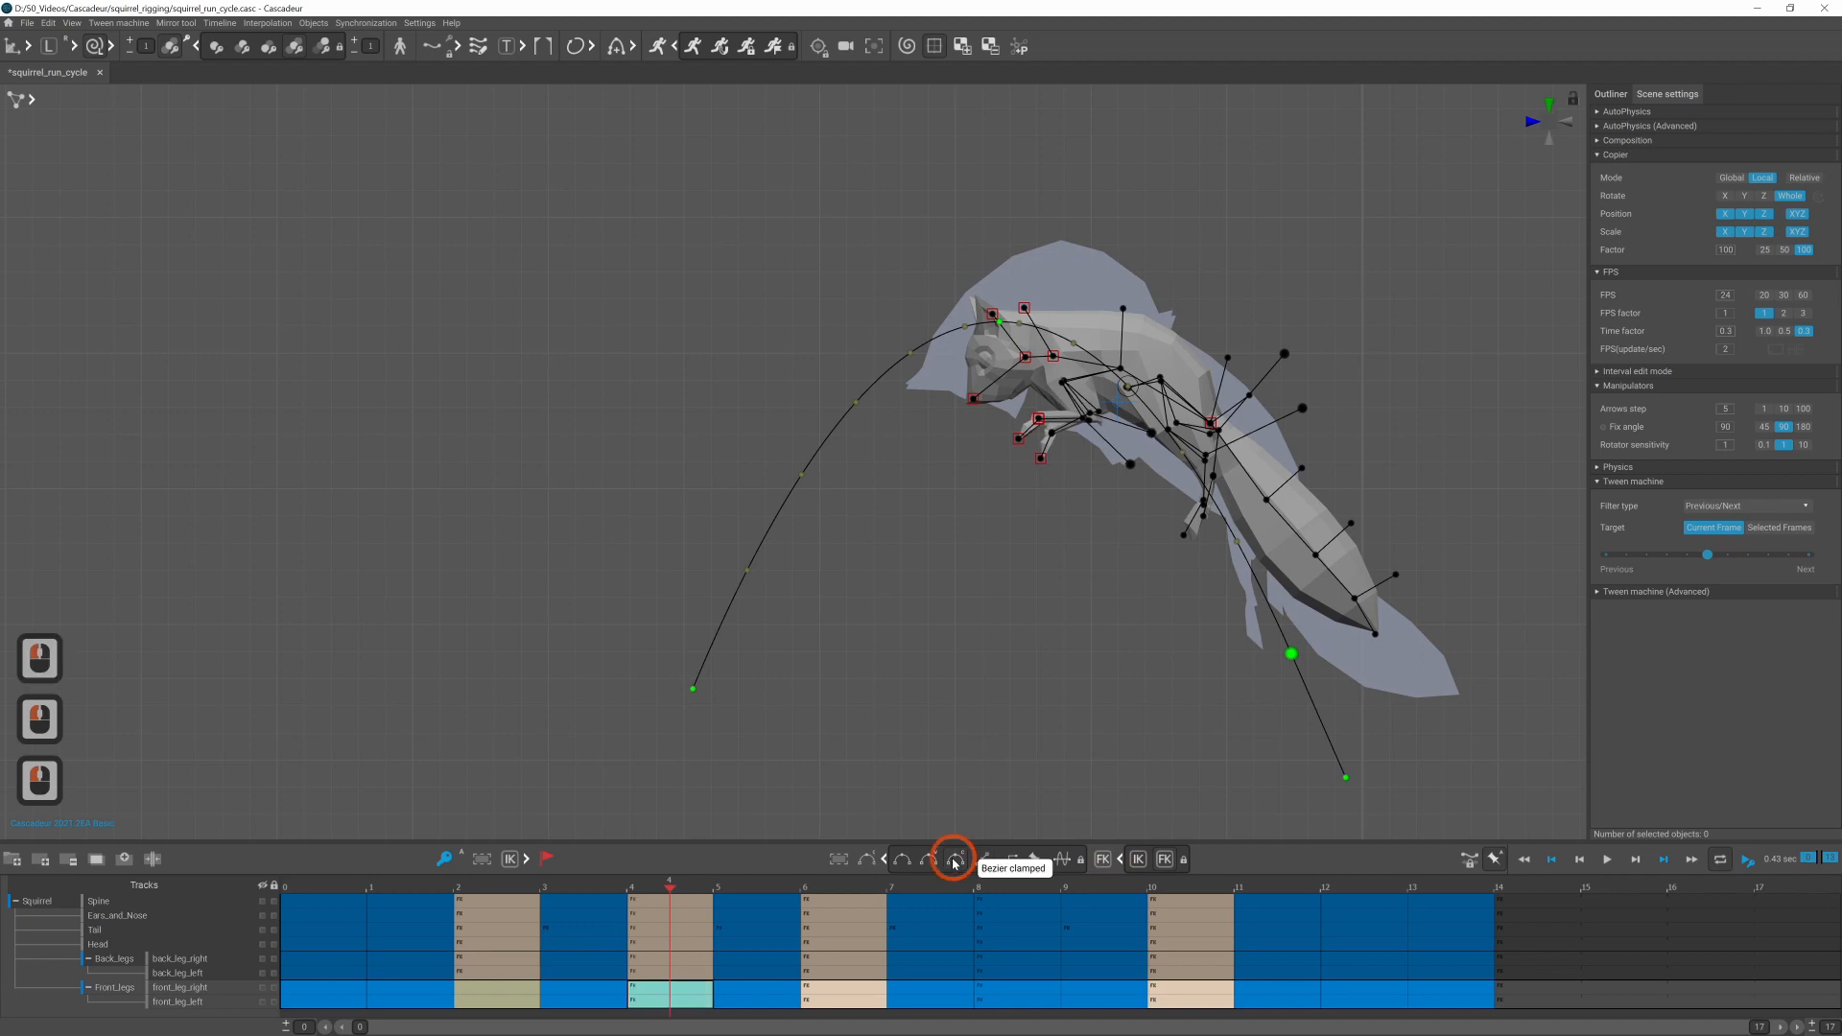
click(1278, 886)
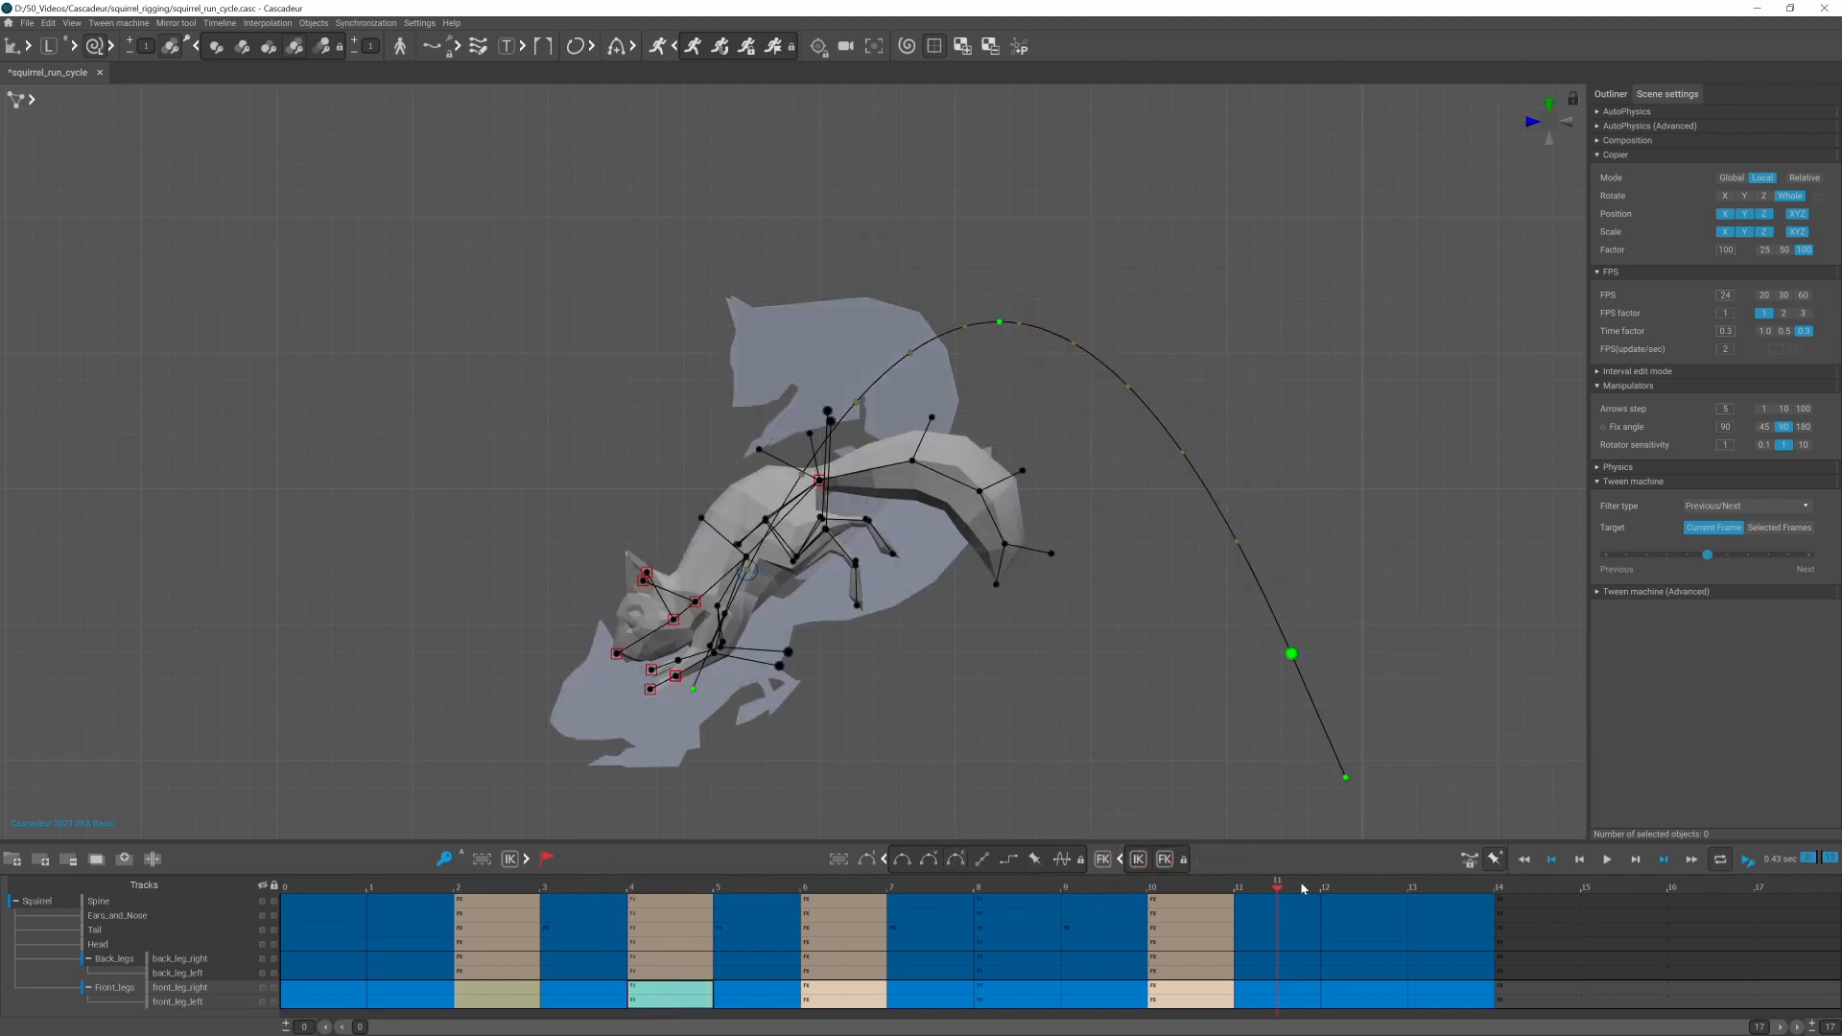
click(457, 913)
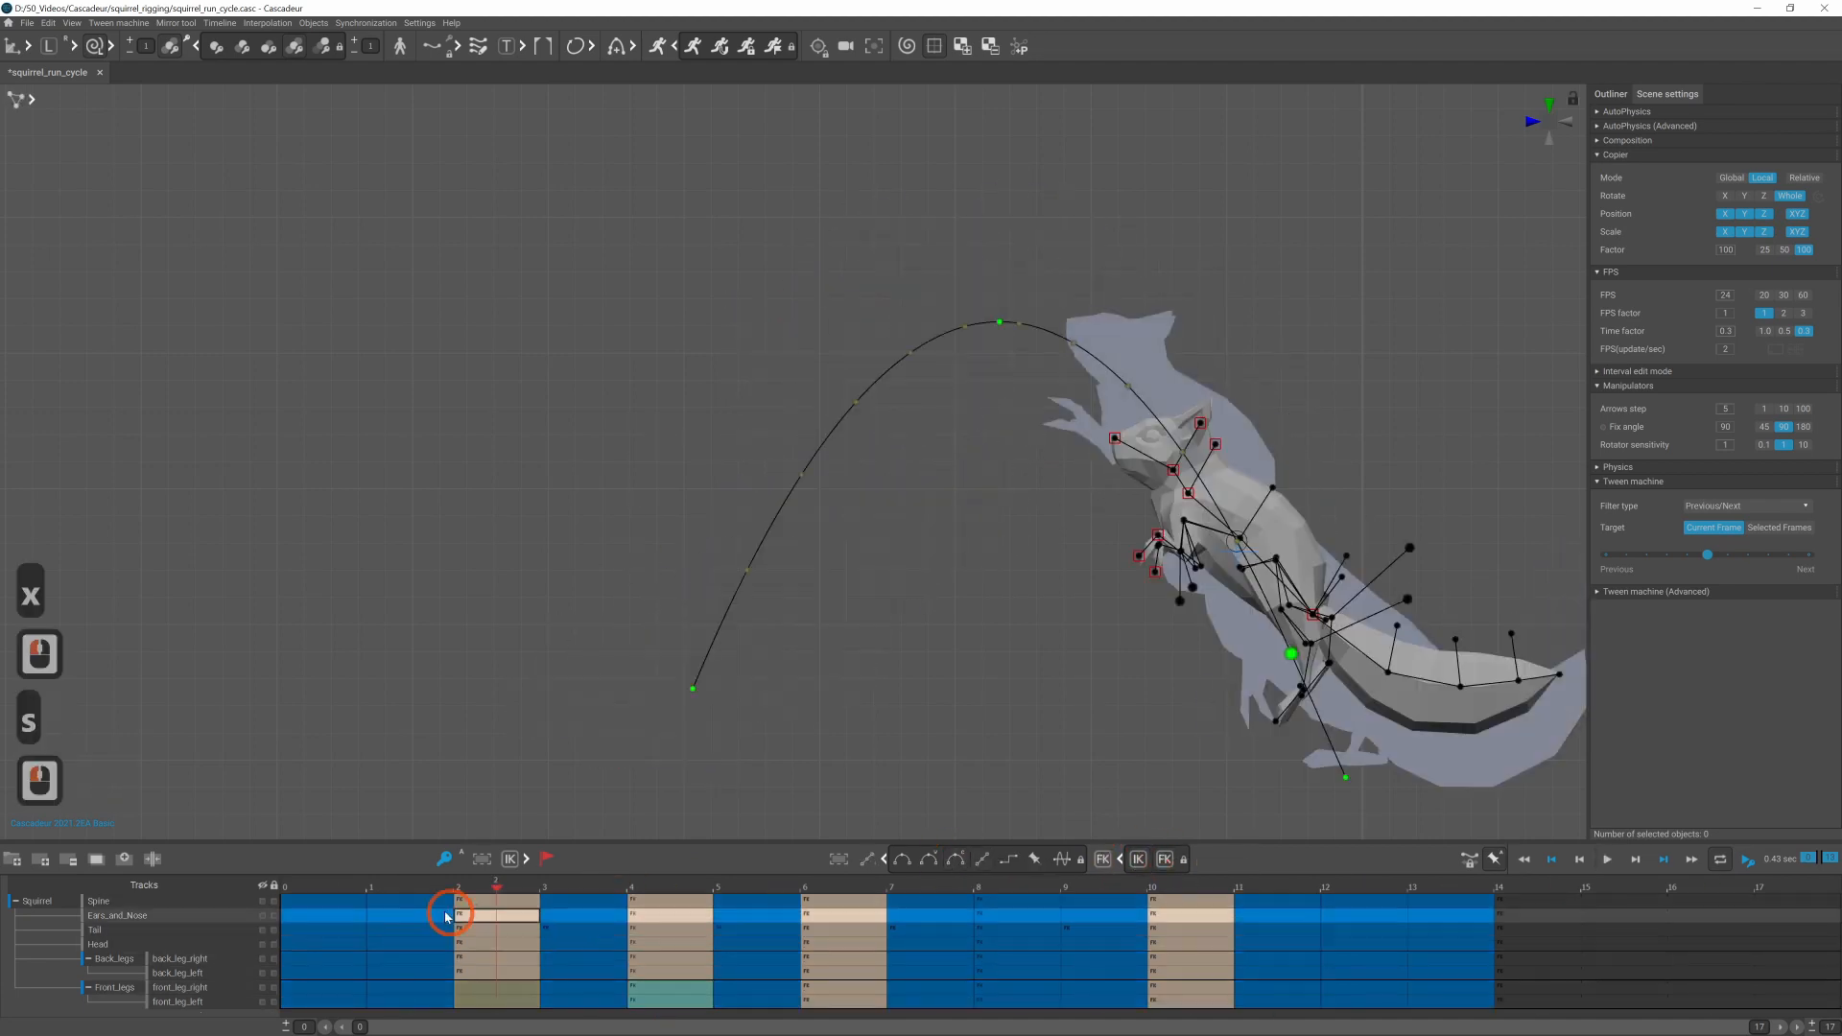
click(1055, 913)
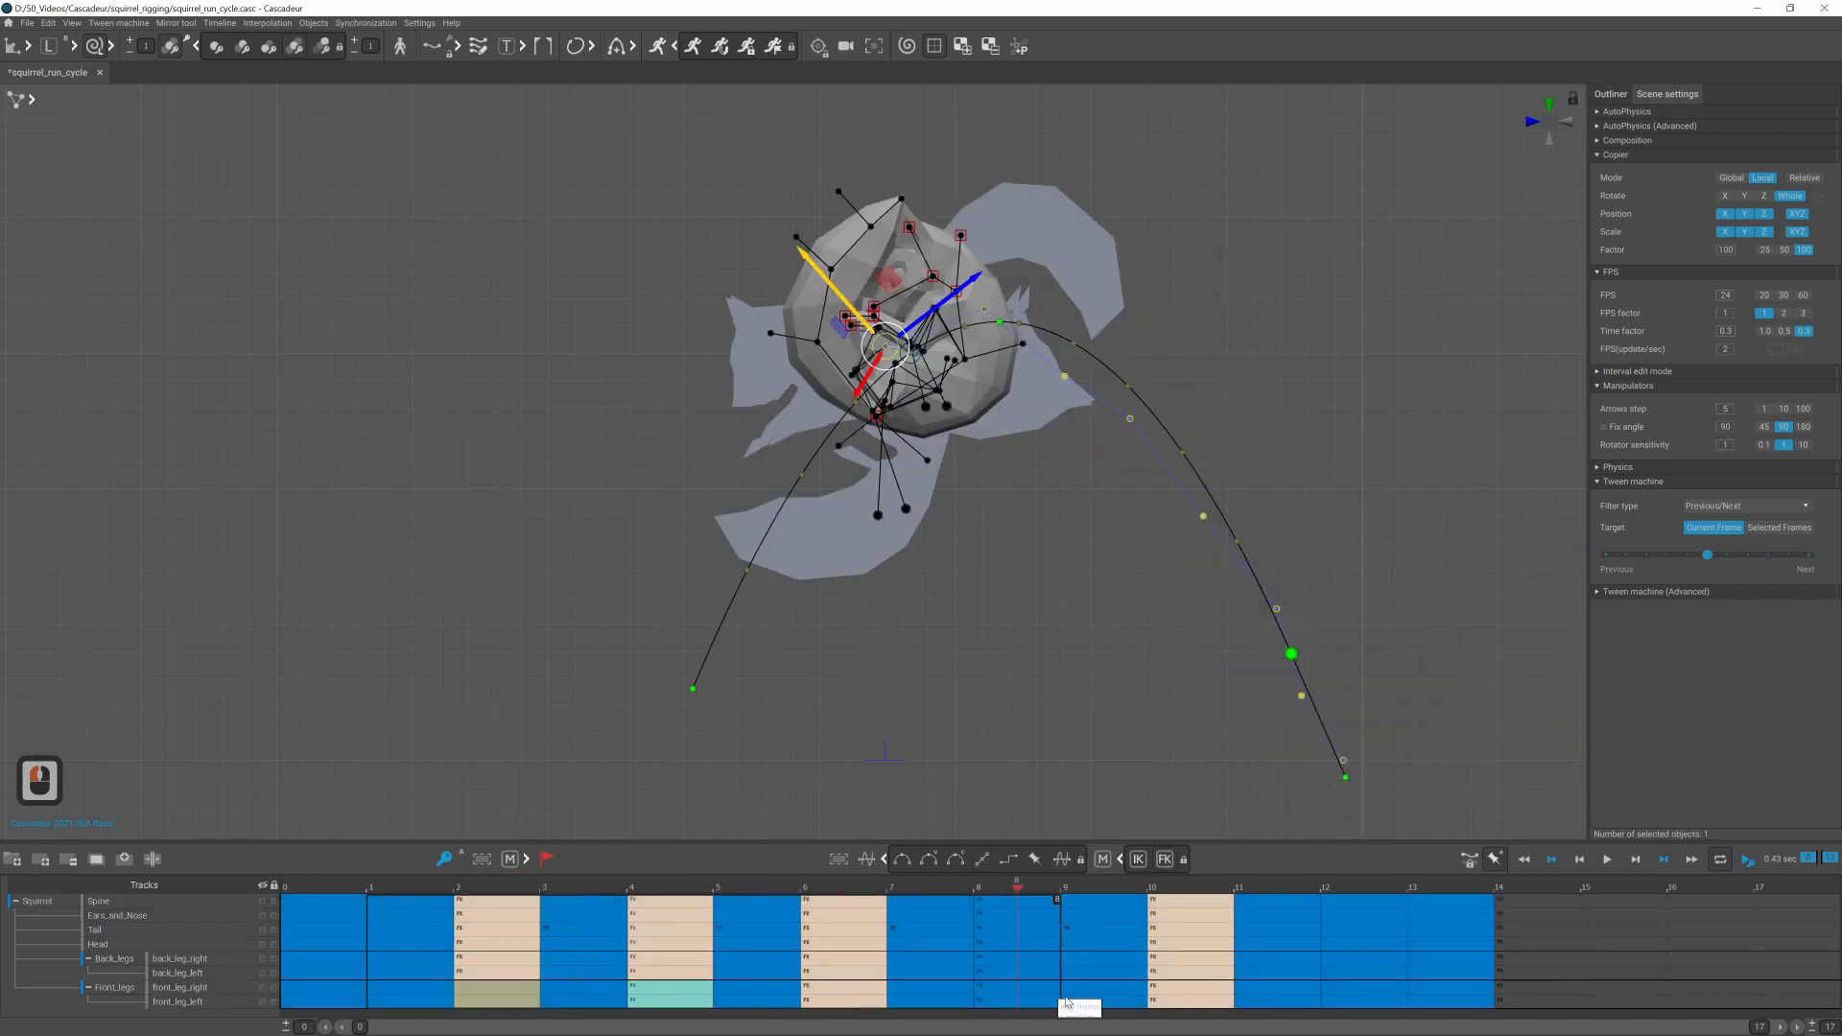
click(1189, 890)
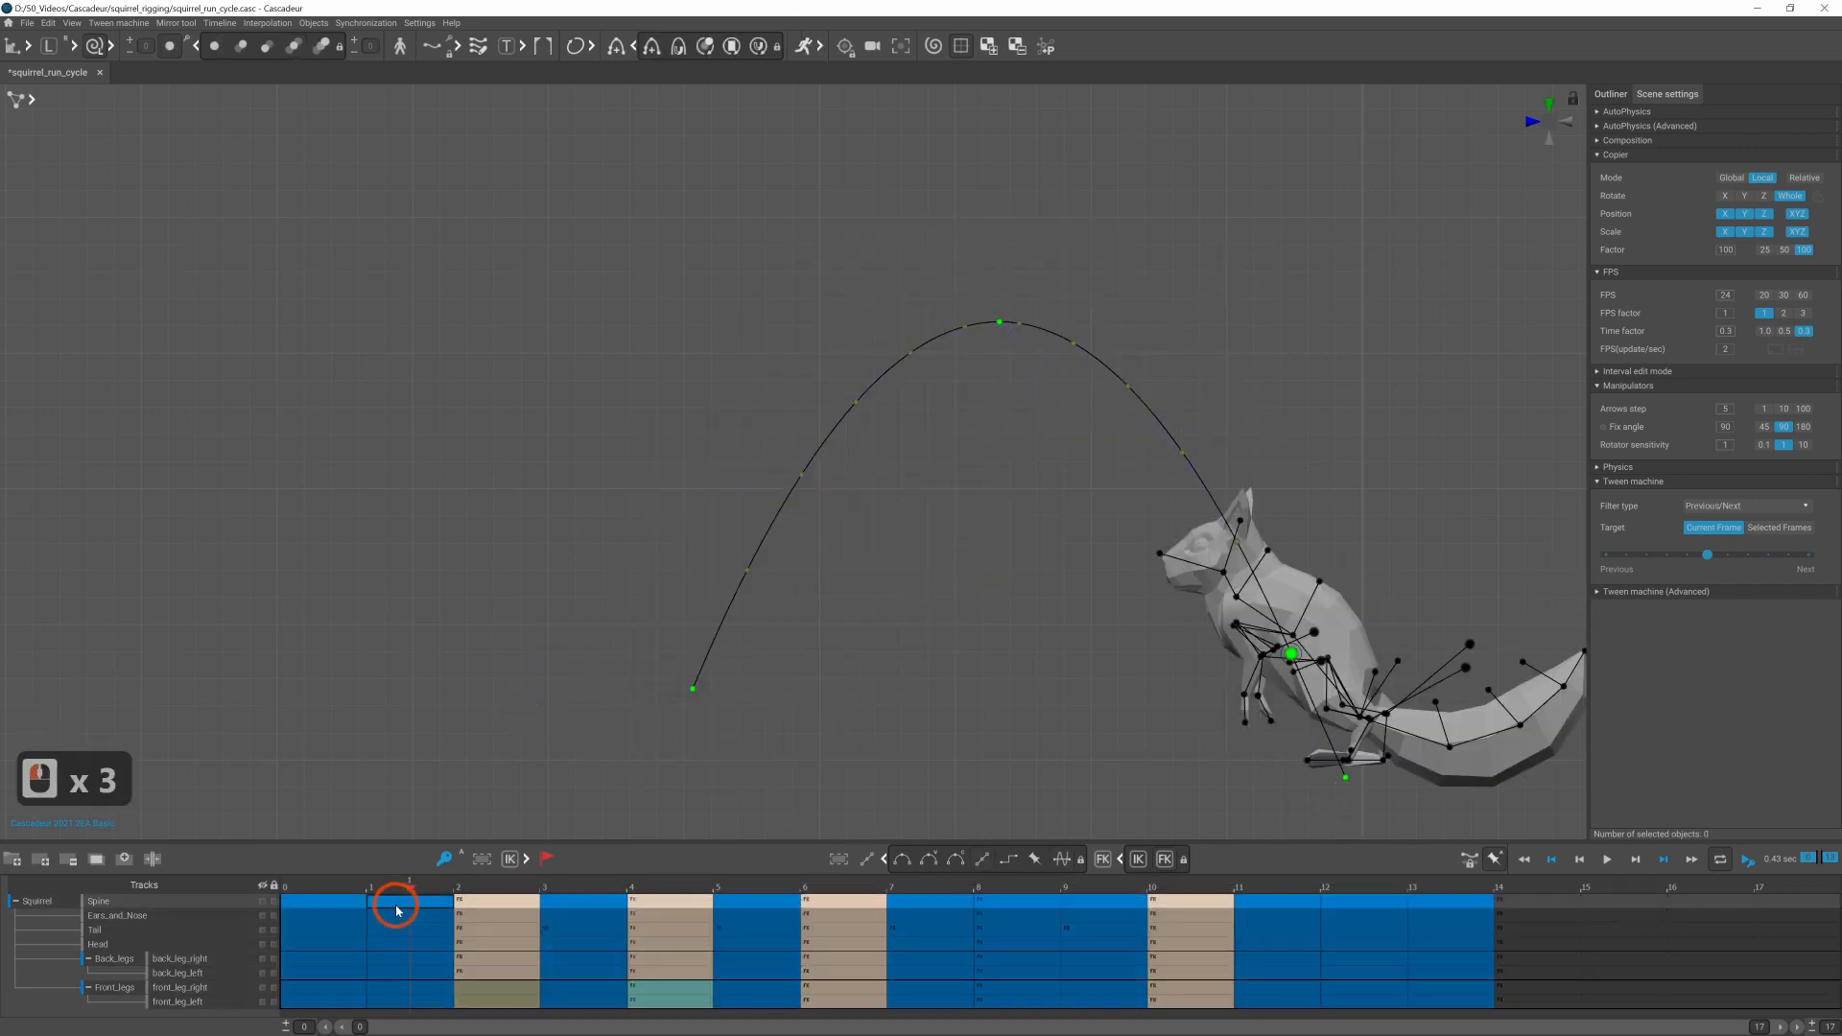
Step: Select every keyframe interval across all tracks, set interpolation, and select the whole rig near landing
click(1362, 886)
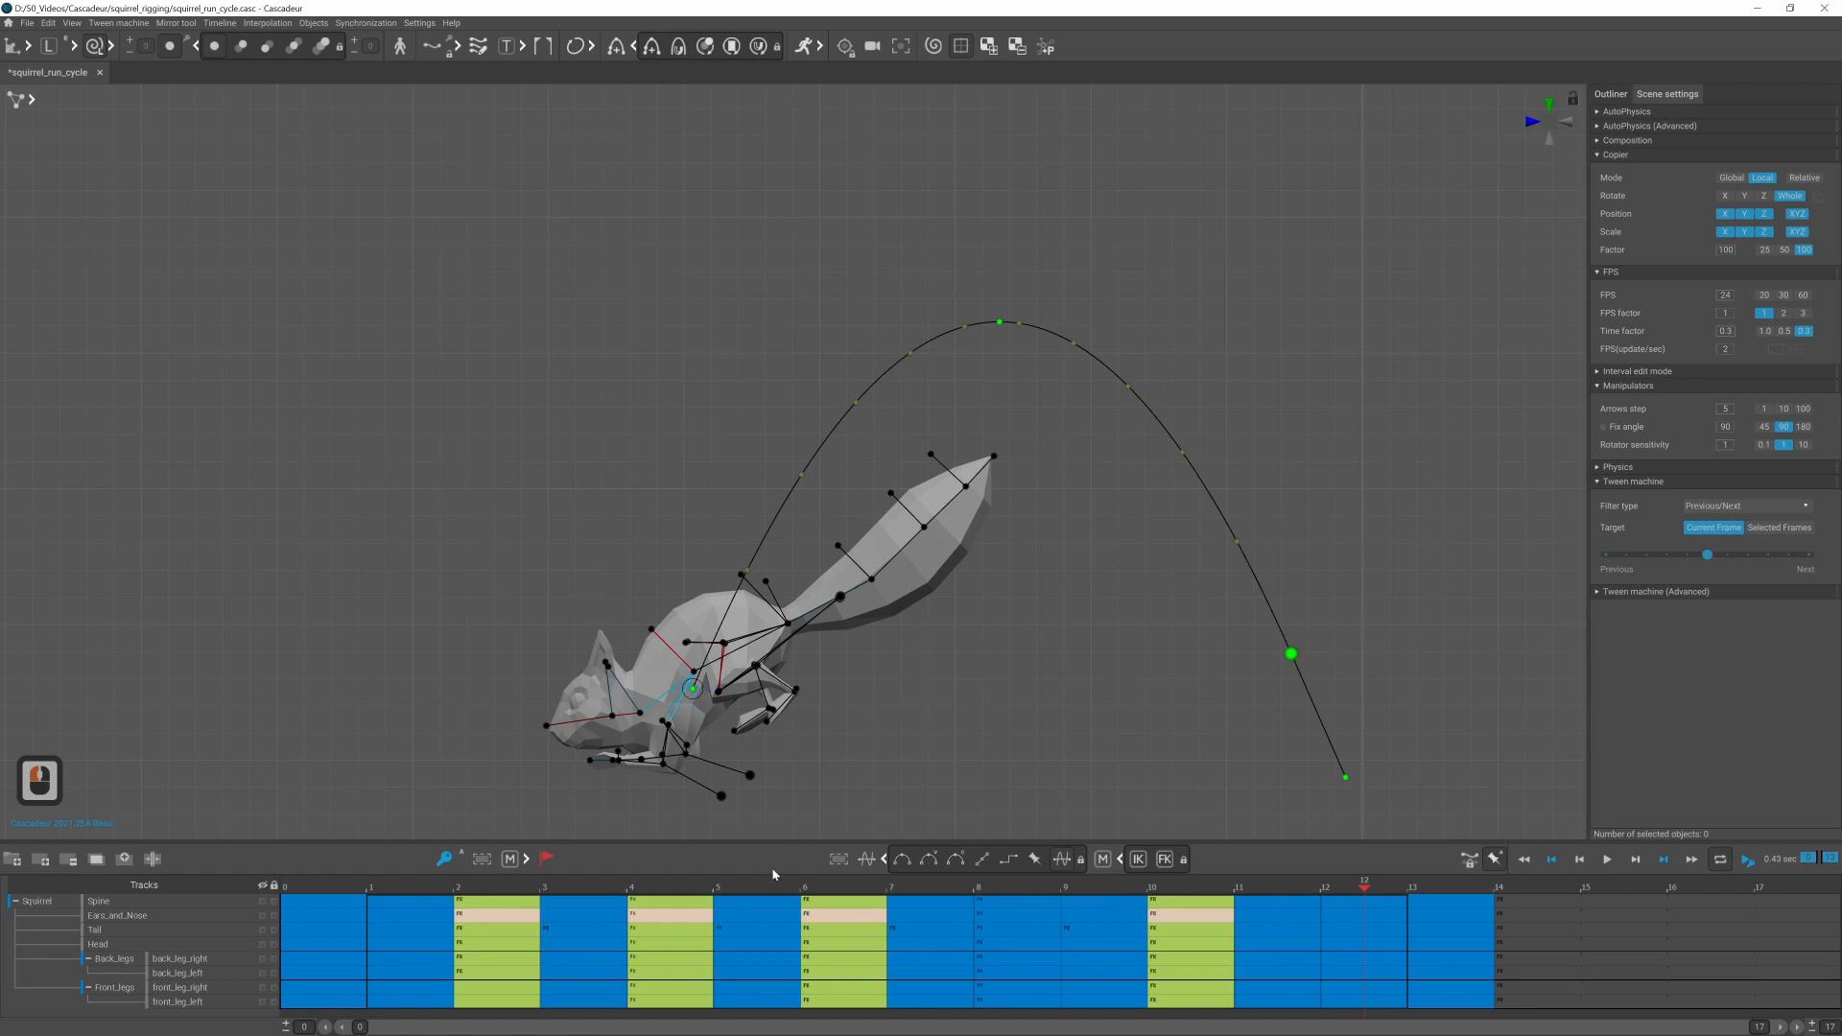
click(1189, 883)
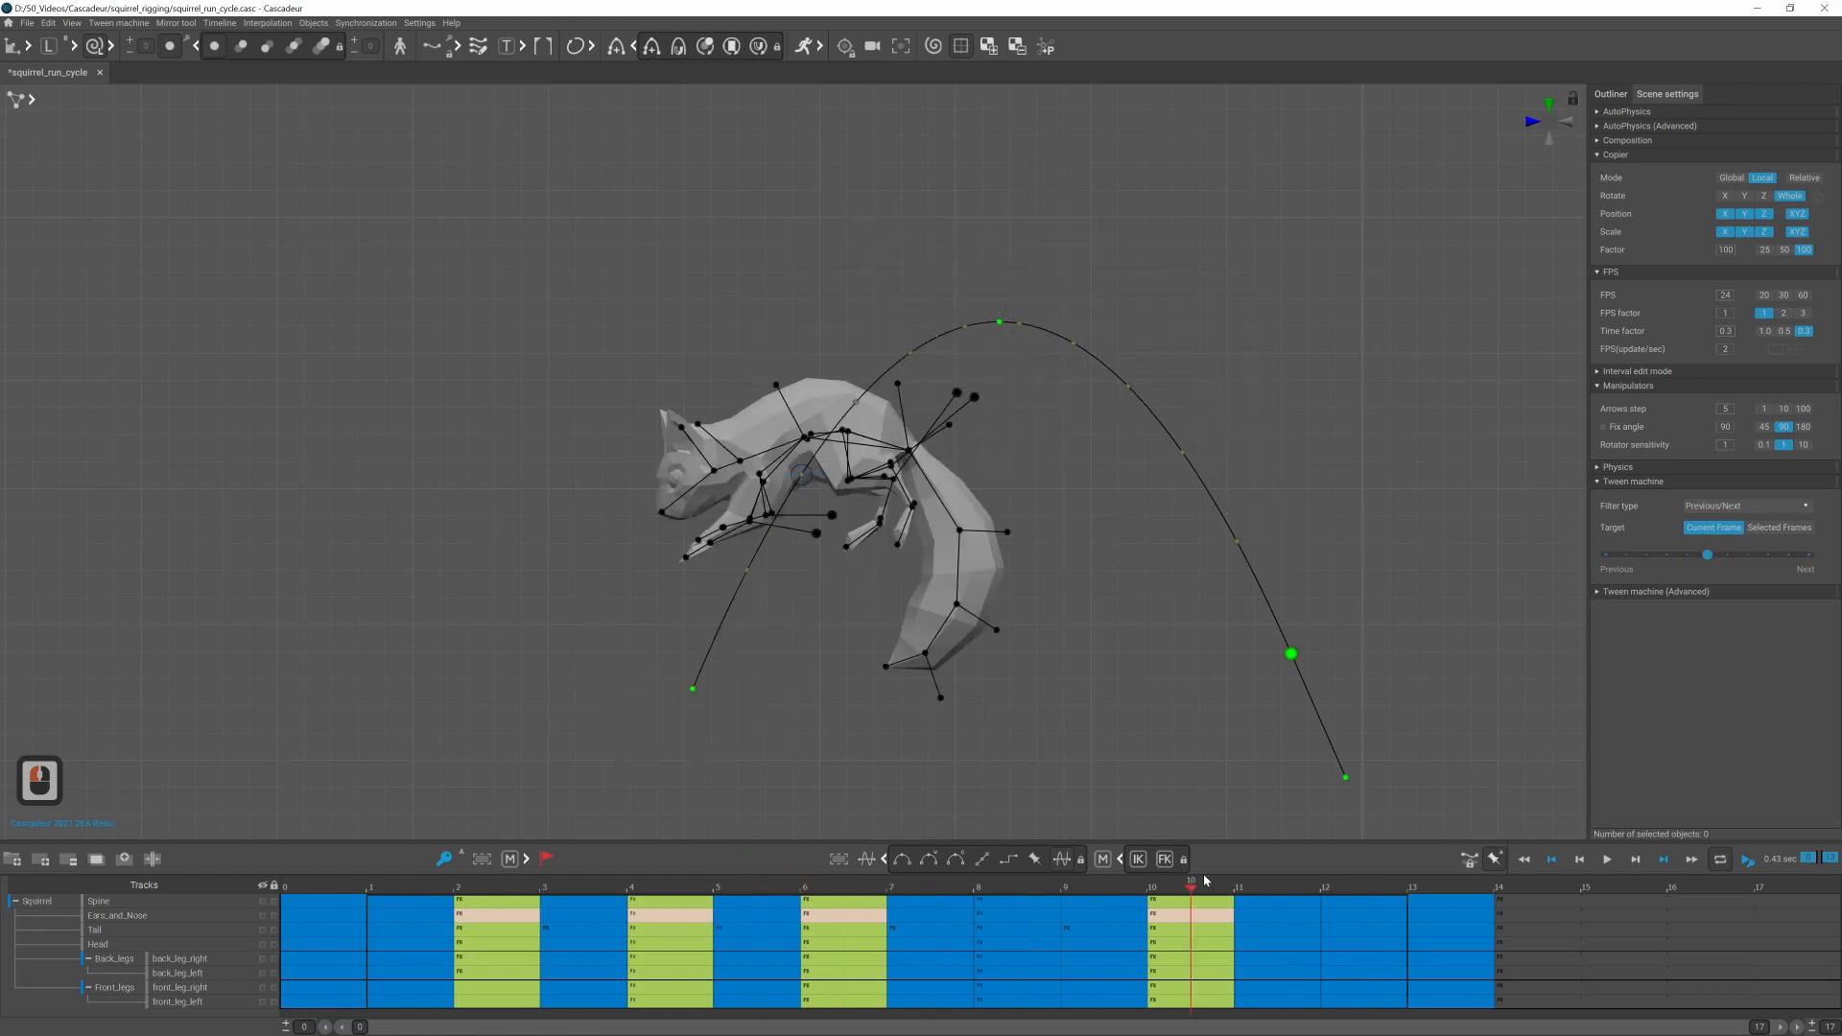
click(928, 887)
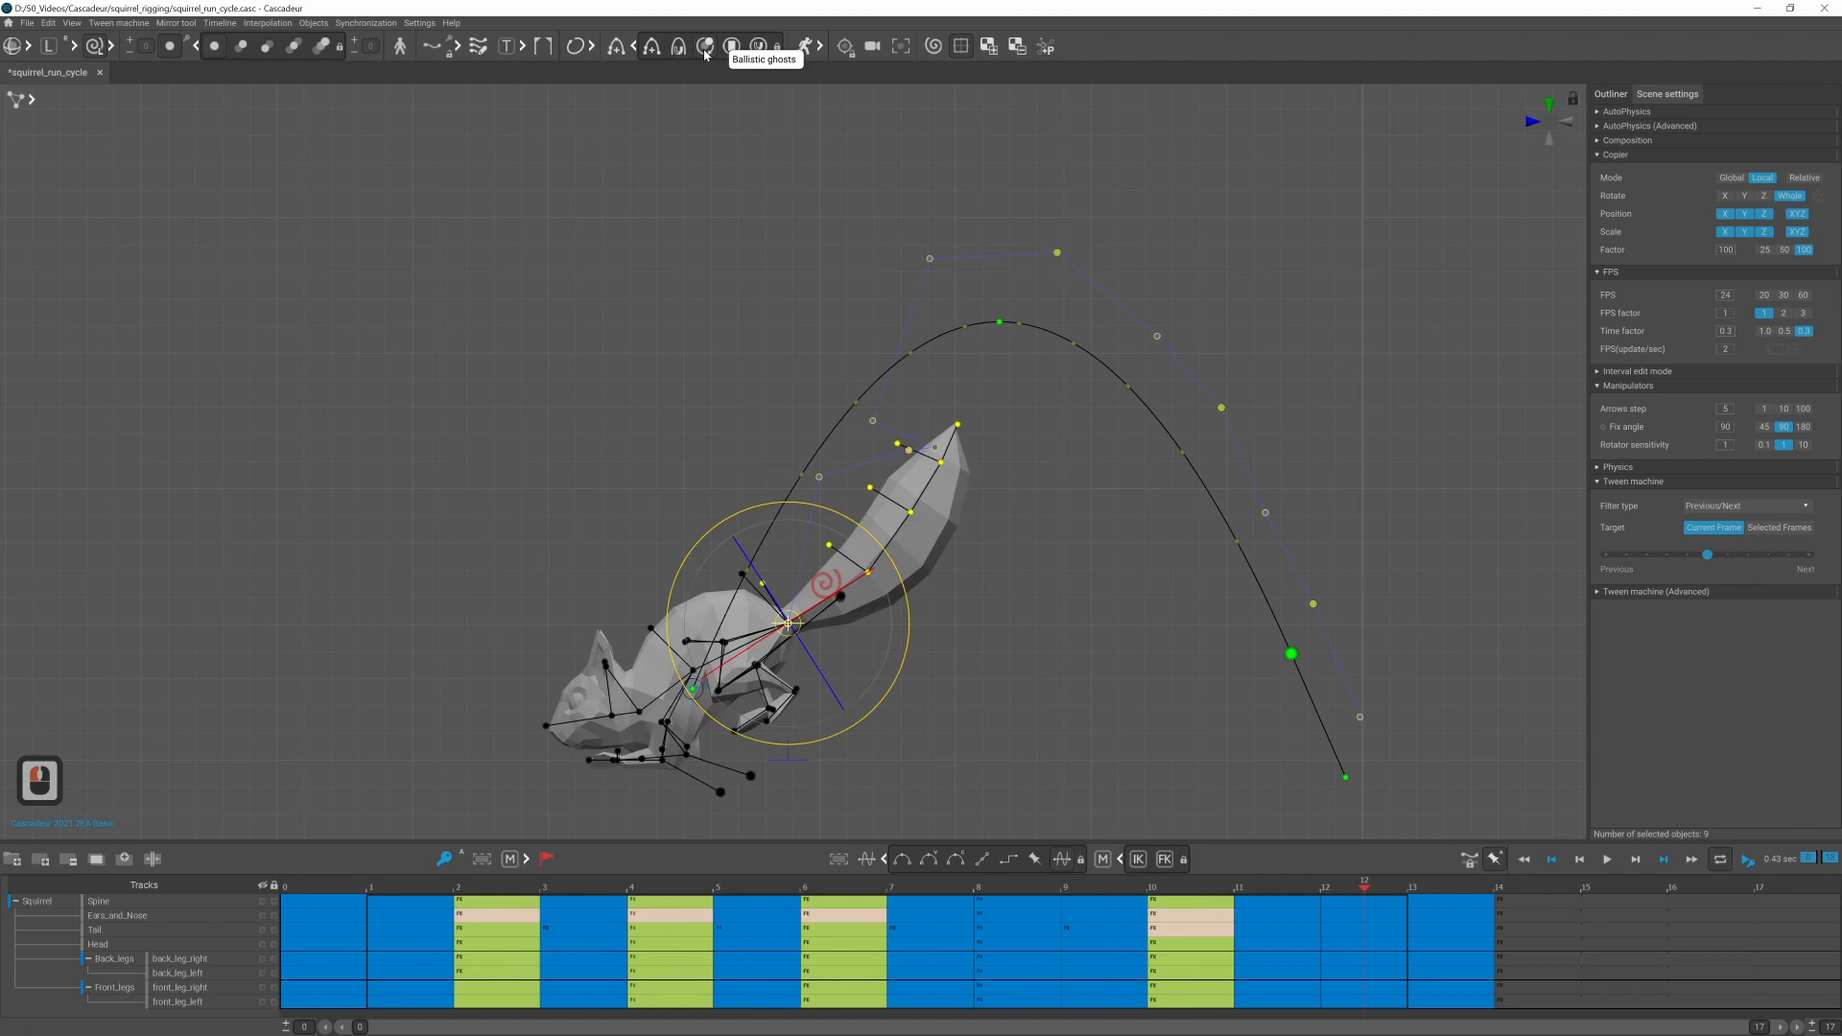
Step: Show ballistic ghosts and step through the mid-air frames, rotating the rig to match the arc
click(733, 46)
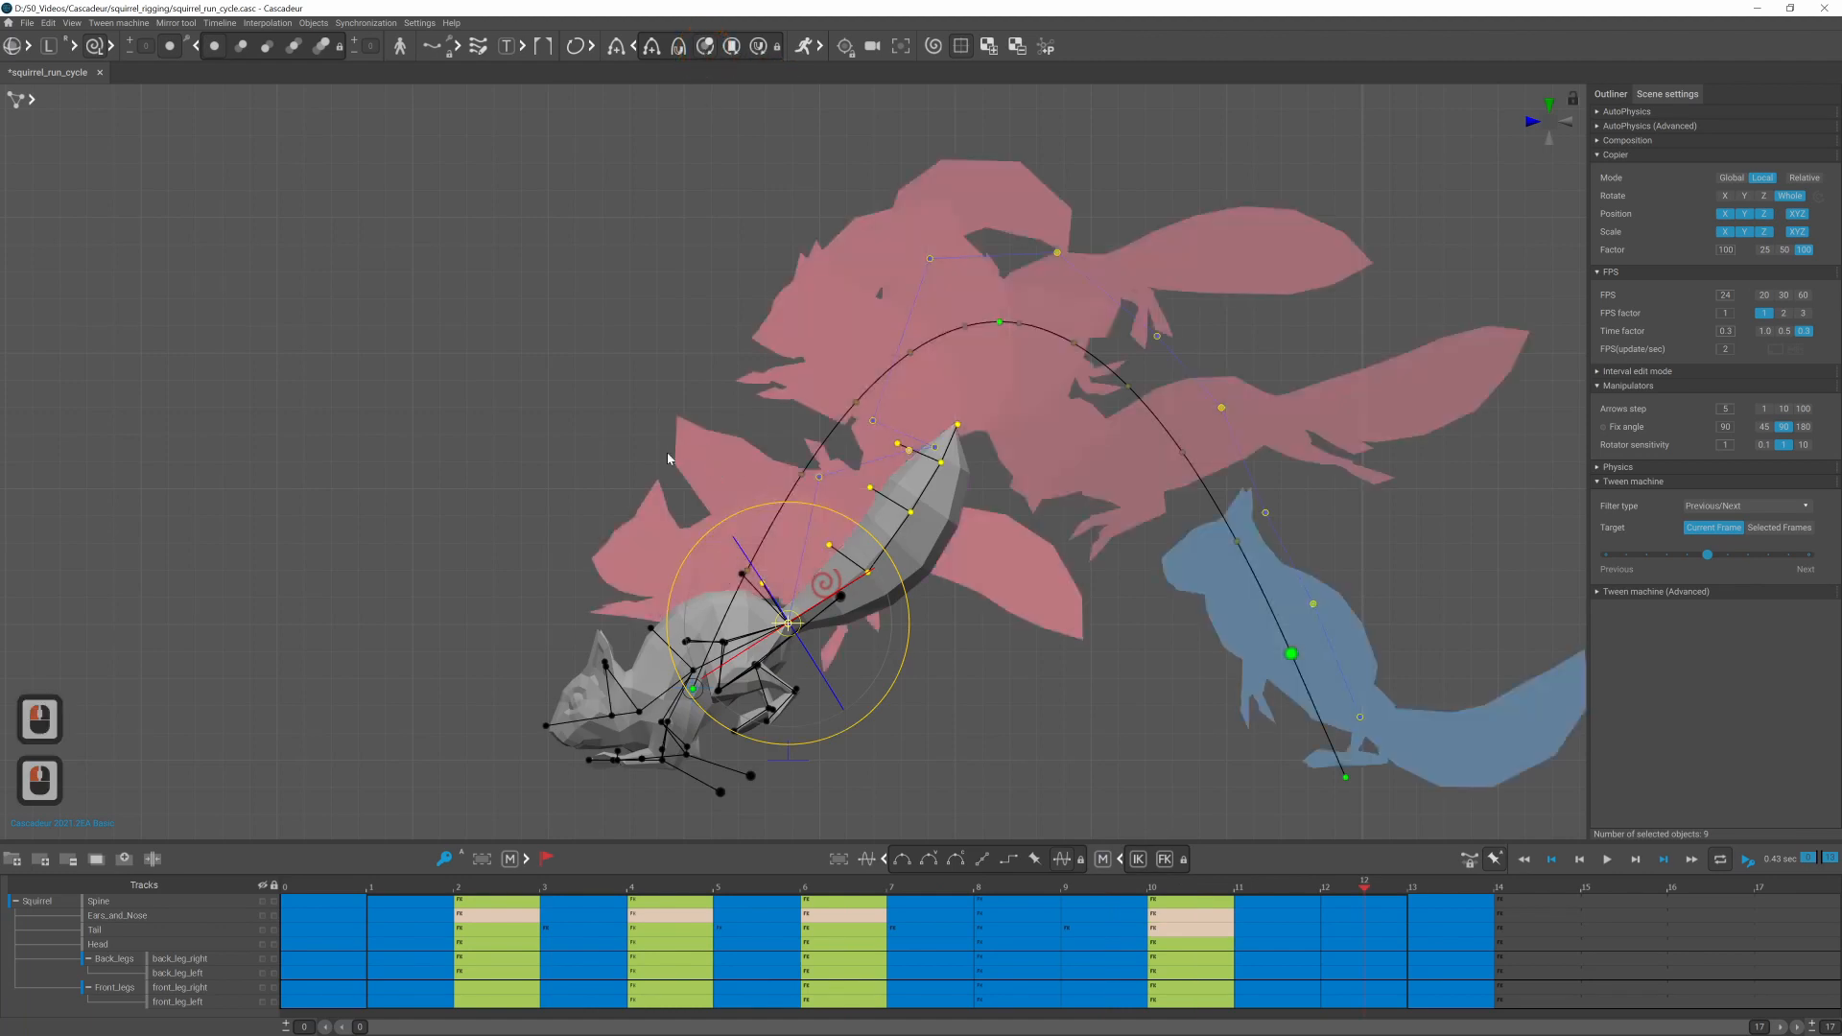
click(495, 886)
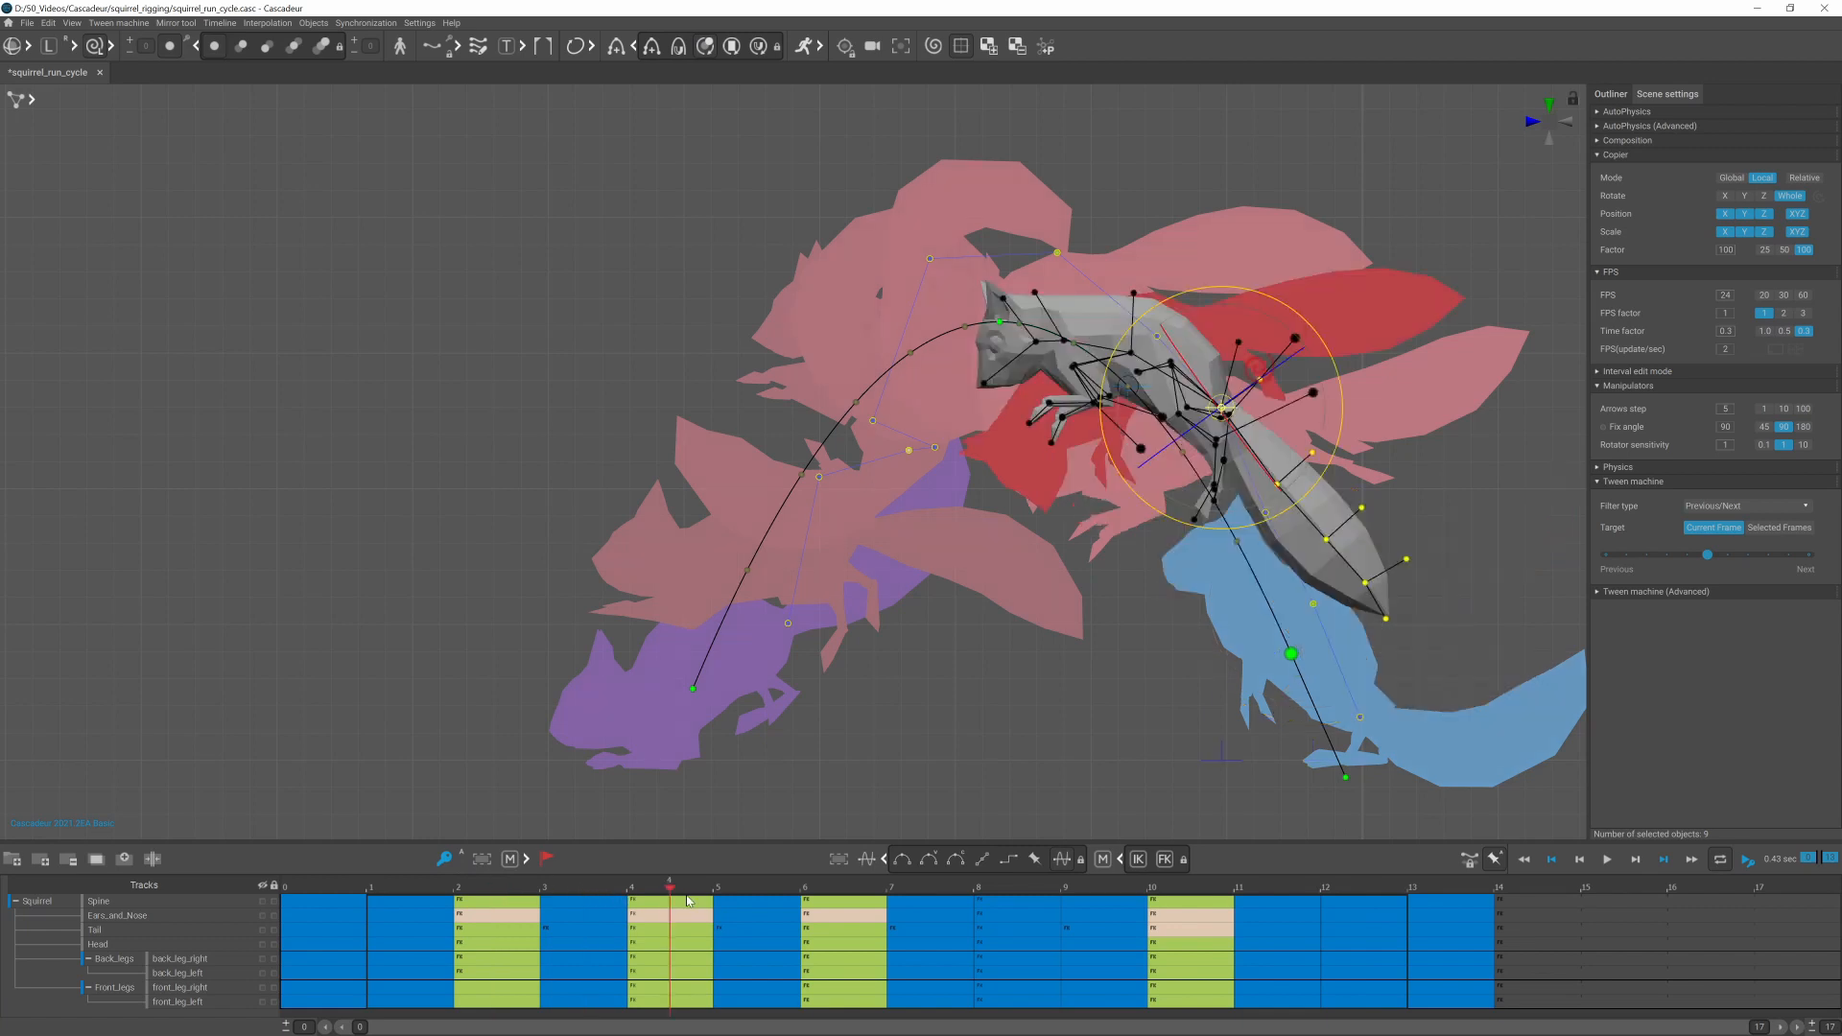
click(929, 886)
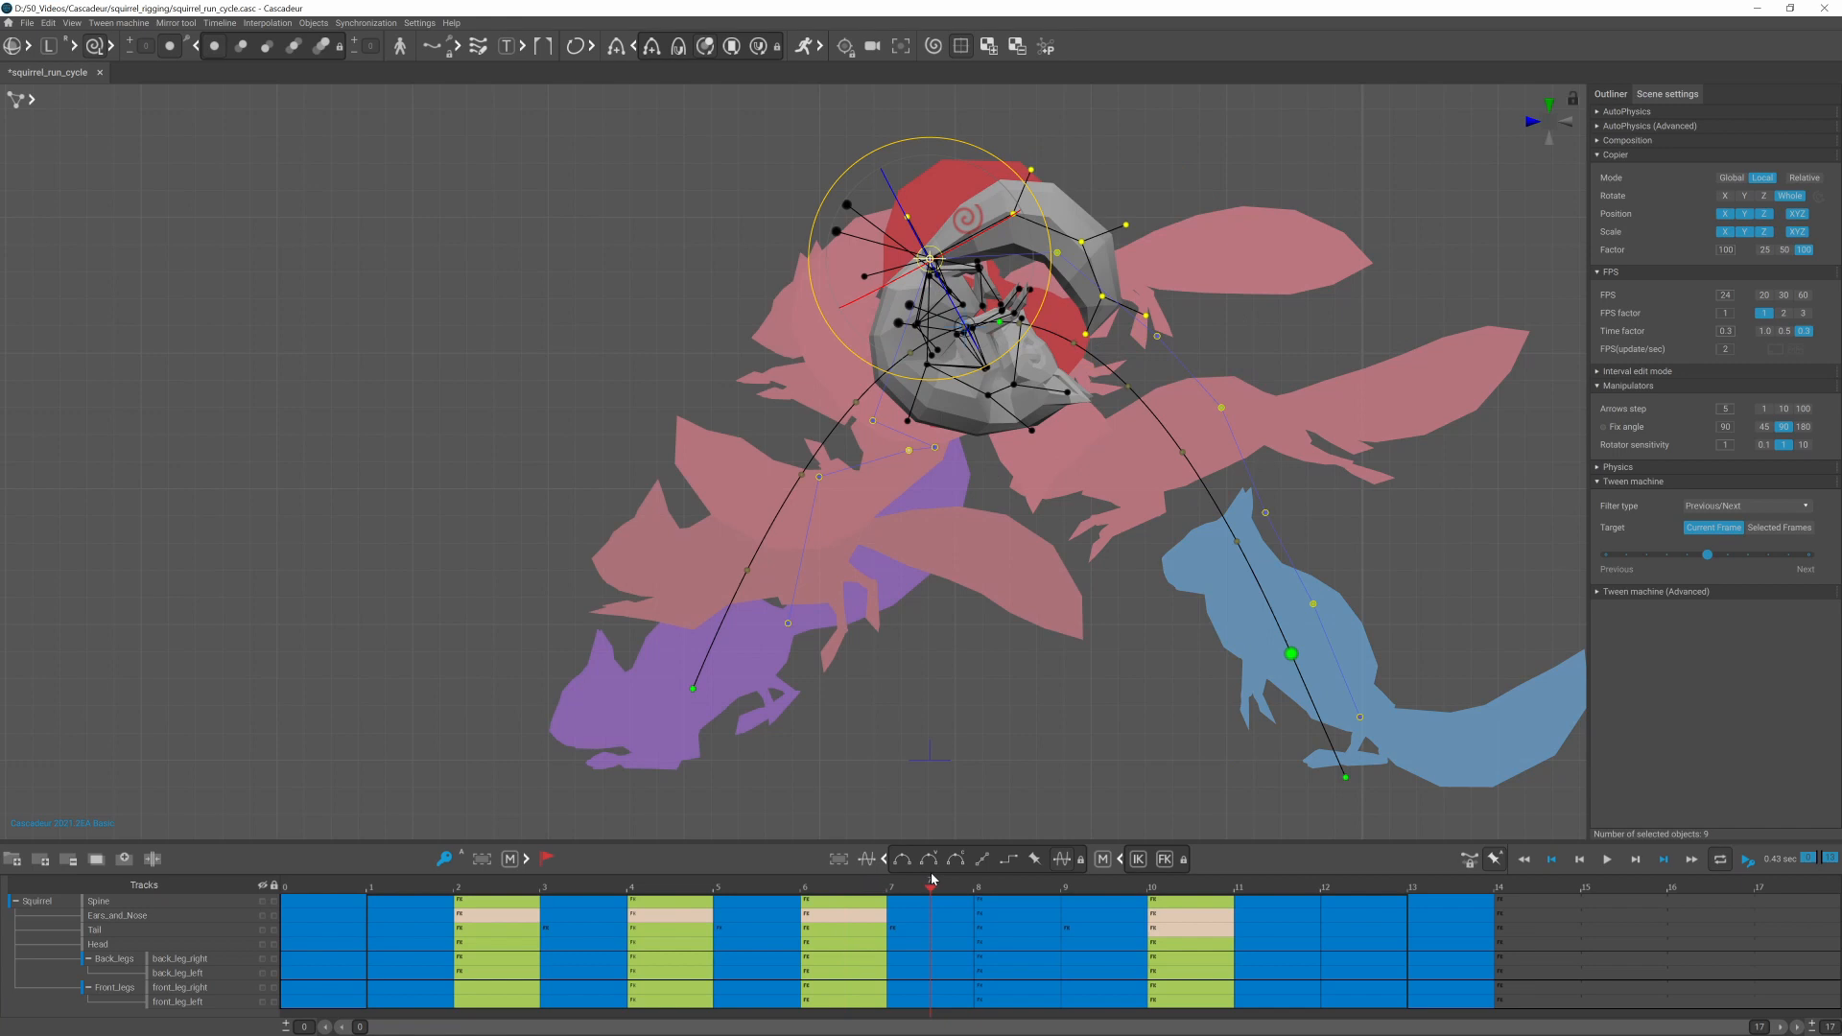
click(755, 884)
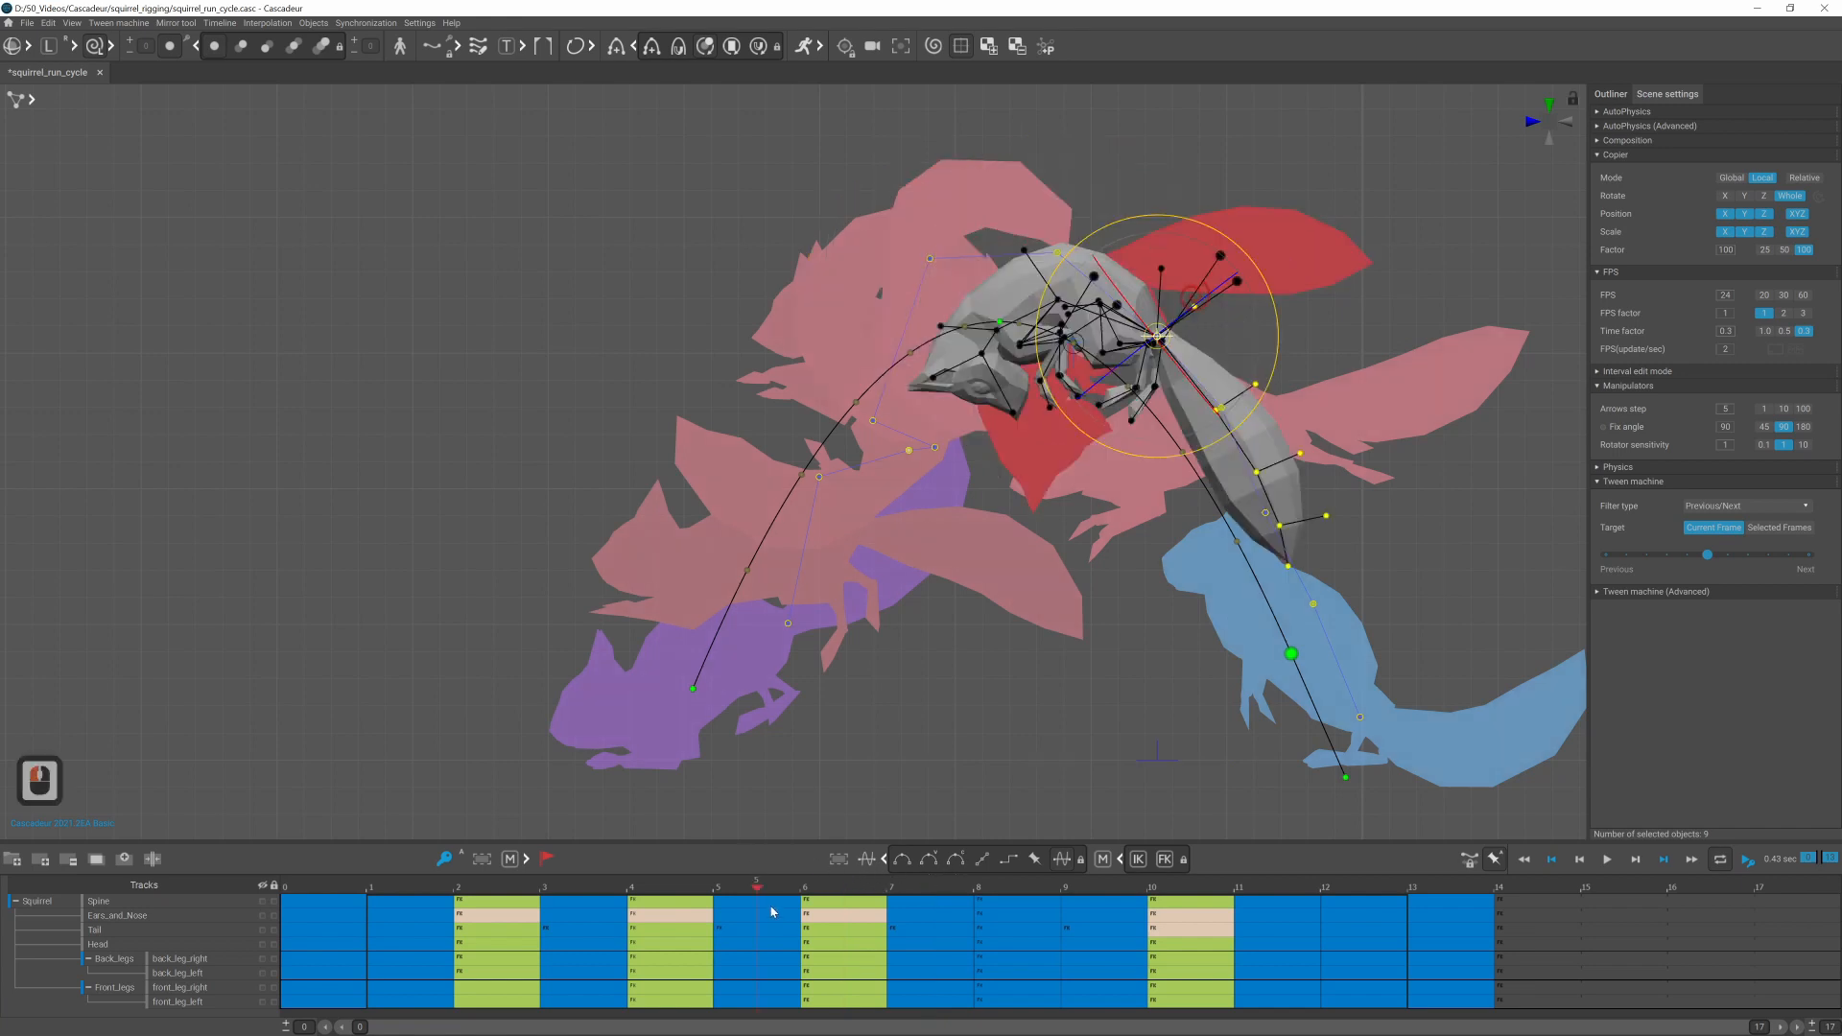
click(1274, 887)
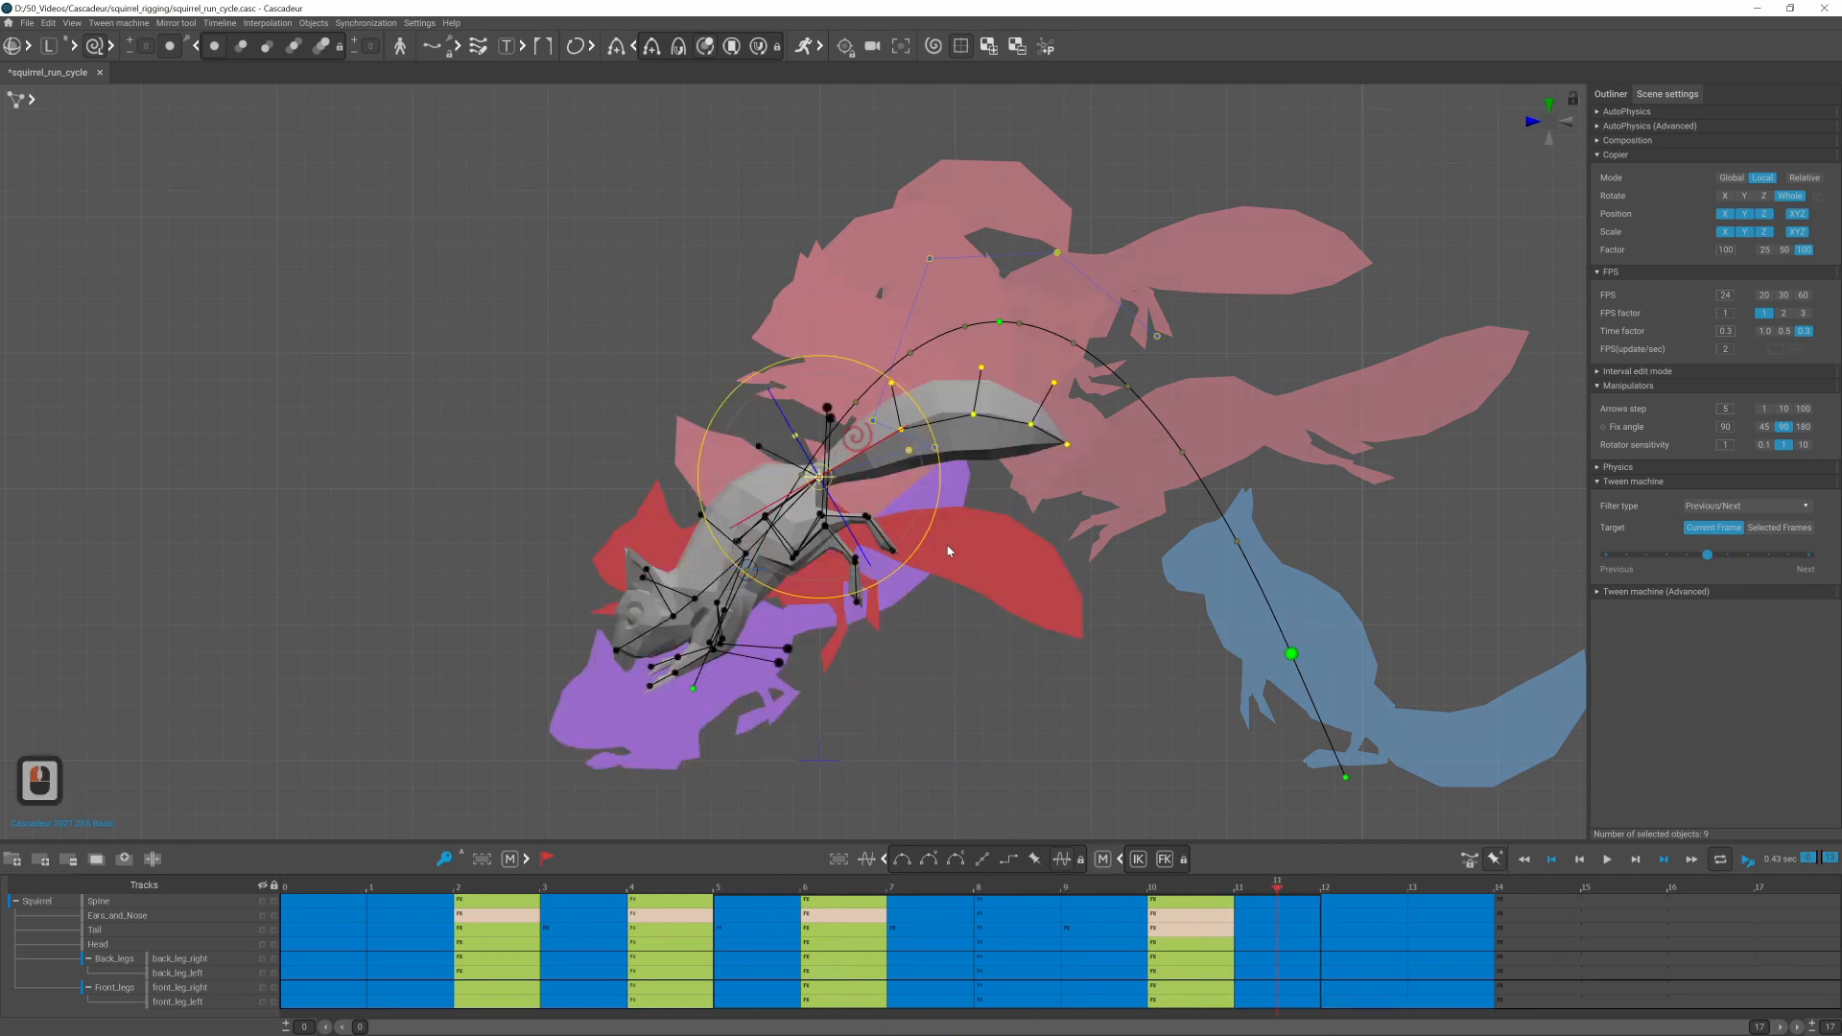
click(997, 322)
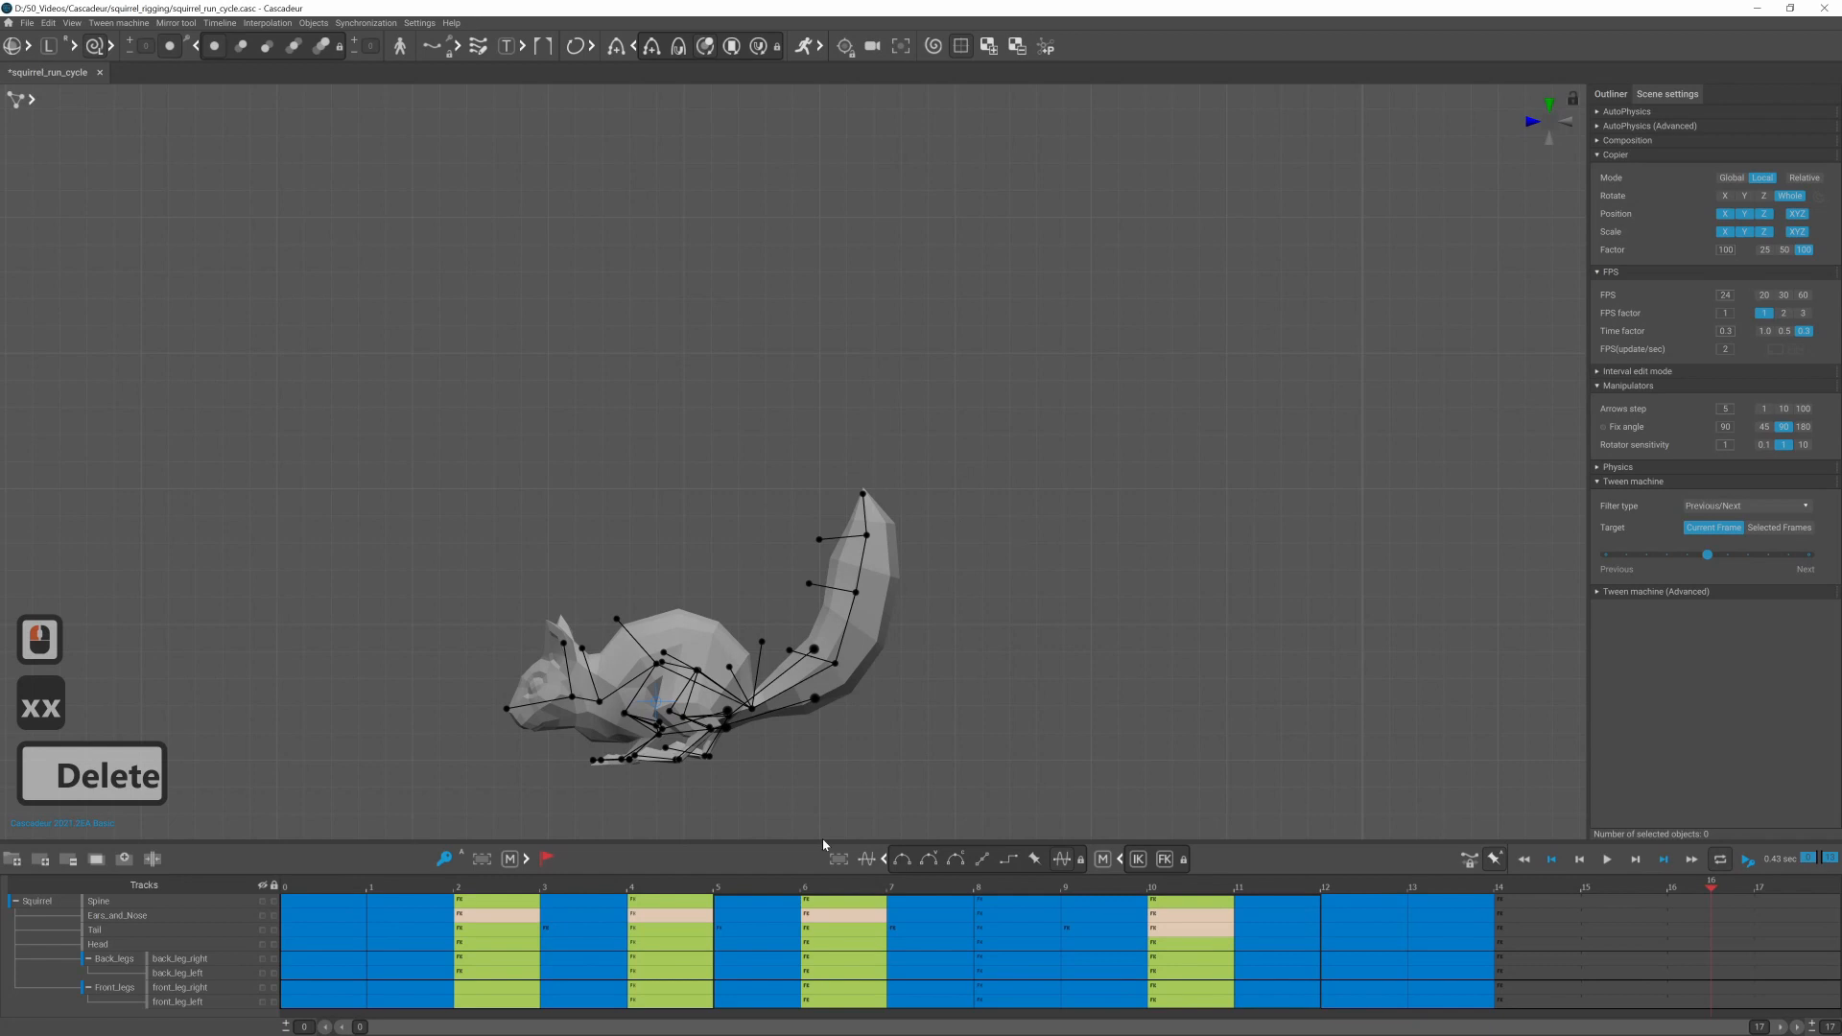
Step: Scrub between the early mid-air and curled mid-flip frames to paste the front-leg pose
click(676, 883)
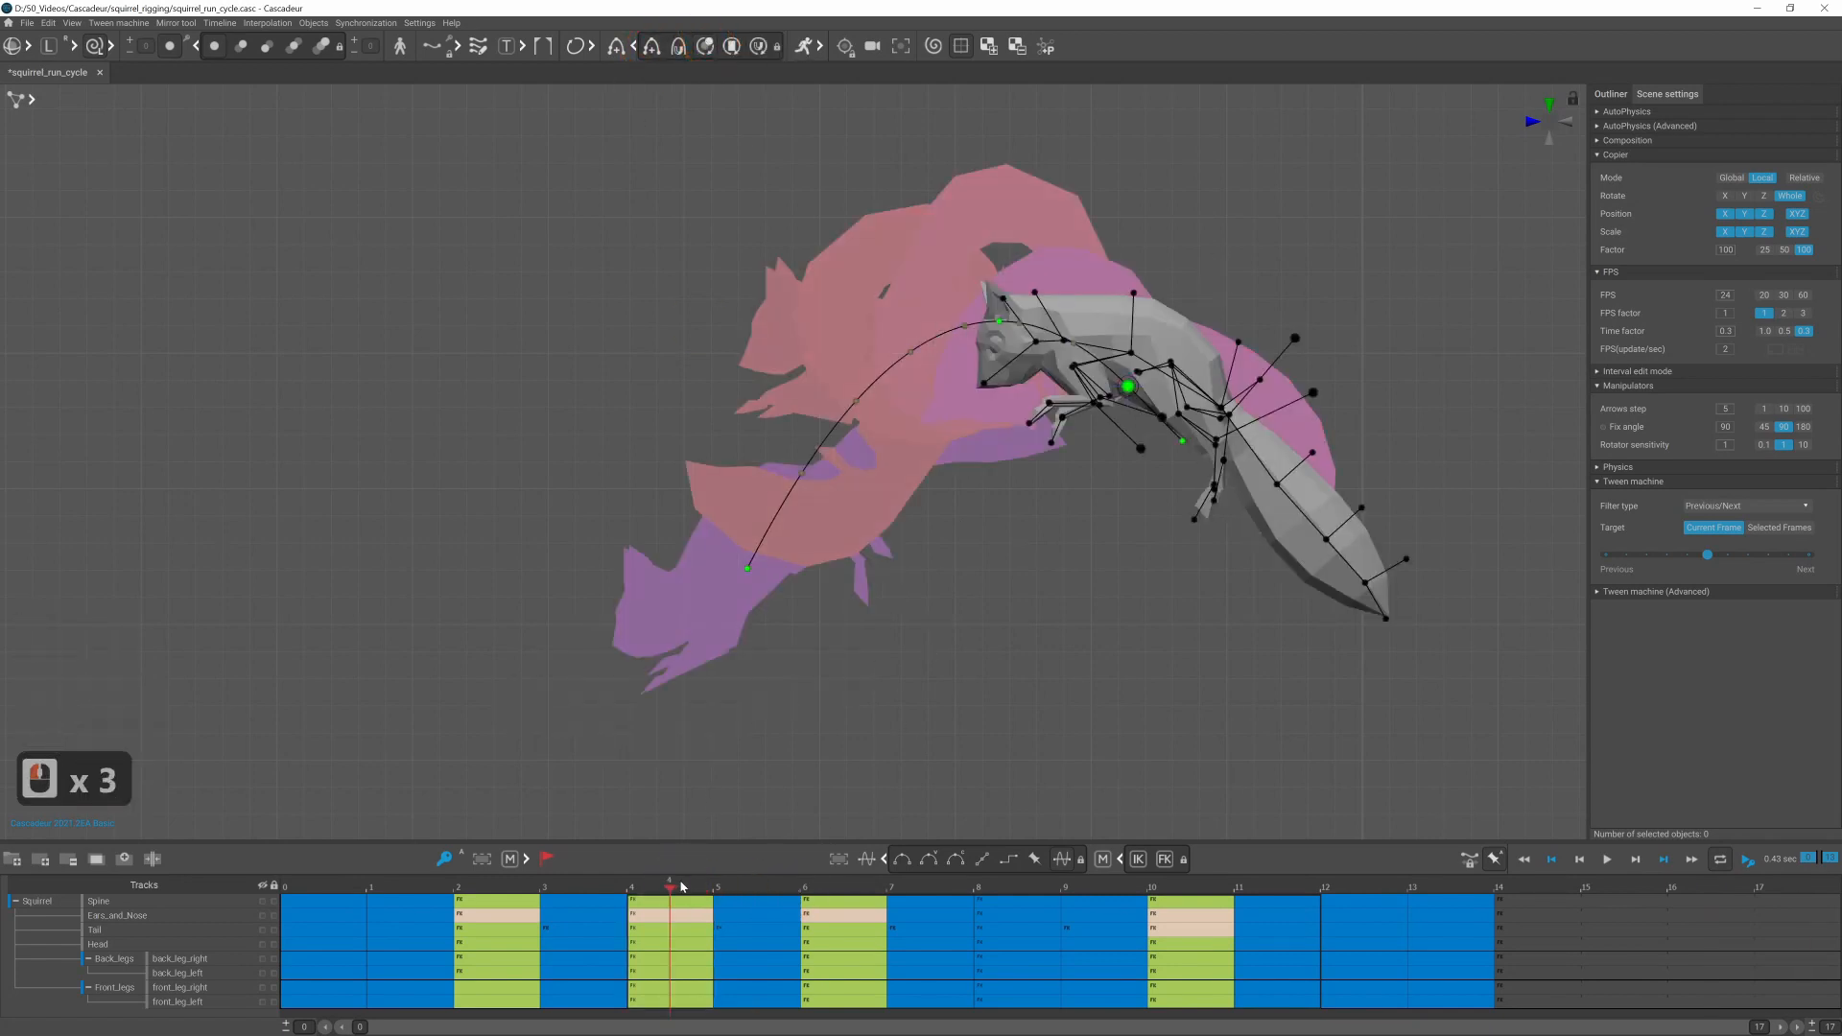
click(1101, 886)
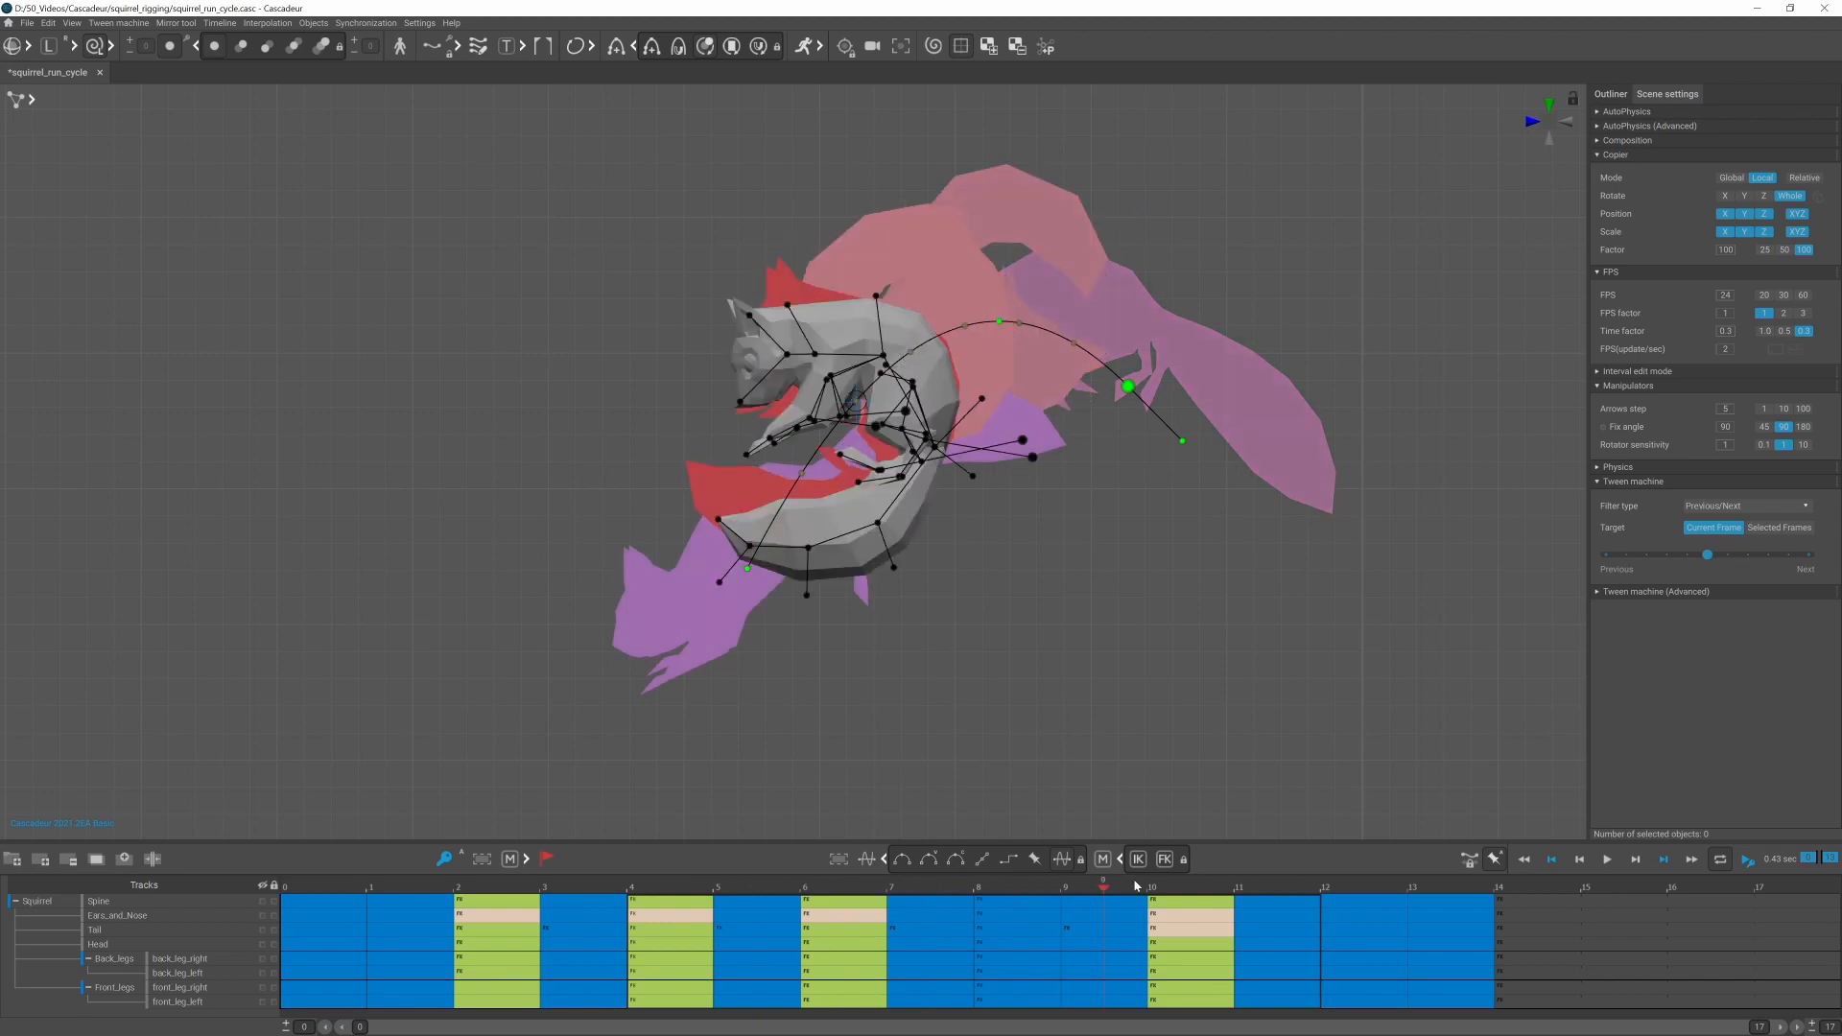
click(1278, 887)
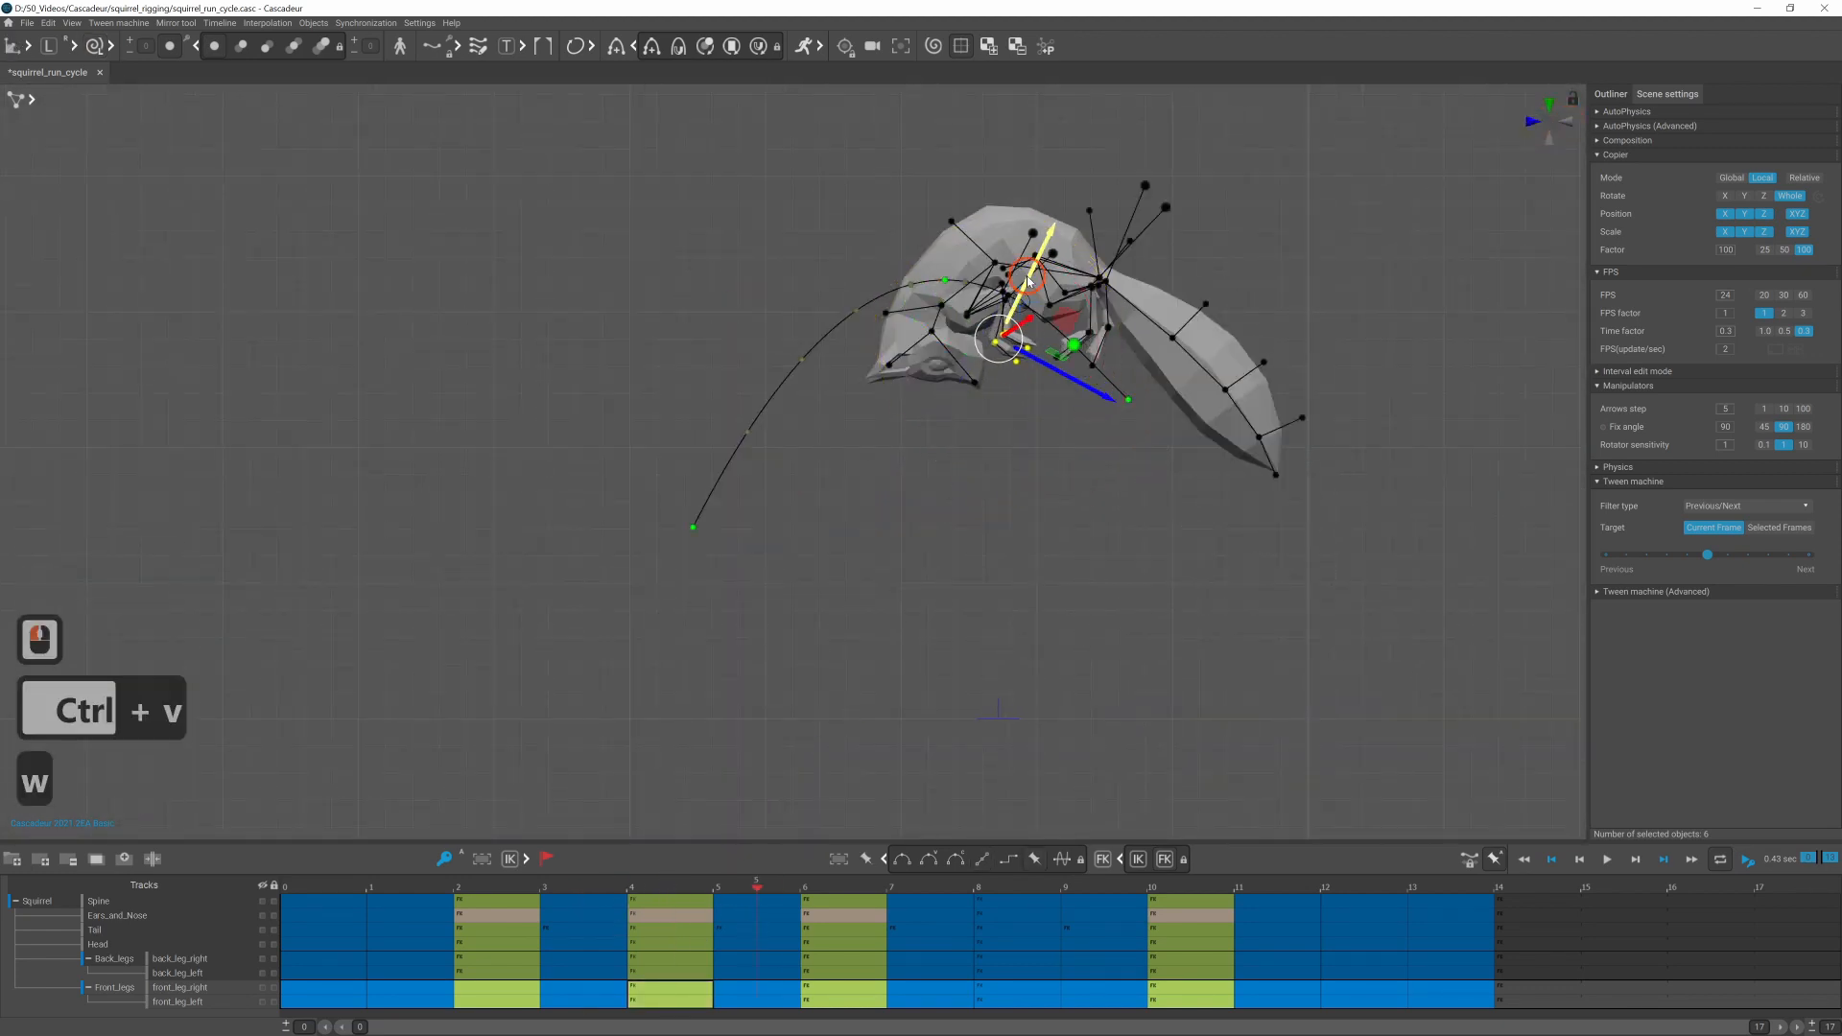
key(ctrl+v)
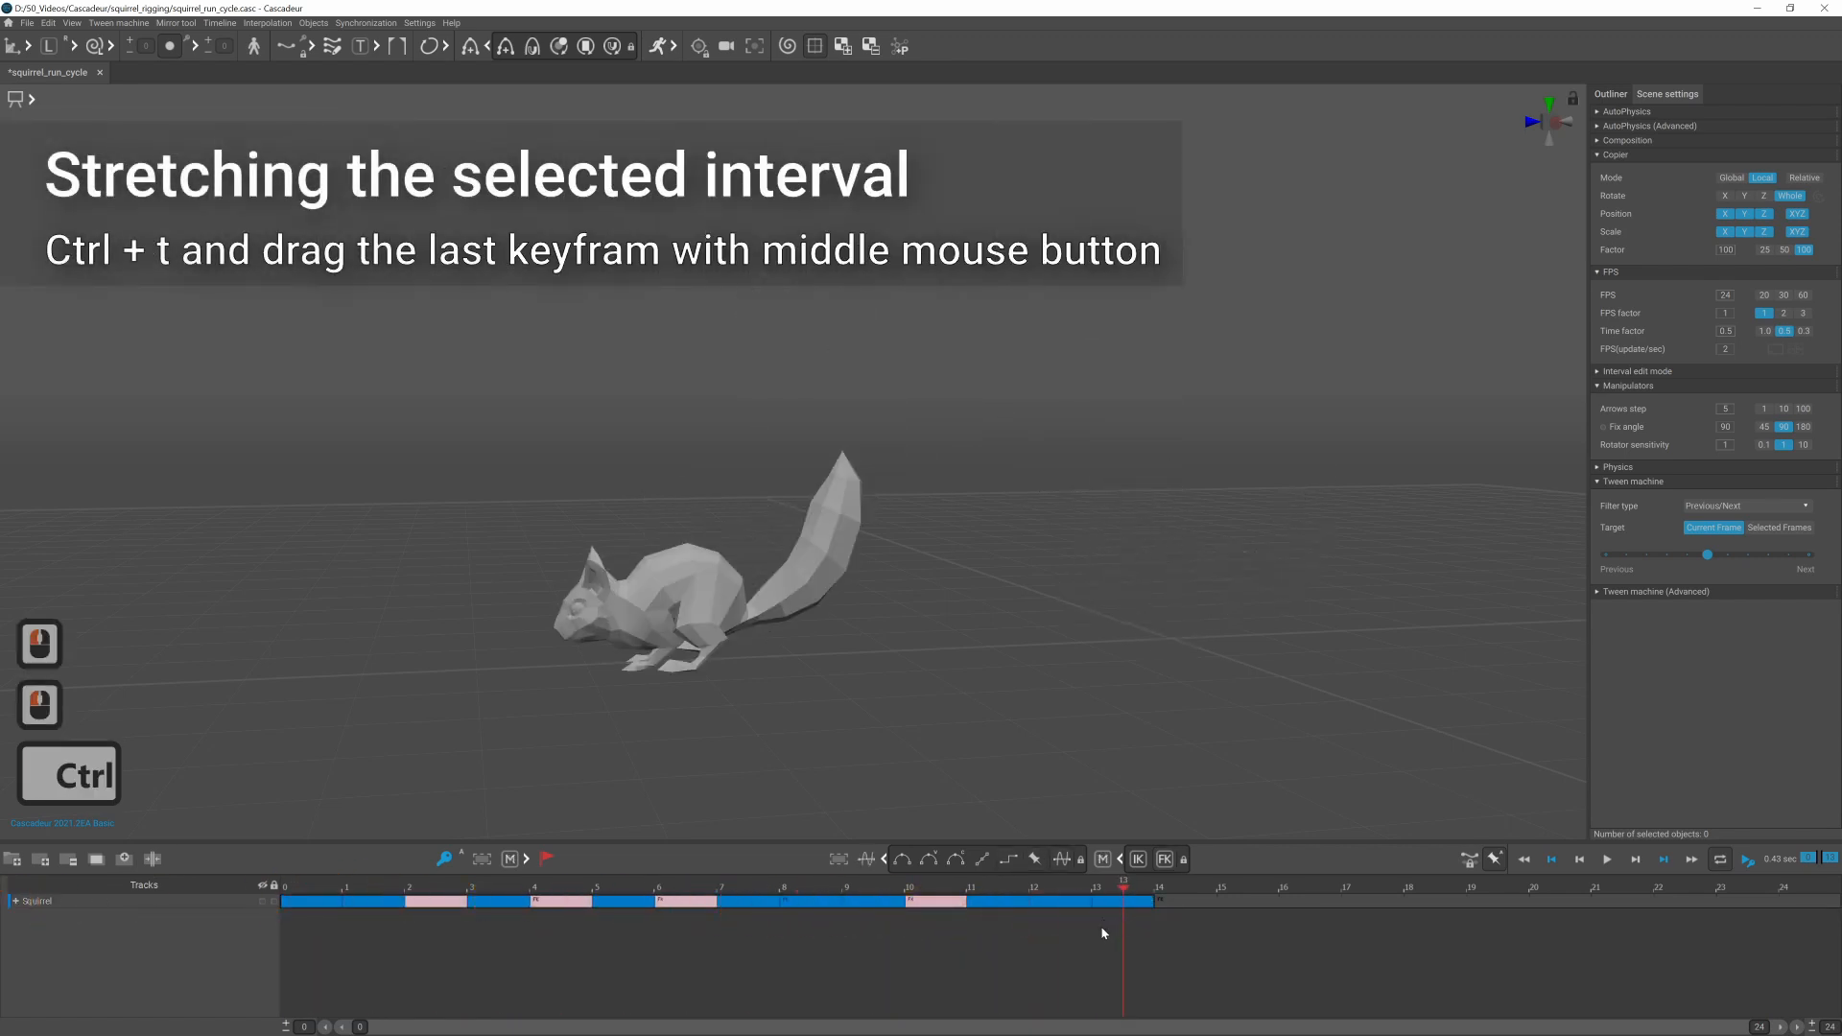
Step: Stretch the selected interval with Ctrl+T so the flip plays at half speed
key(ctrl+t)
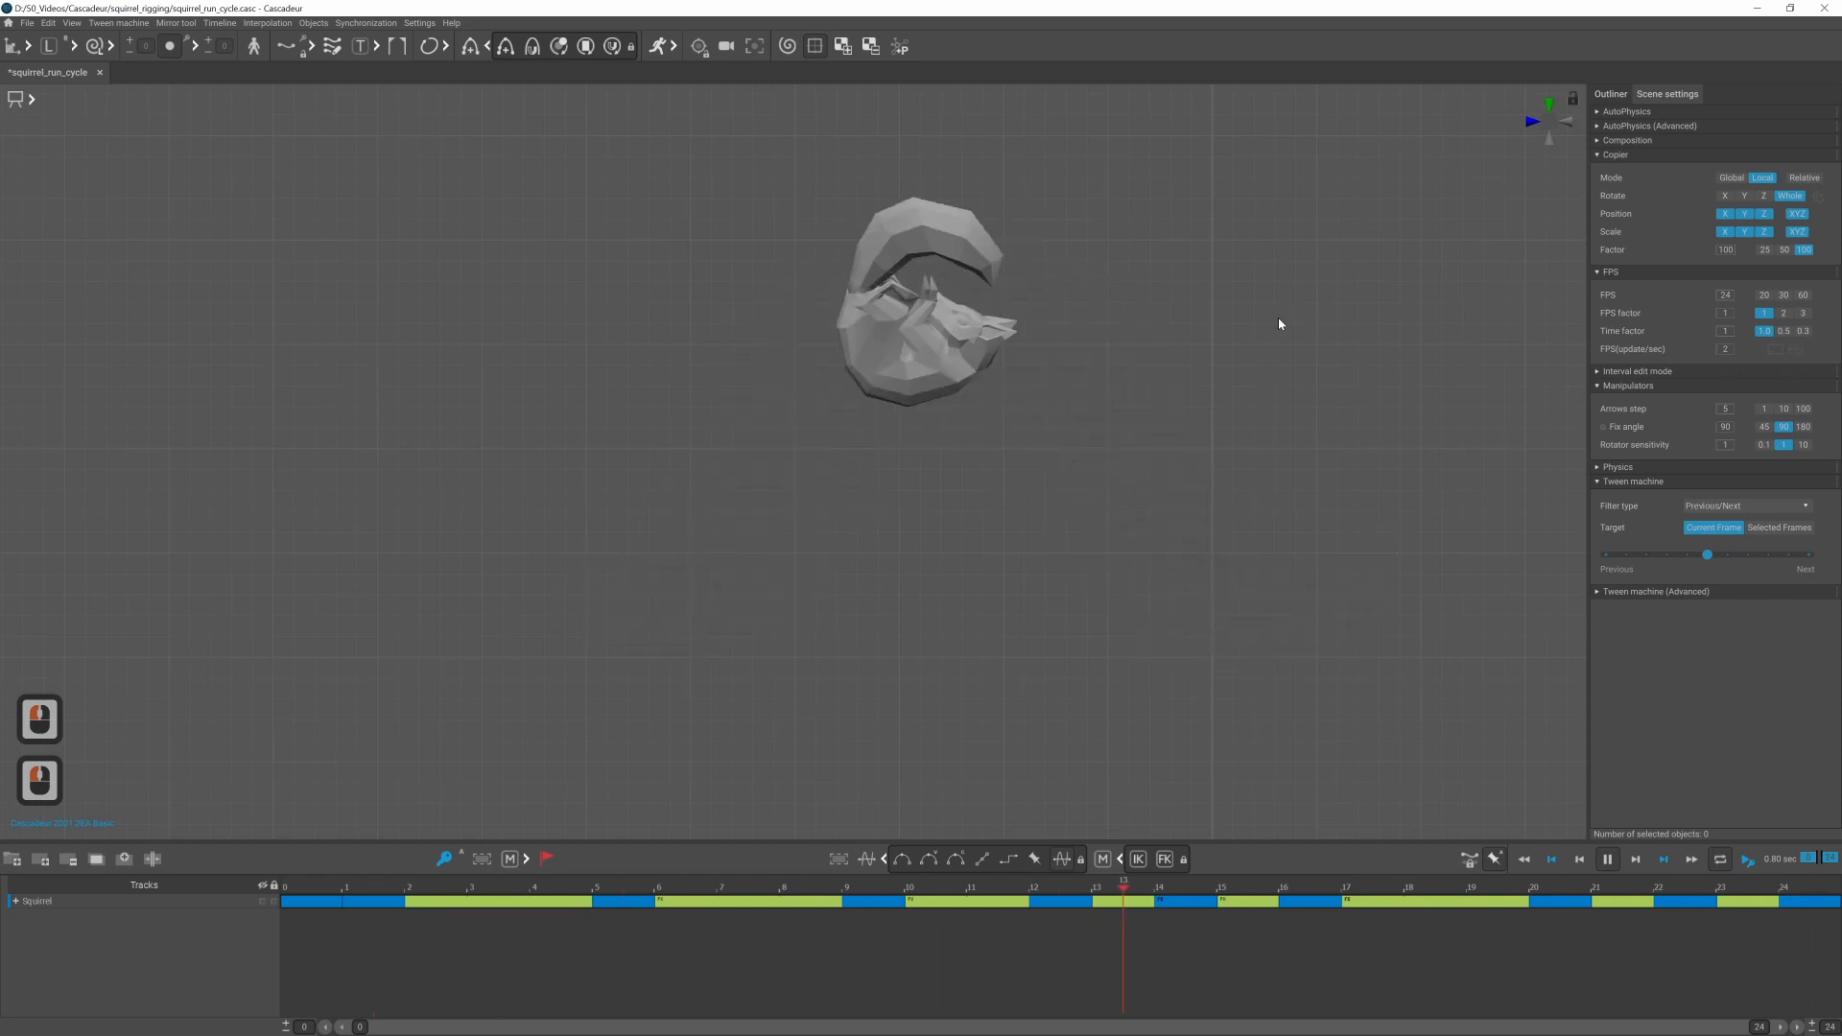
click(823, 1021)
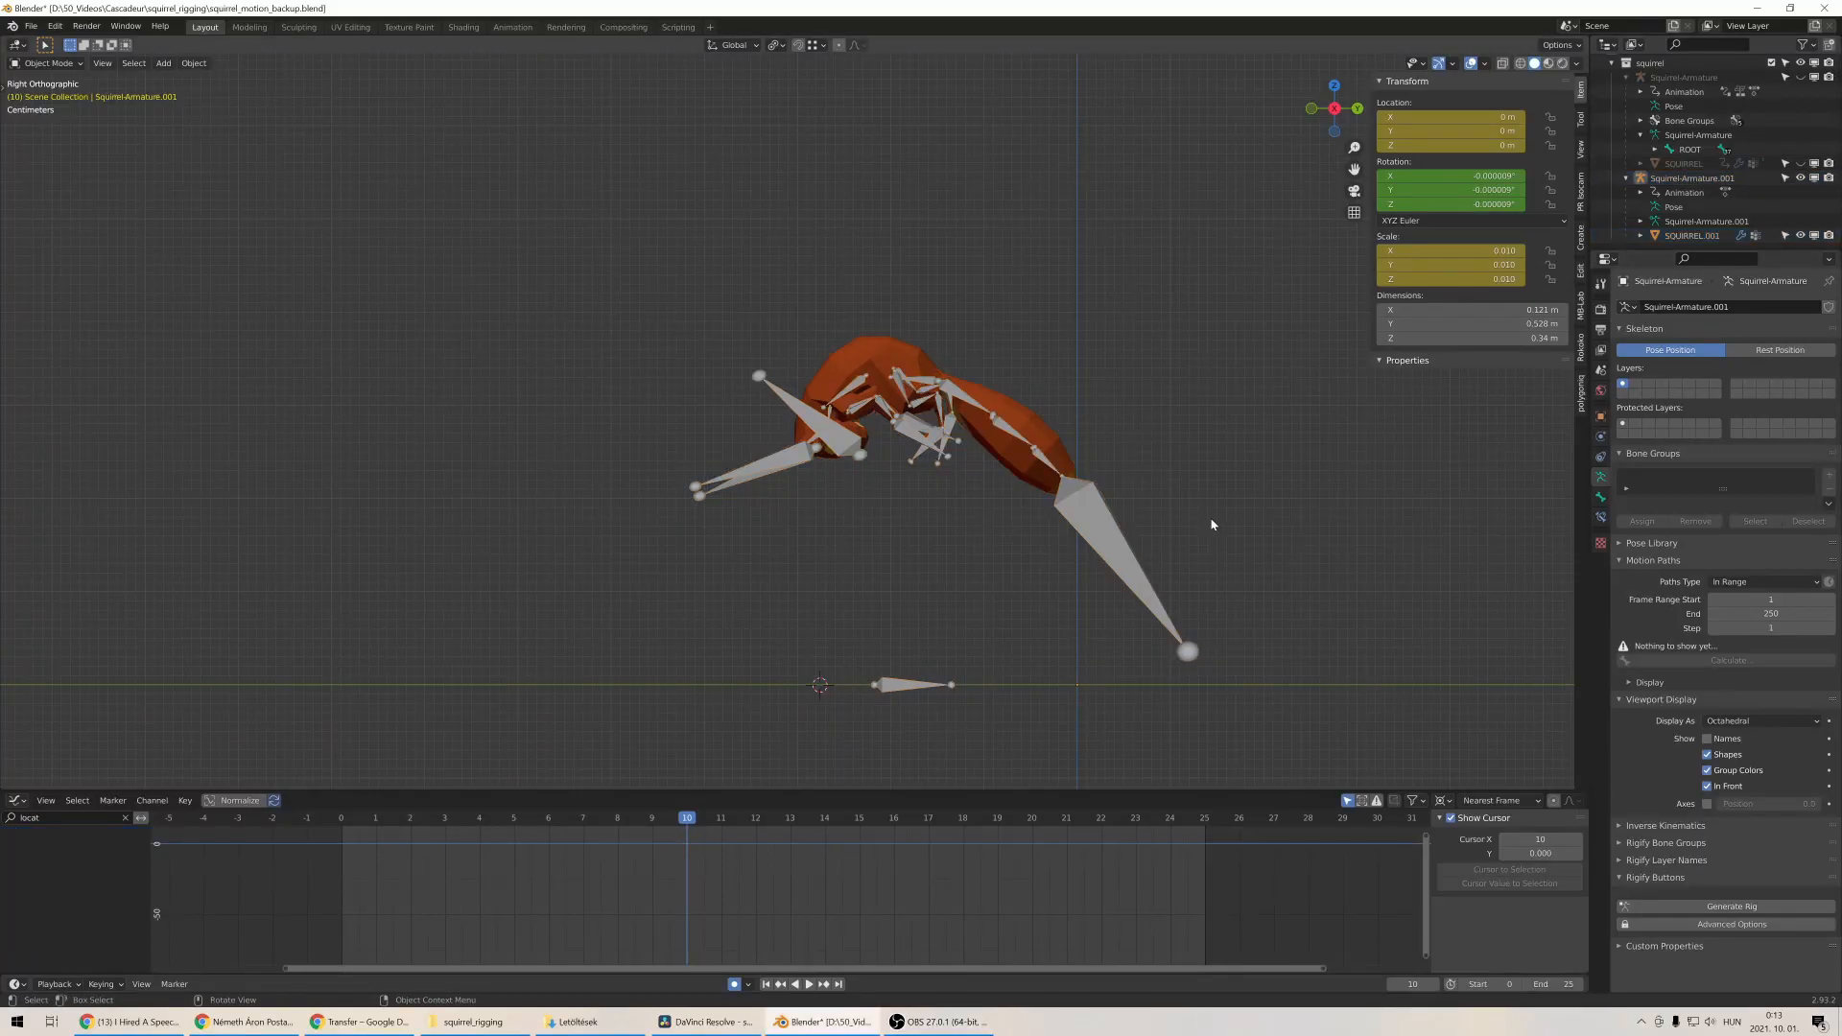
Step: Select Squirrel-Armature.001 in the Blender scene at frame 5
click(514, 817)
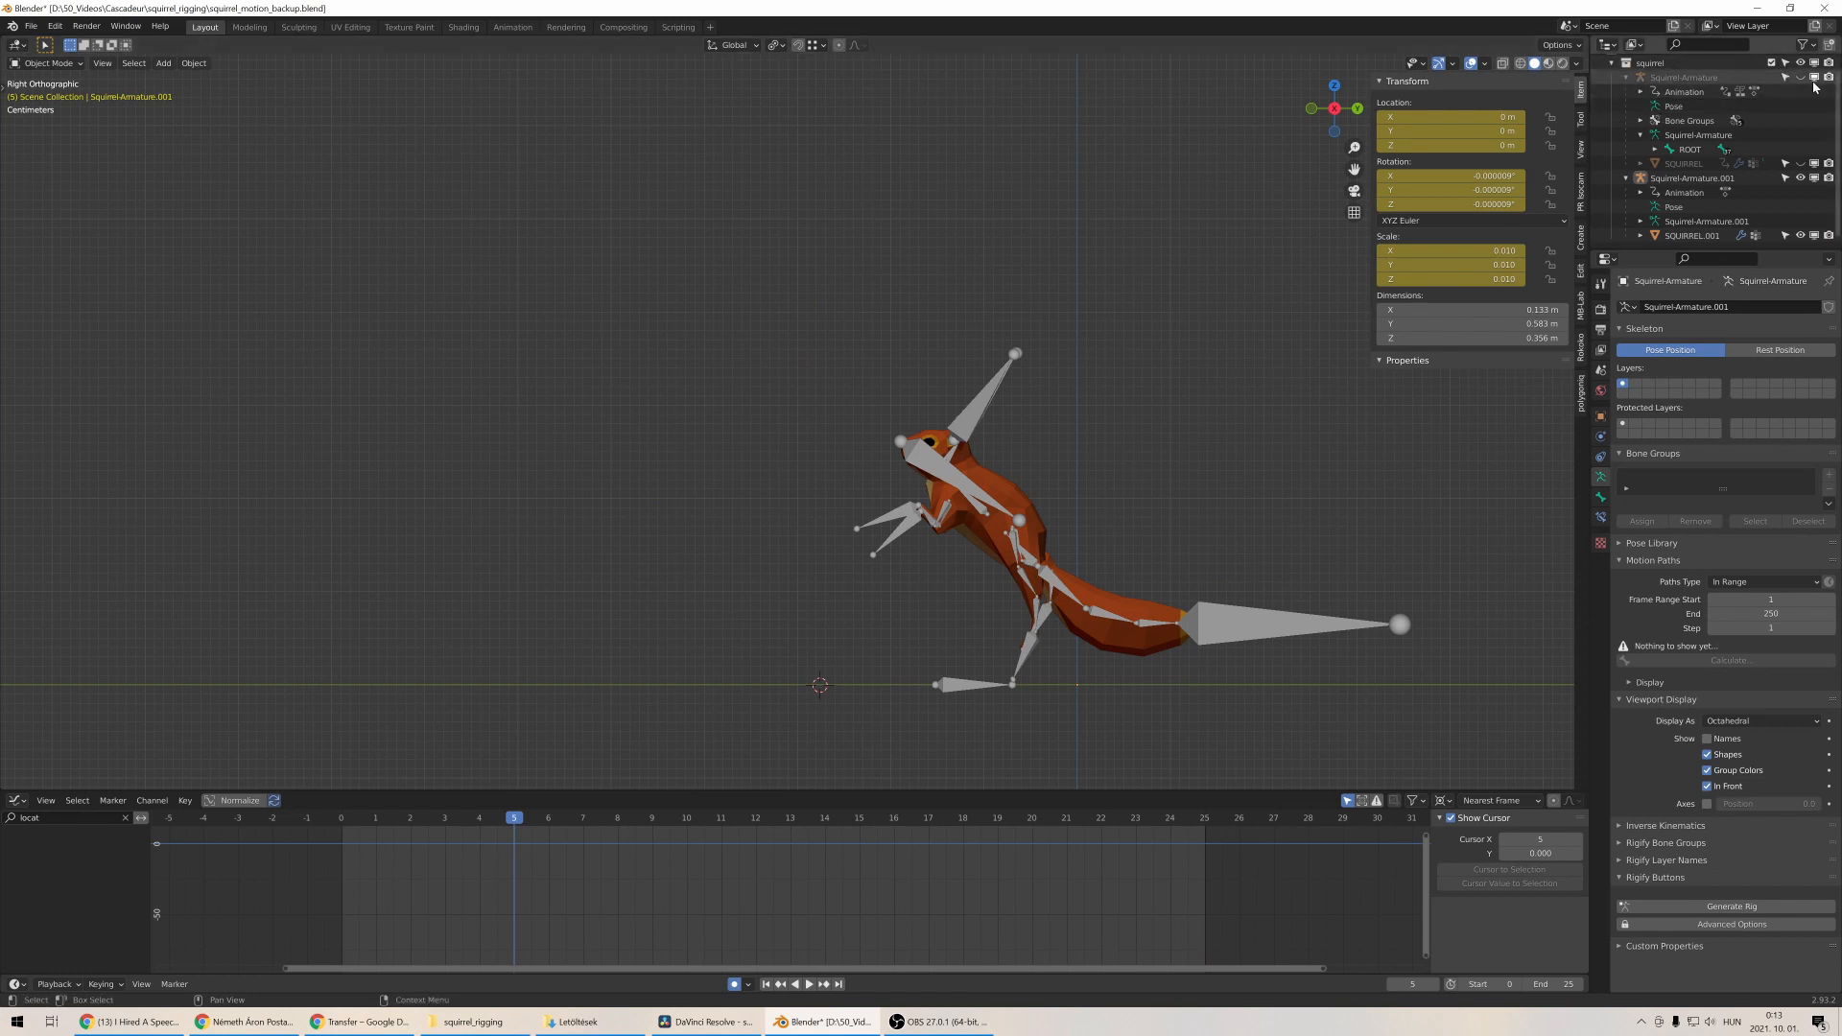
click(1799, 76)
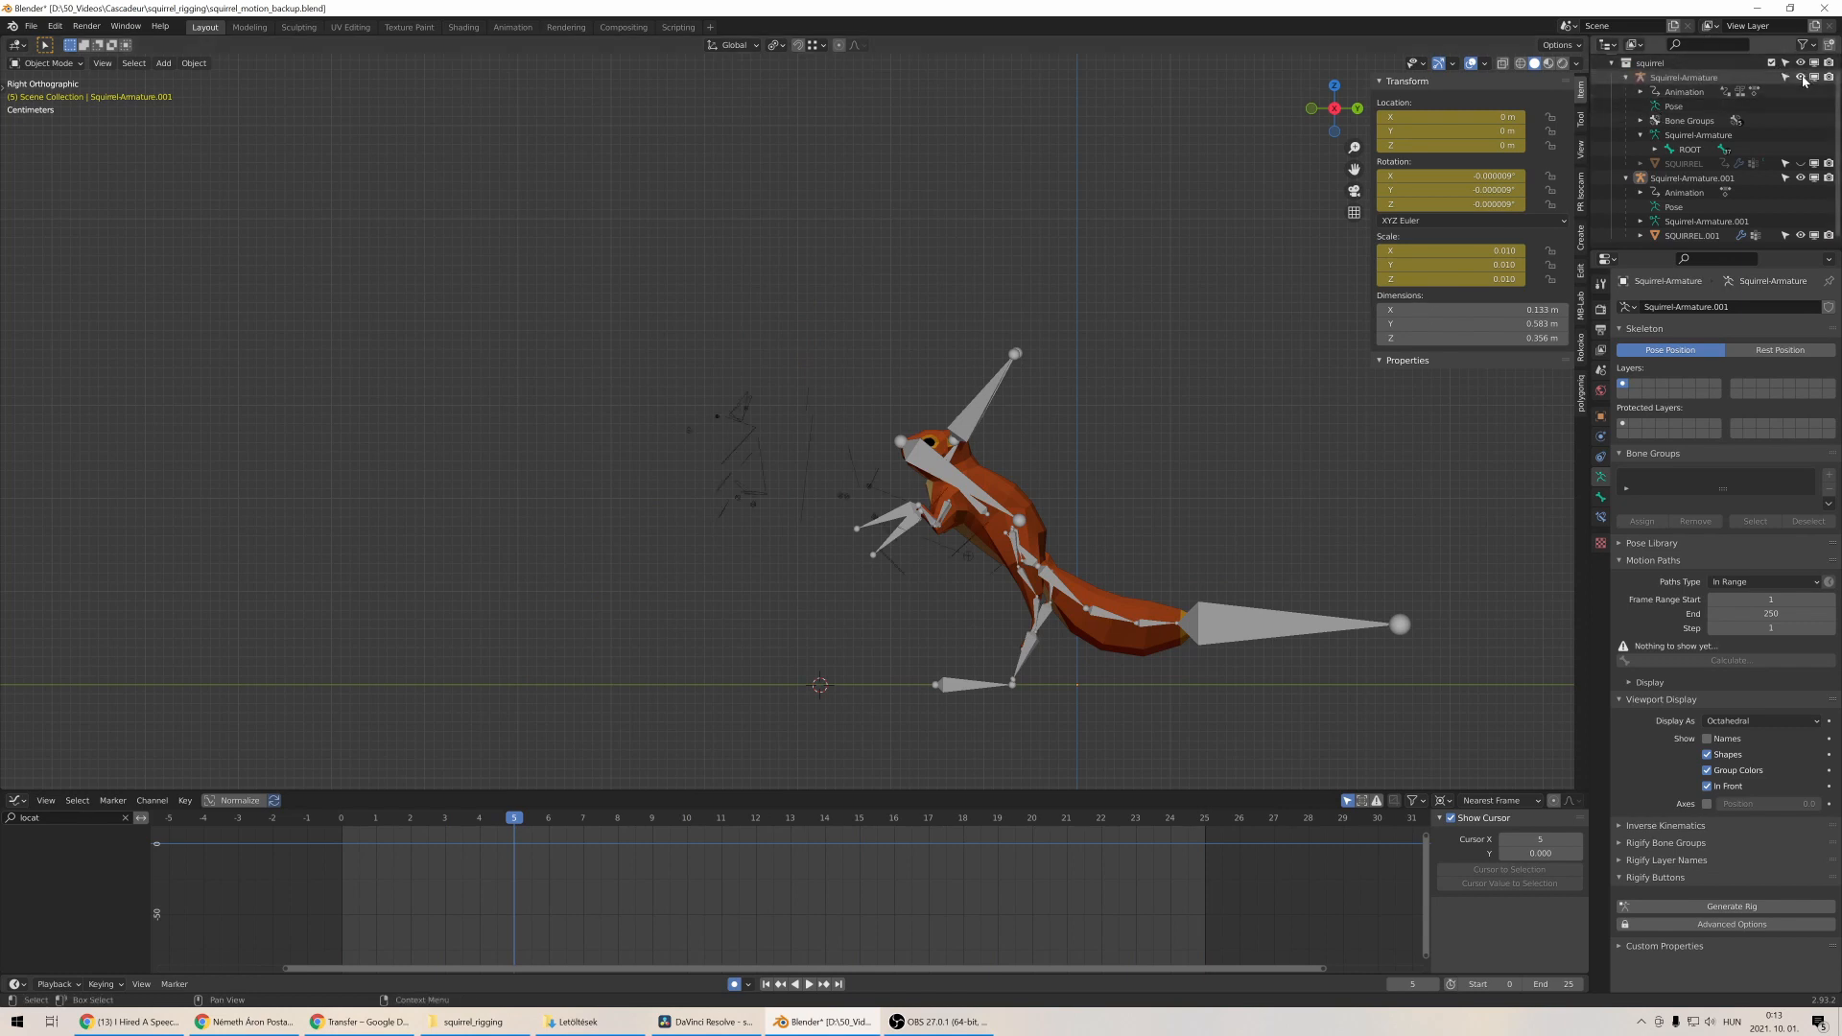
click(1797, 163)
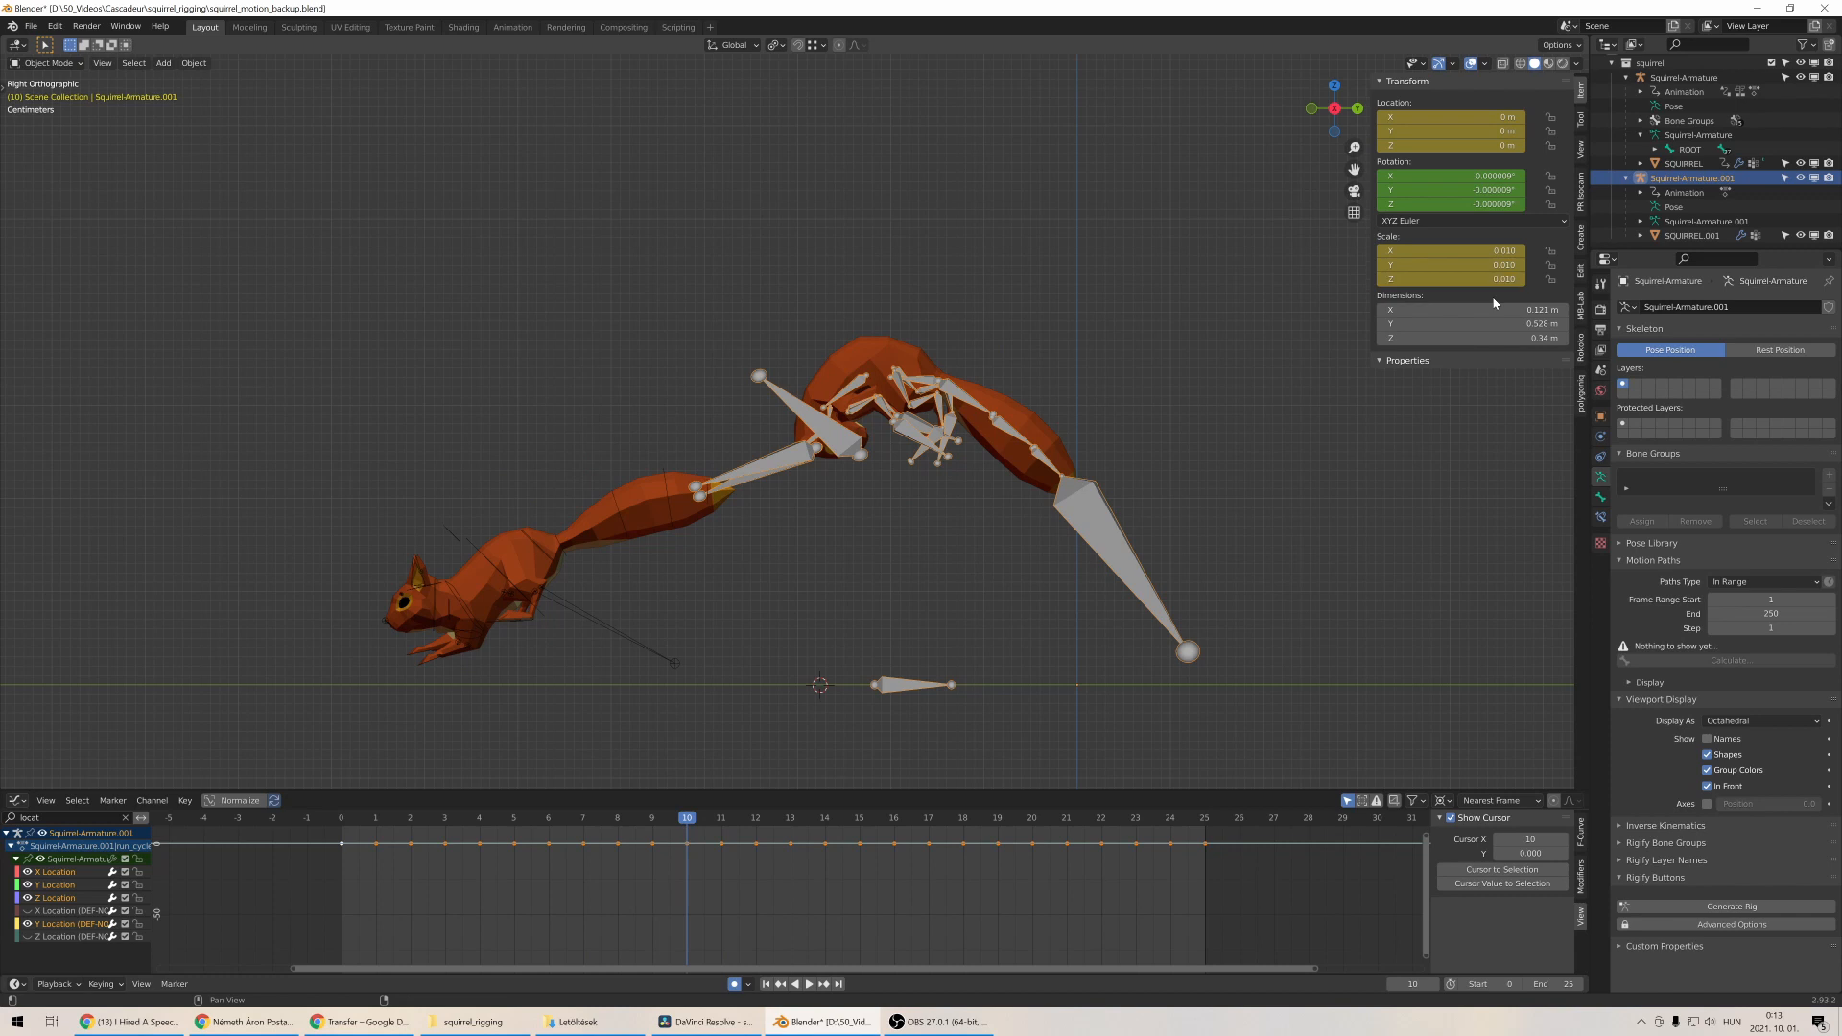
Step: Apply the armature's scale from Object properties so its scale values read 1
click(1598, 417)
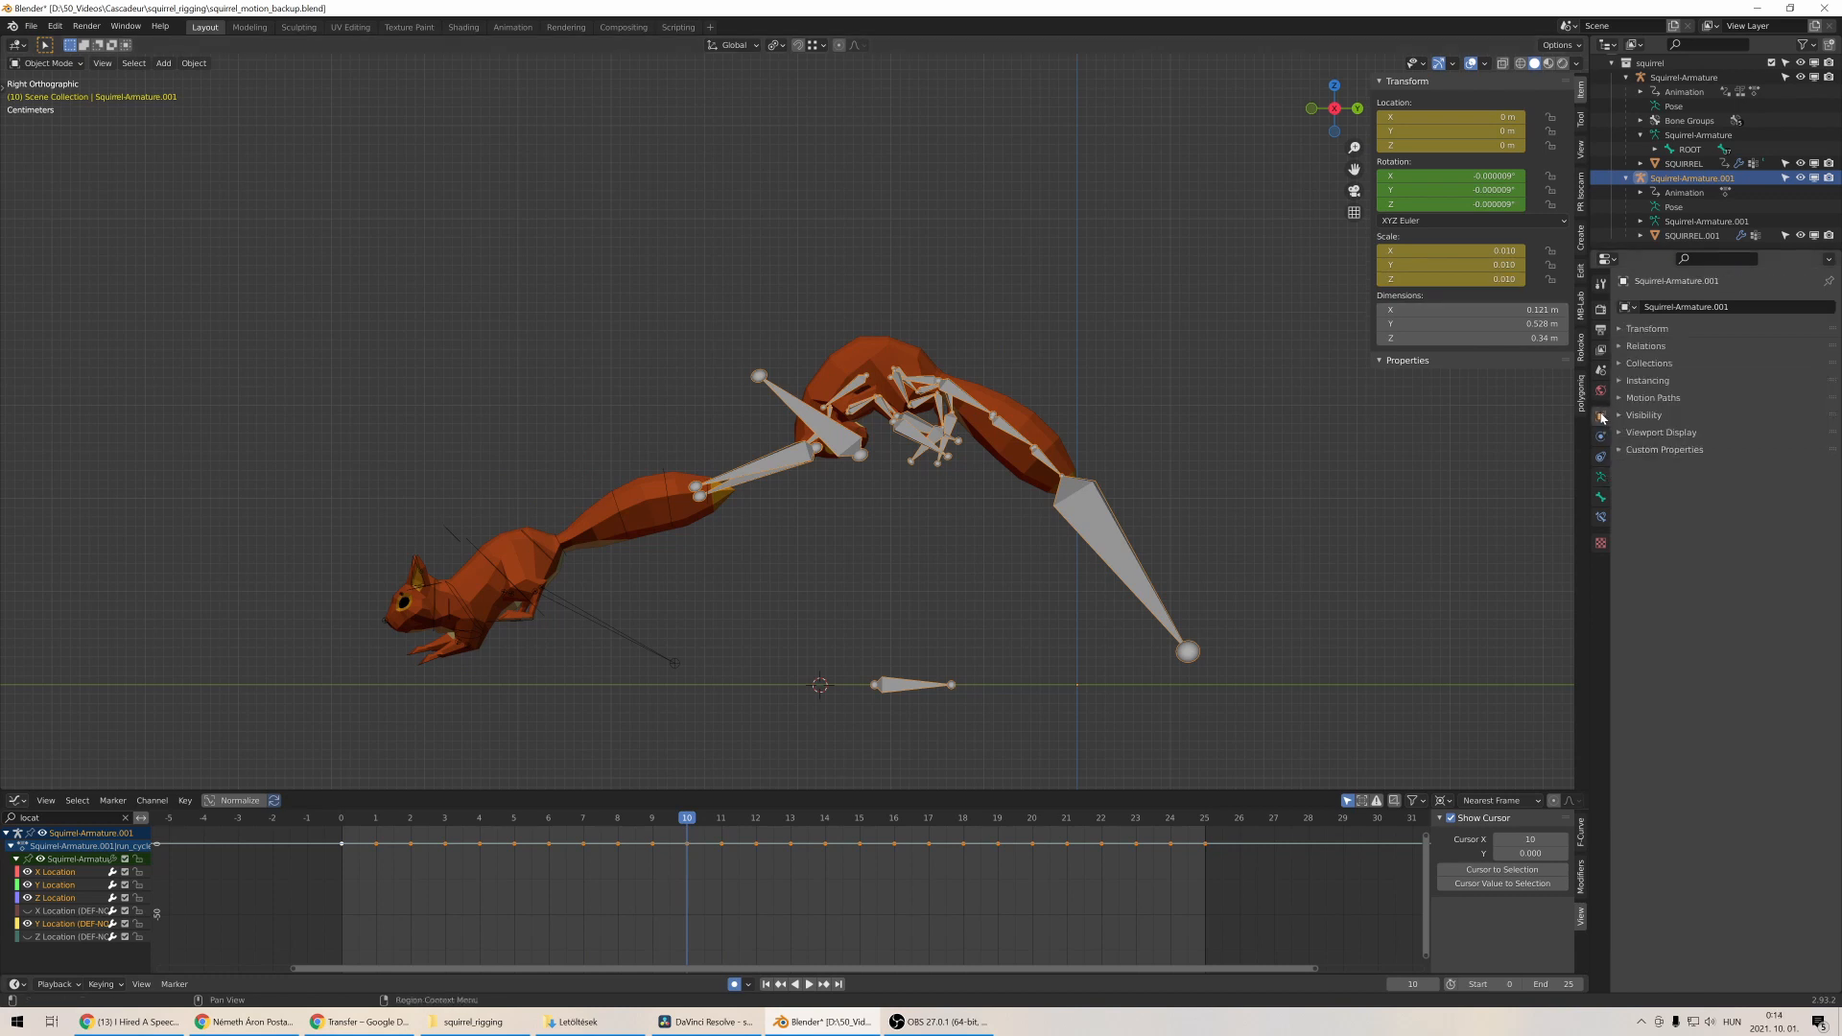
click(1646, 329)
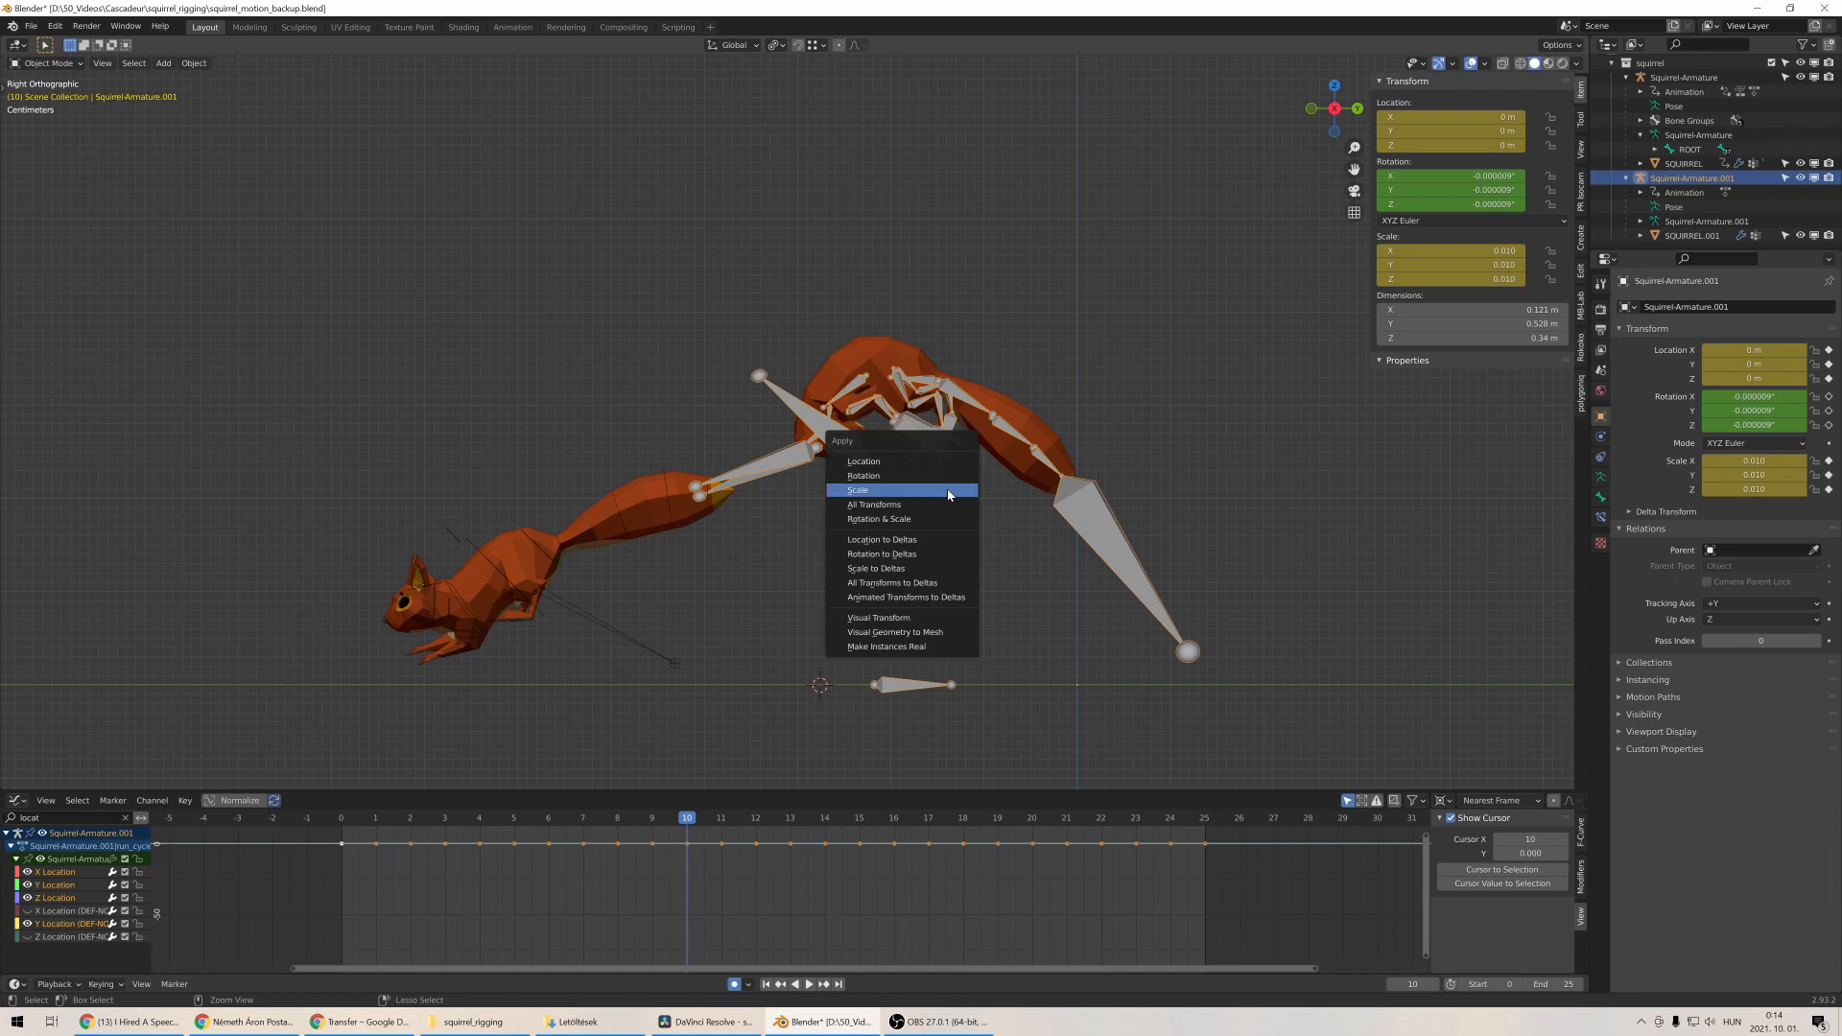
click(857, 489)
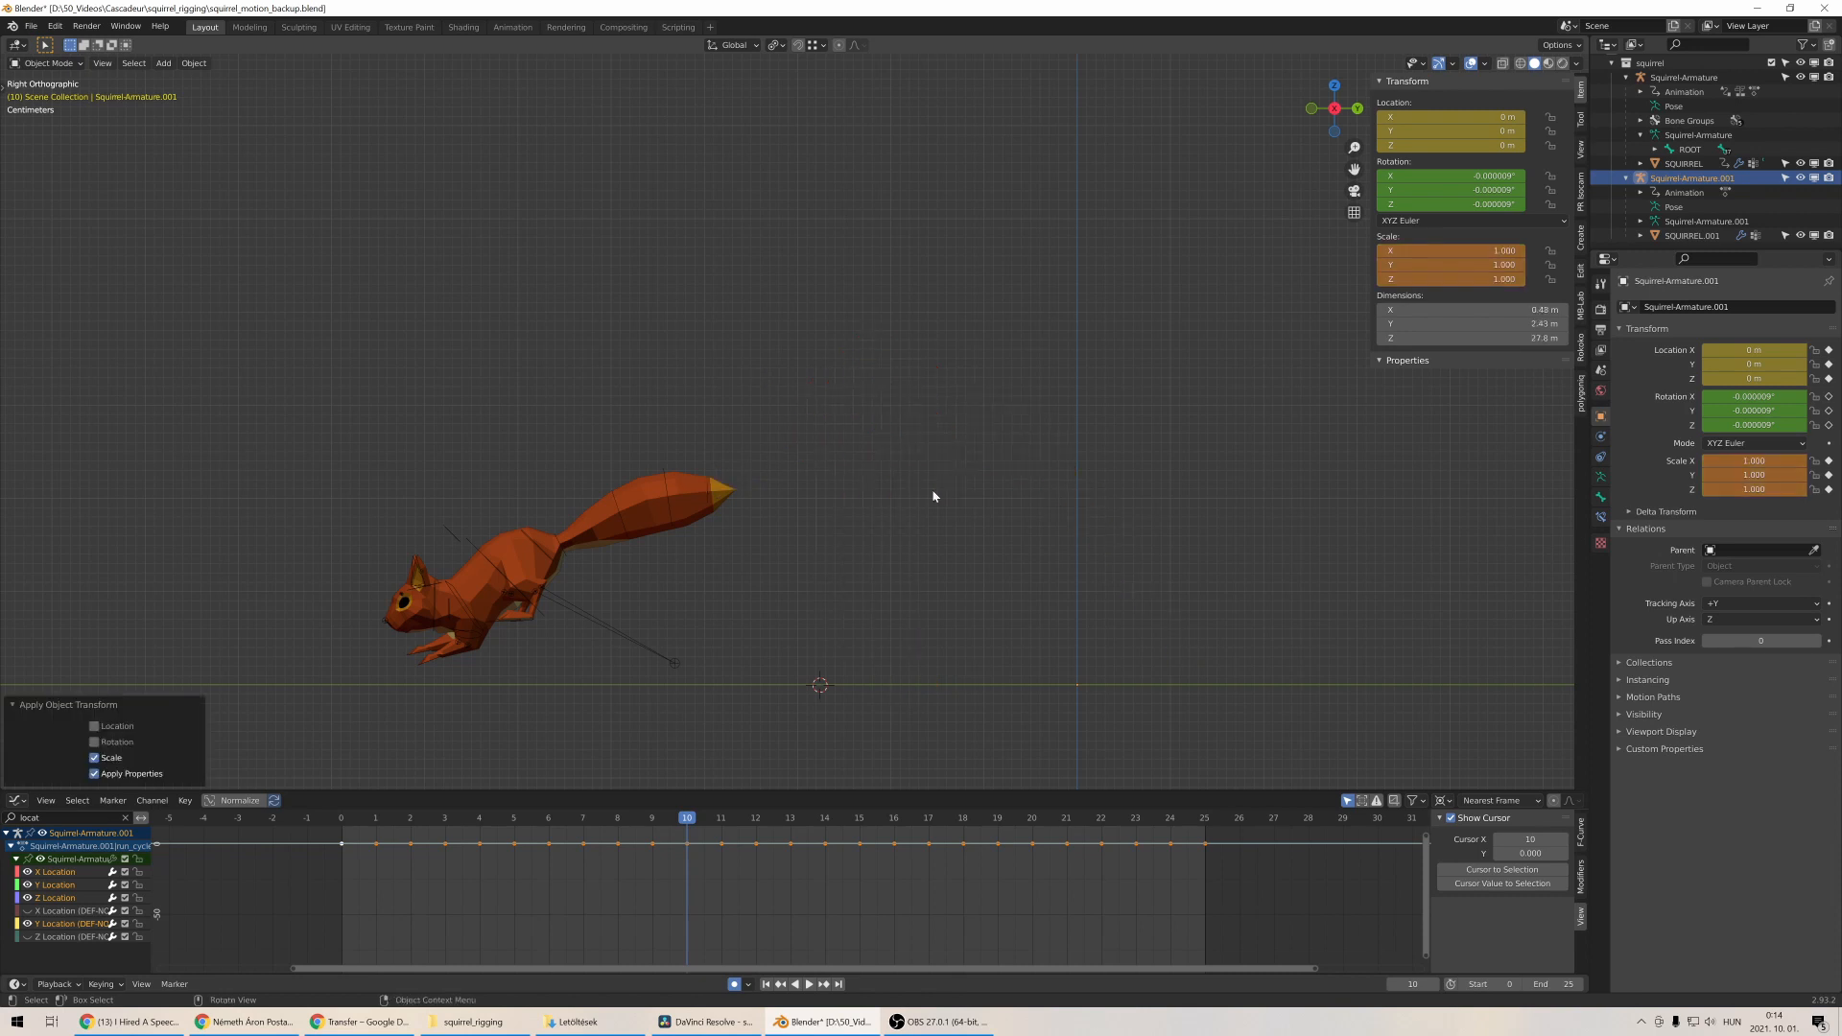